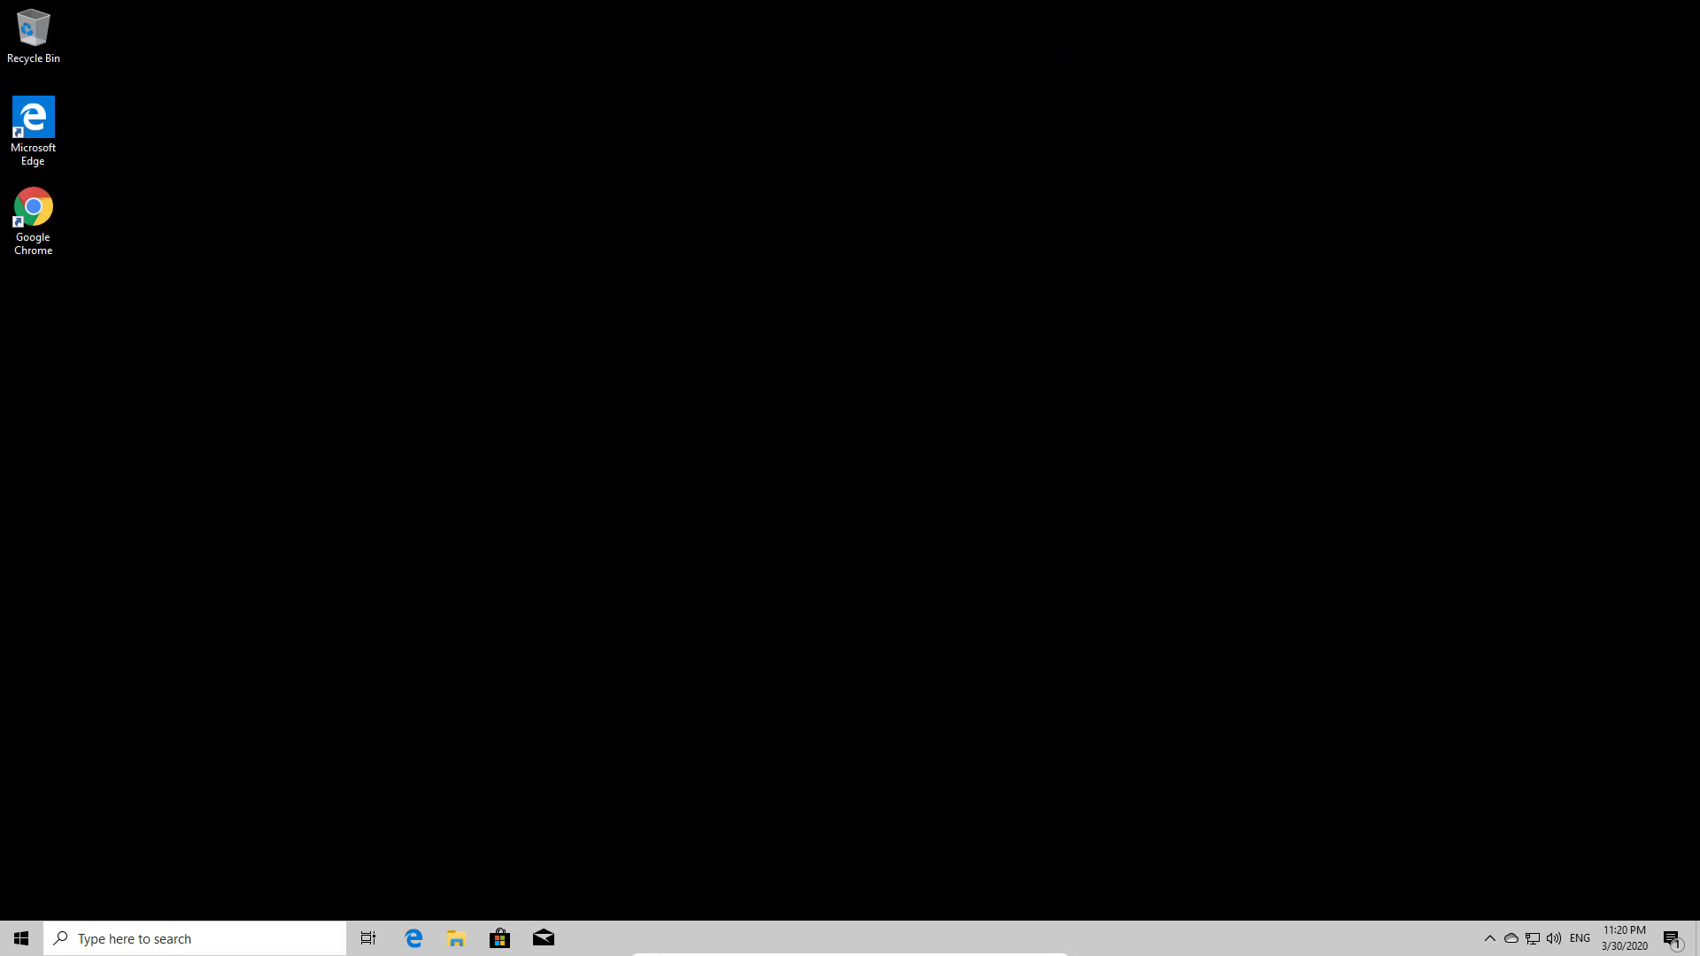
Launch Google Chrome from its desktop shortcut.
click(32, 205)
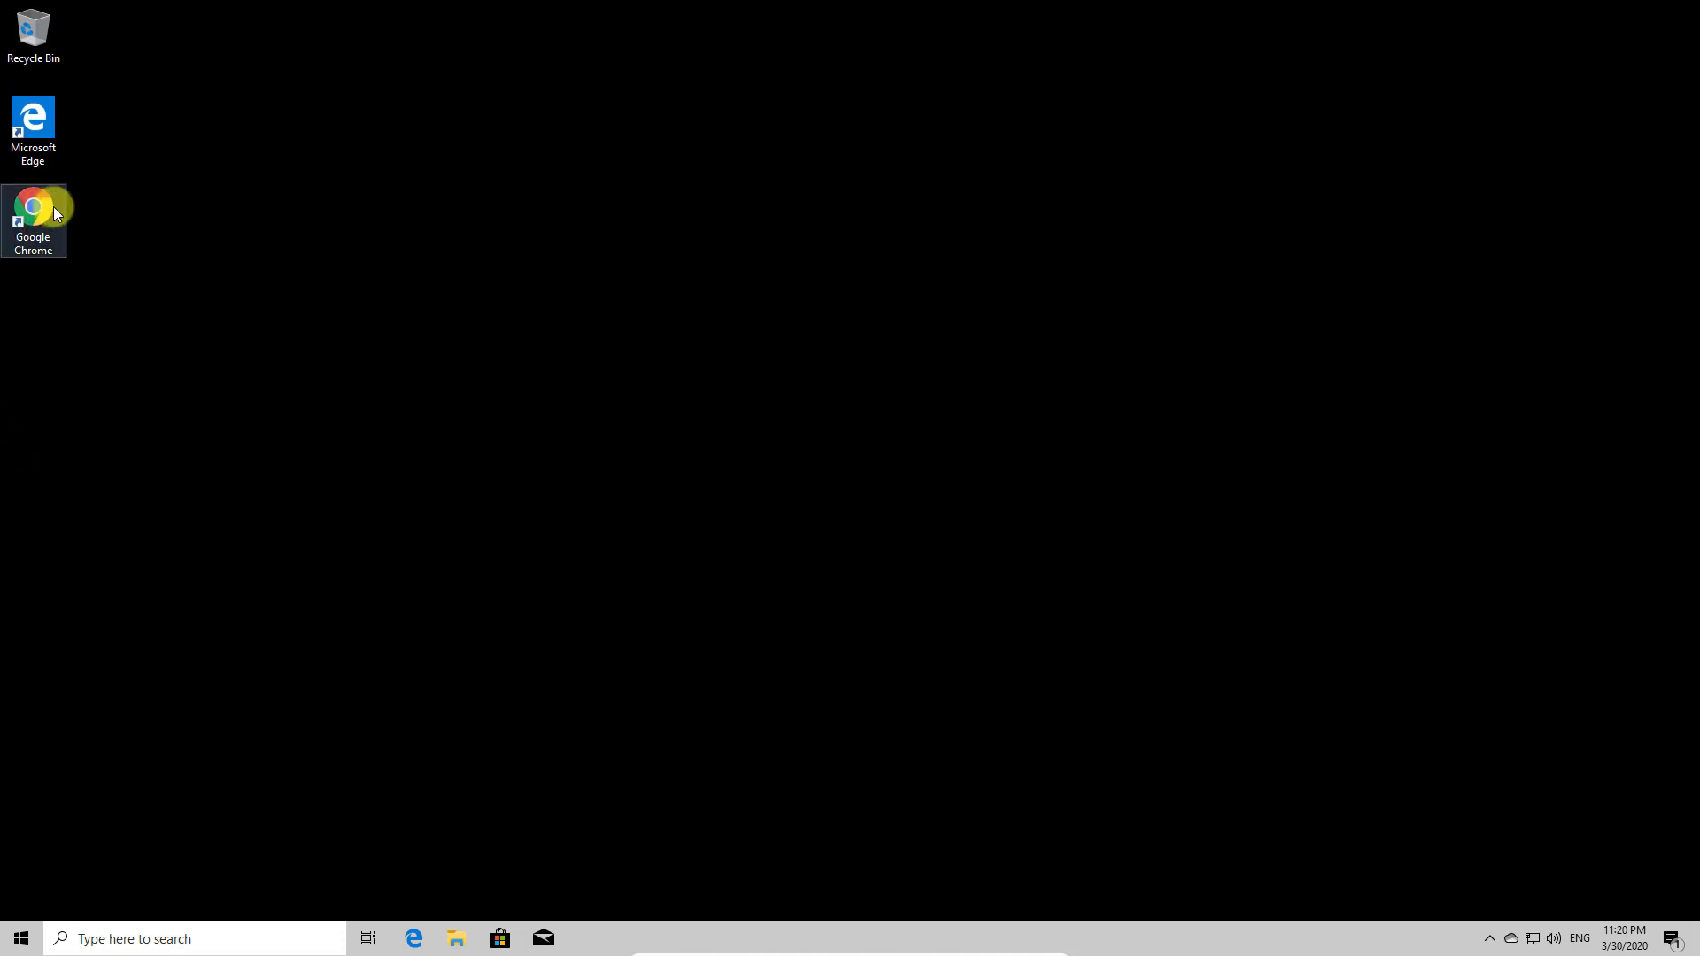
mouse_move(32, 211)
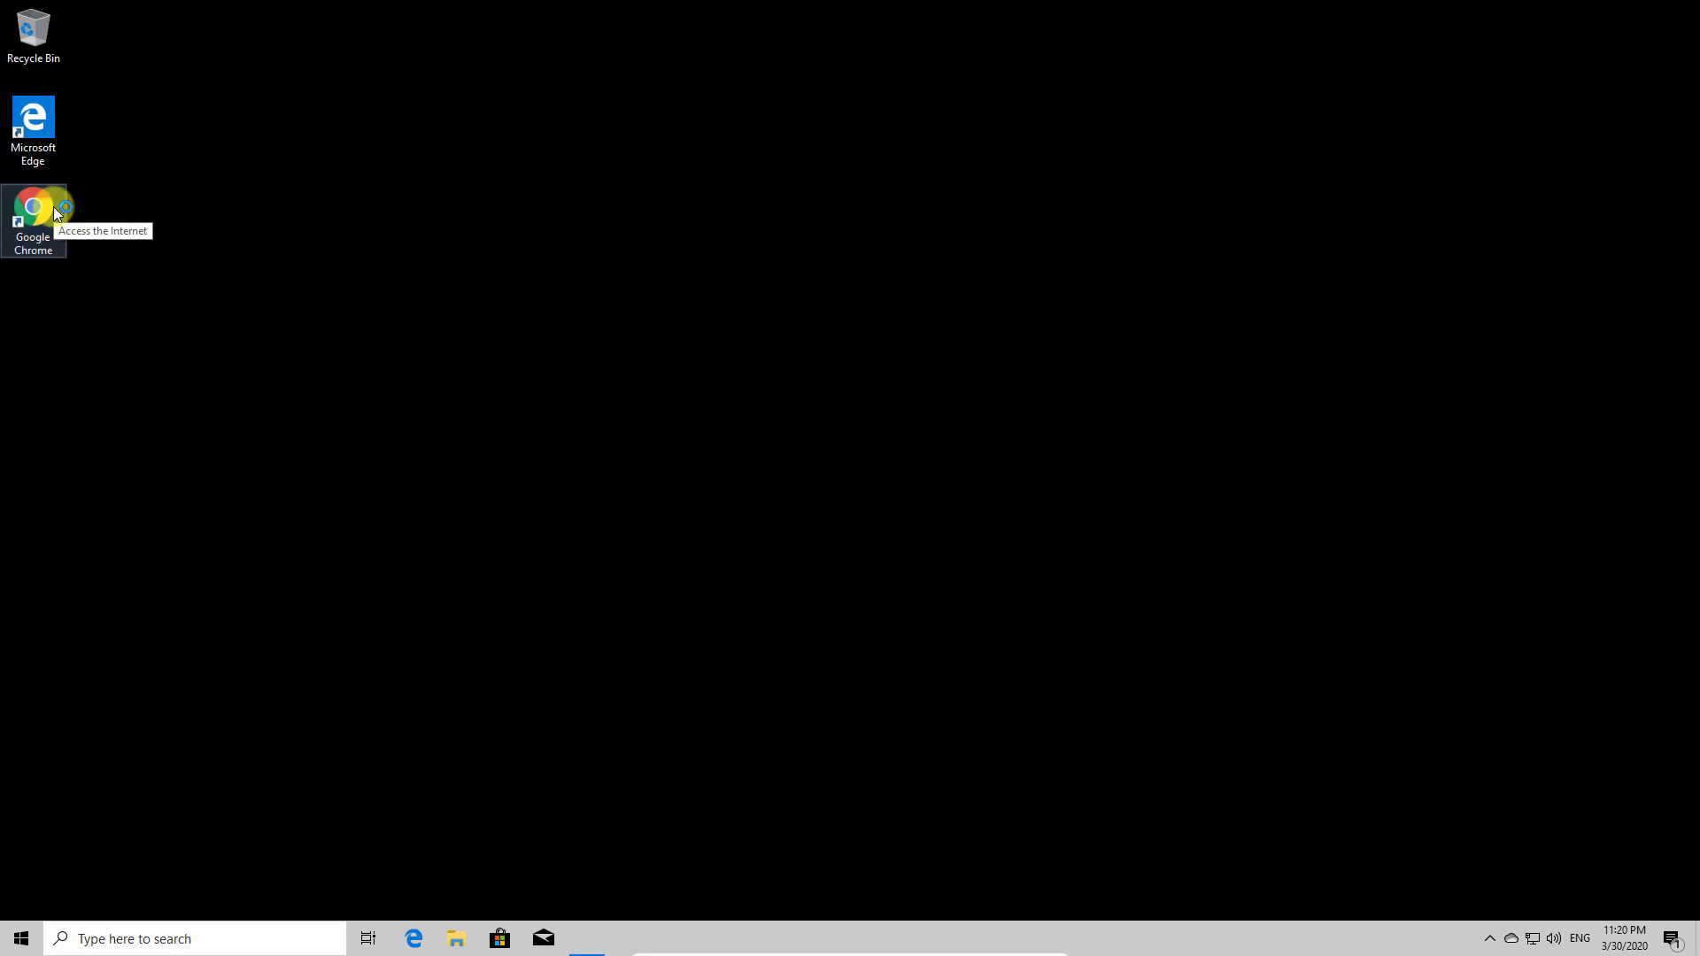
double_click(32, 208)
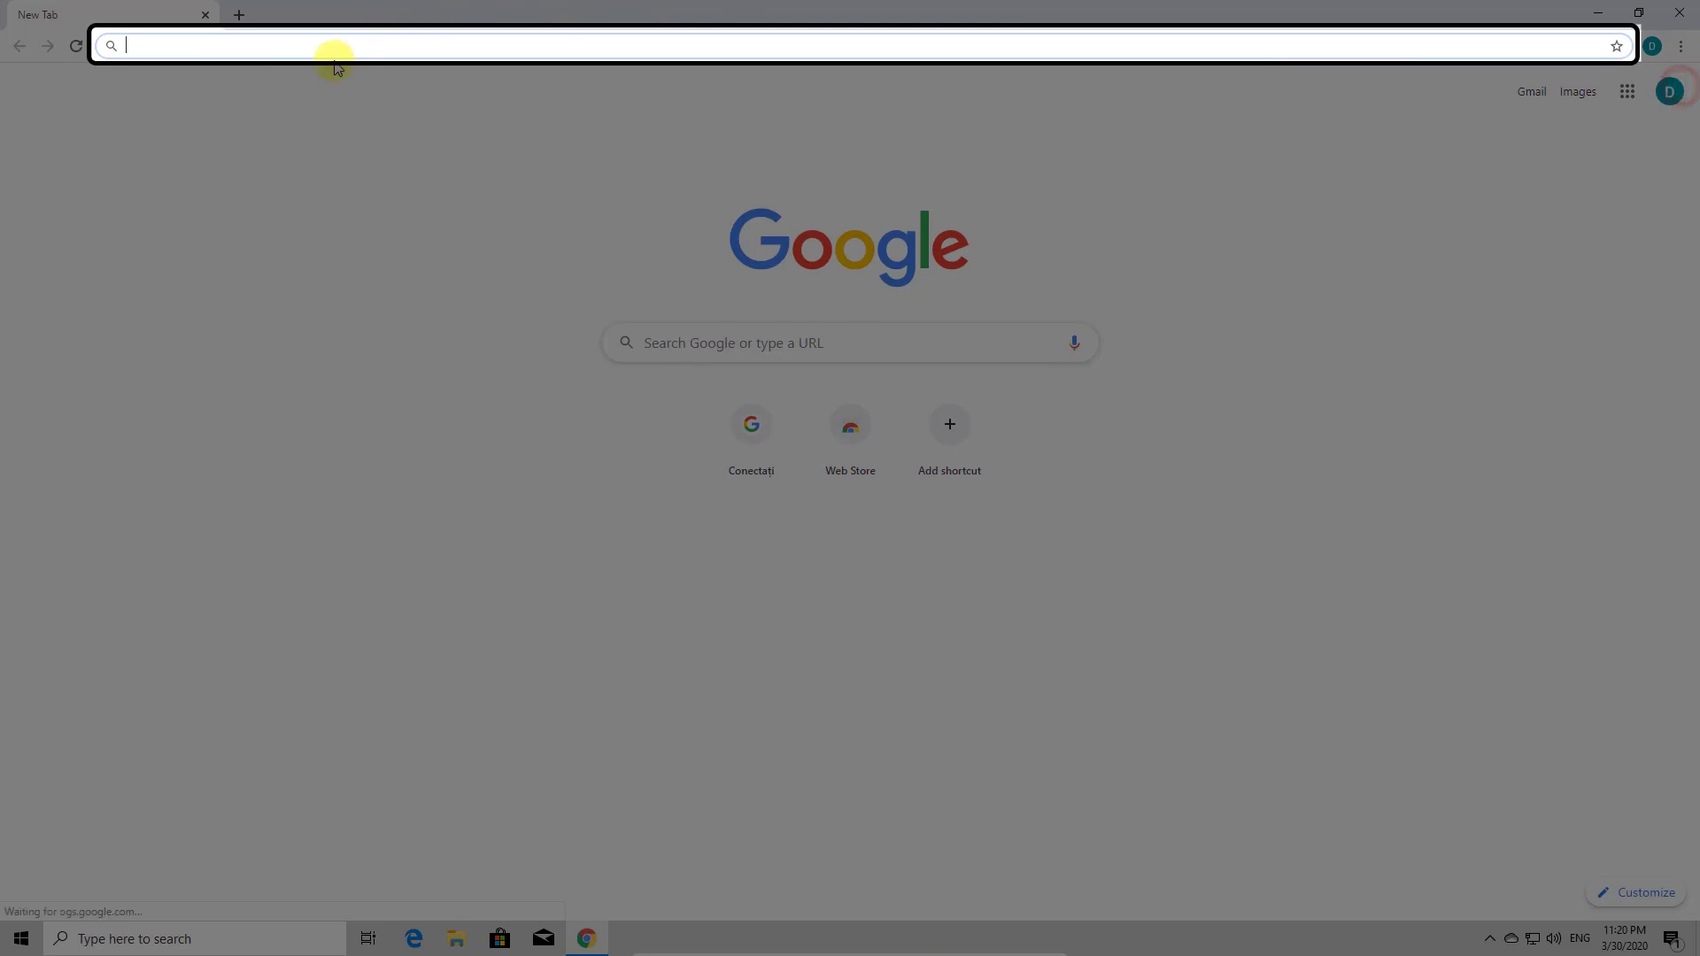
Go to zoom.us, accept the cookie notice and scroll to the footer download links.
text(zoom.us)
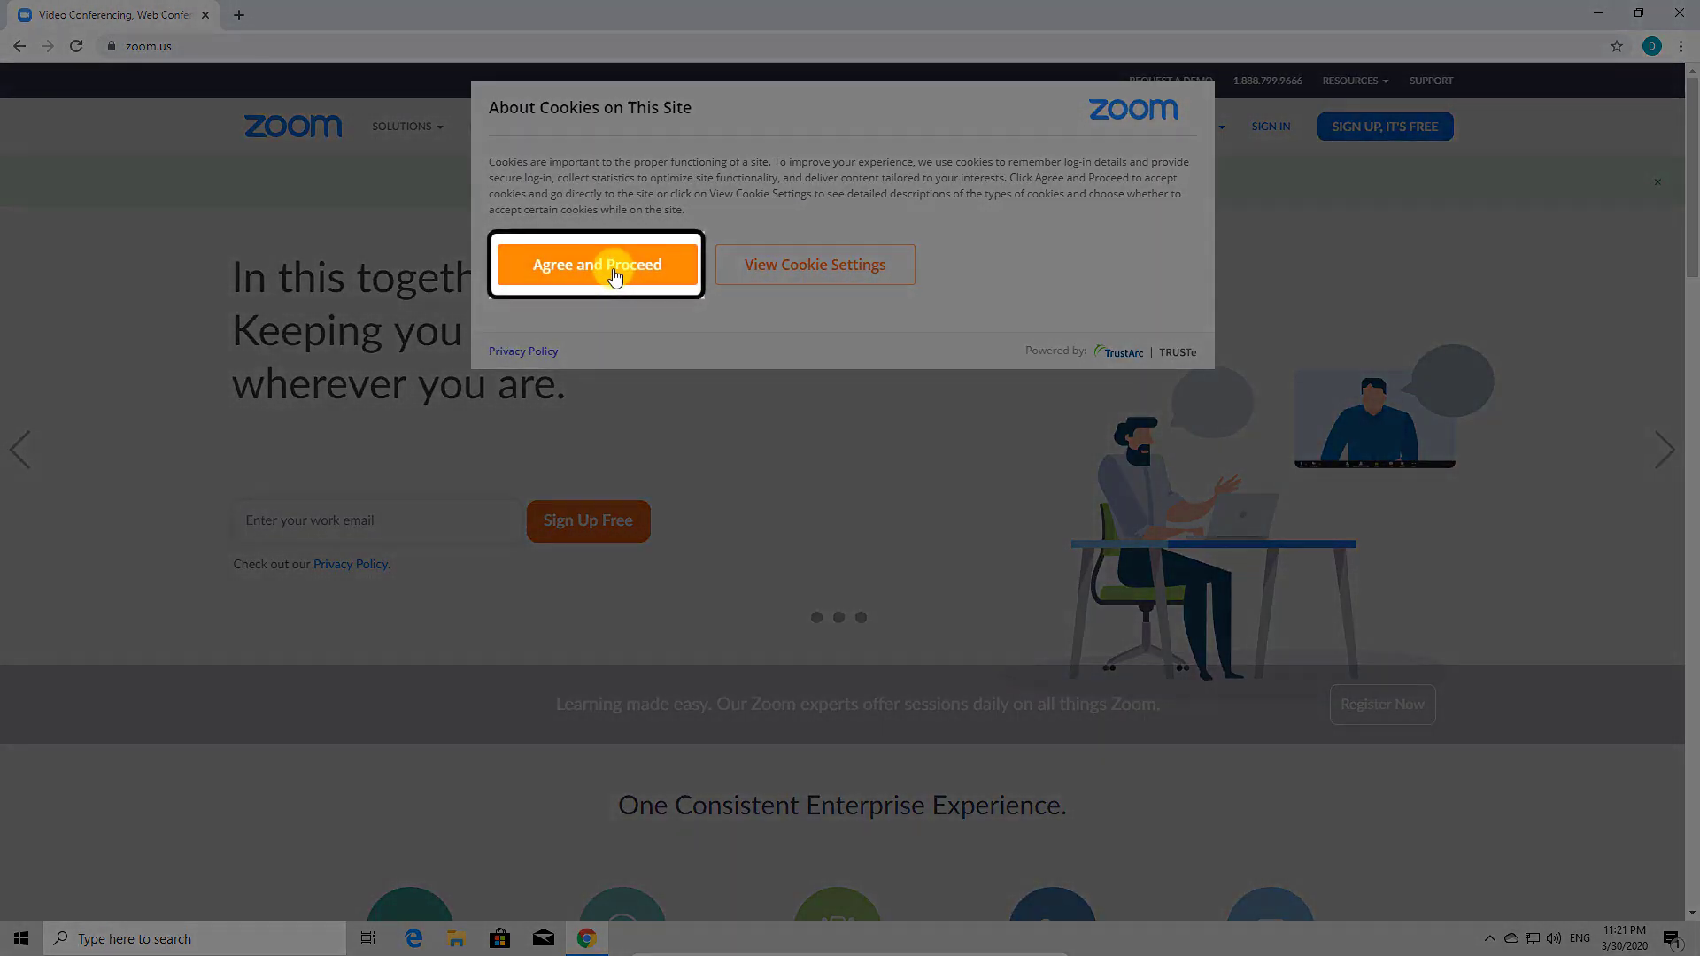
click(595, 264)
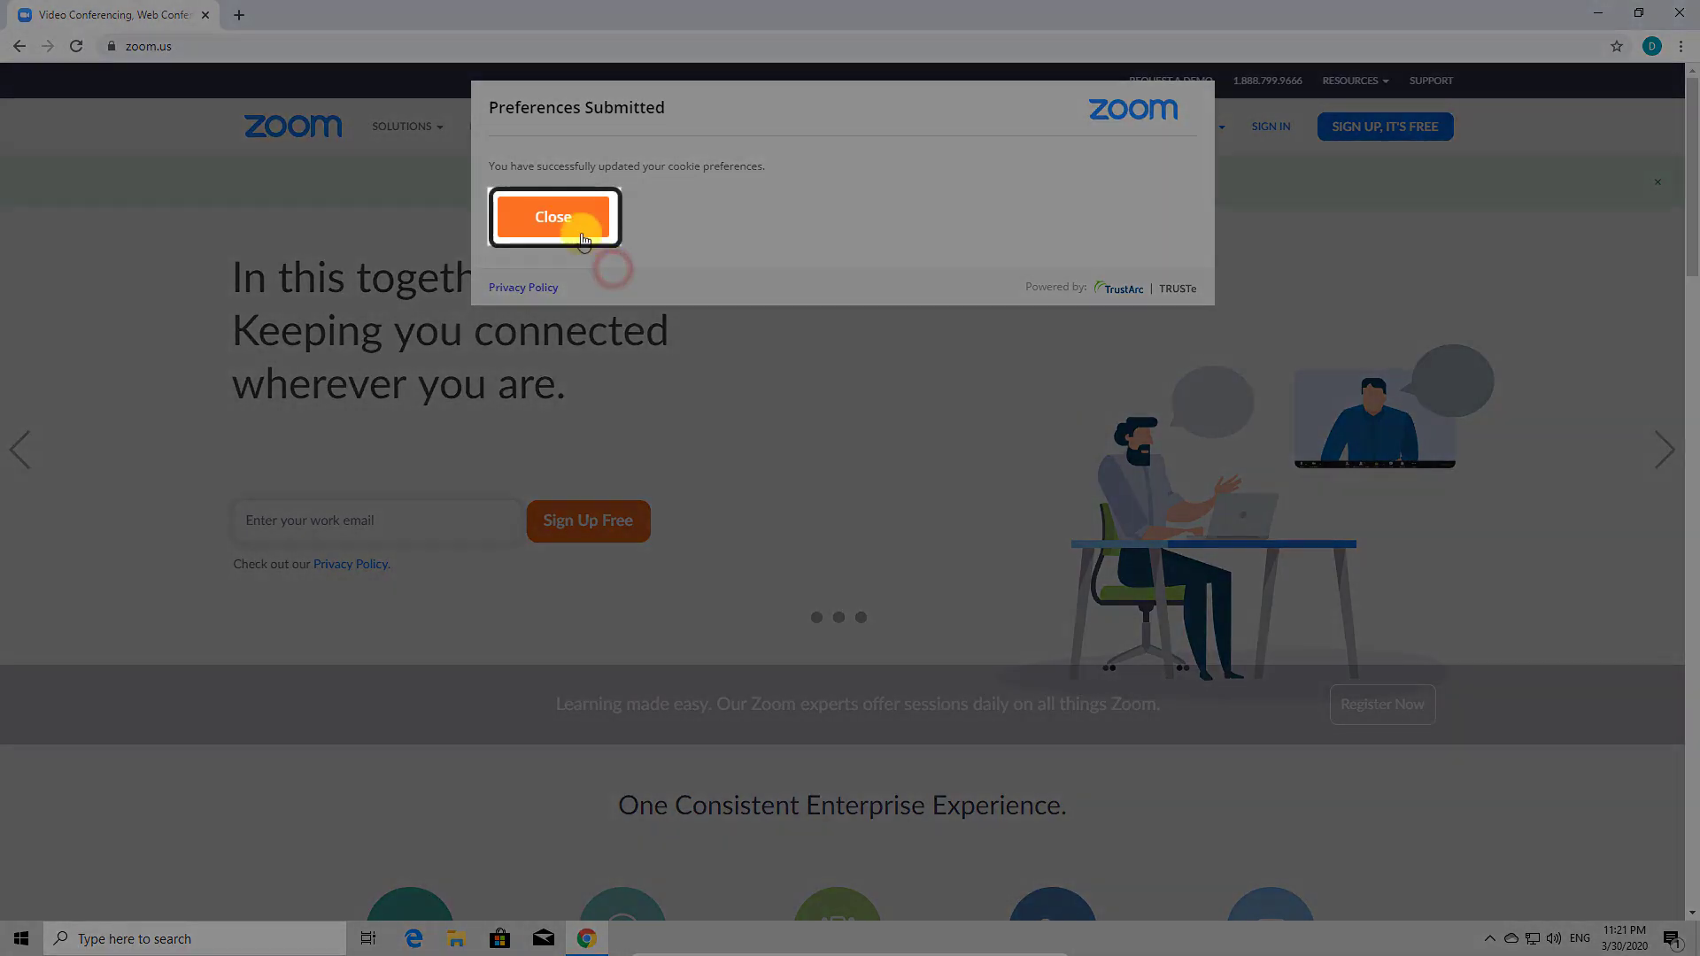
click(555, 216)
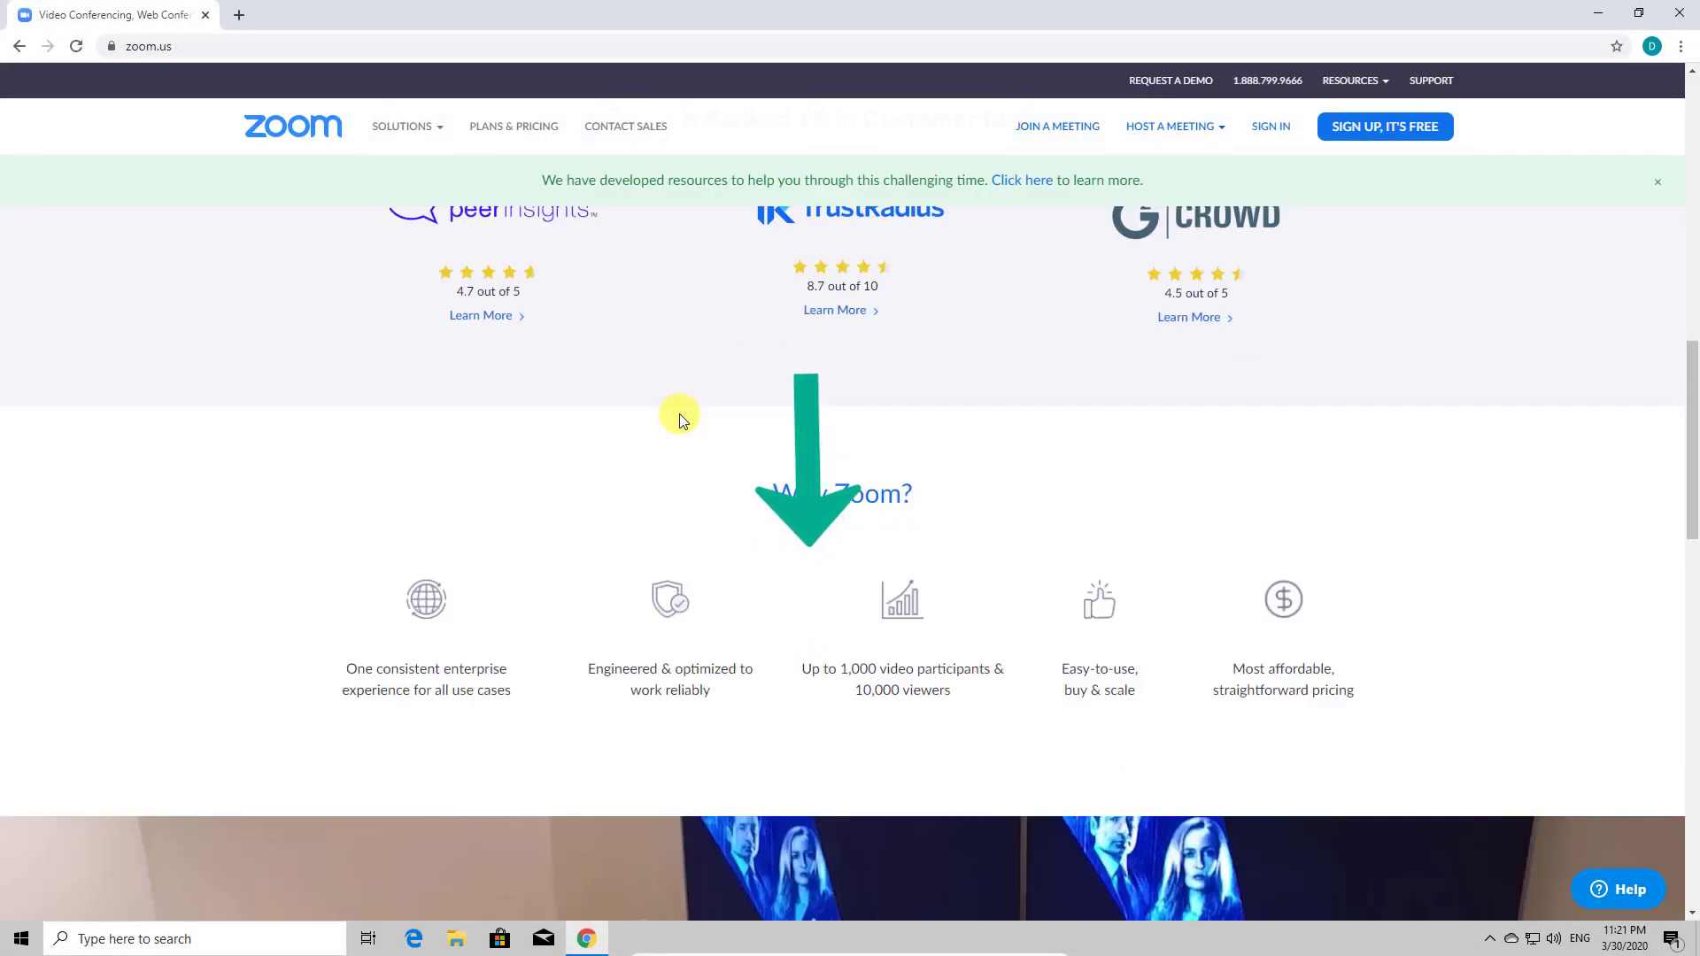
scroll(down, 3)
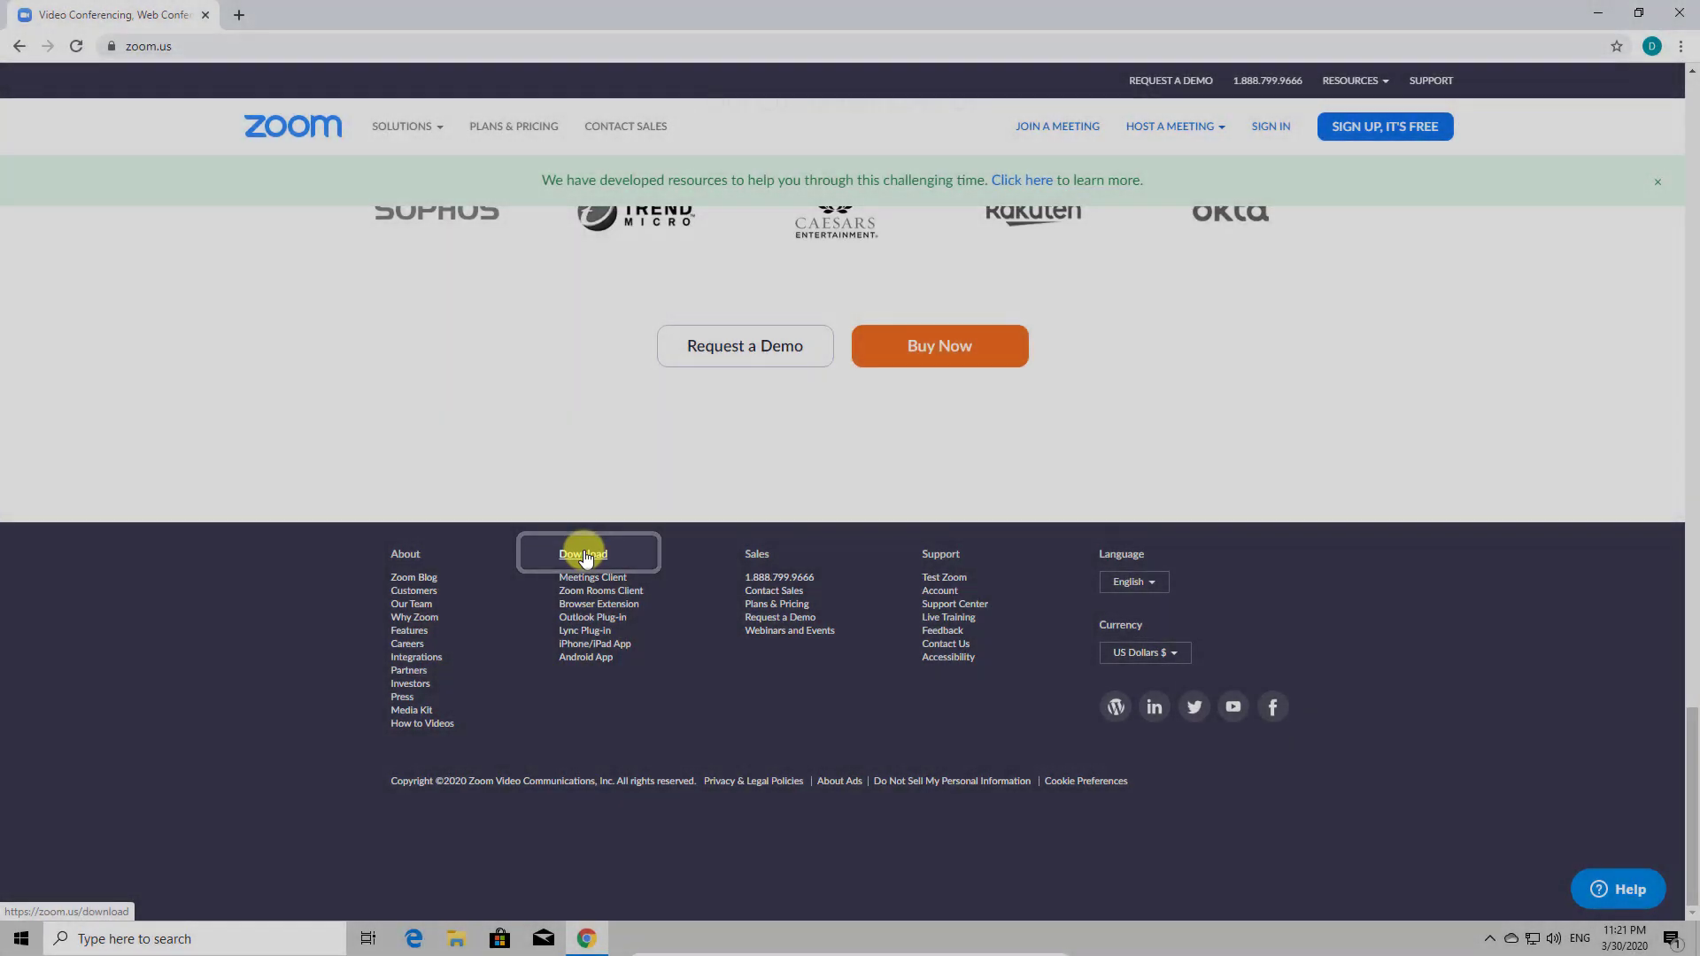
Download the Zoom Client for Meetings from the Download Center and run ZoomInstaller.exe.
click(583, 554)
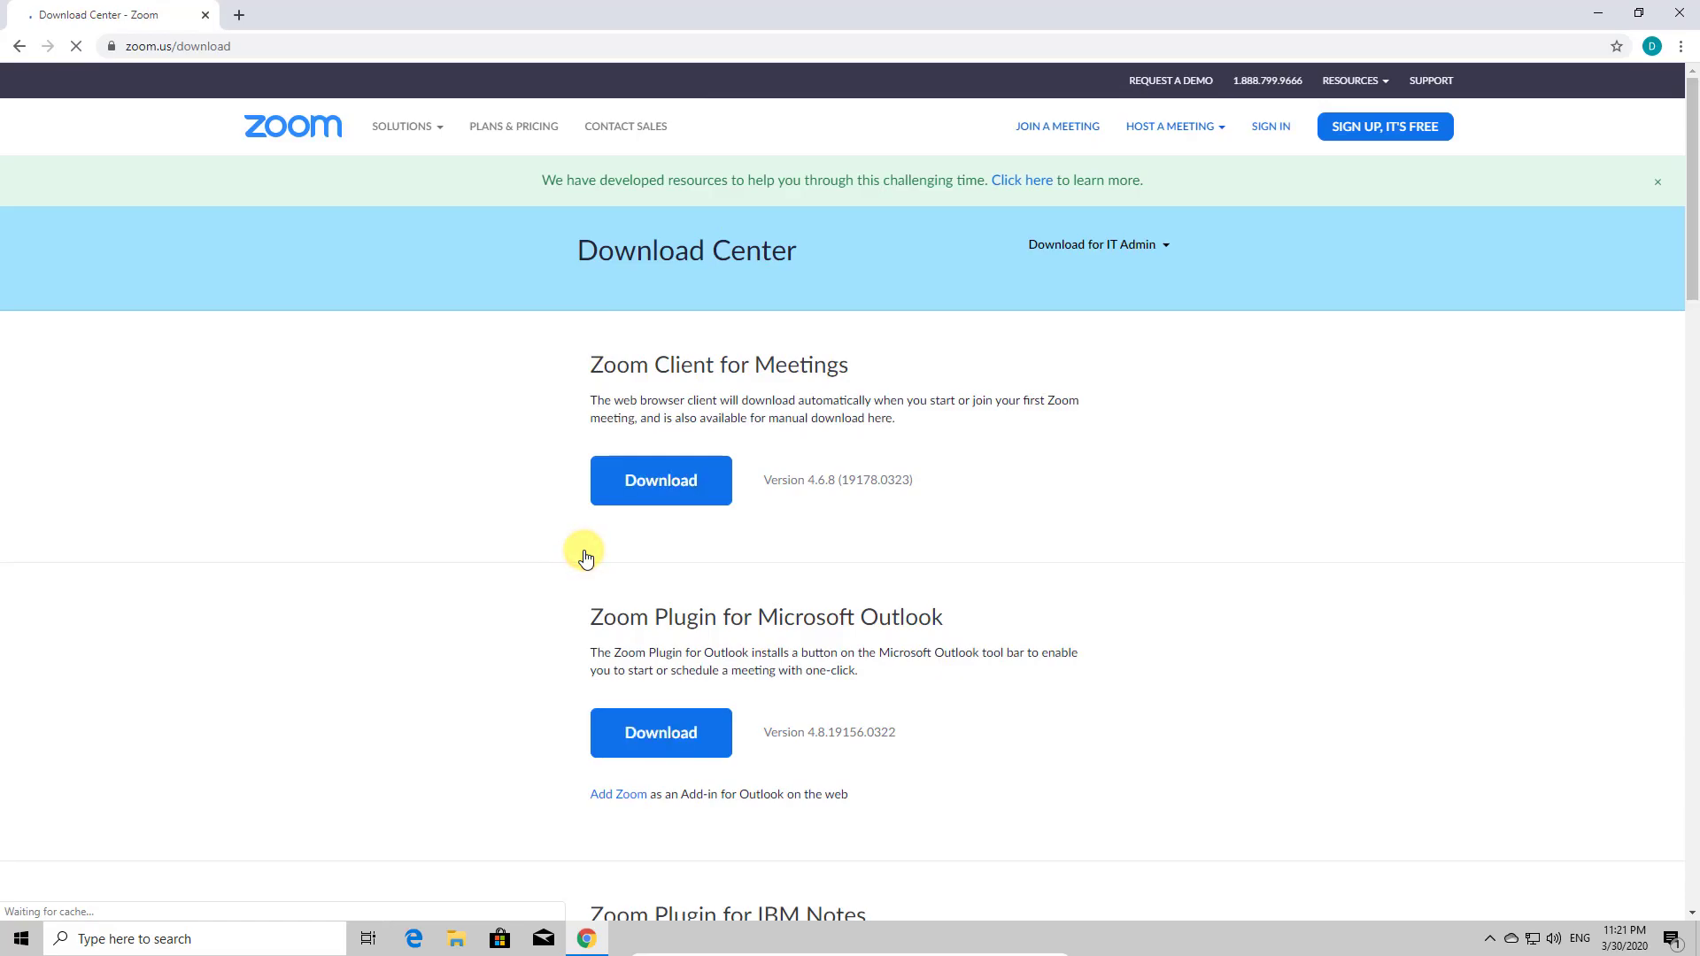
click(660, 480)
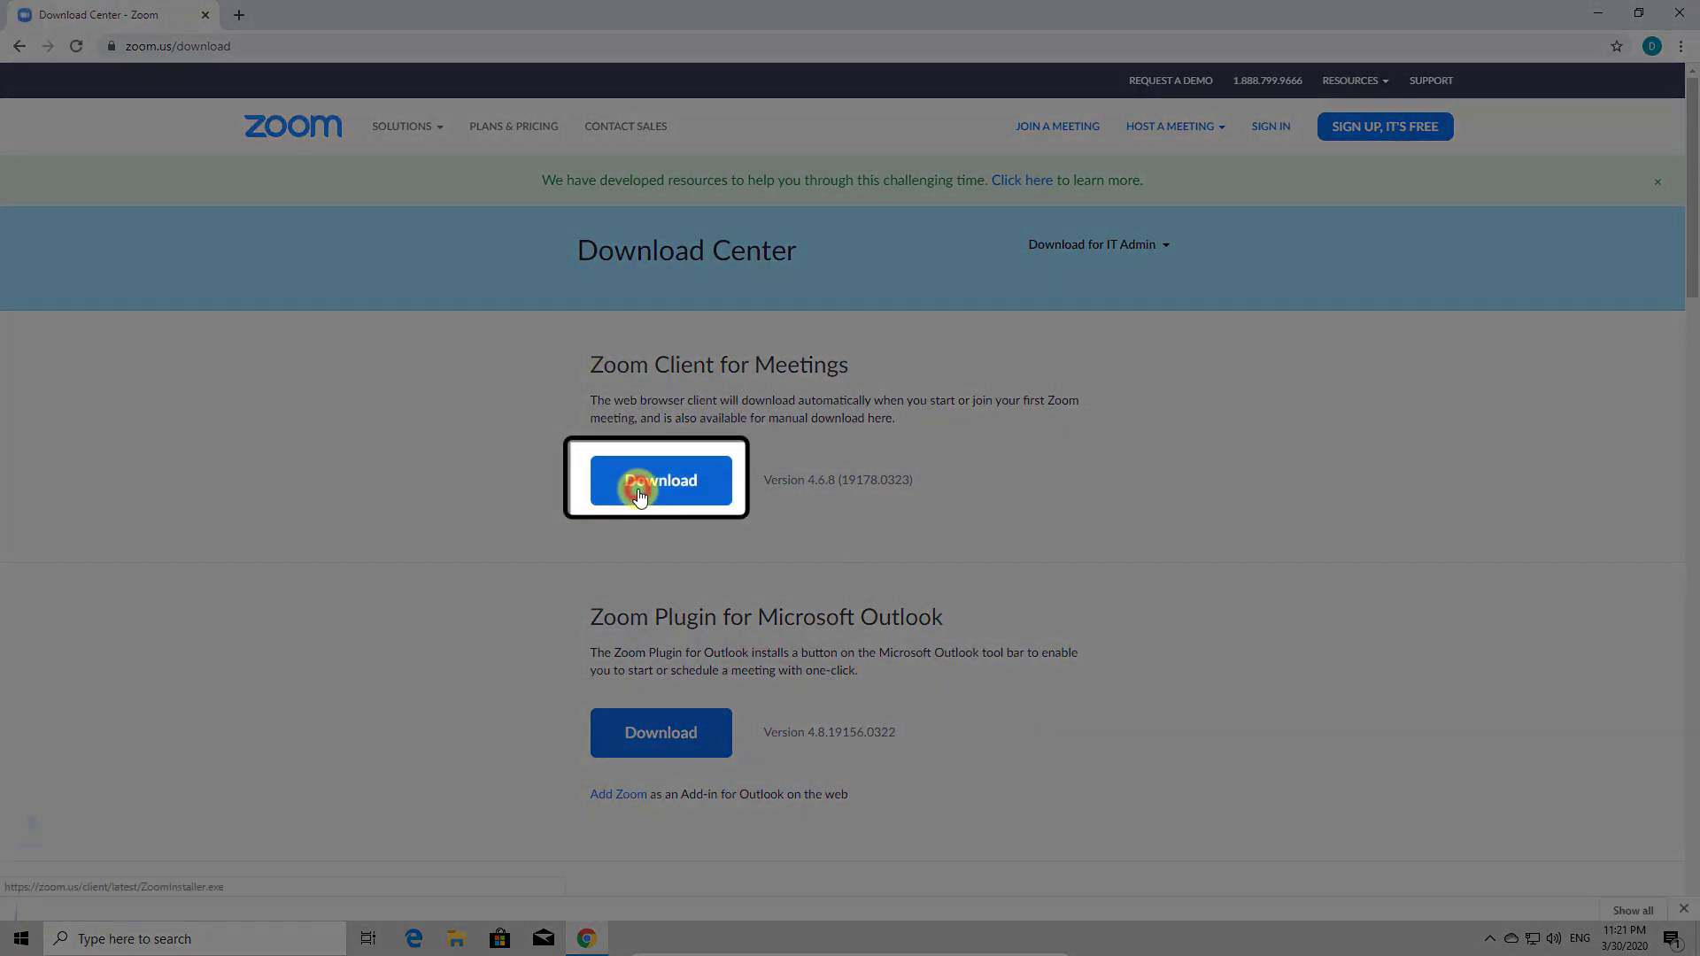
click(660, 479)
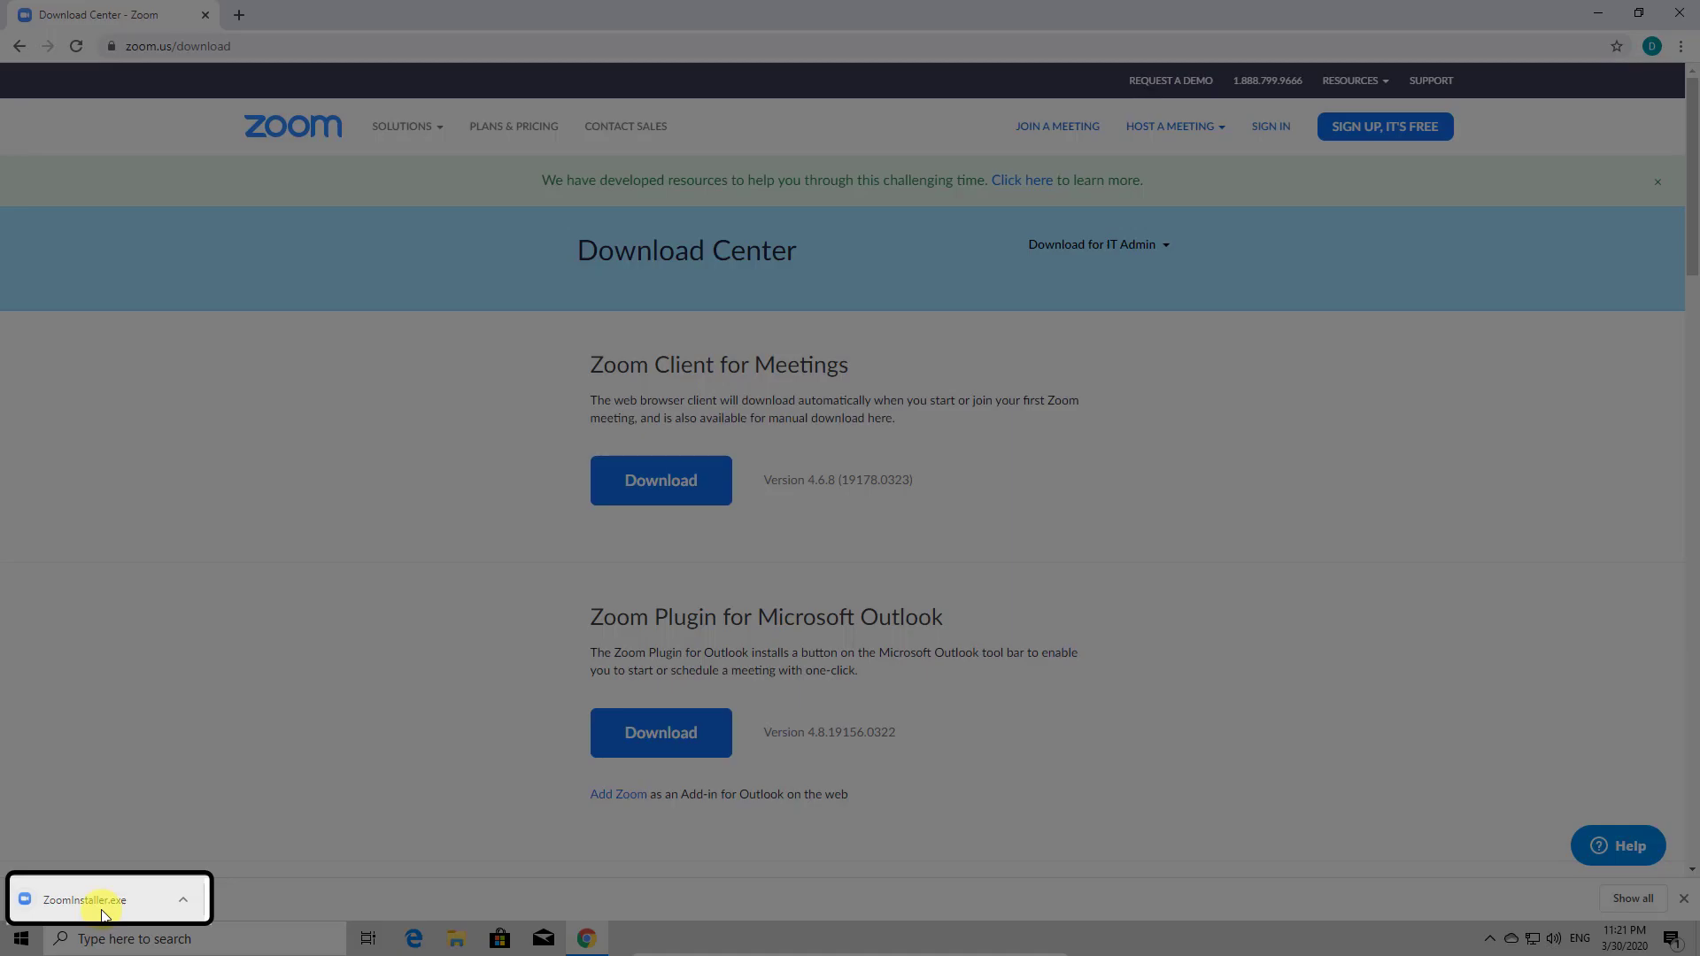
click(101, 910)
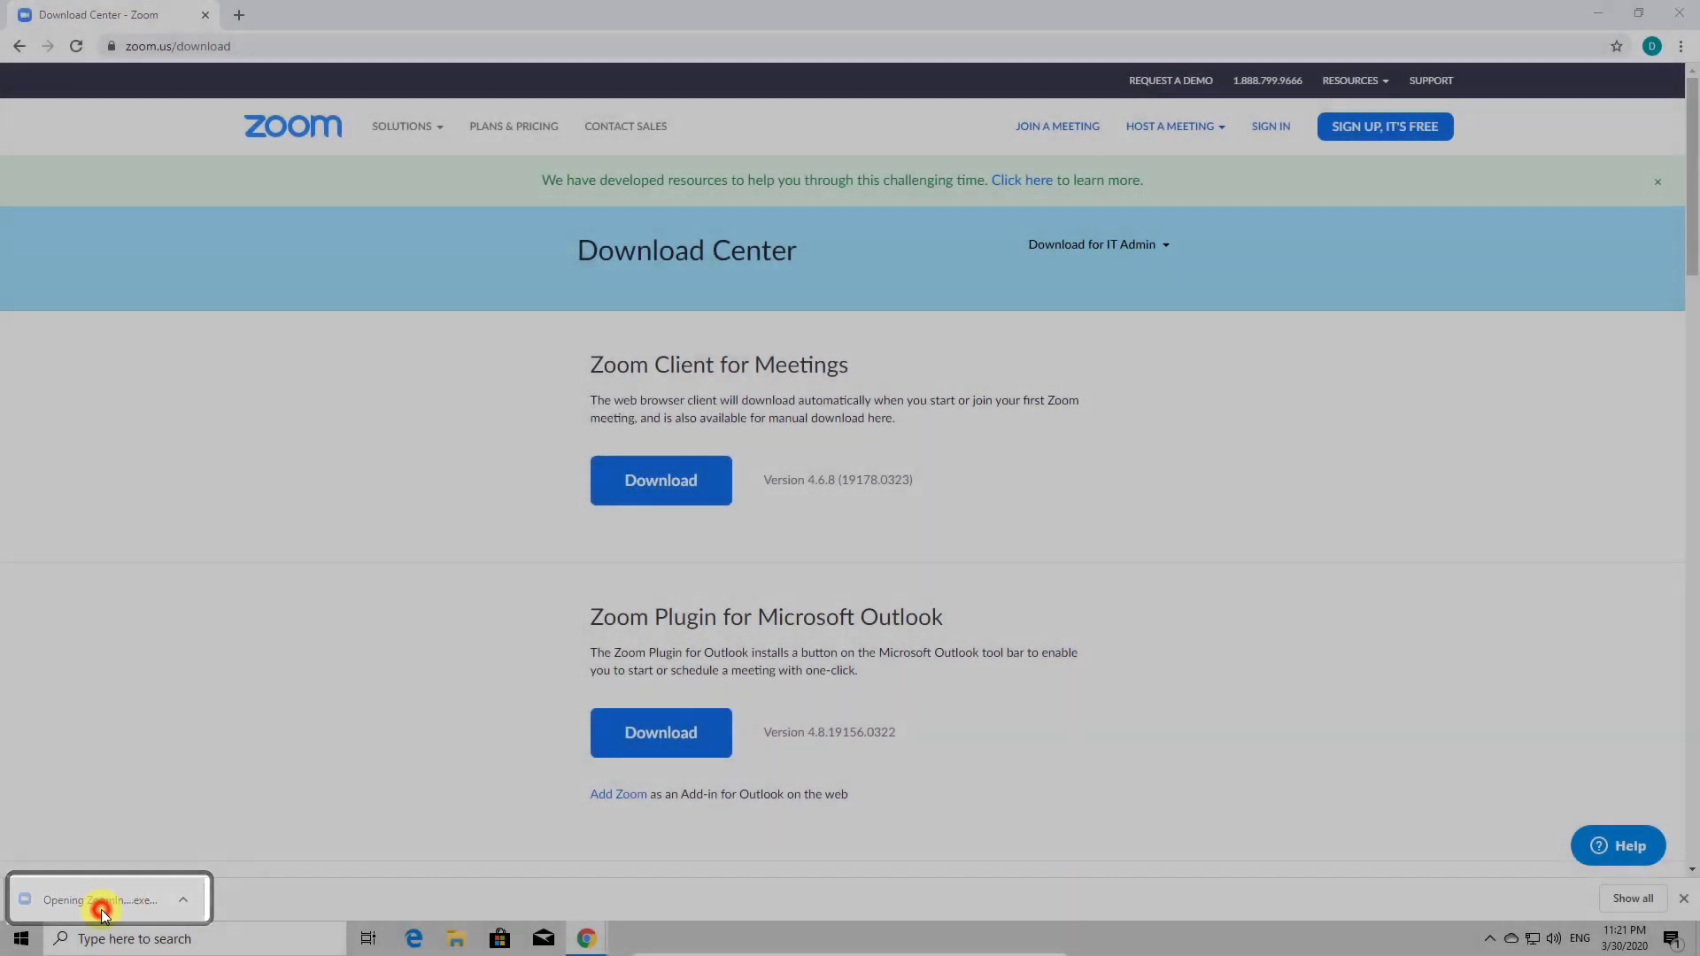
click(102, 900)
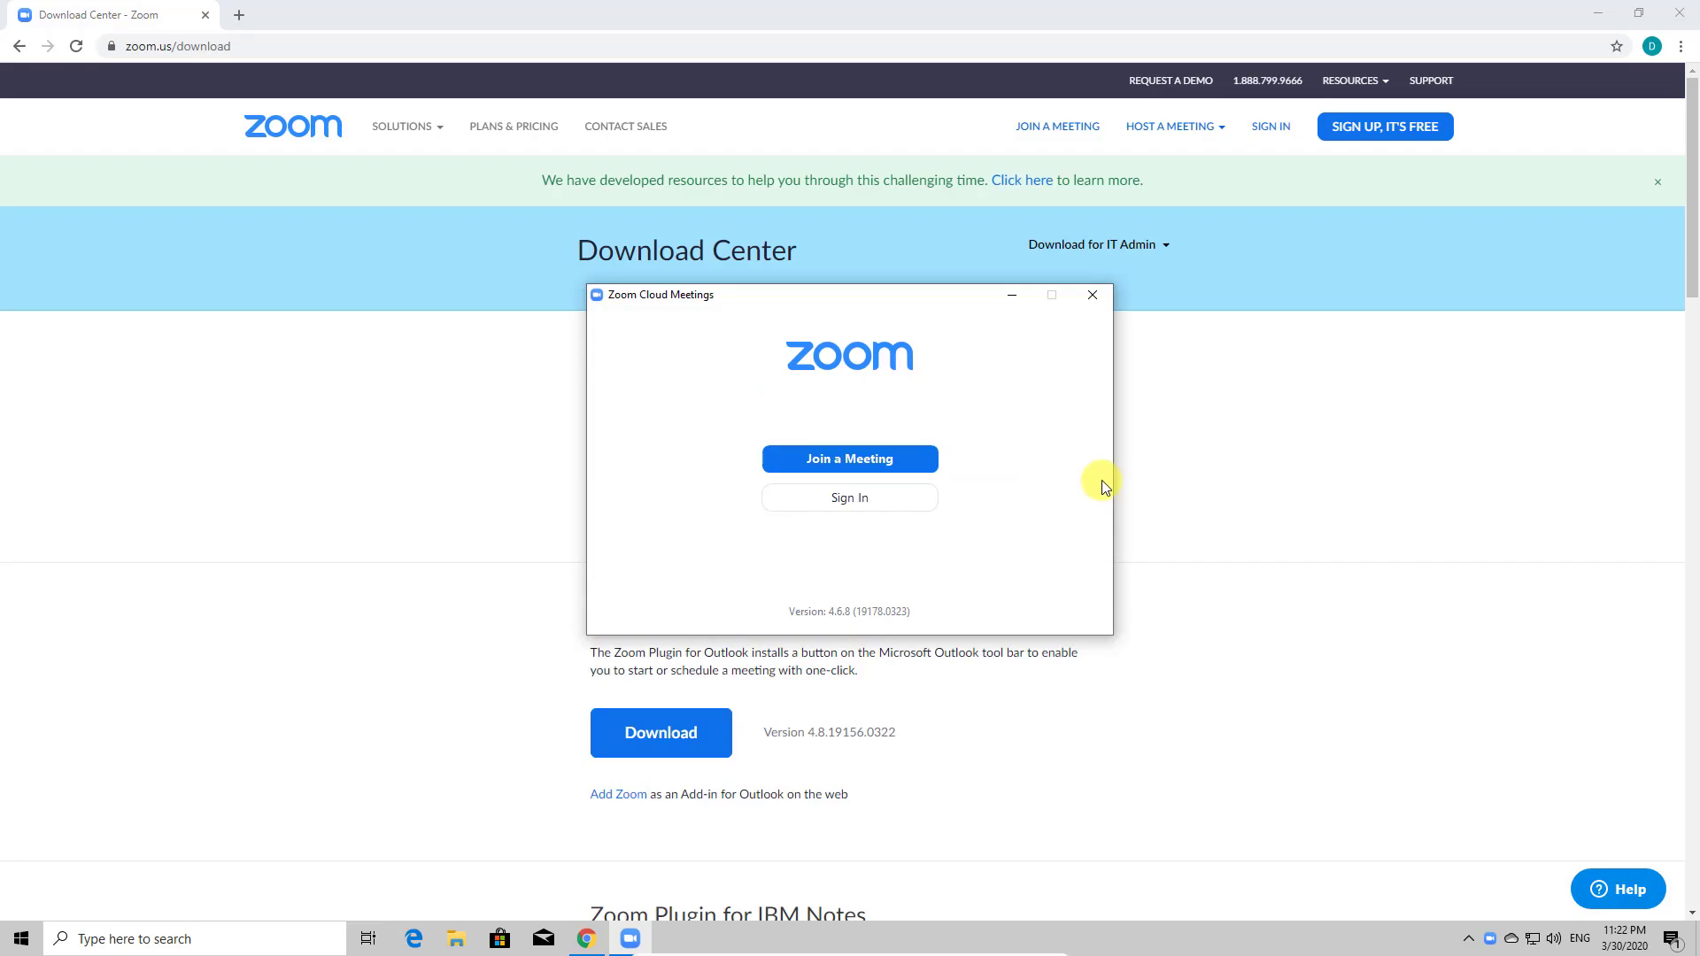
mouse_move(1583, 67)
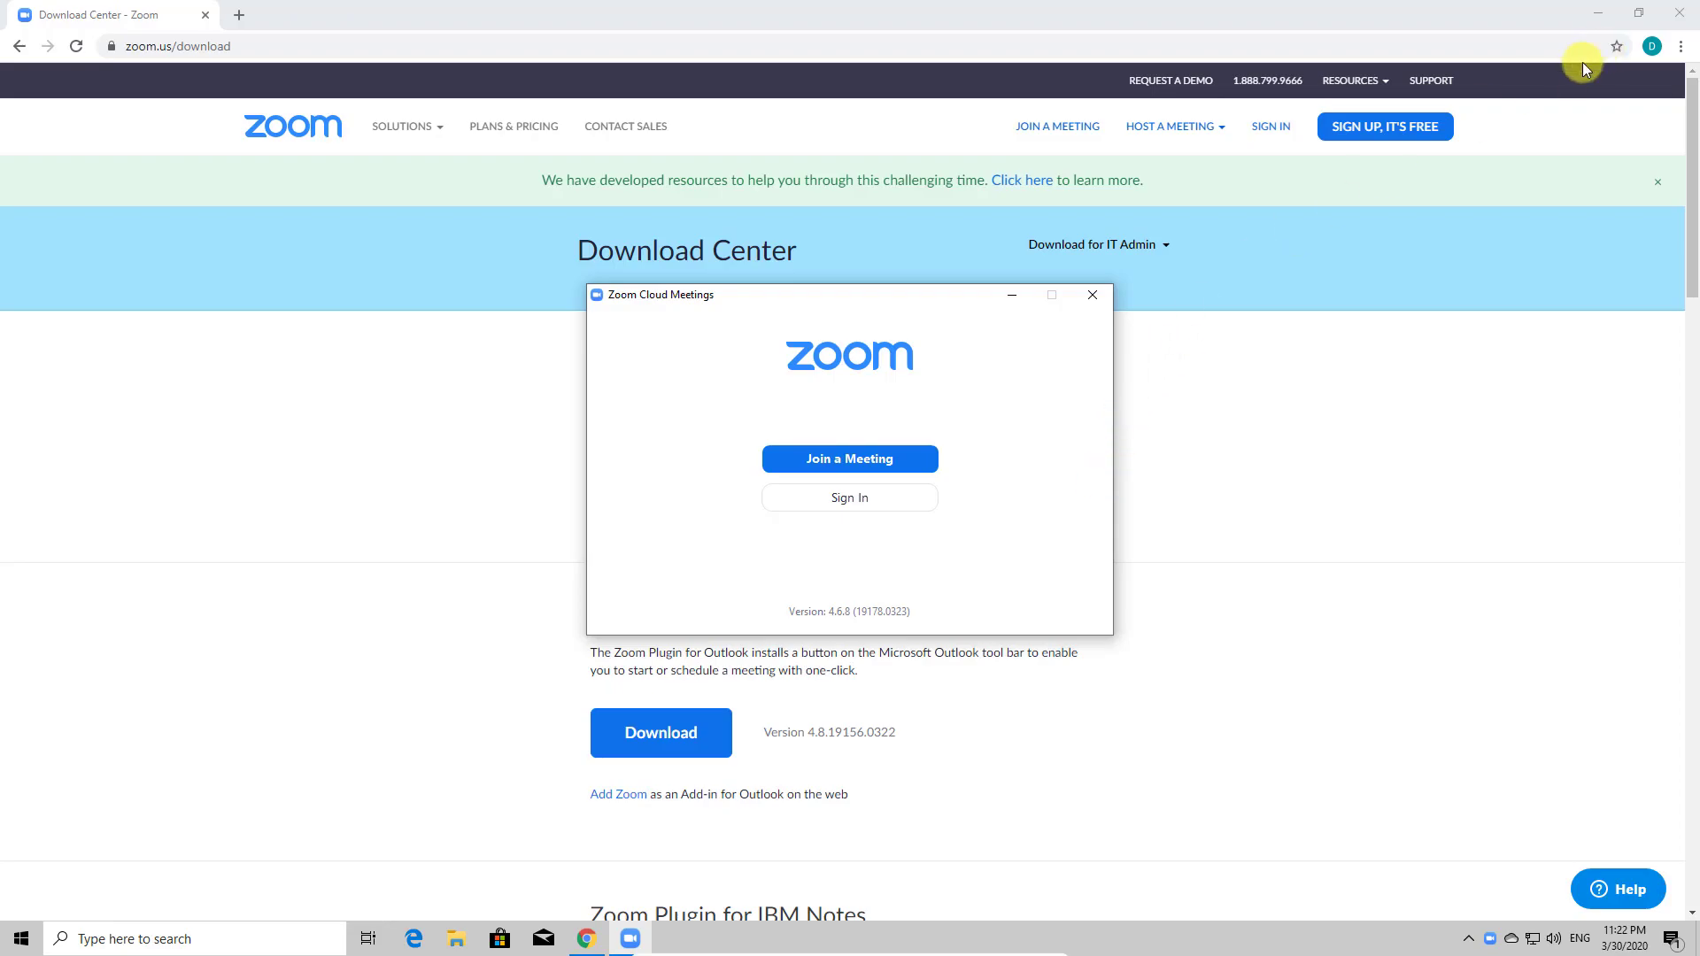
mouse_move(42, 795)
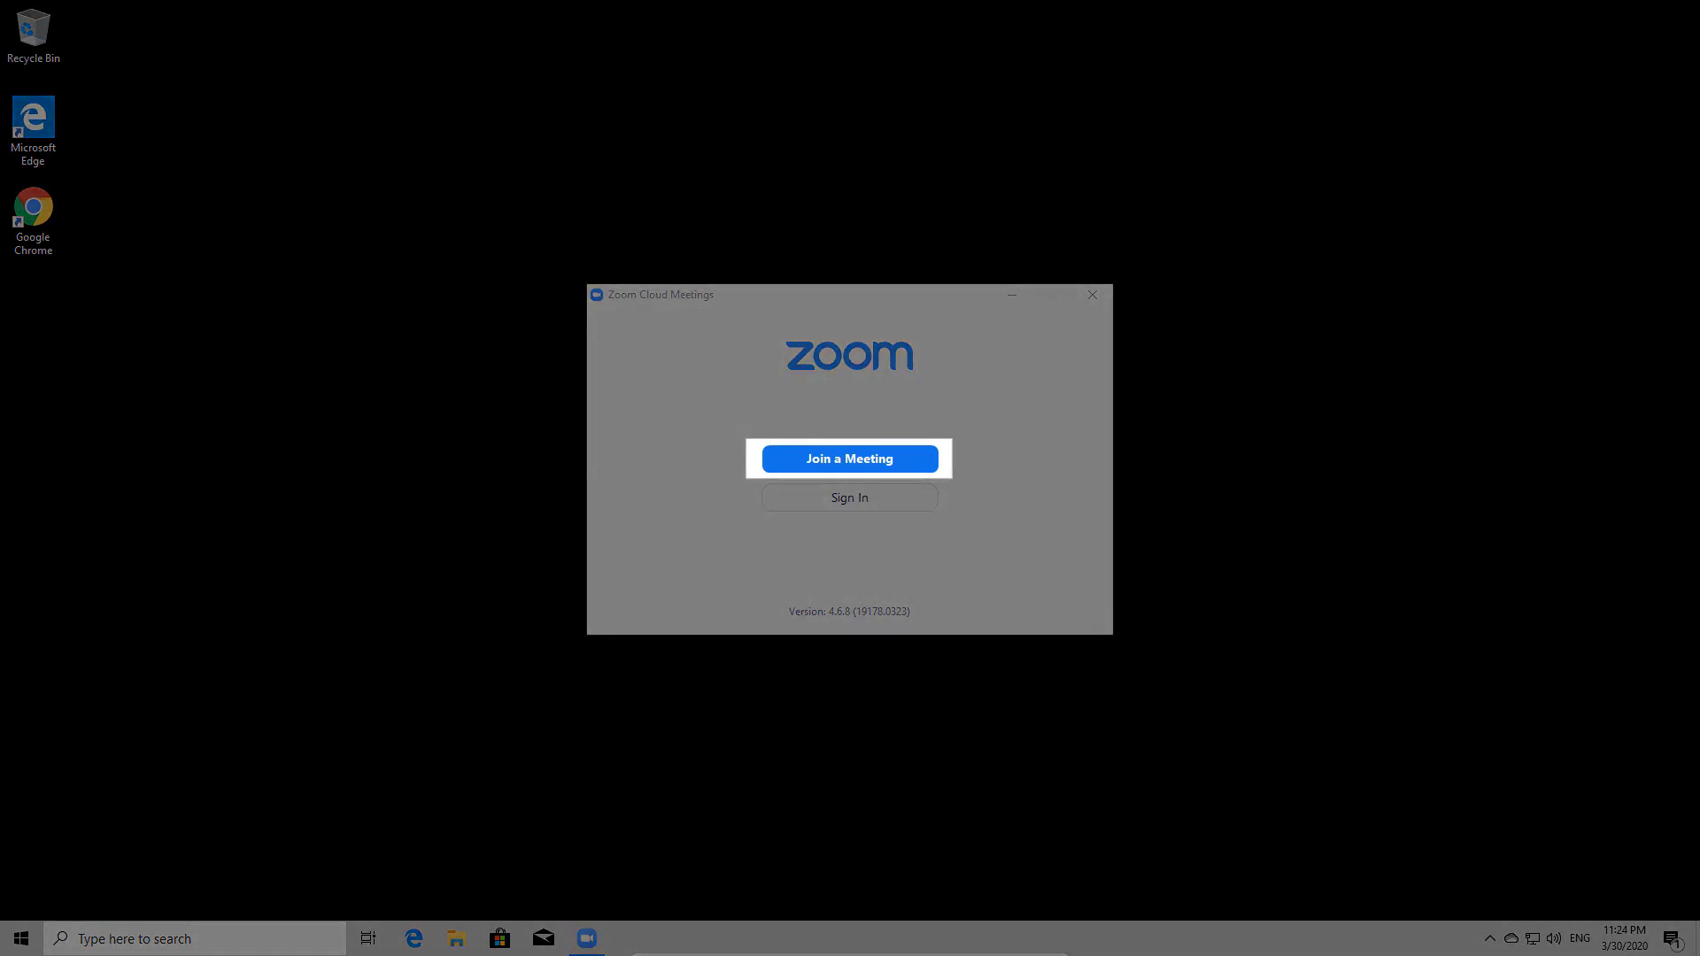
Join meeting 568-495-447 under the display name 'Dex How To'.
click(849, 458)
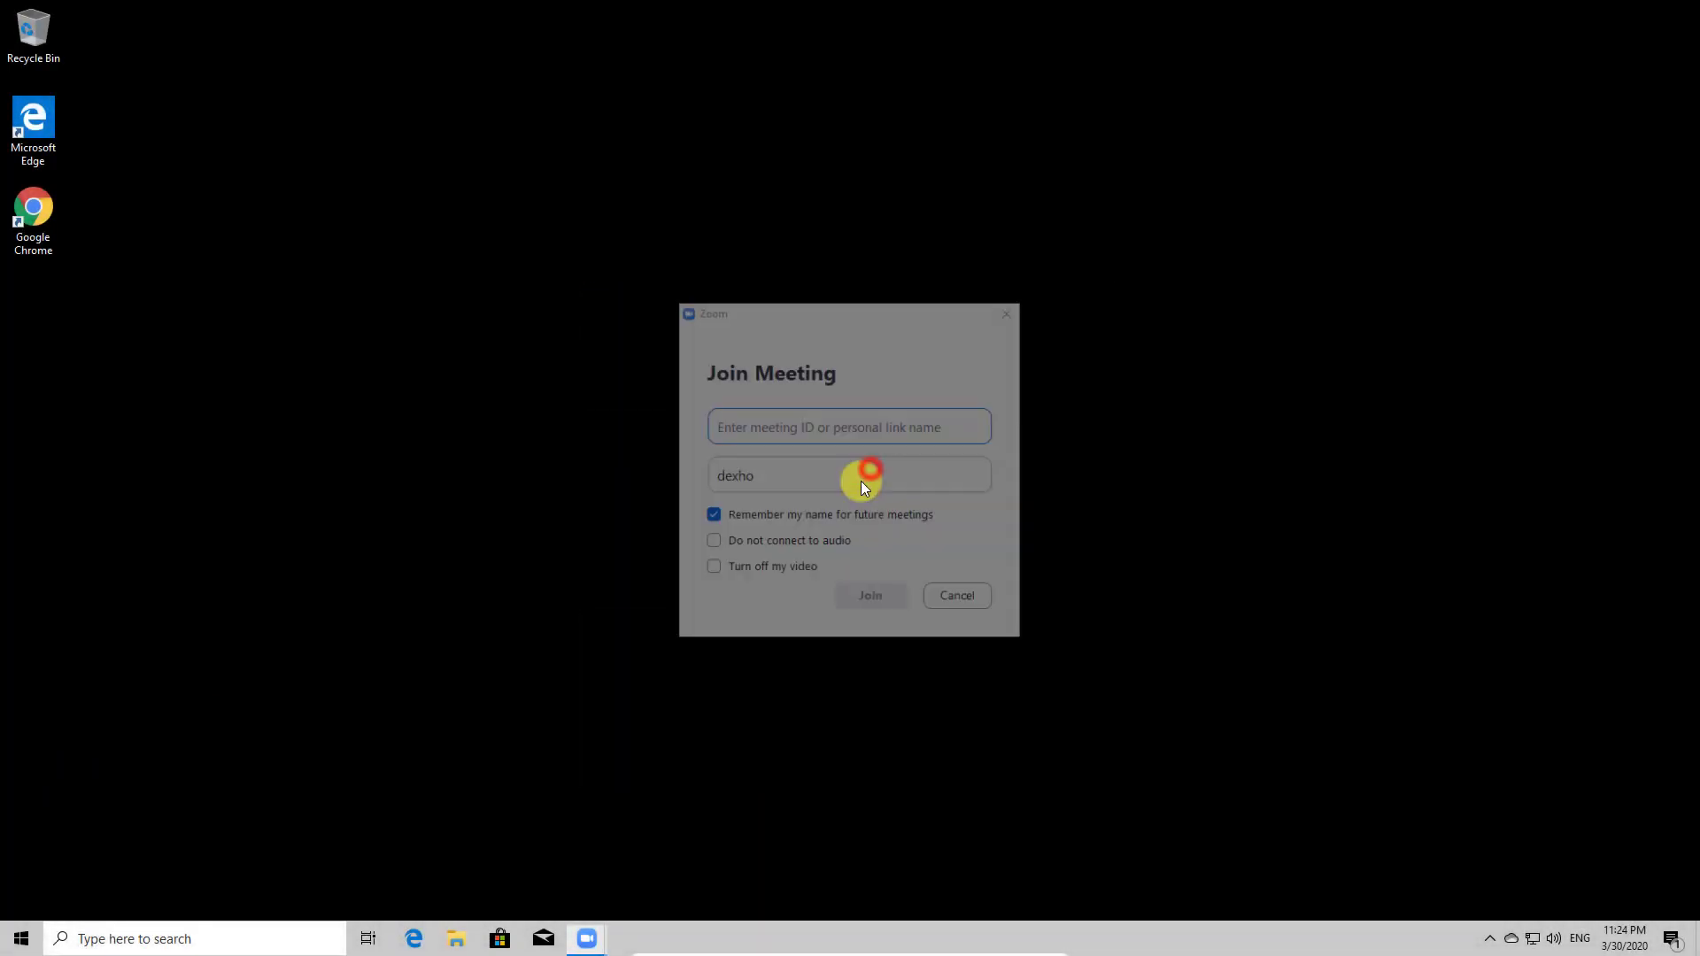
click(849, 425)
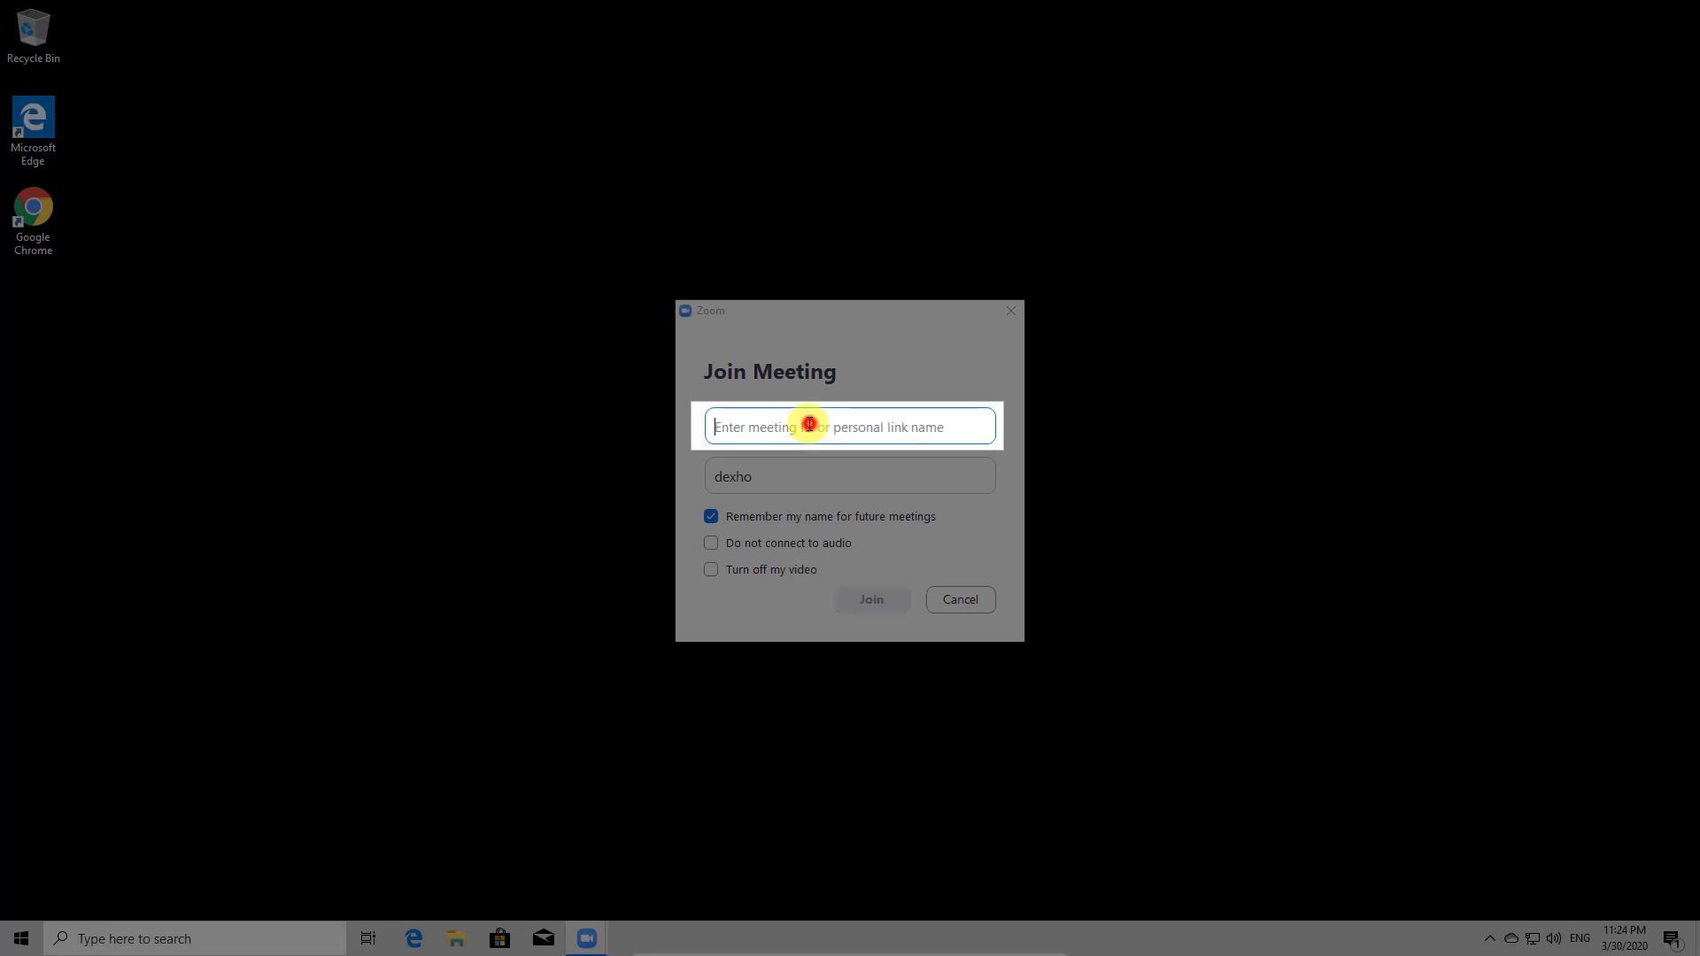
text(568-495-447)
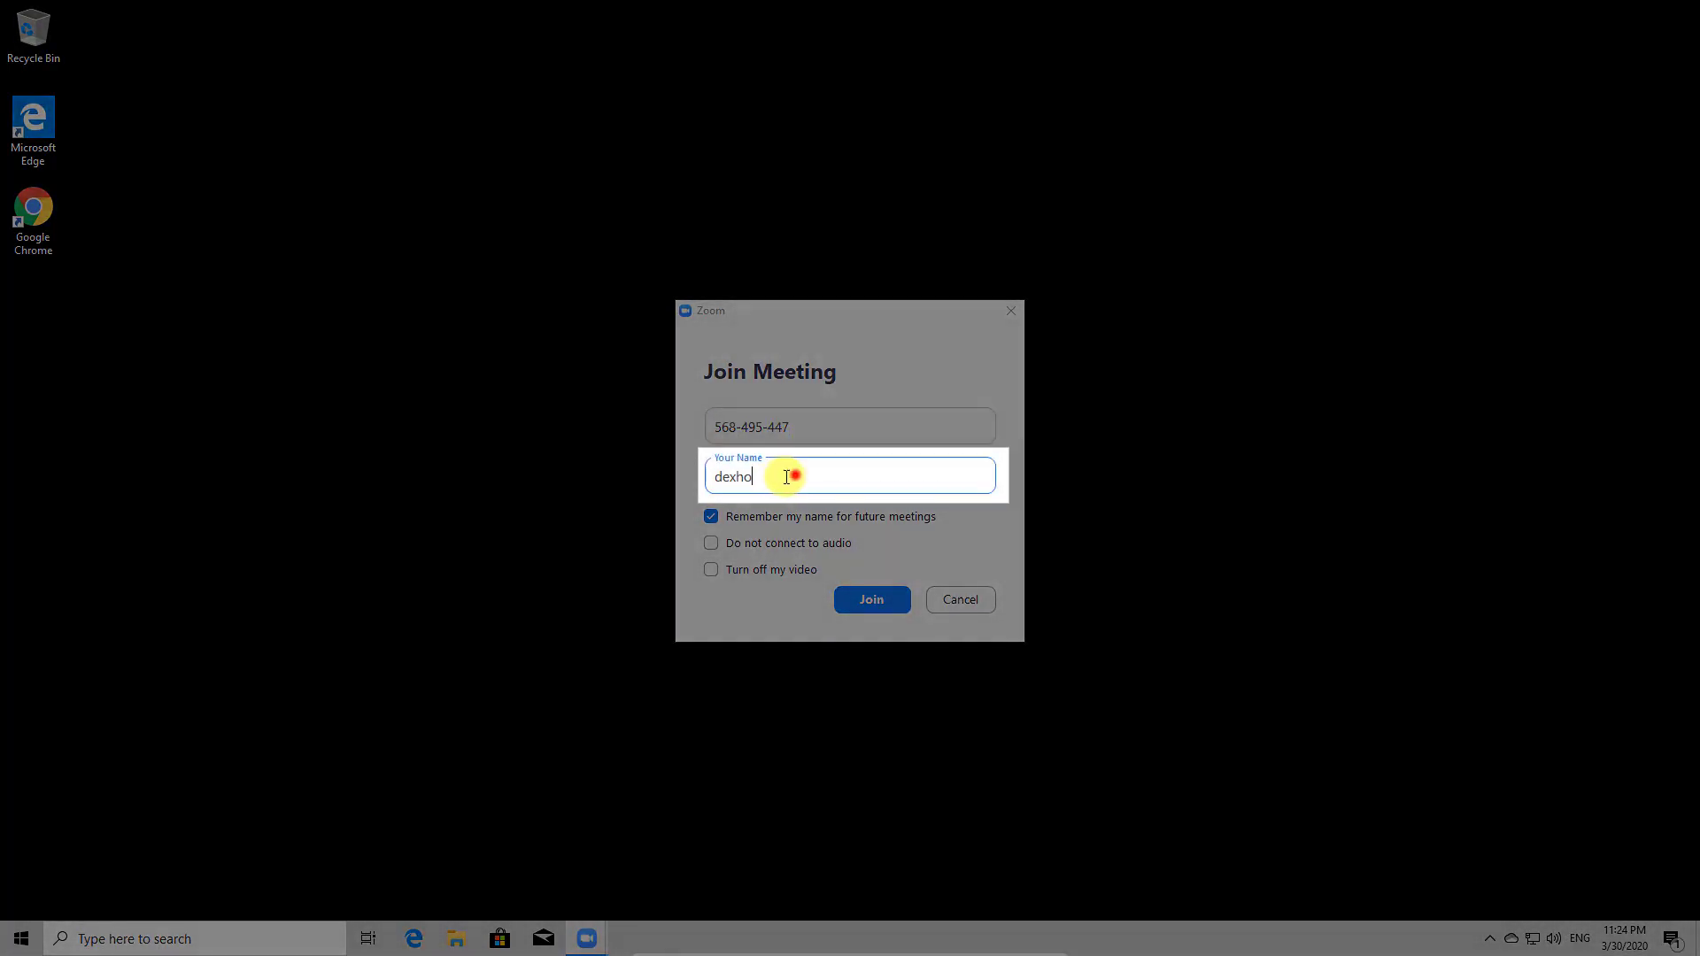
double_click(732, 476)
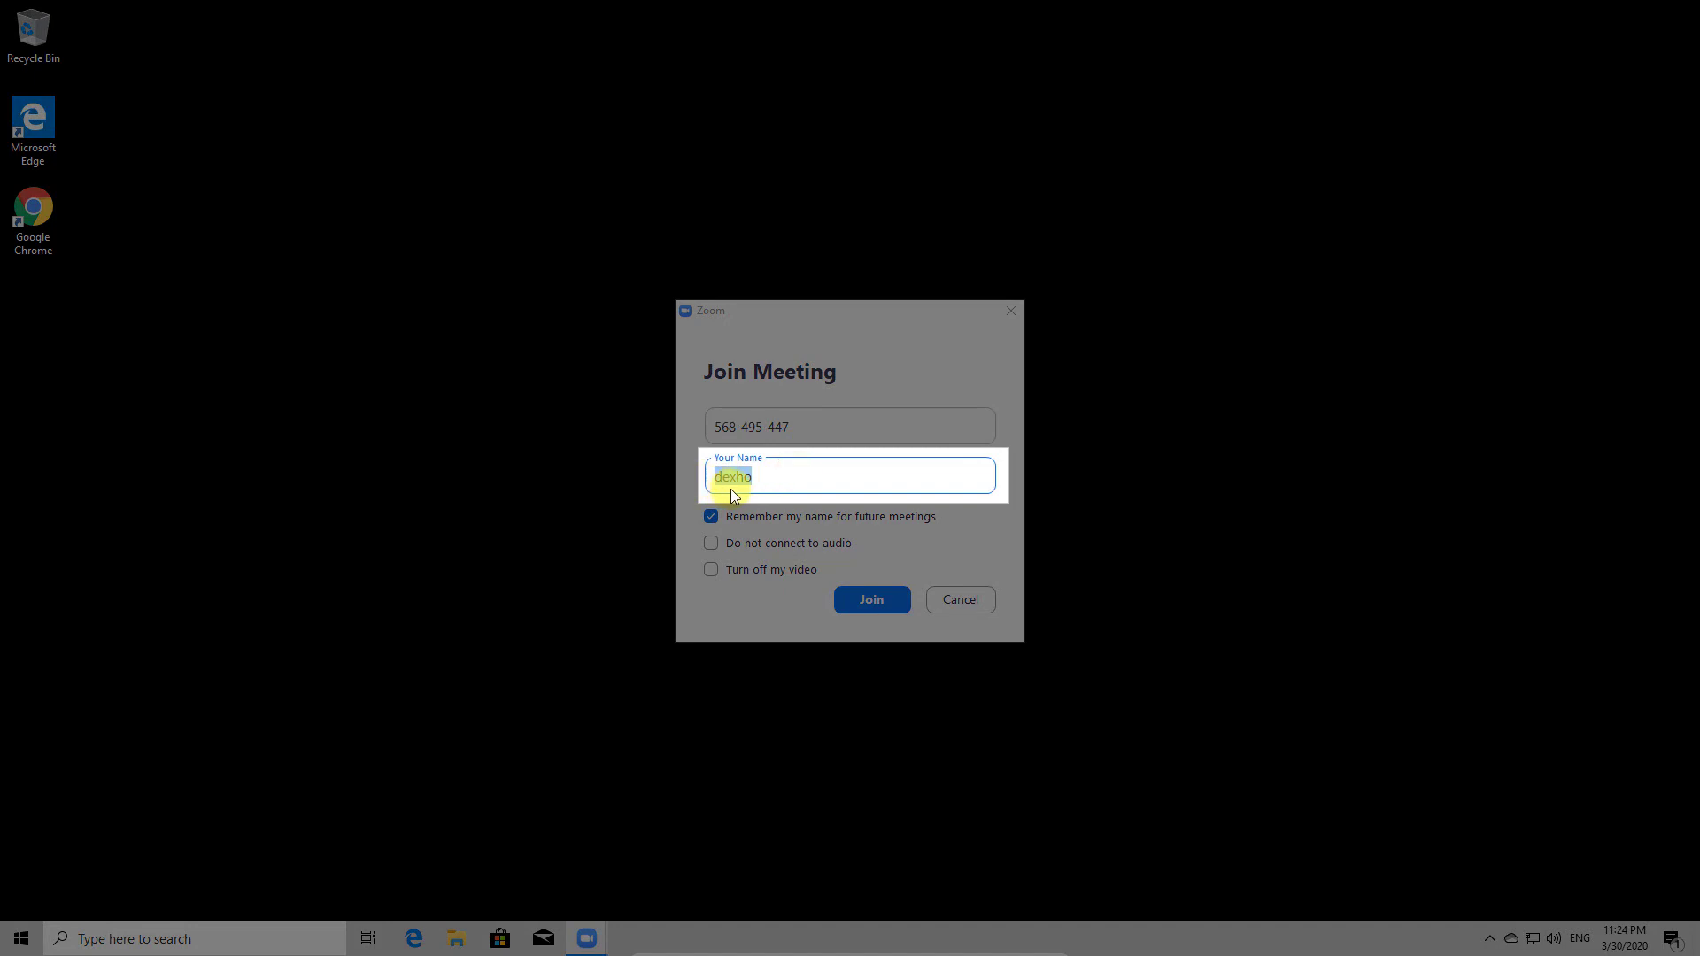
text(Dex How)
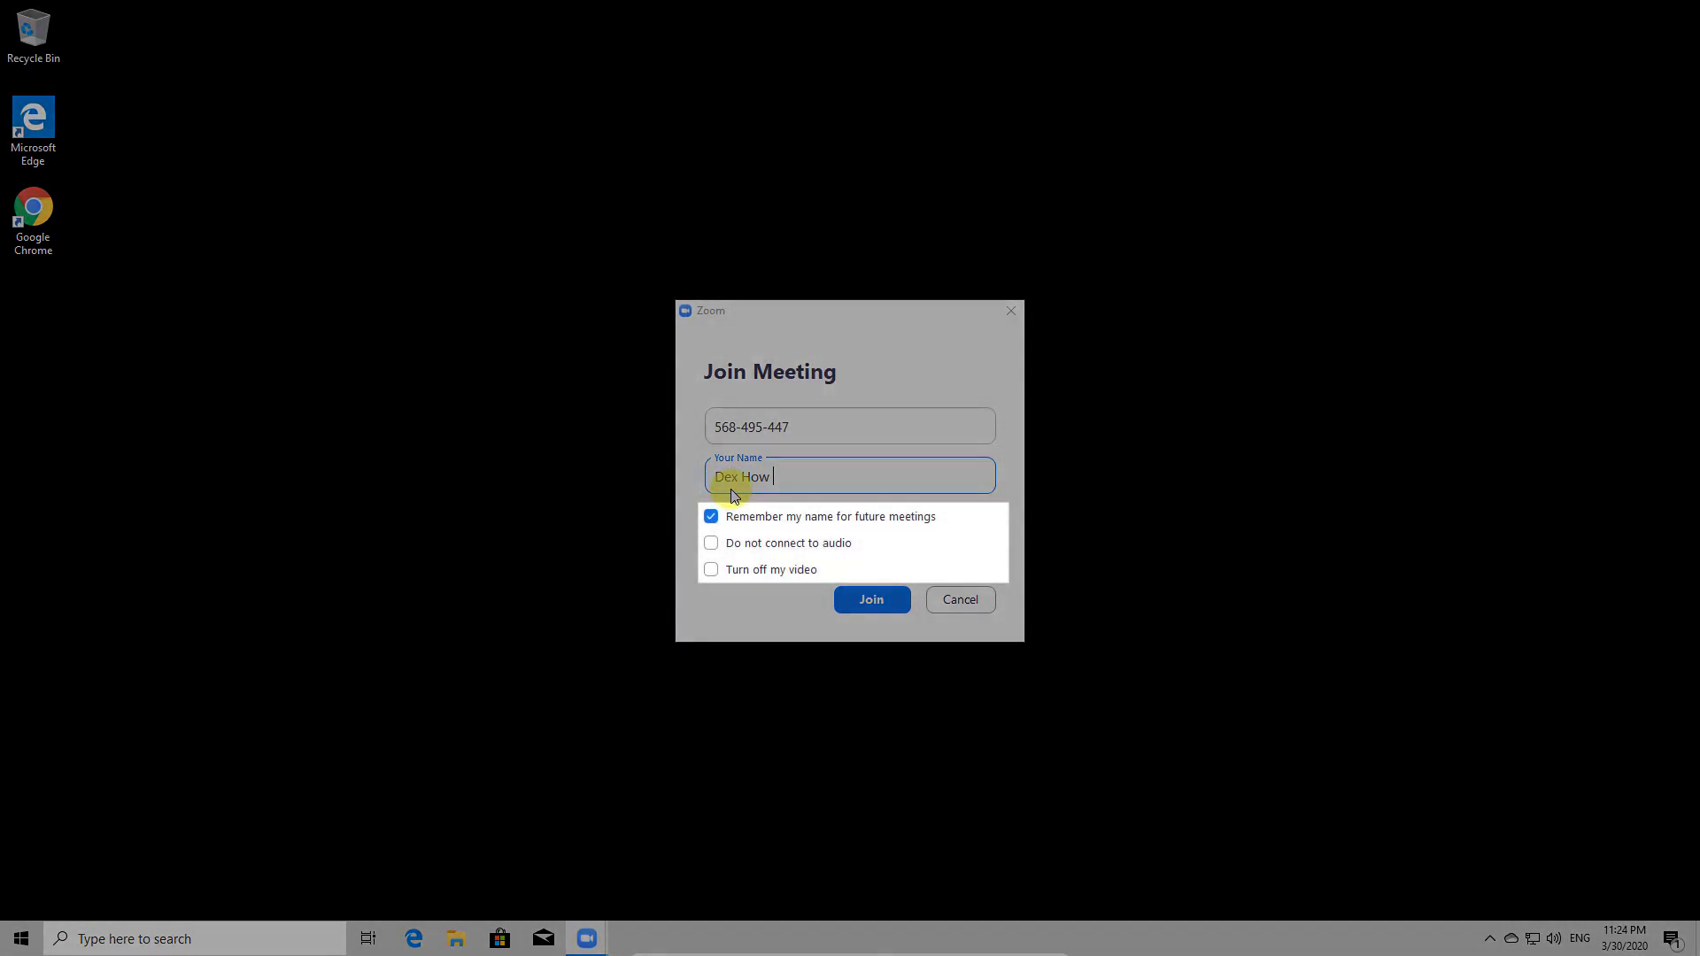
text(To)
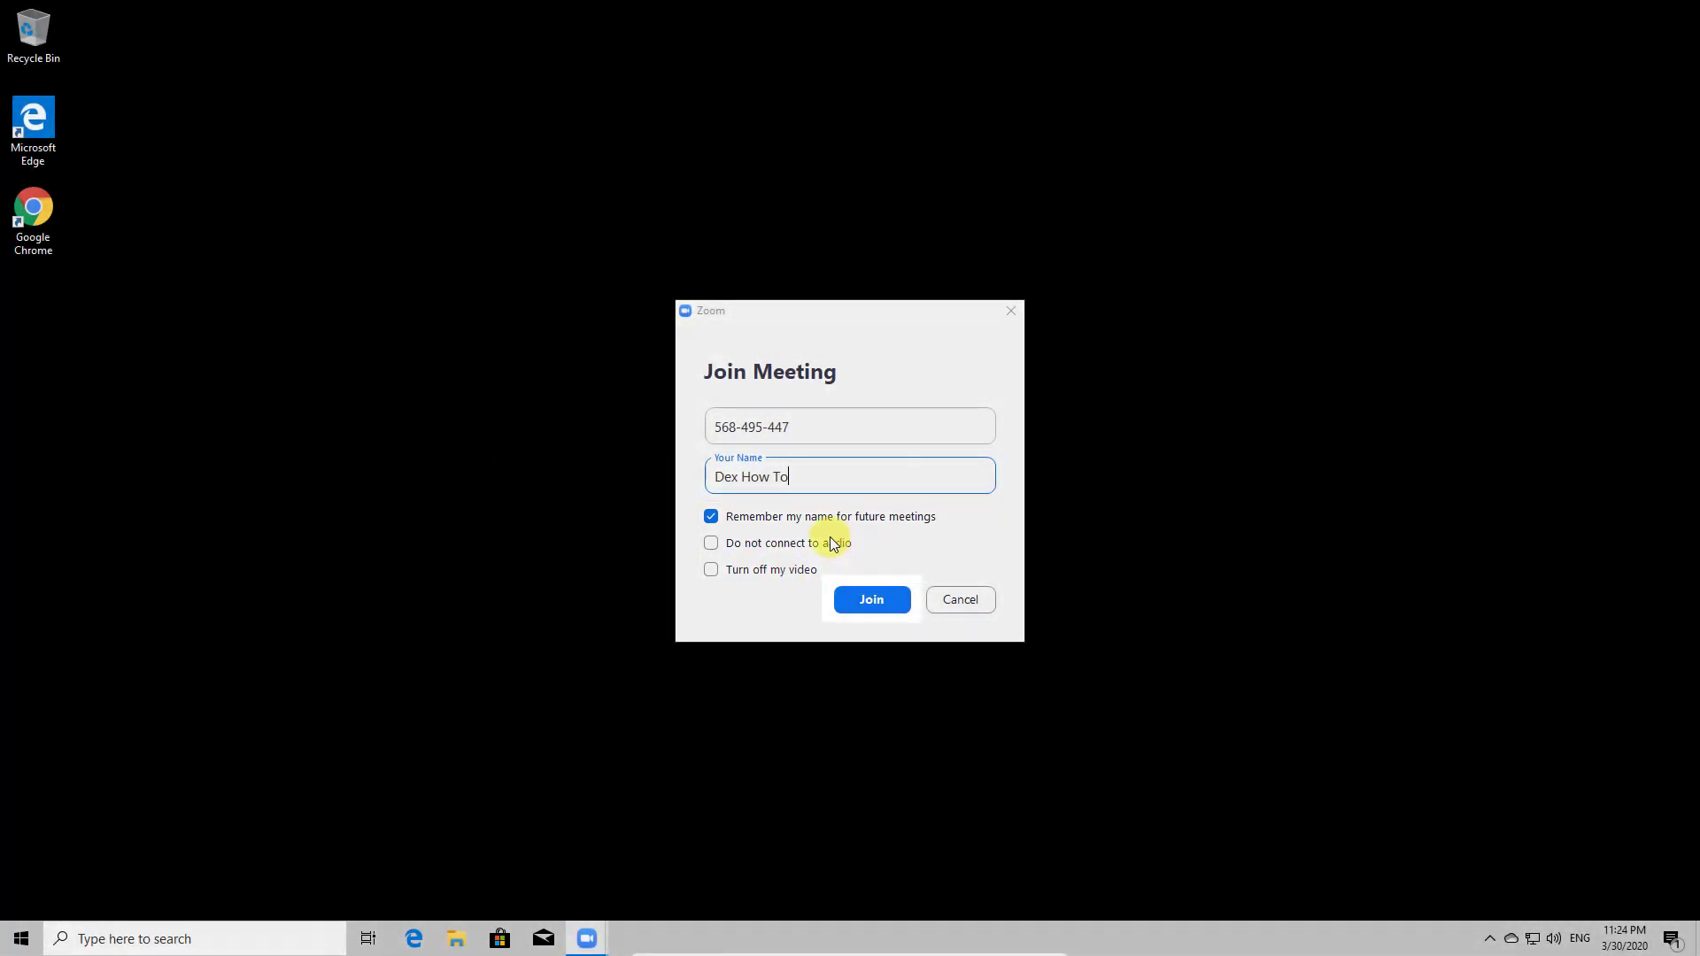
click(871, 601)
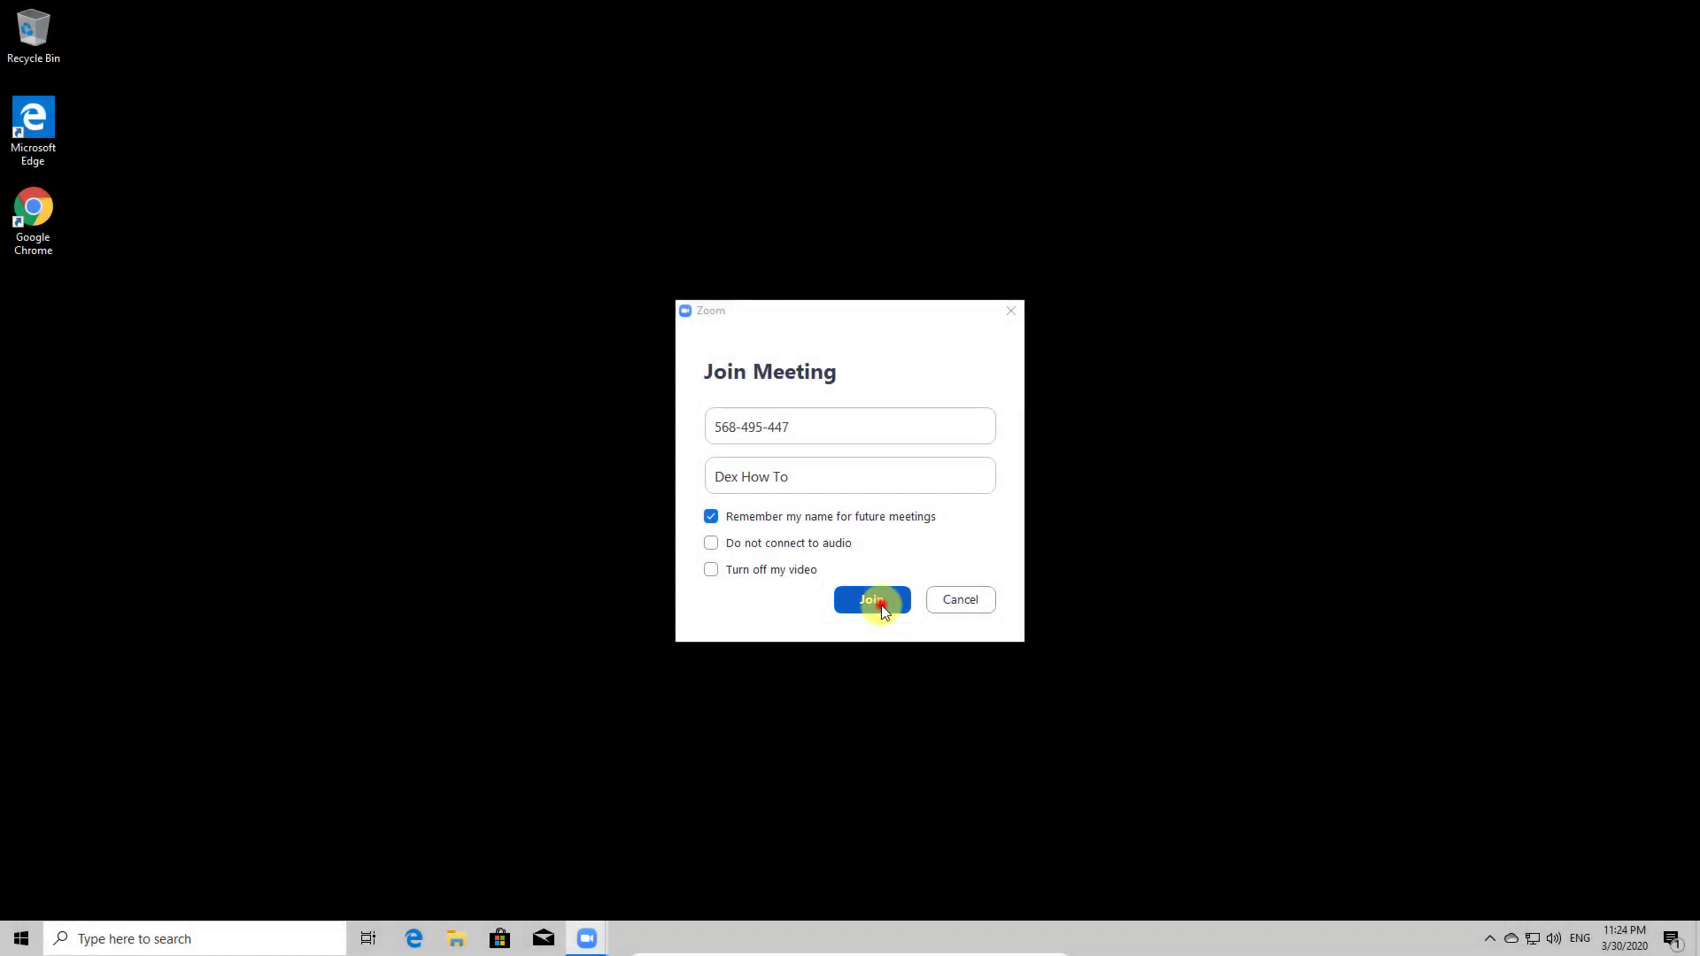
click(872, 601)
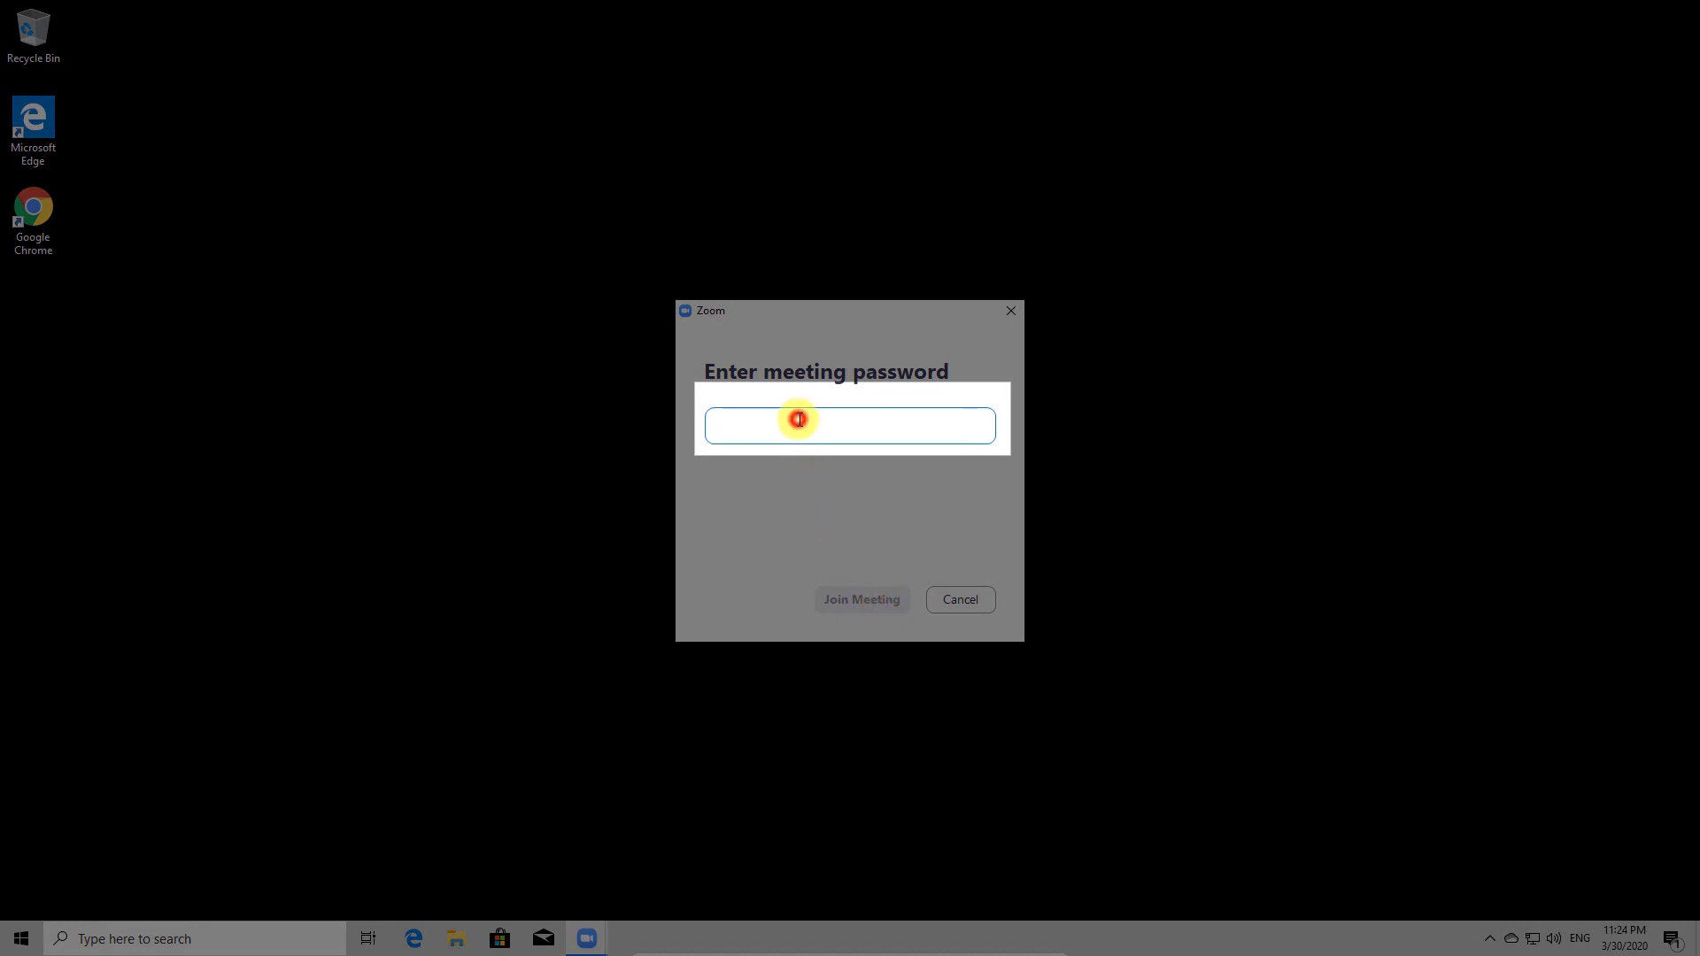
Enter the meeting password and submit it to join.
text(**)
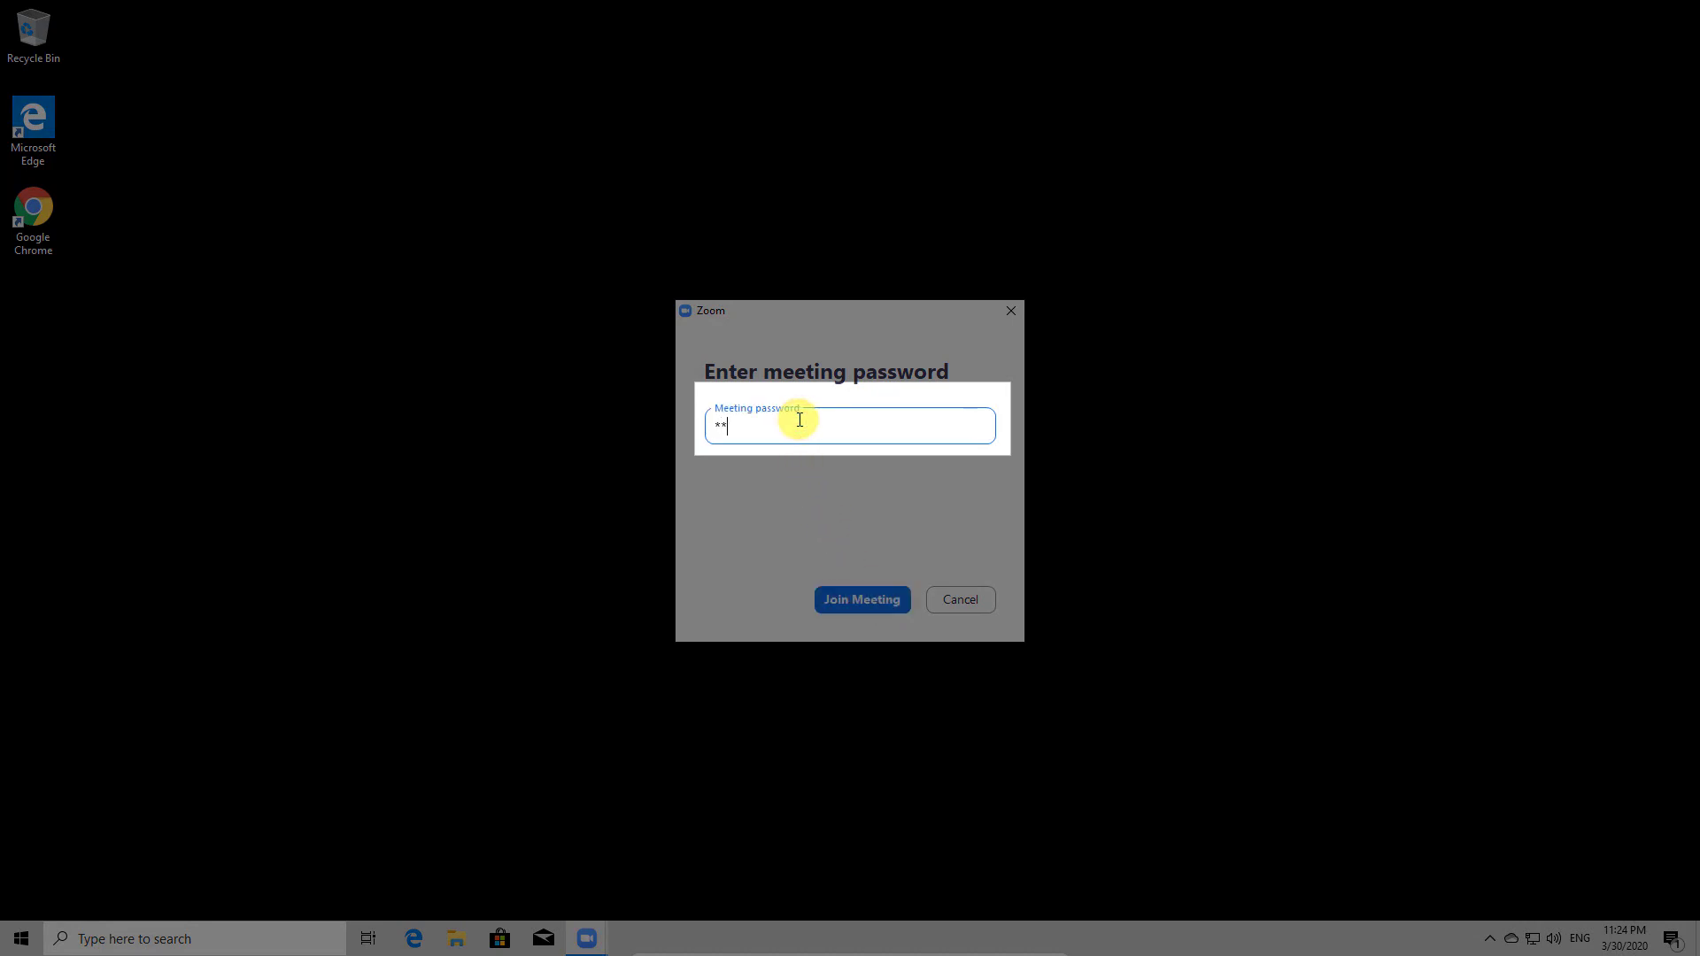
text(*)
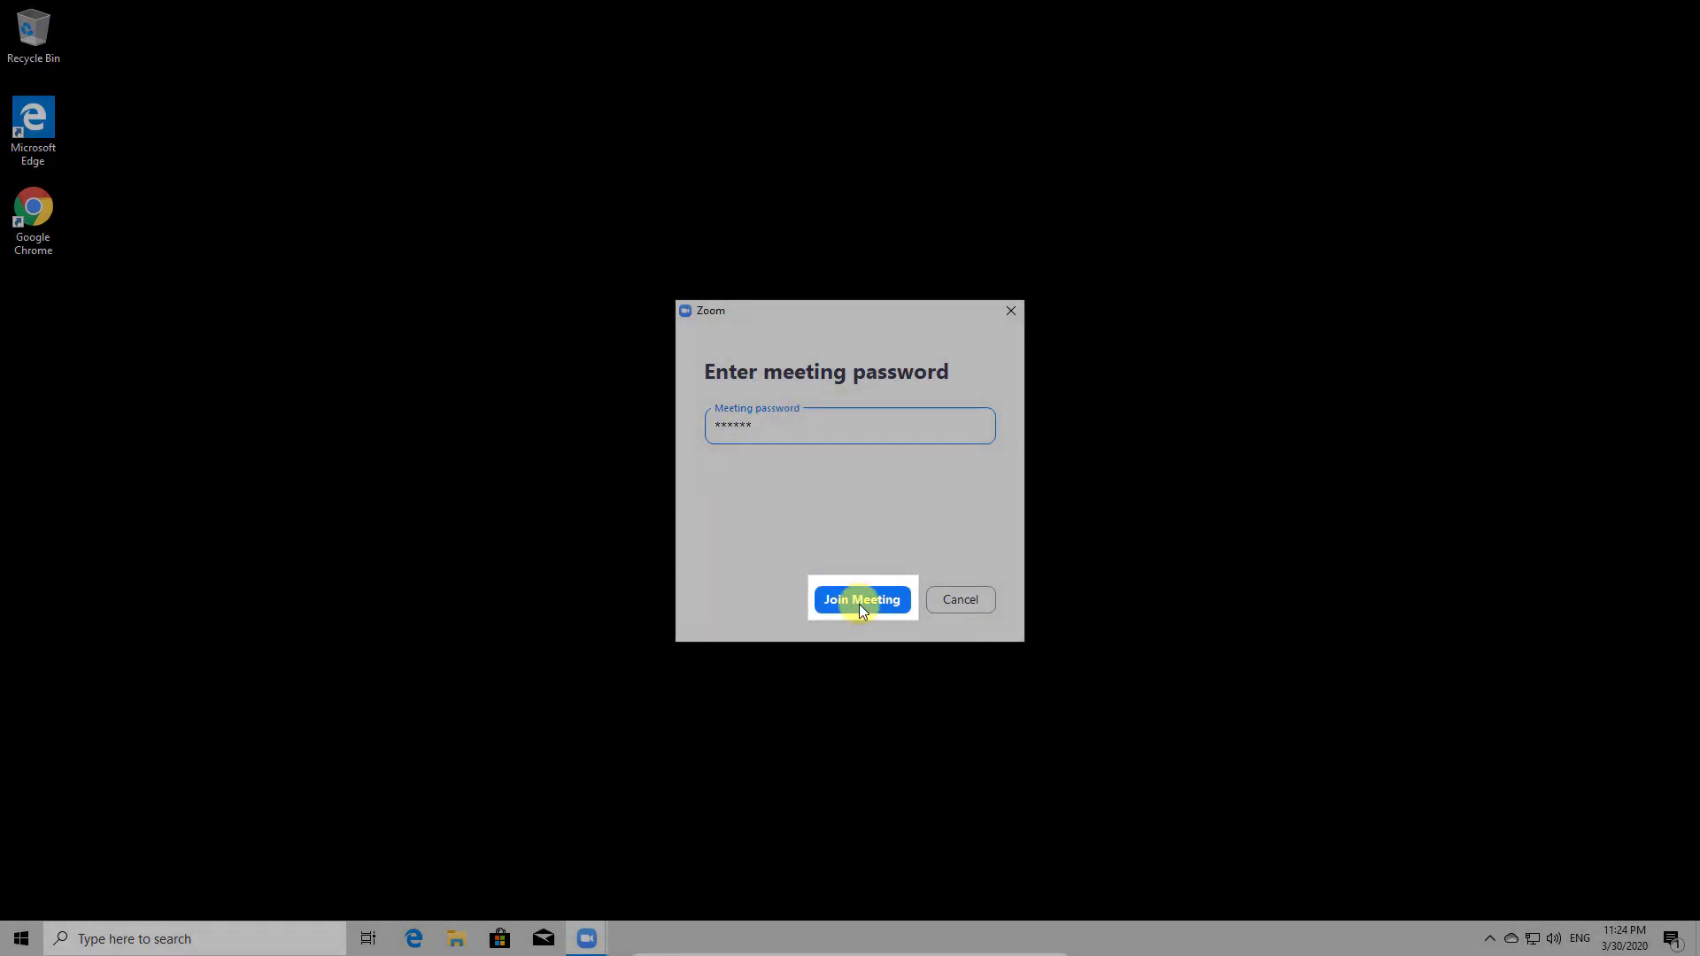
click(860, 599)
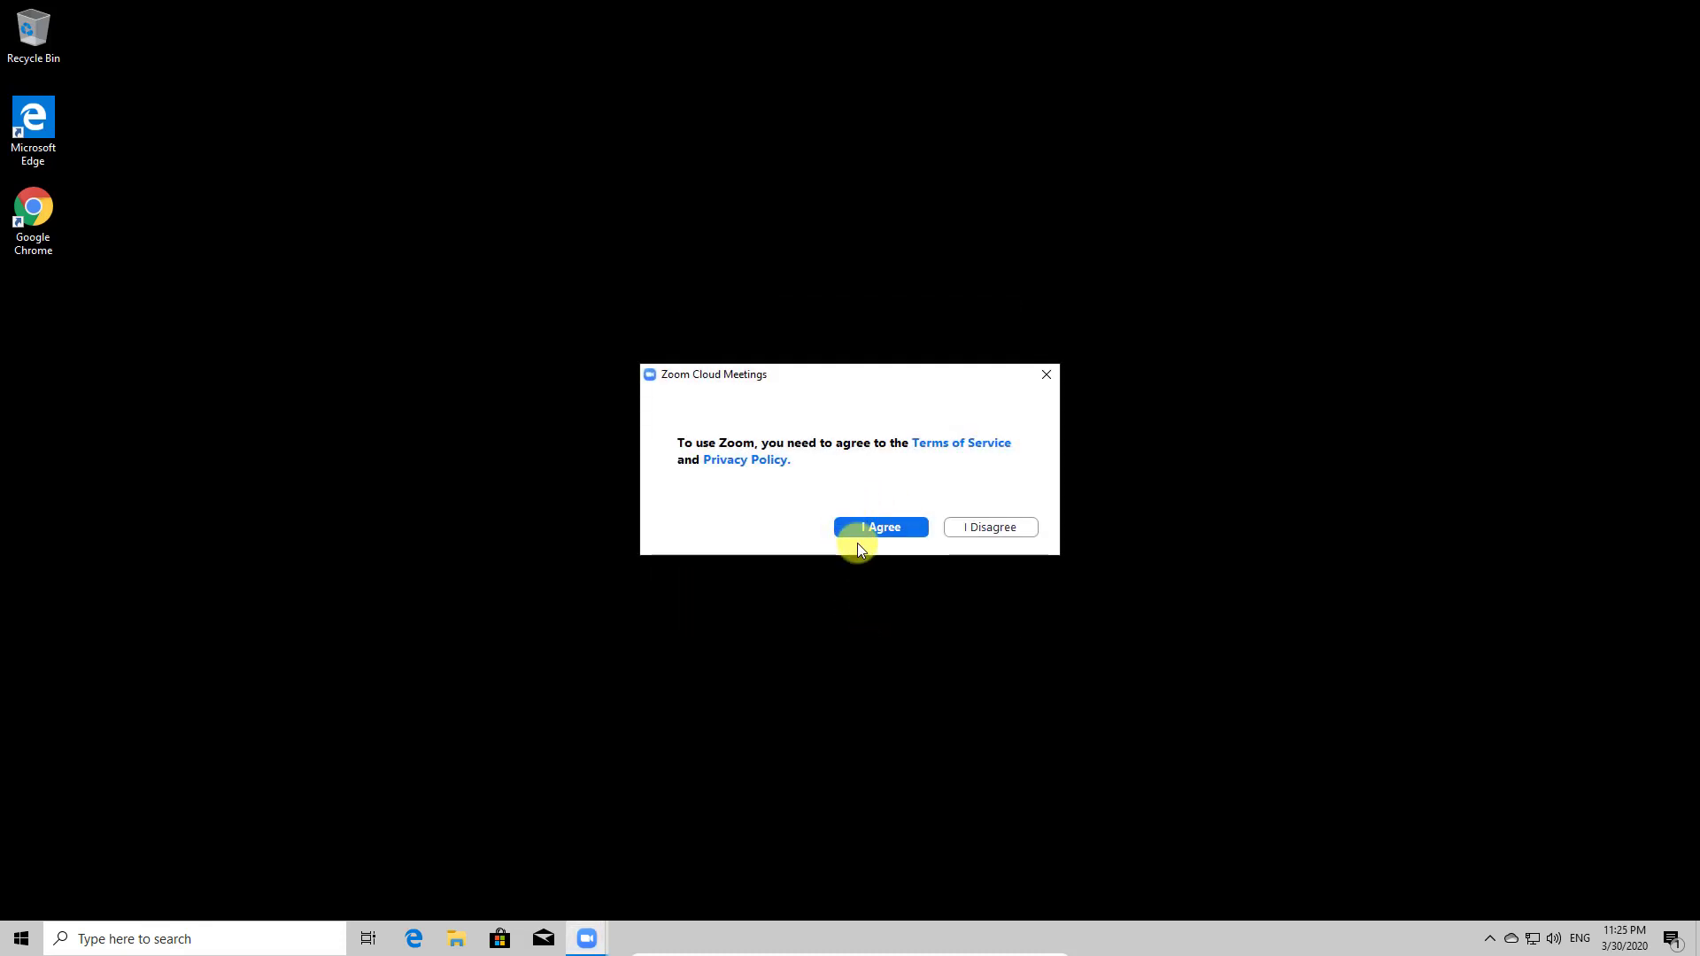
Accept the Terms of Service and Privacy Policy to enter the meeting window.
click(881, 528)
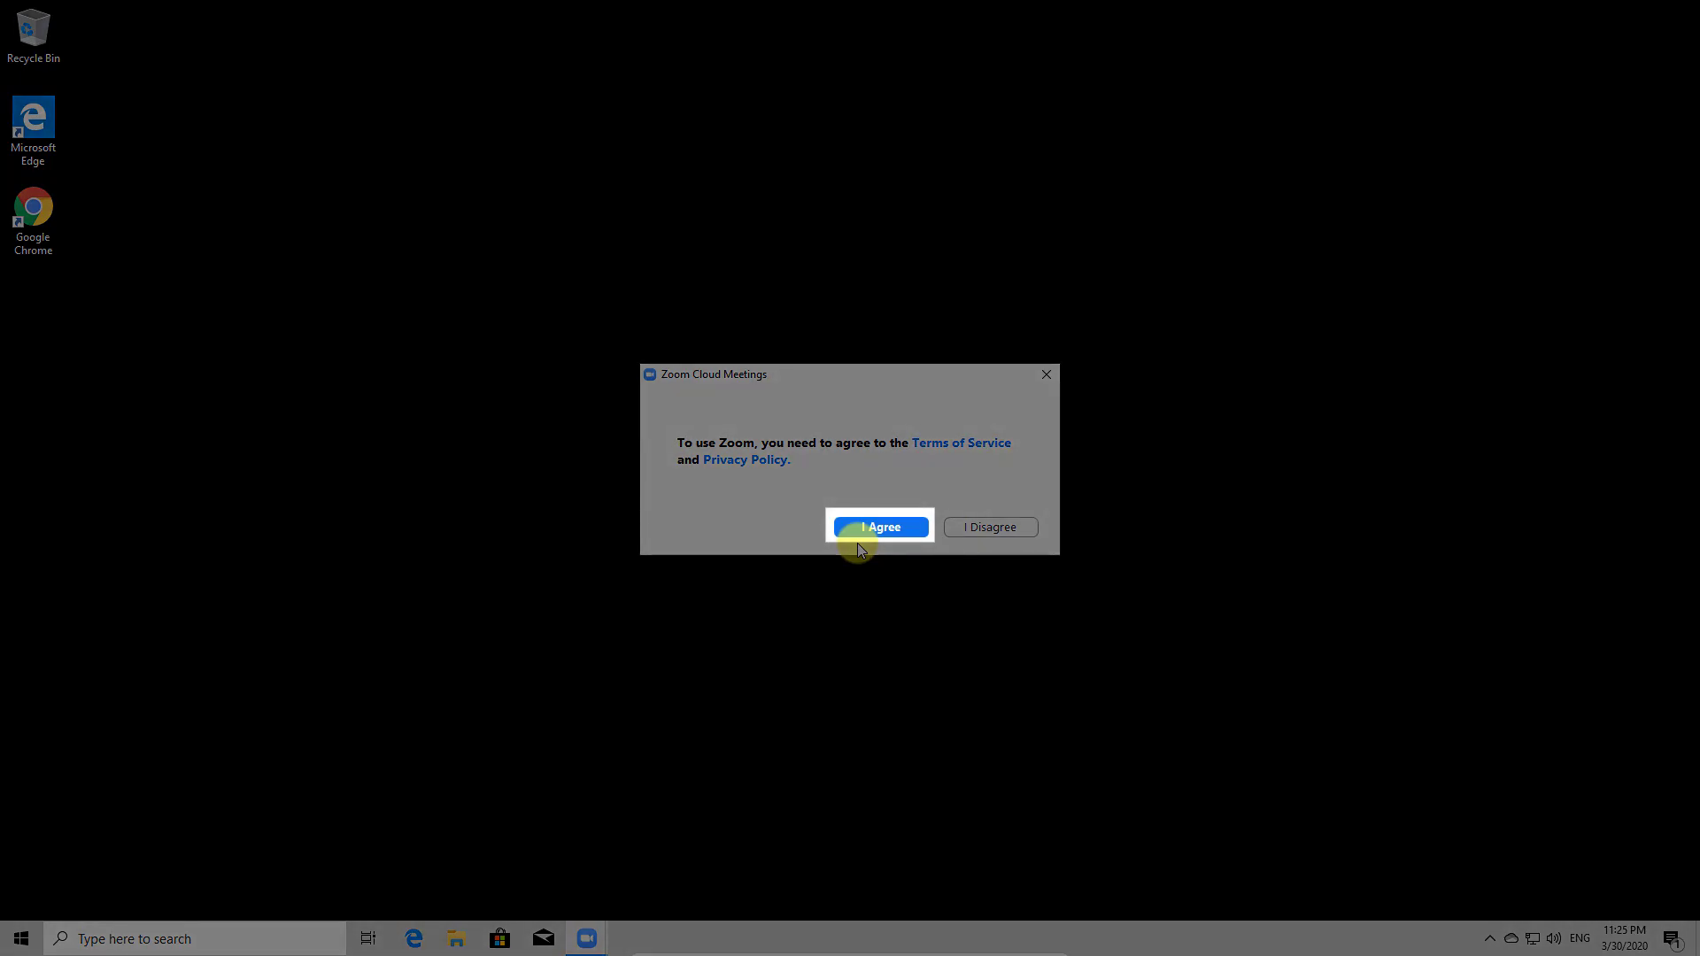
click(880, 528)
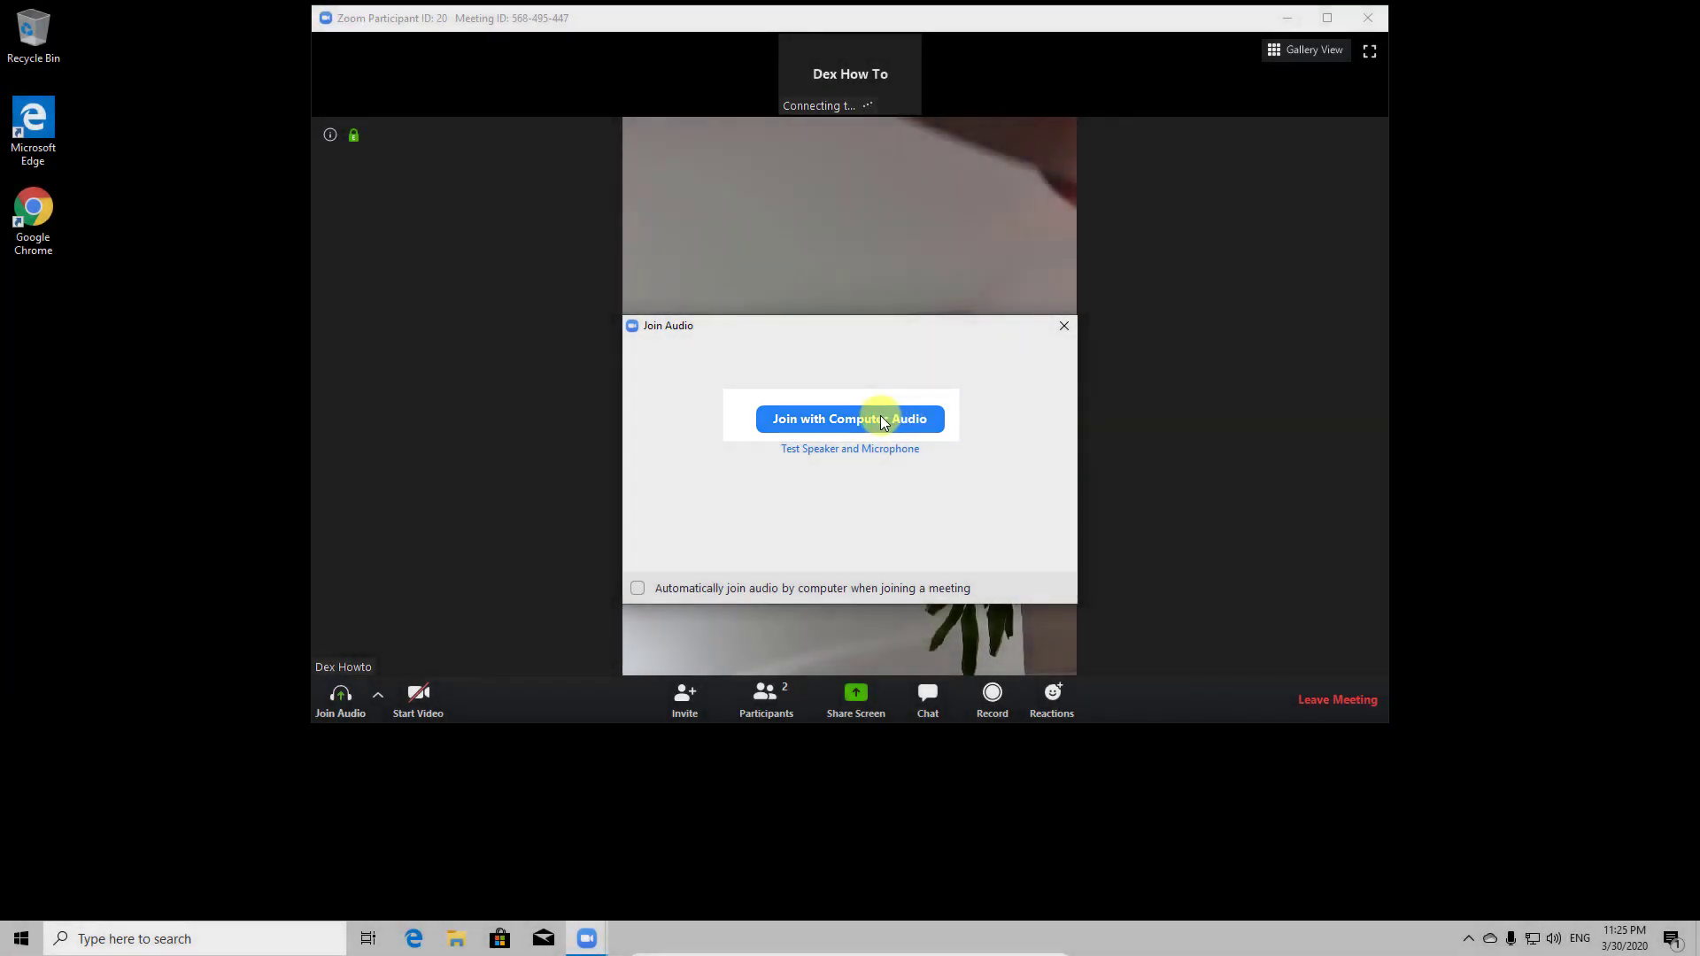
Join the meeting with computer audio, then return to Zoom's start window.
click(848, 418)
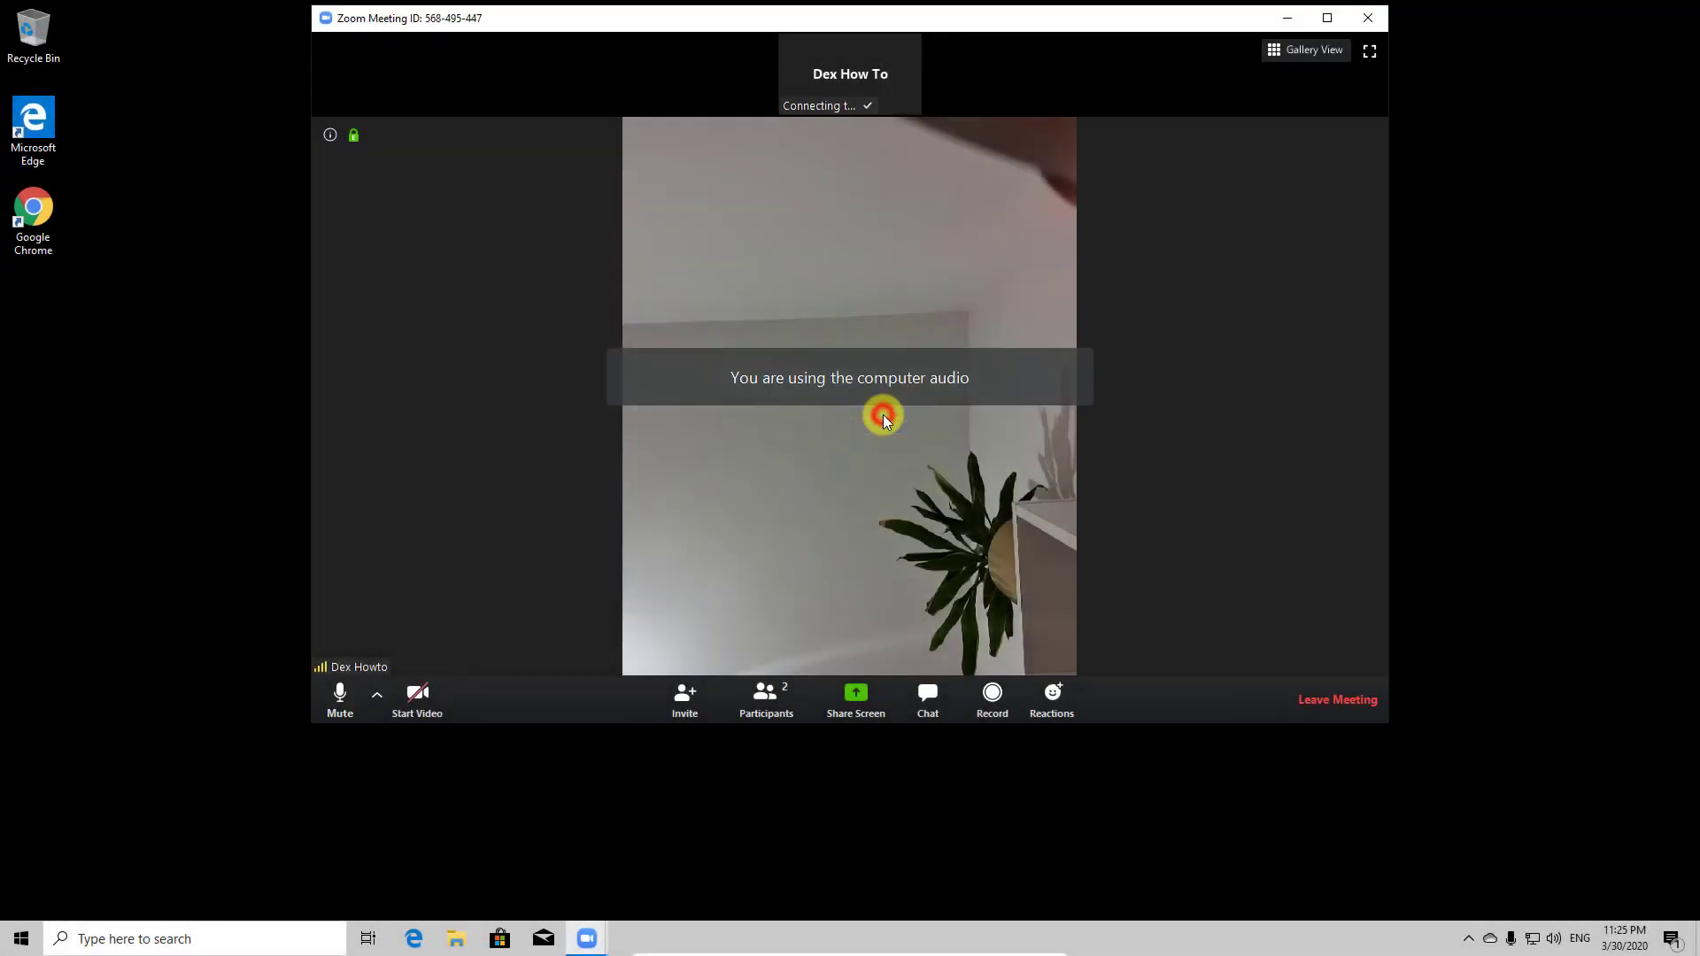
mouse_move(582, 639)
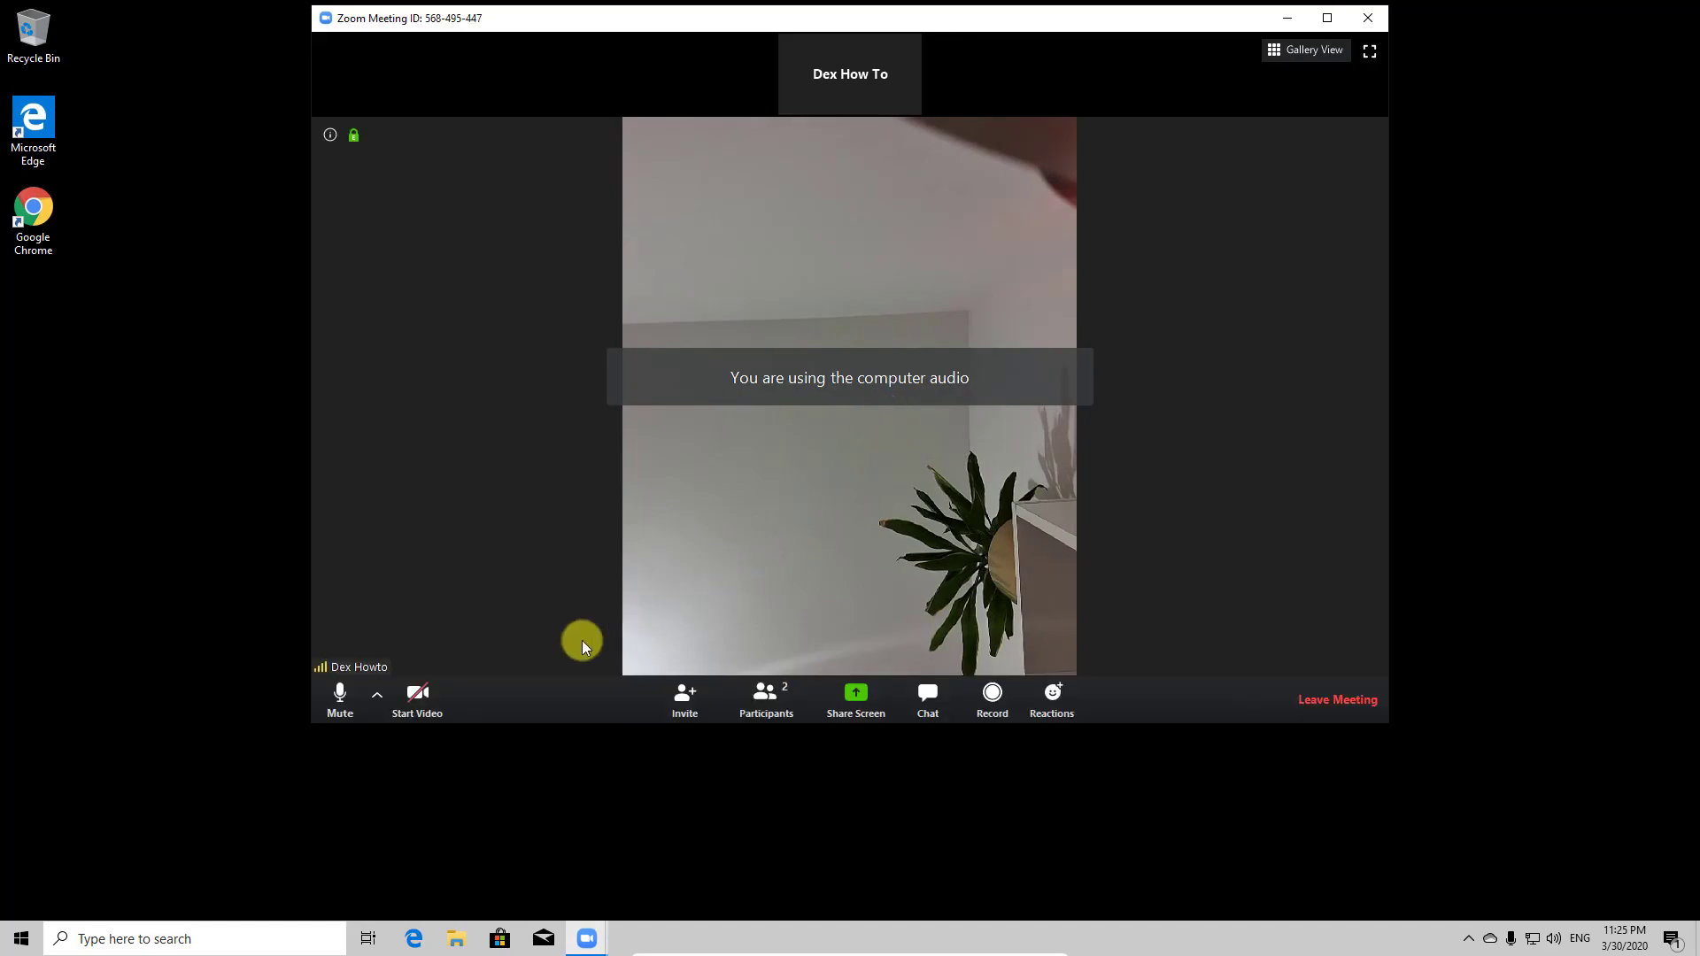
mouse_move(501, 670)
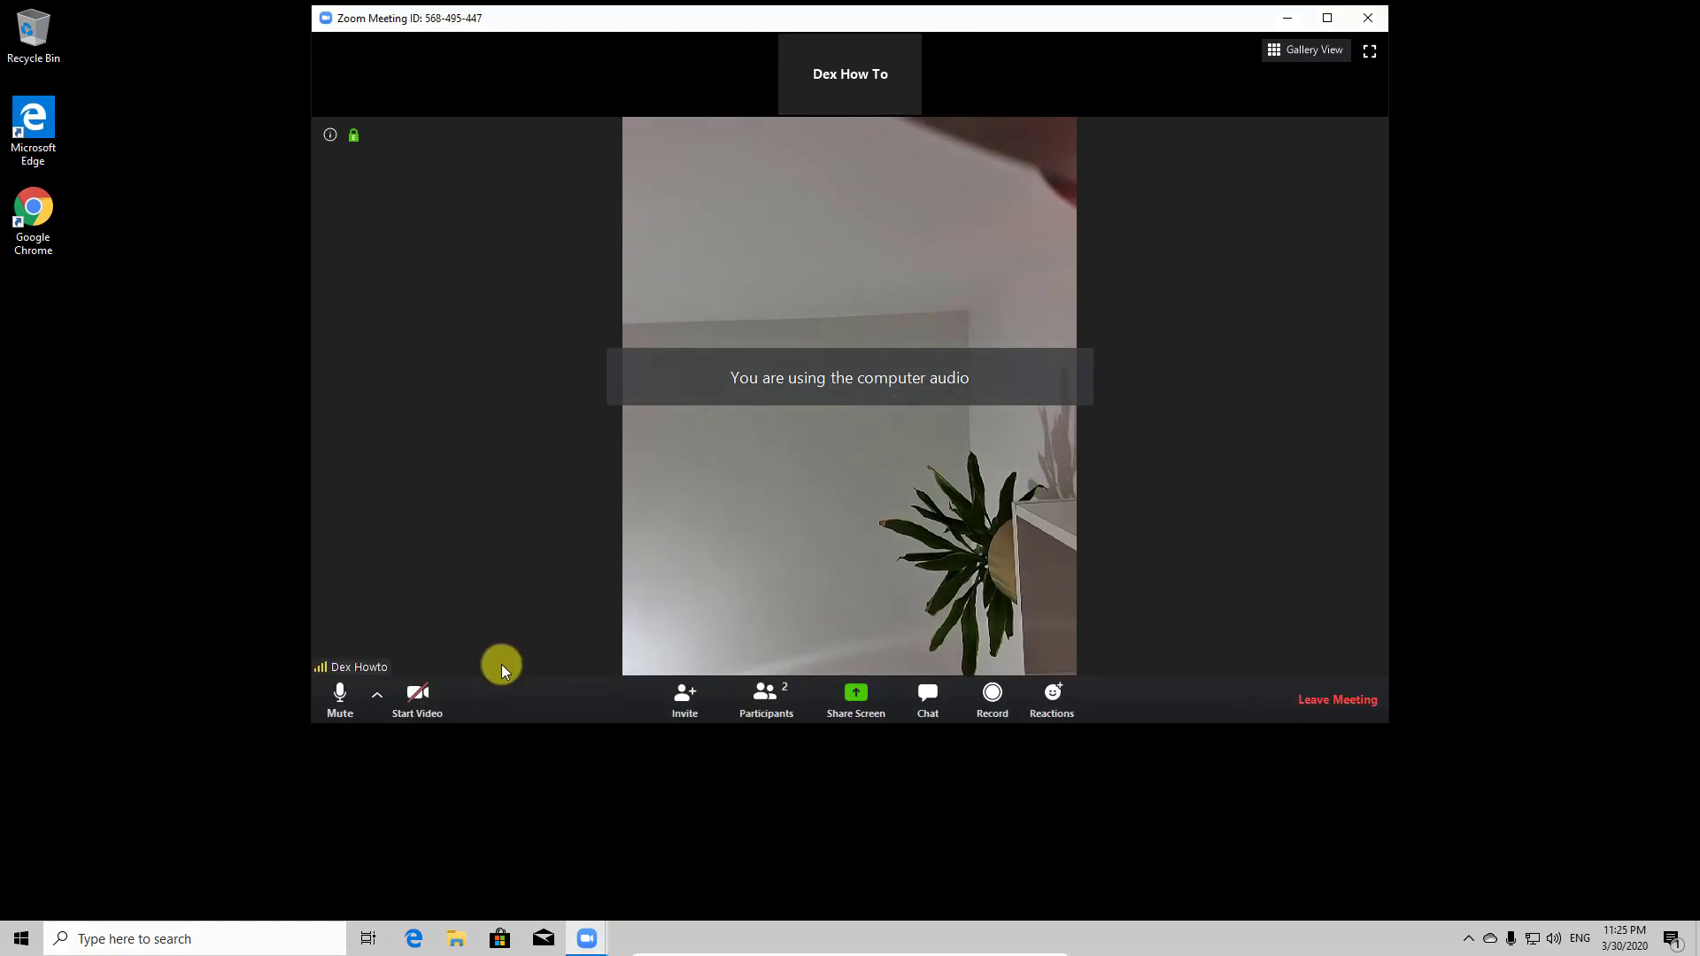
click(340, 699)
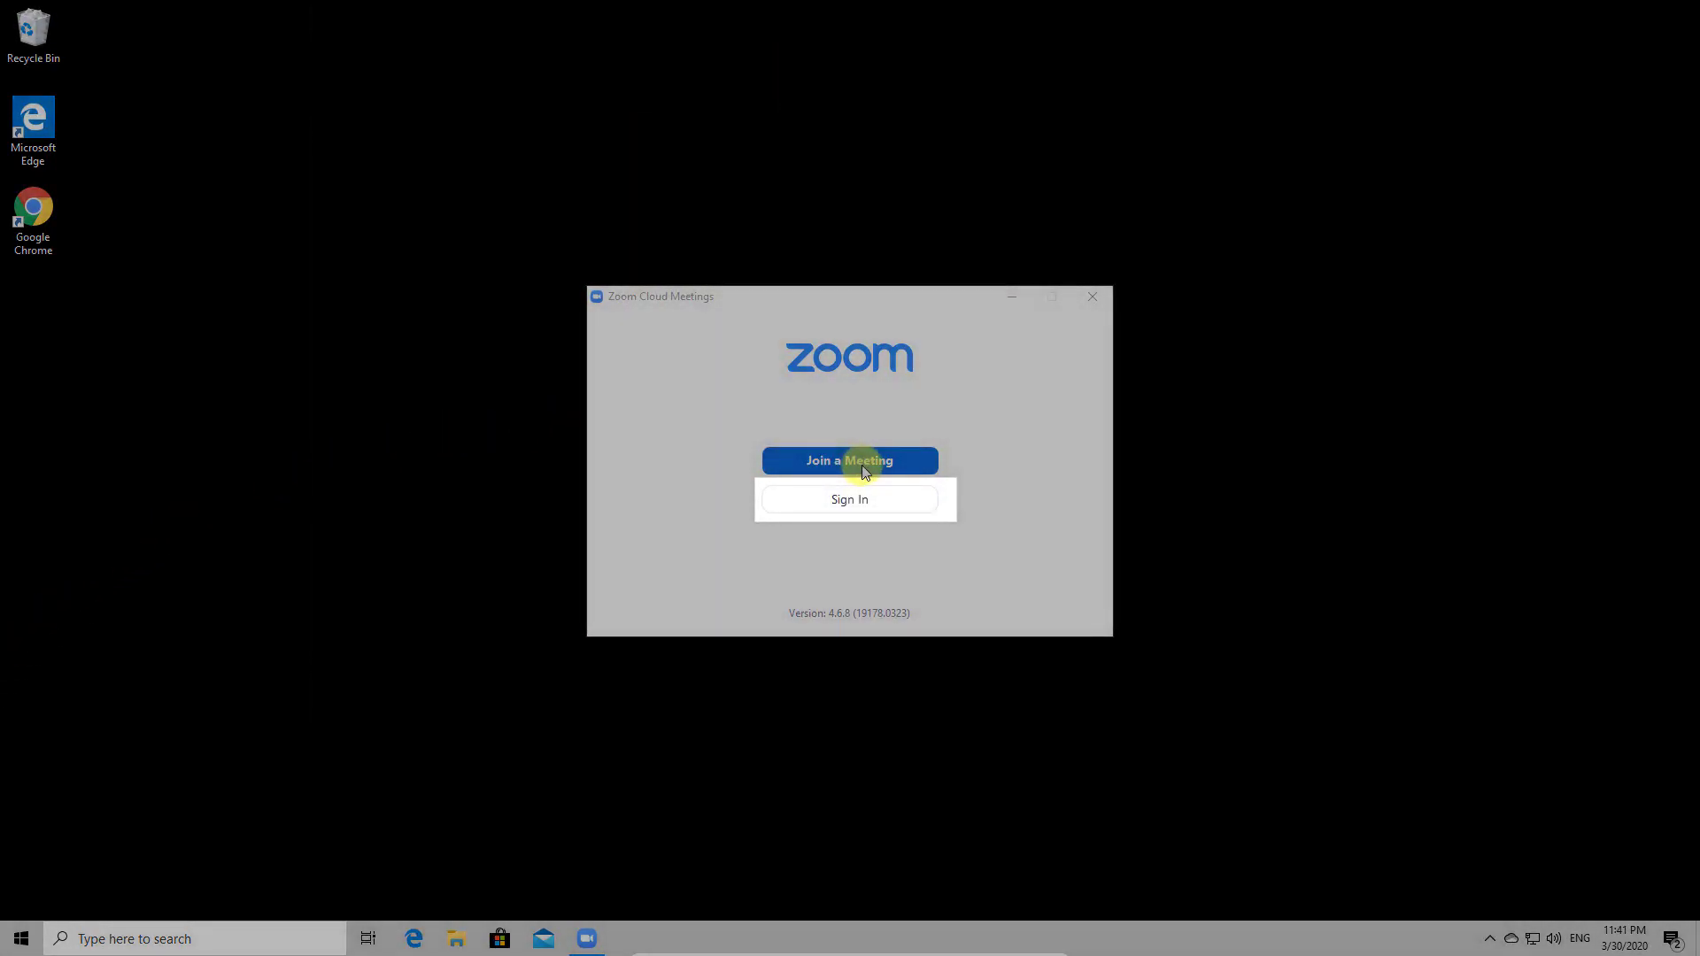
From the Zoom Sign In screen choose Sign Up Free.
click(849, 499)
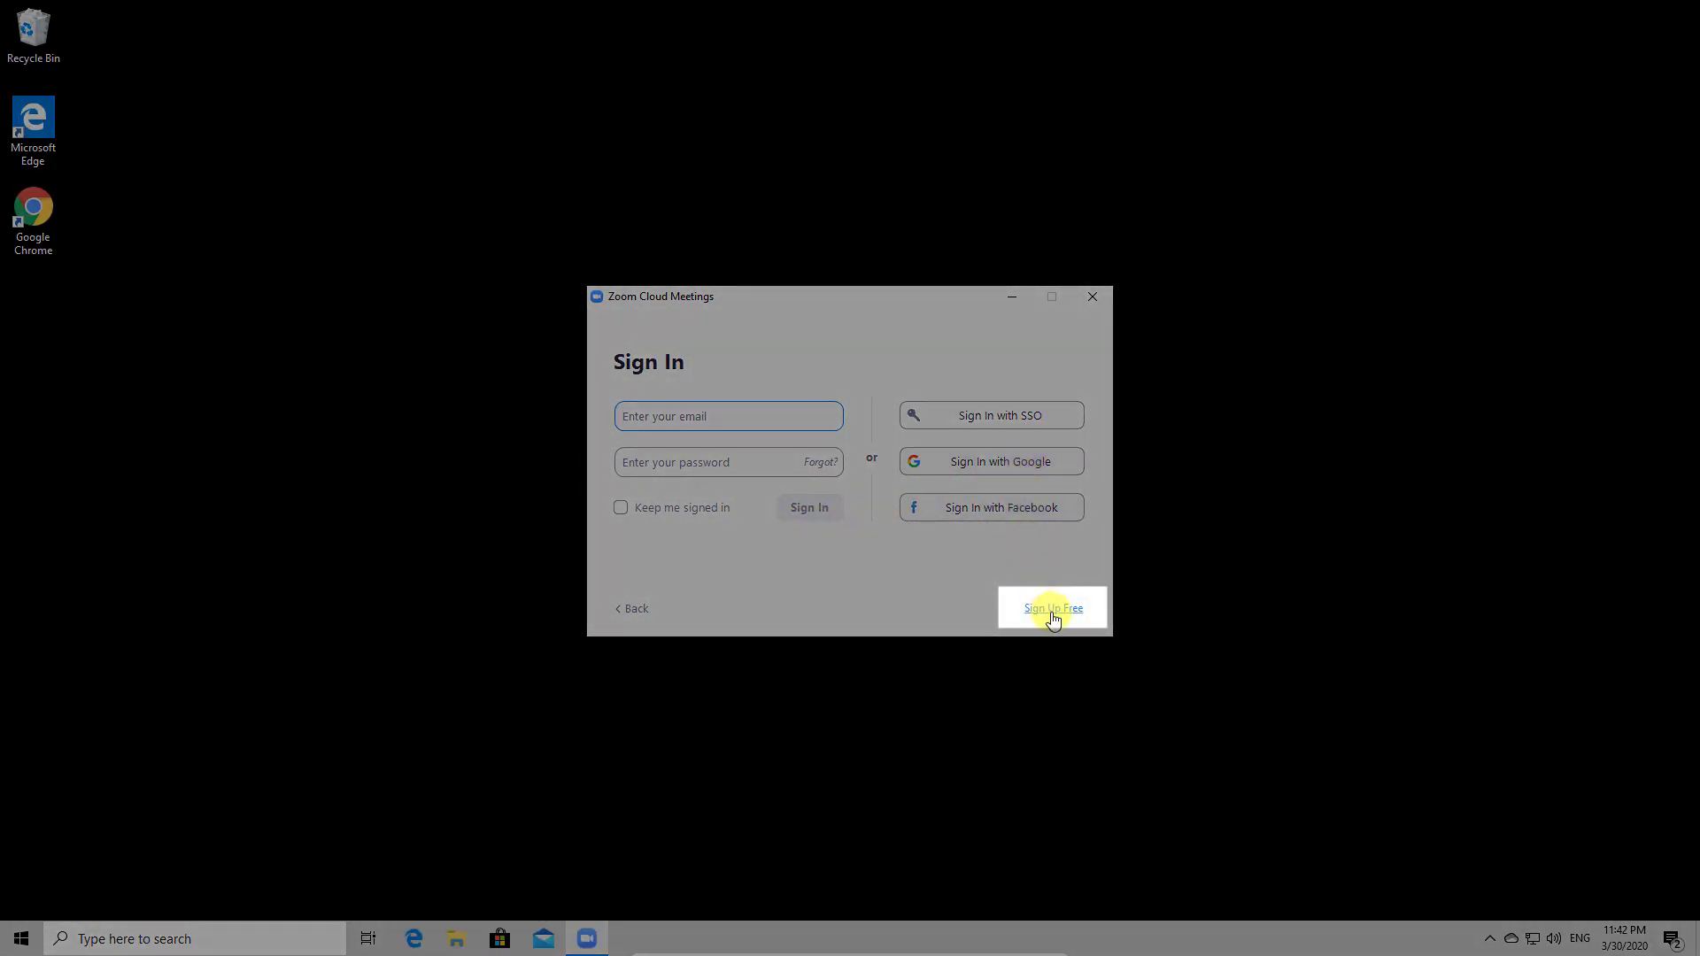
click(728, 416)
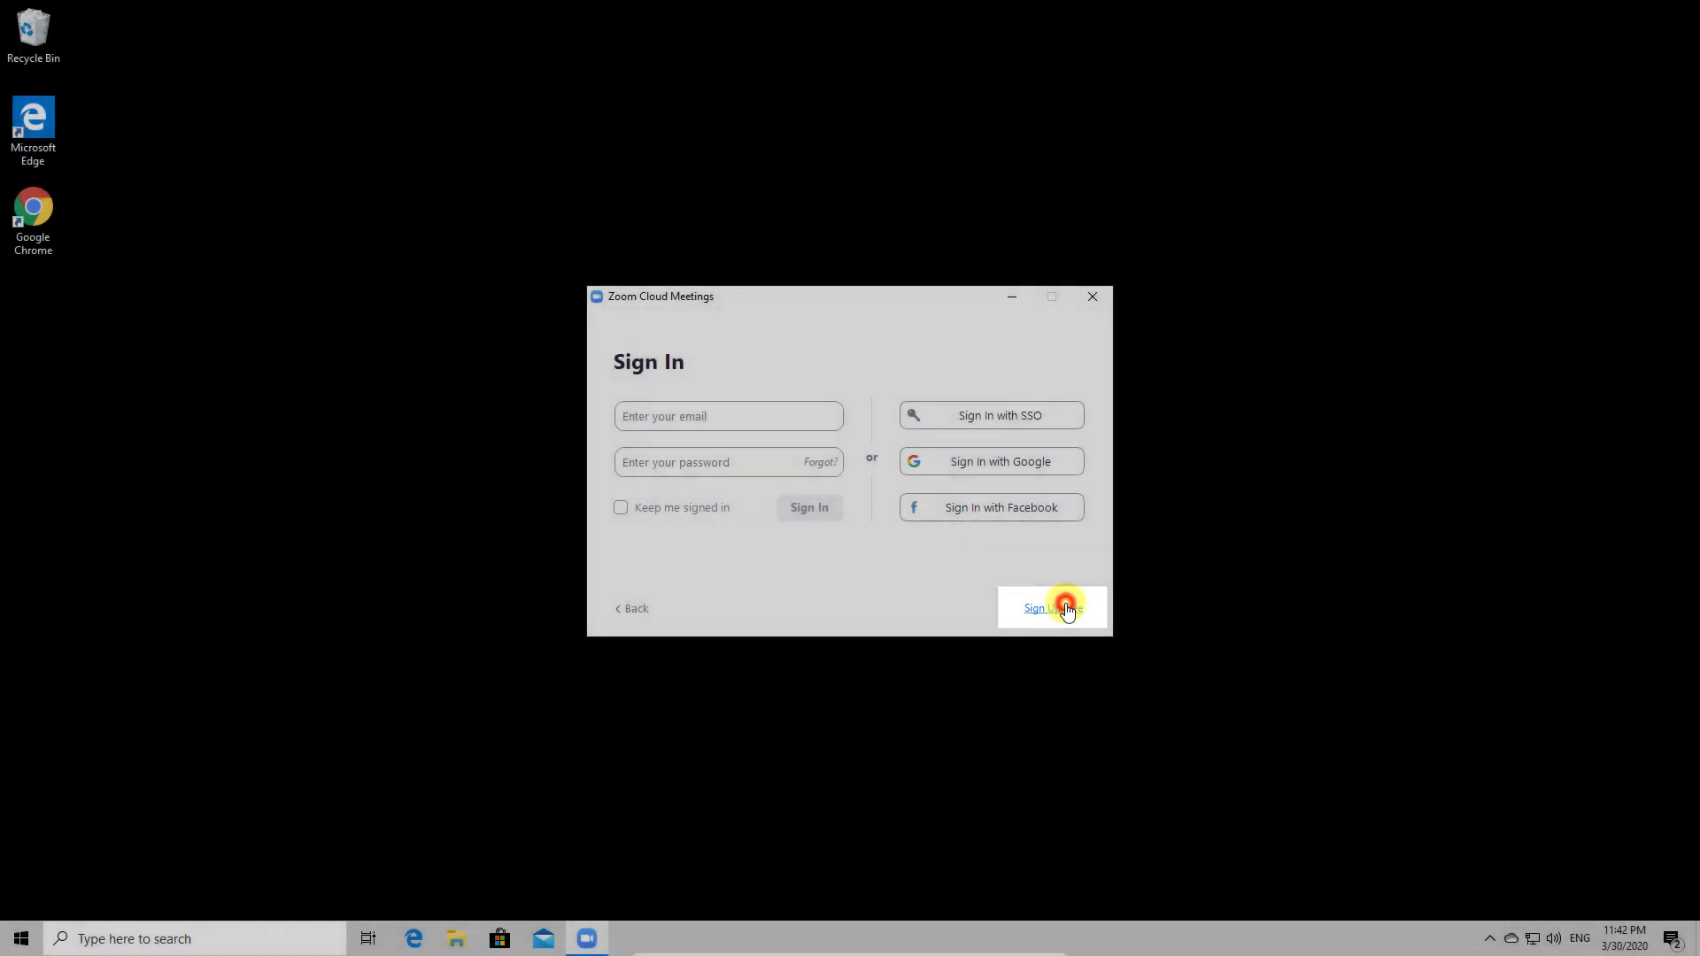
Accept and dismiss the cookie notice on the zoom.us signup page.
click(1050, 608)
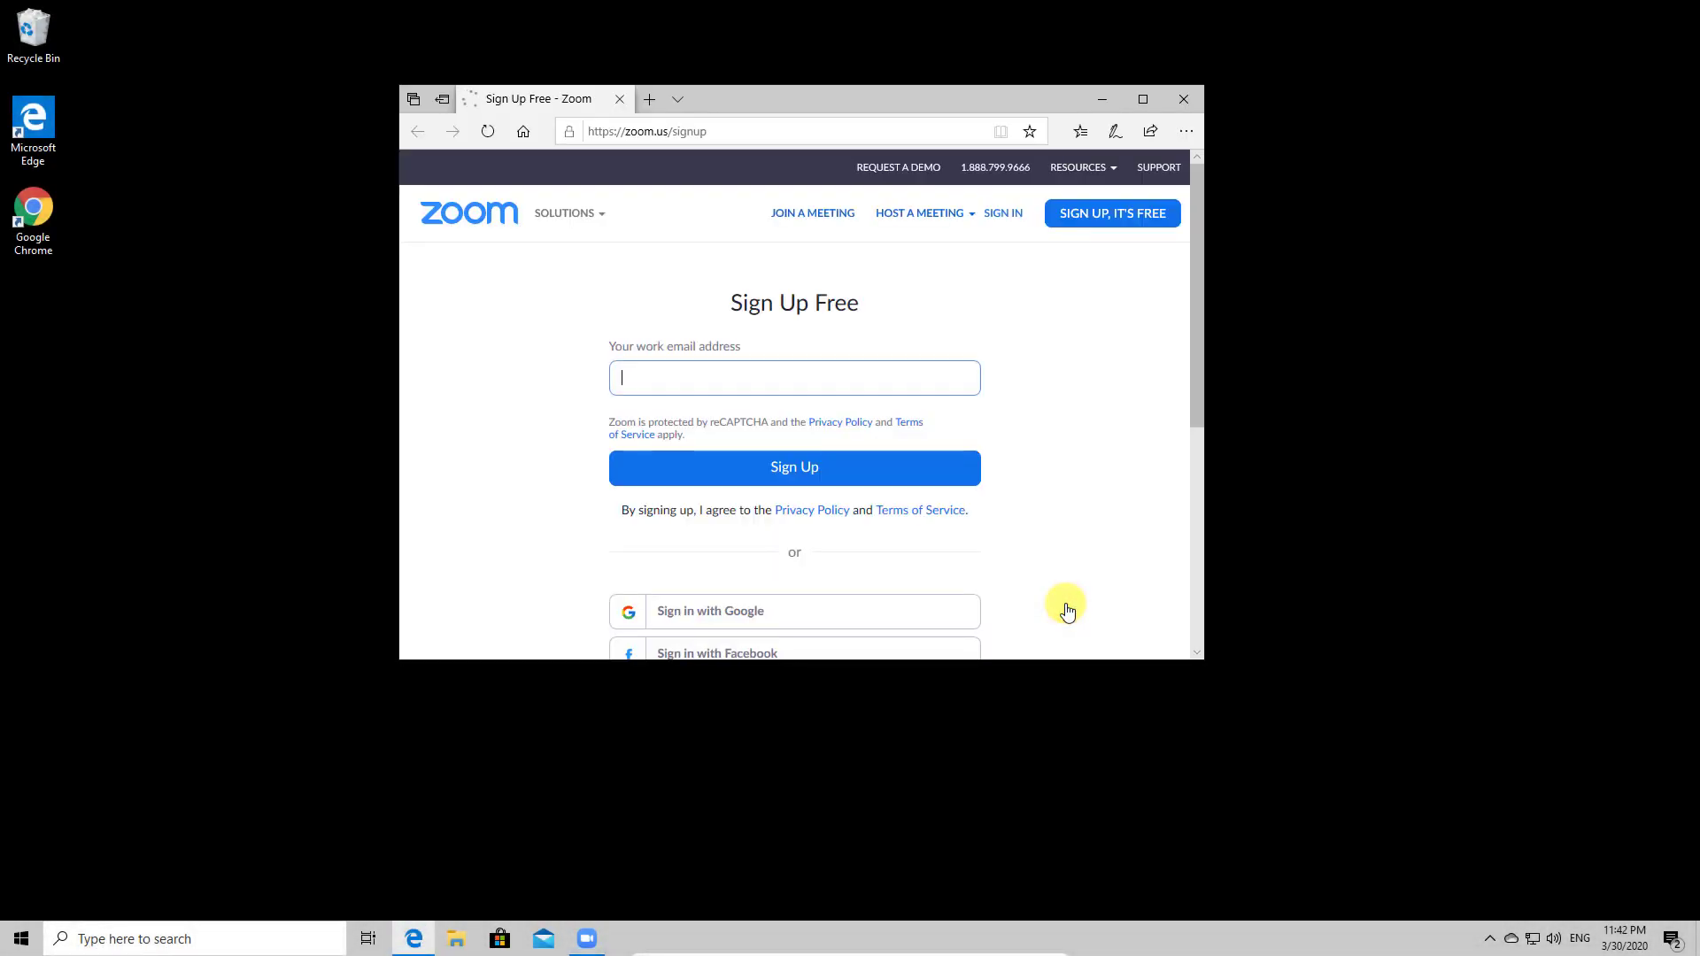
click(794, 467)
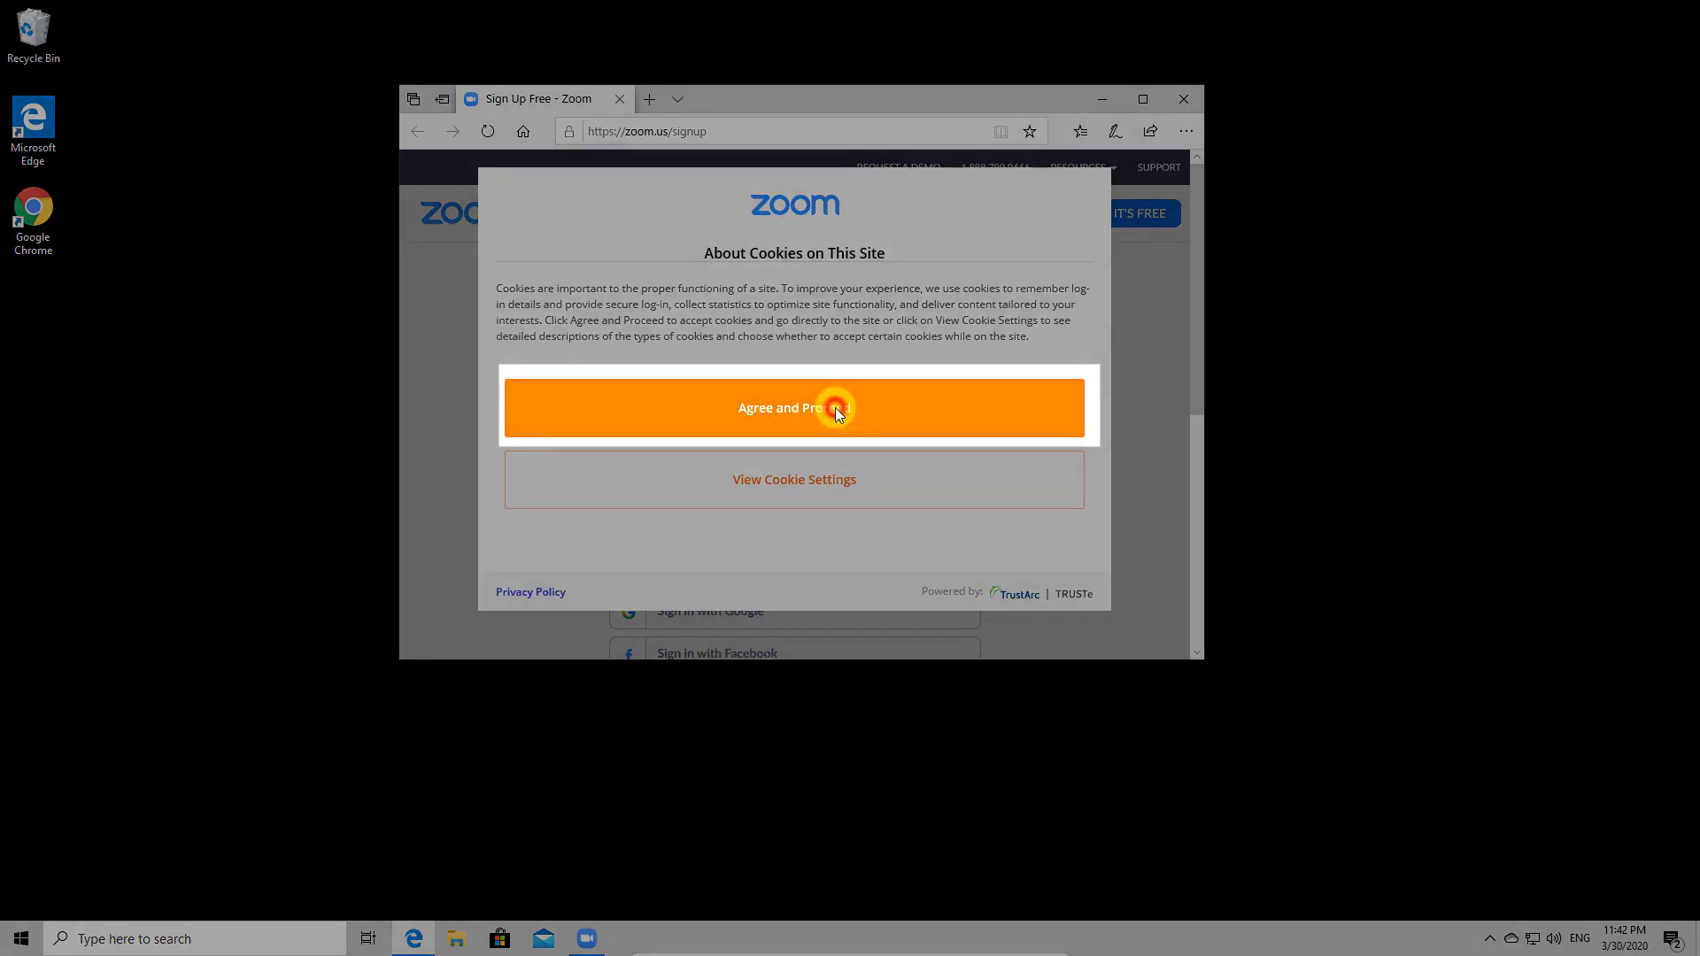
click(793, 407)
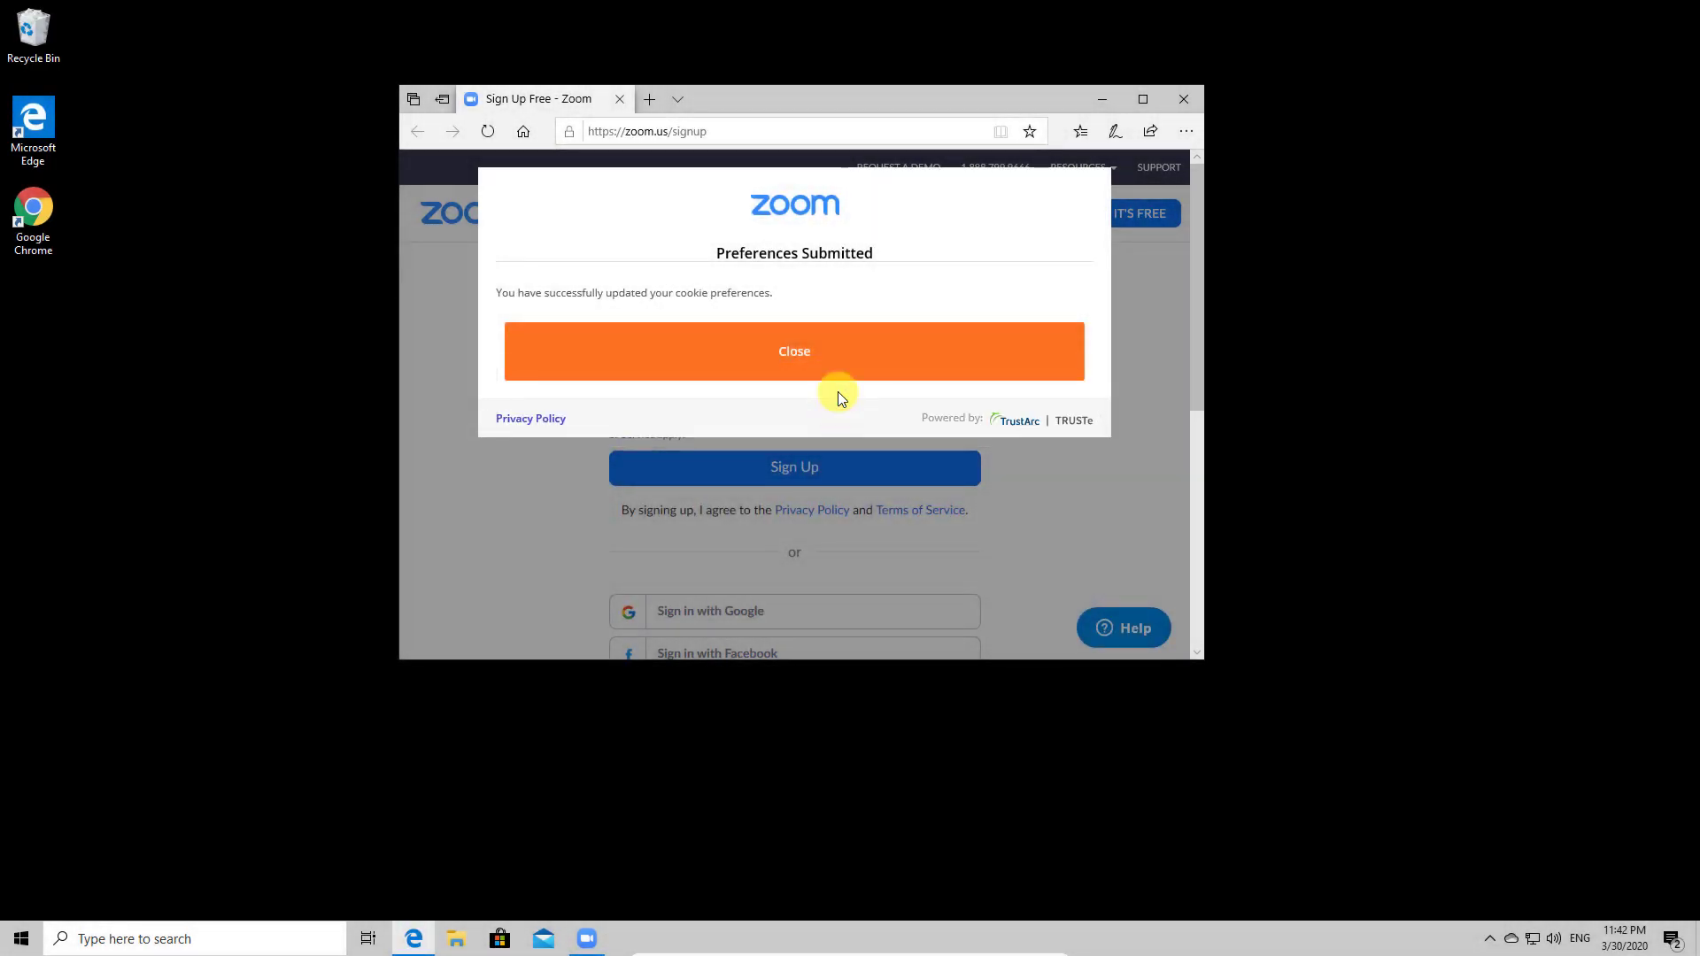
click(794, 350)
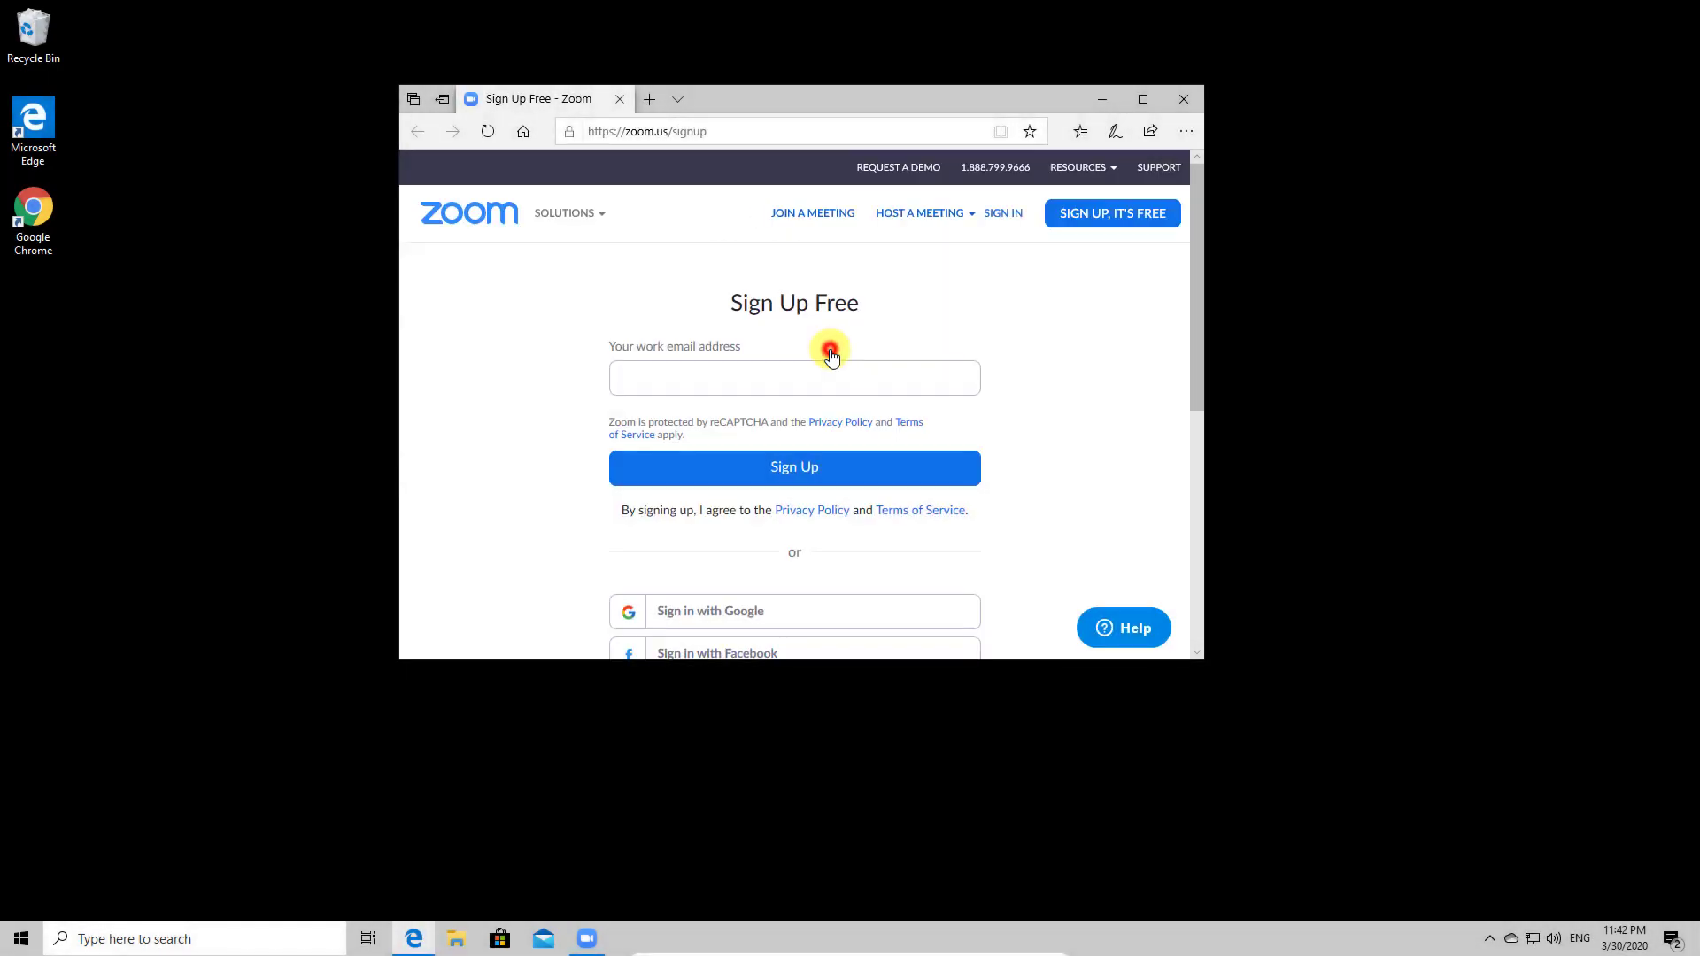
Sign up for a free Zoom account with the 'dexhow' email and confirm receiving resources.
click(793, 377)
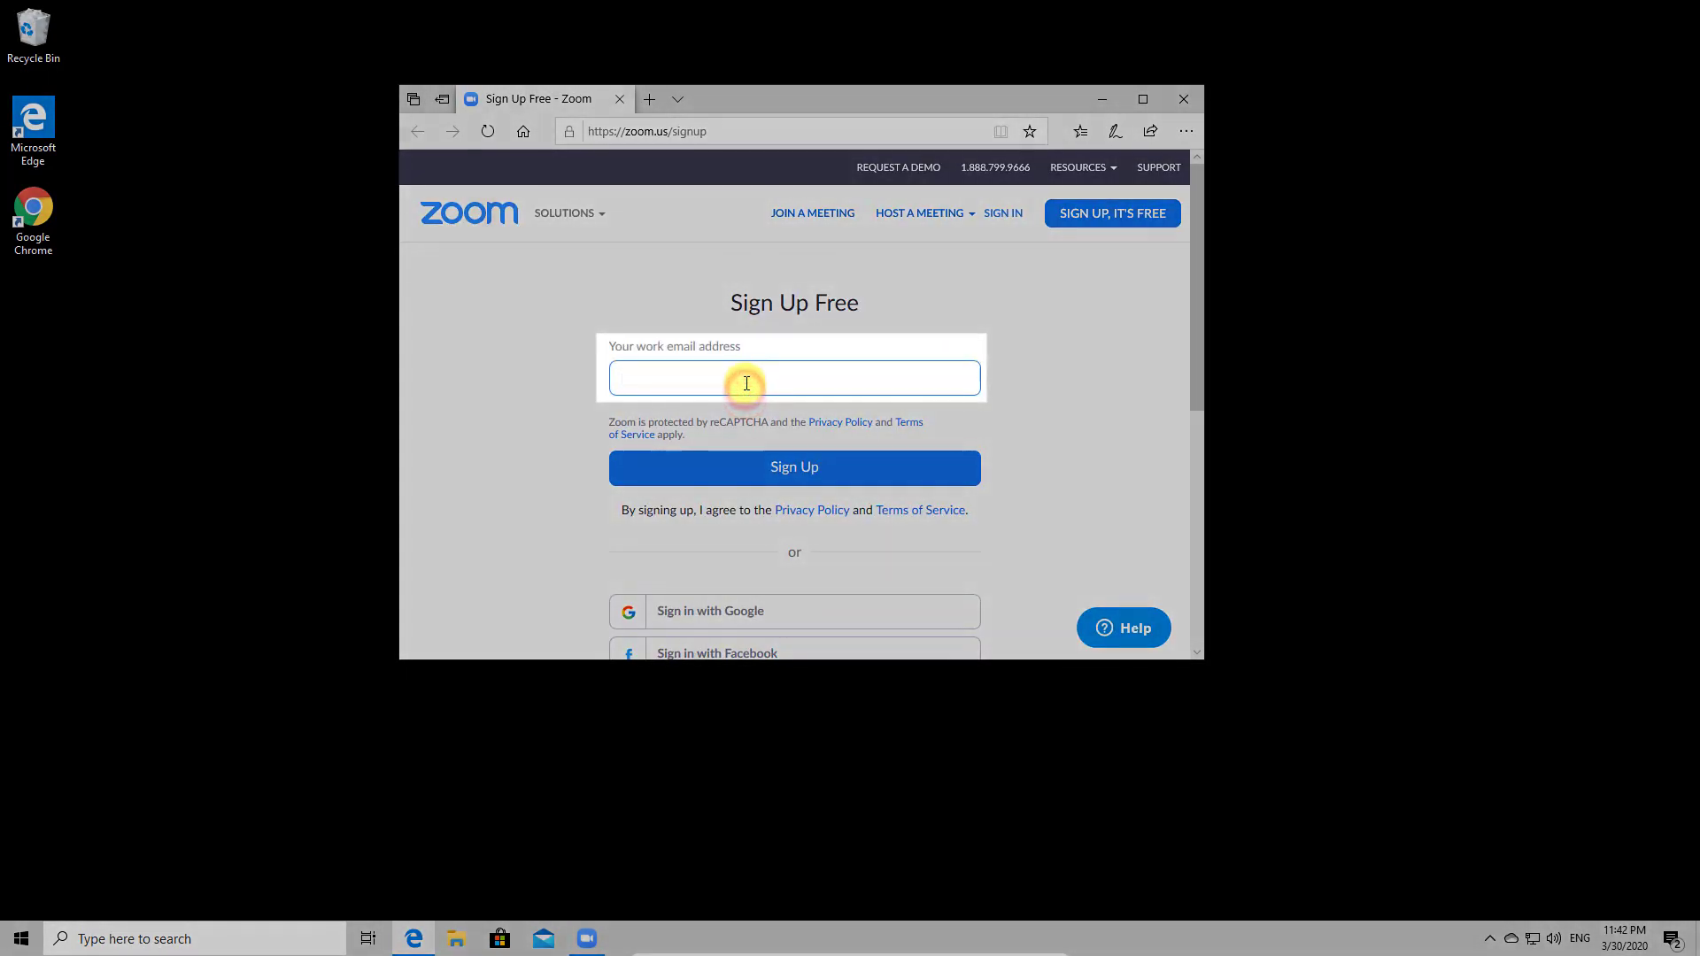
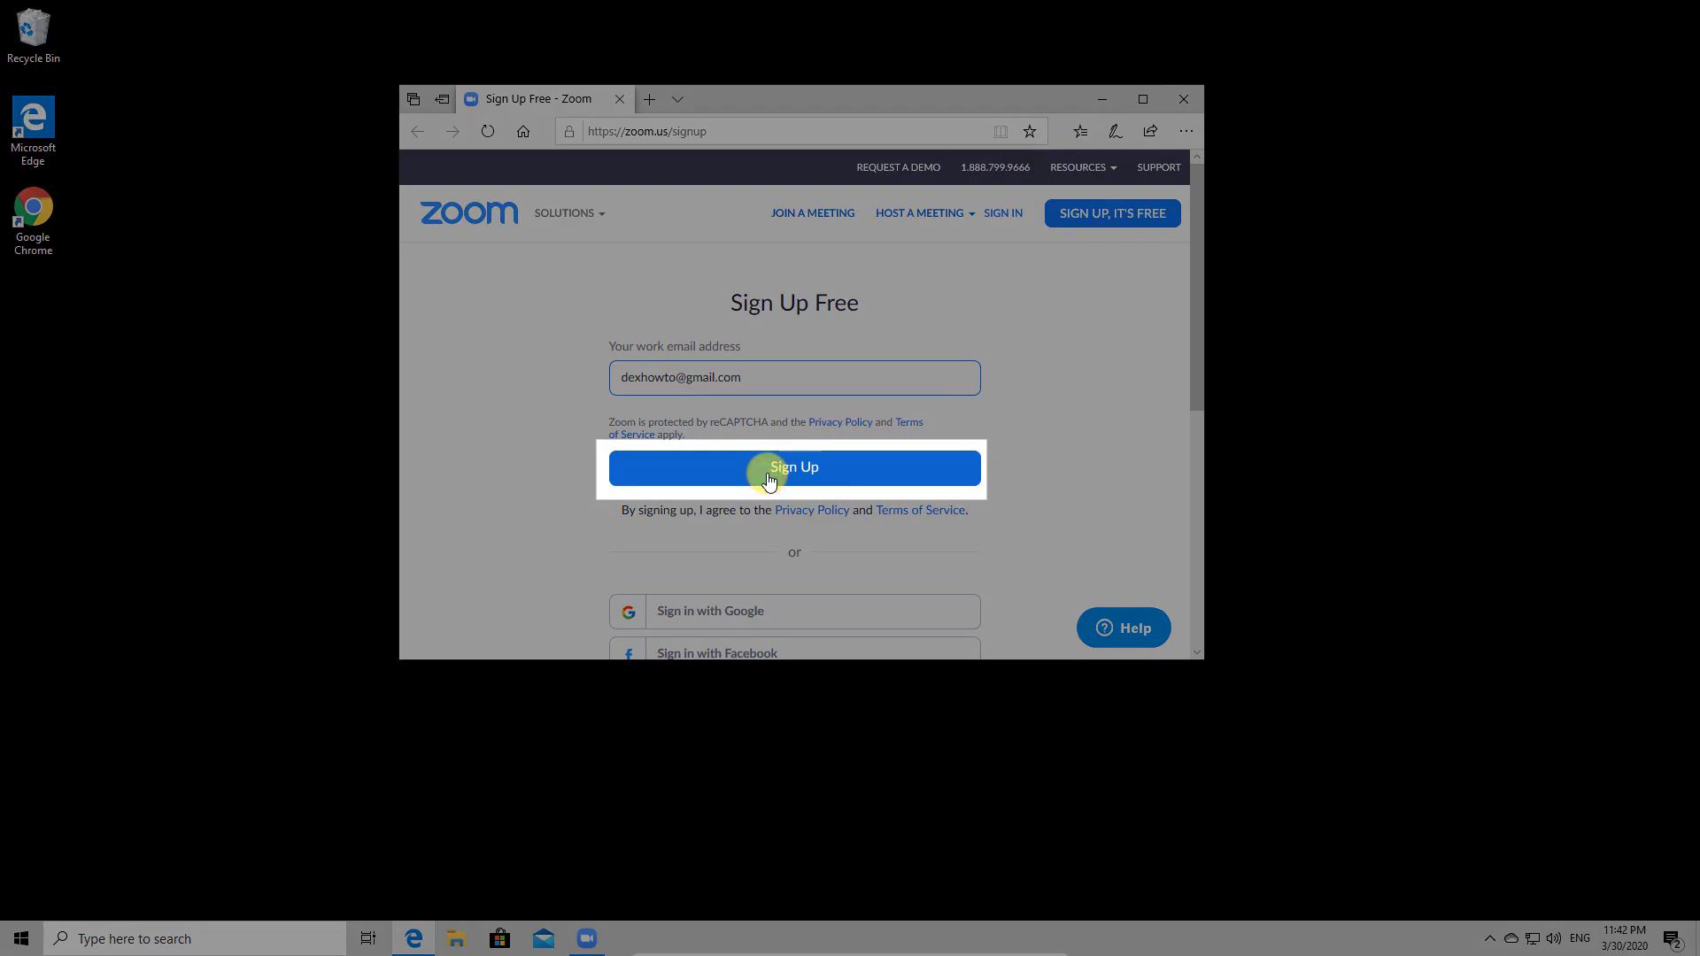
click(793, 467)
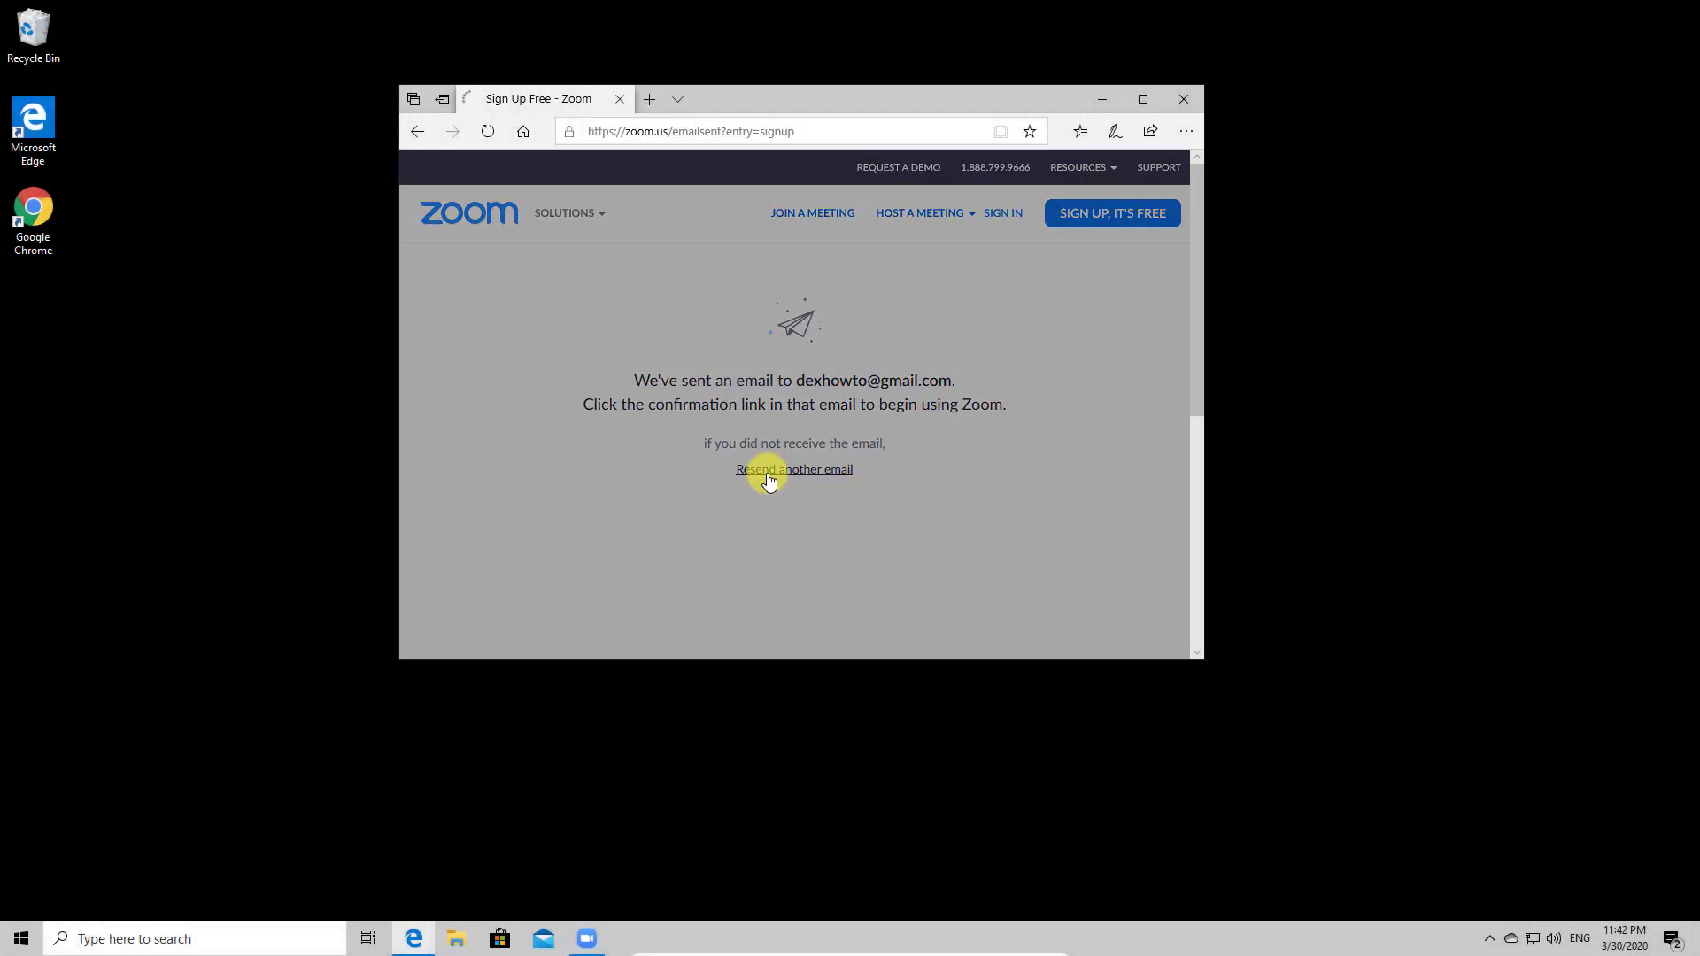
click(793, 468)
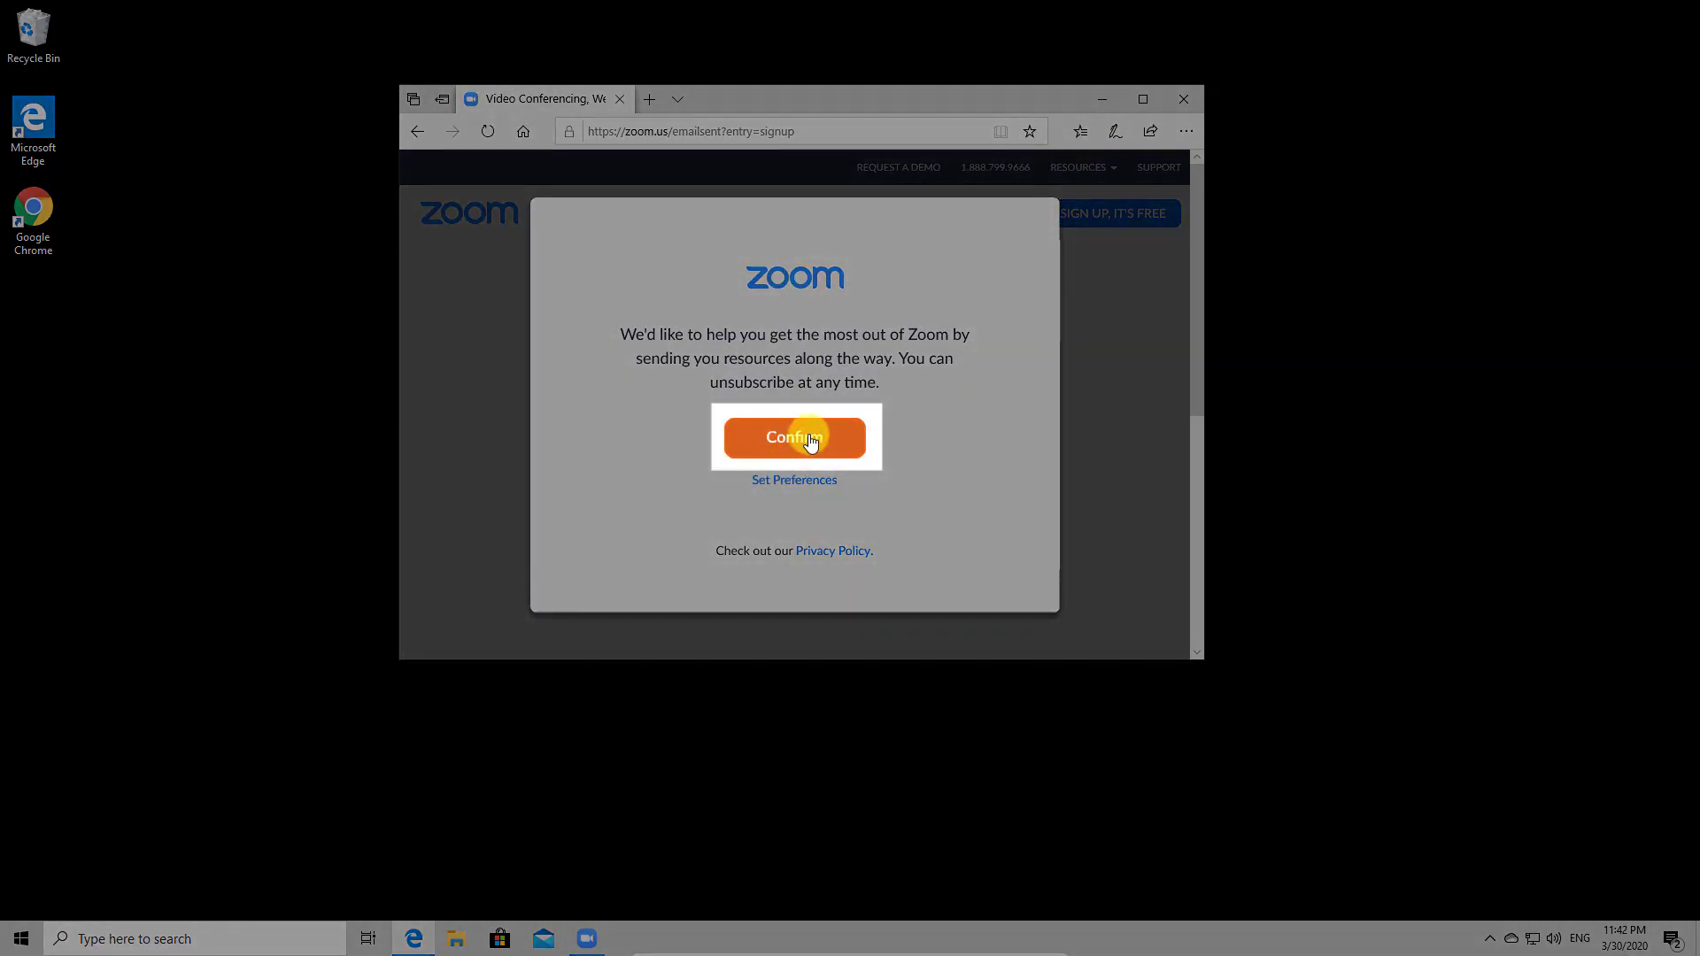
click(794, 437)
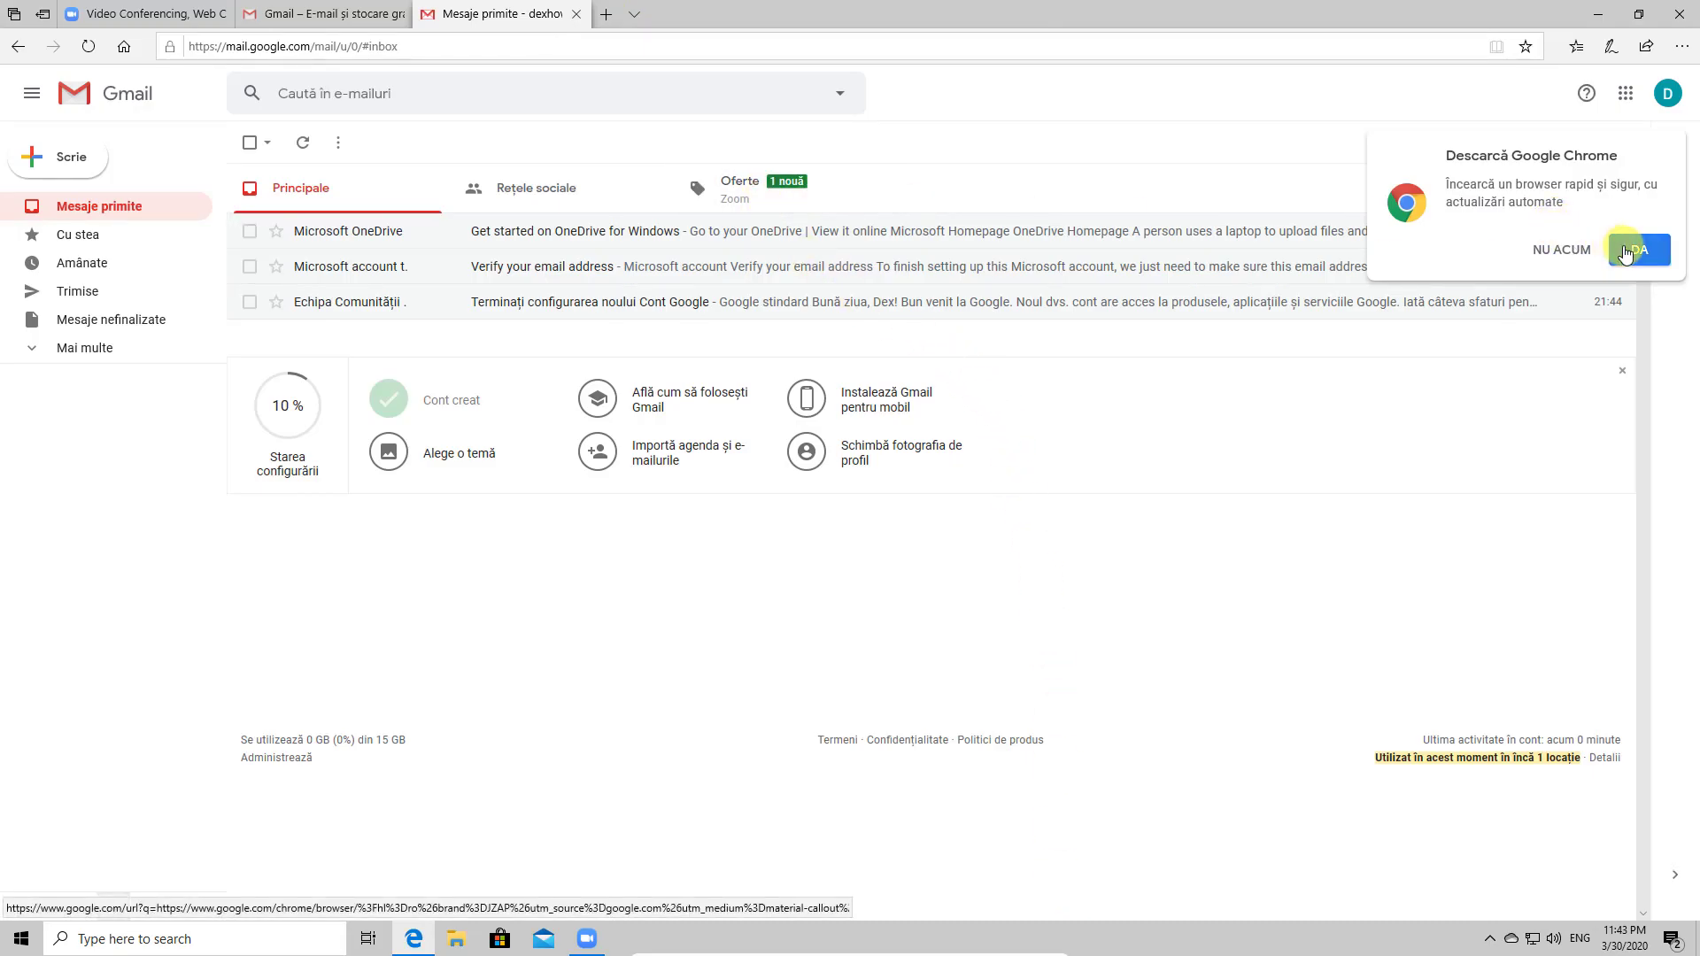
Dismiss the Chrome download prompt and activate the account from the Zoom activation email.
click(740, 187)
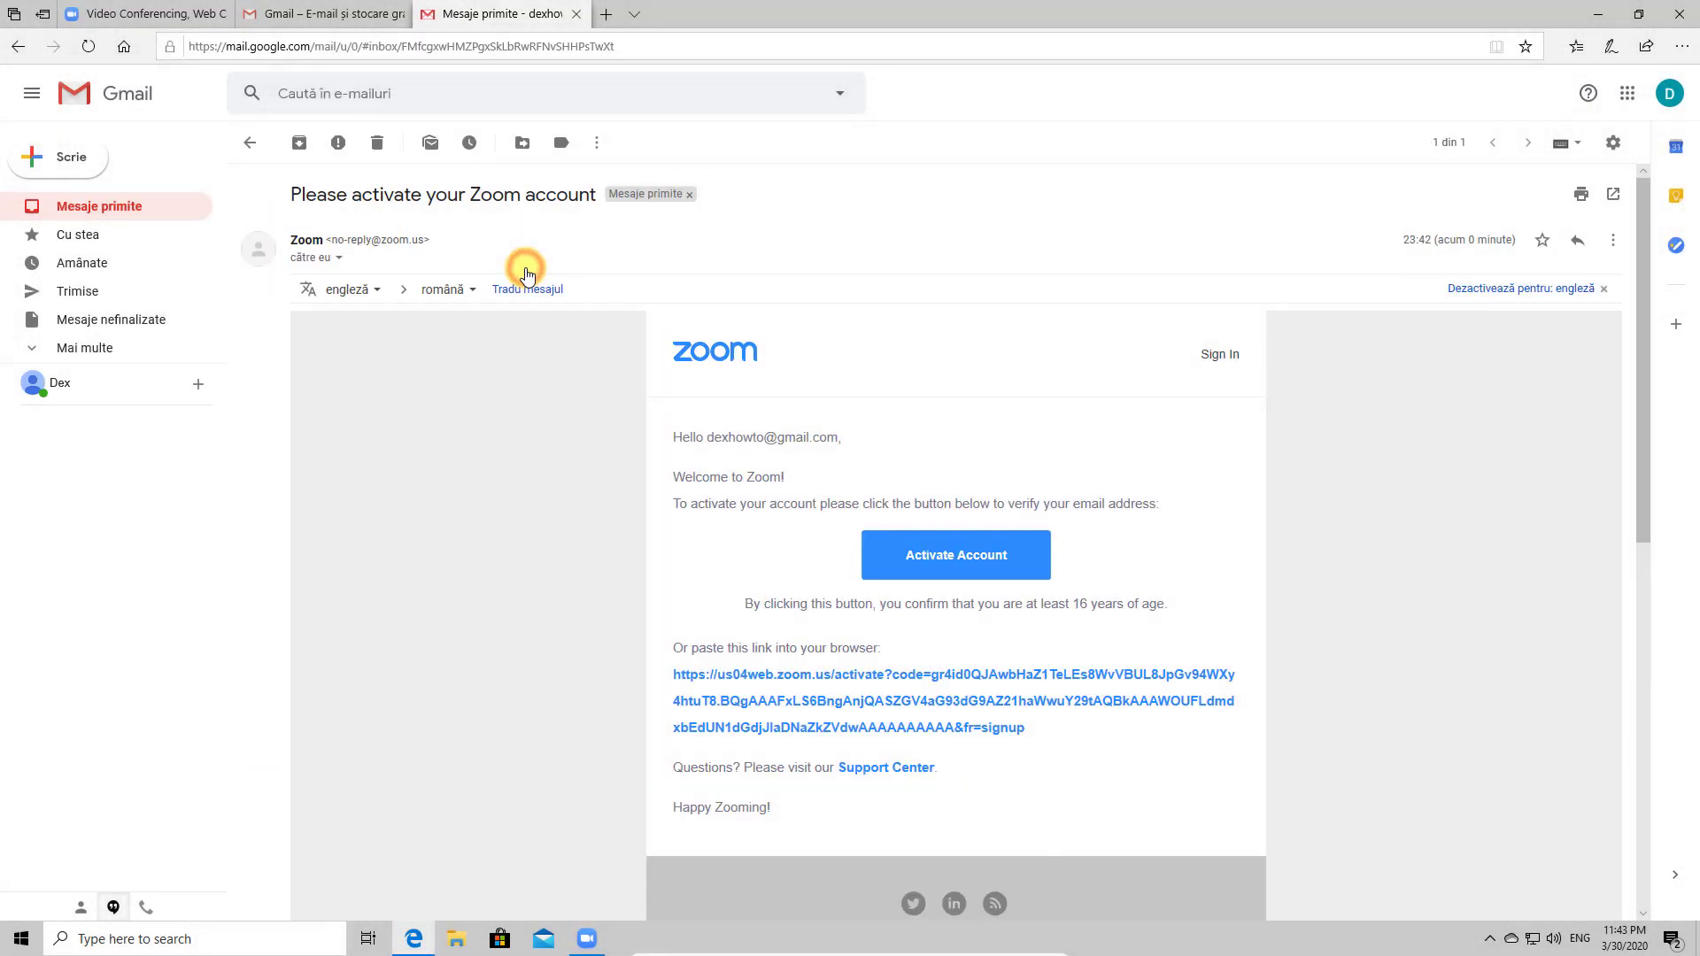
click(954, 554)
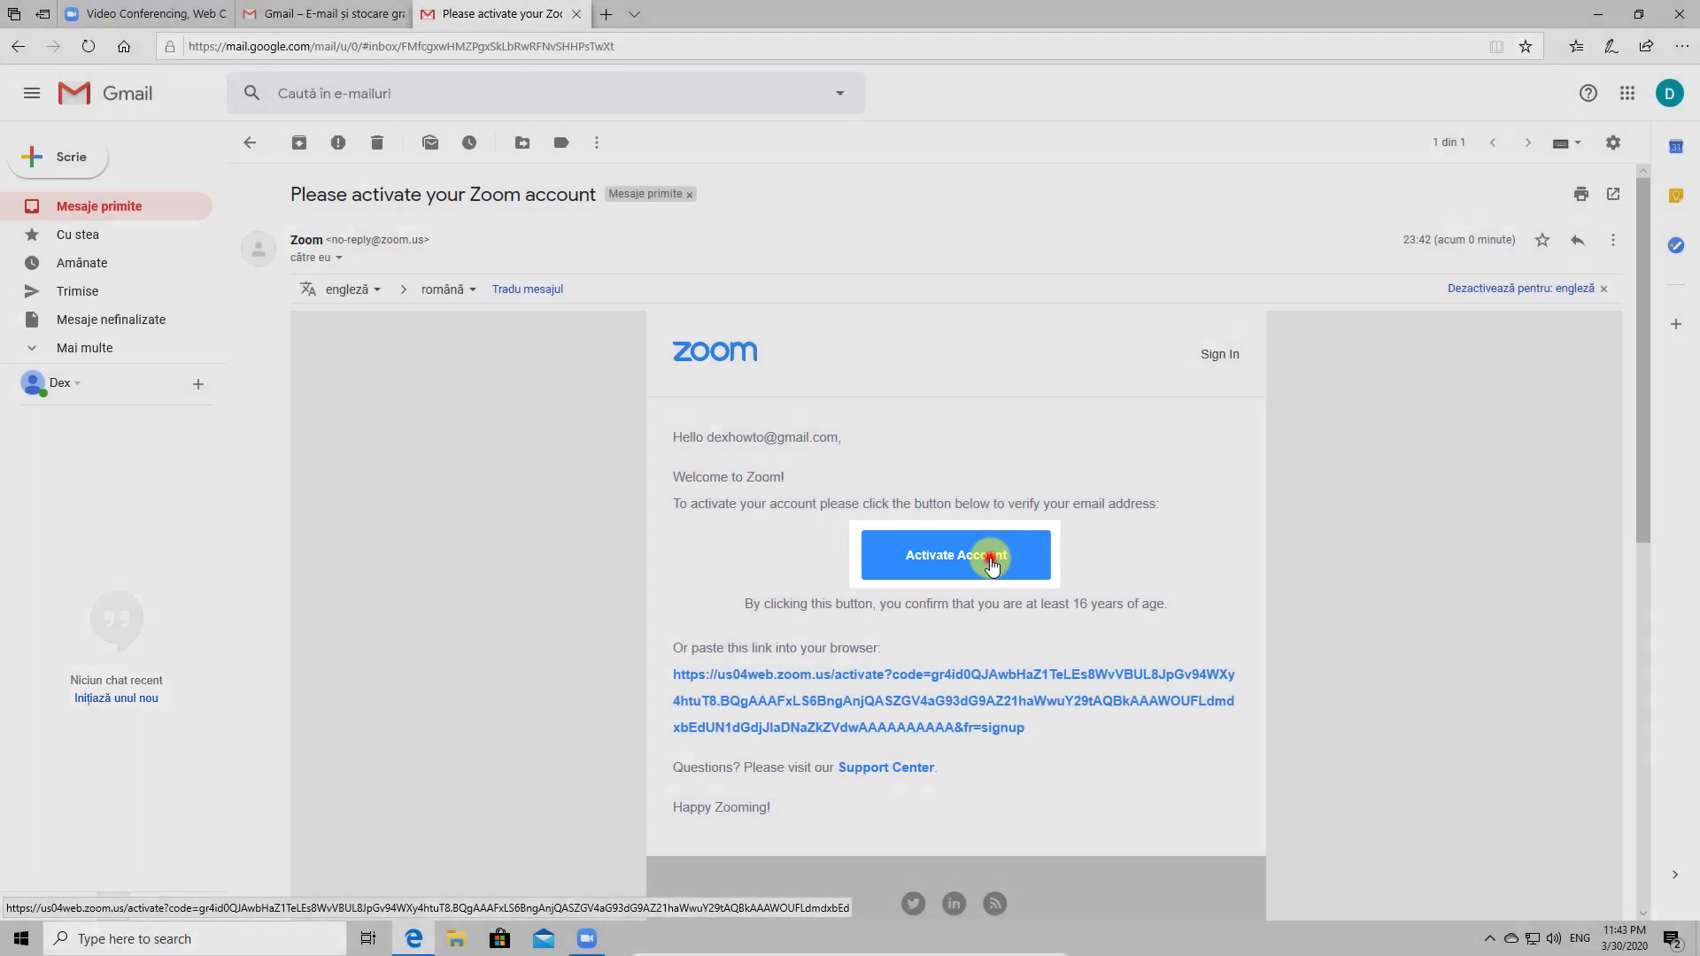
click(955, 554)
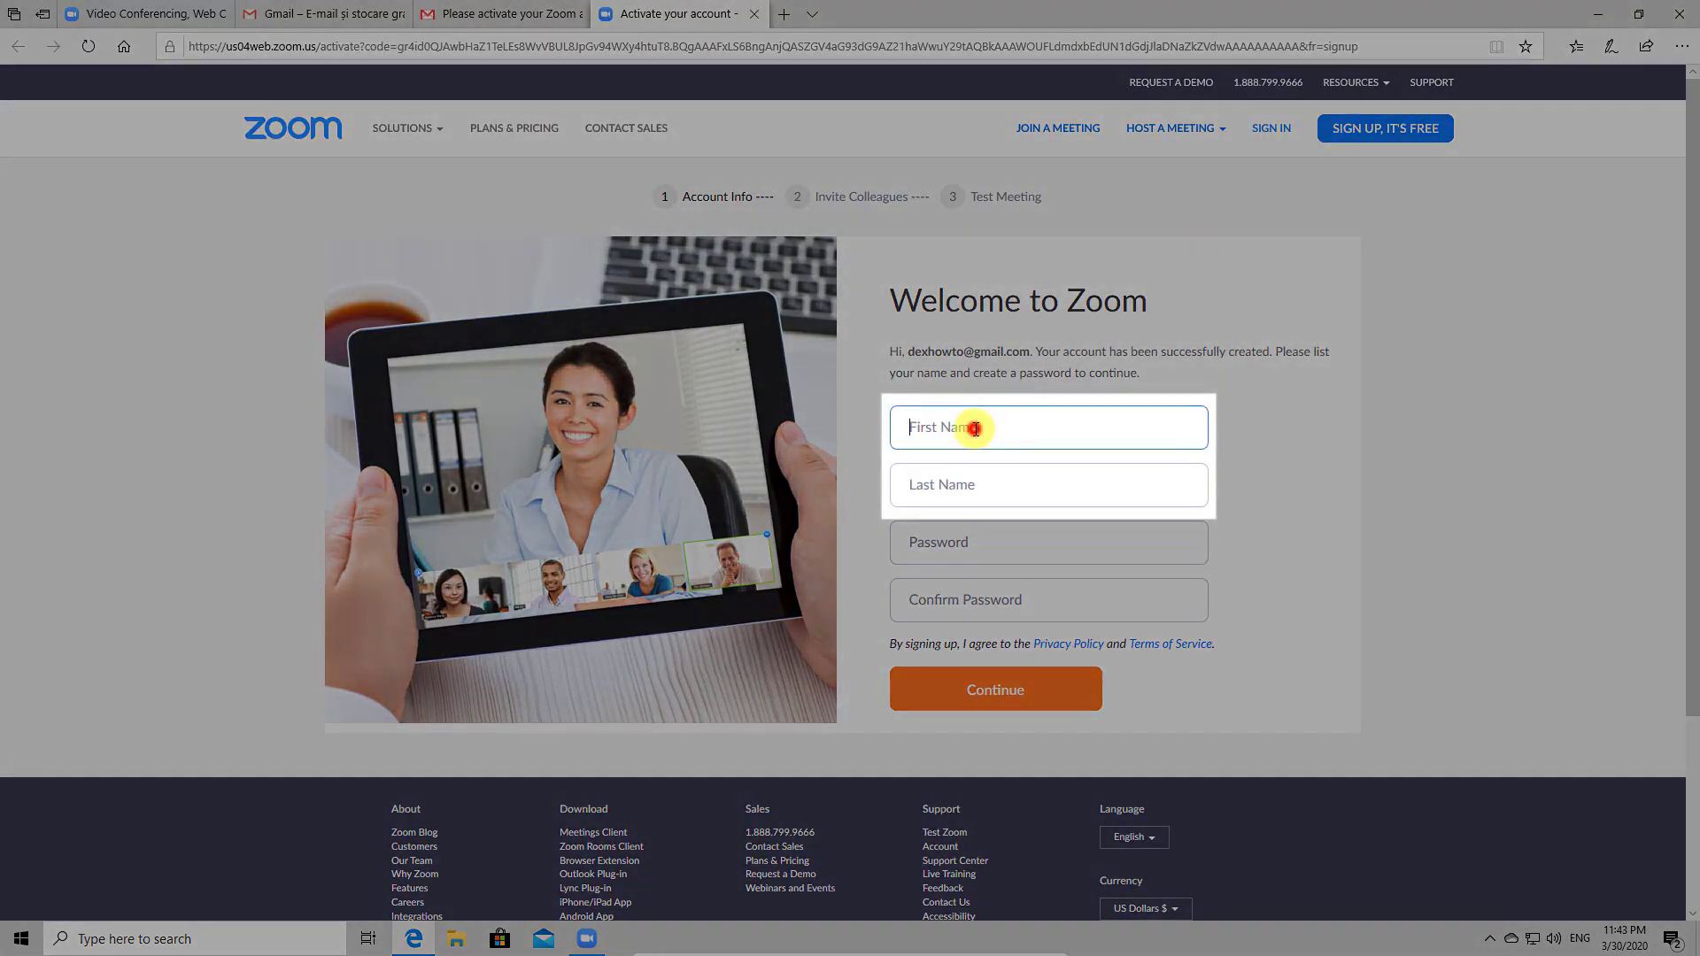
Enter first name 'Dex', last name 'How To' and the password, continue, and skip inviting colleagues.
text(Dex)
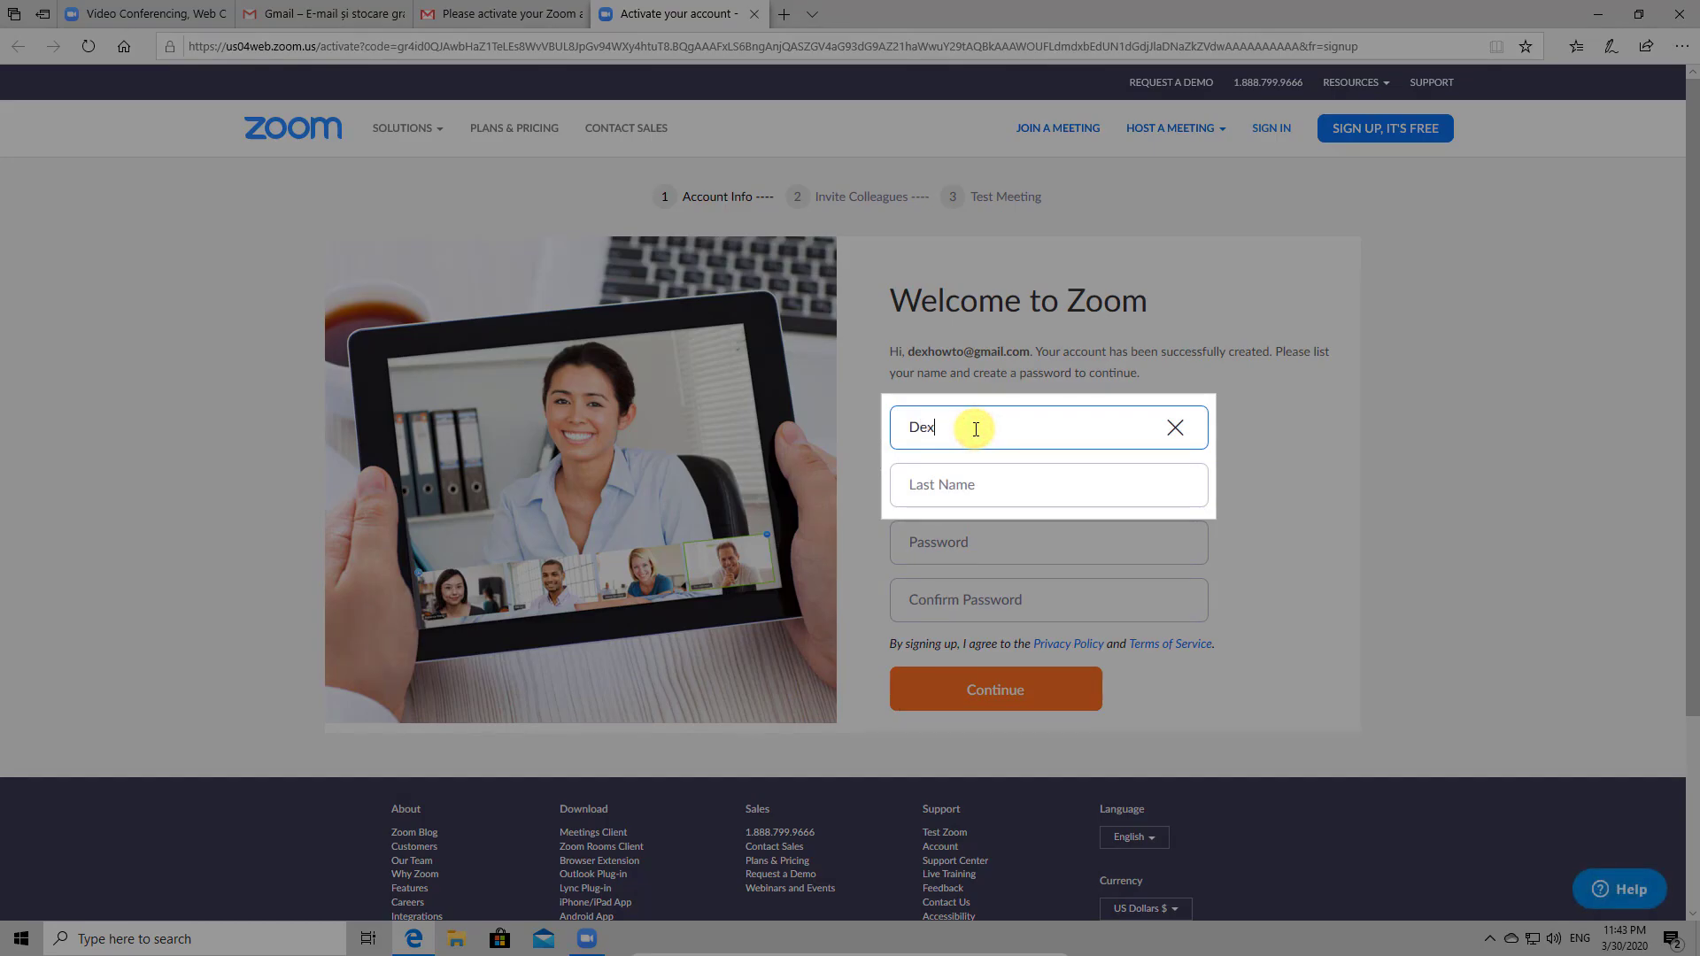
text(How To)
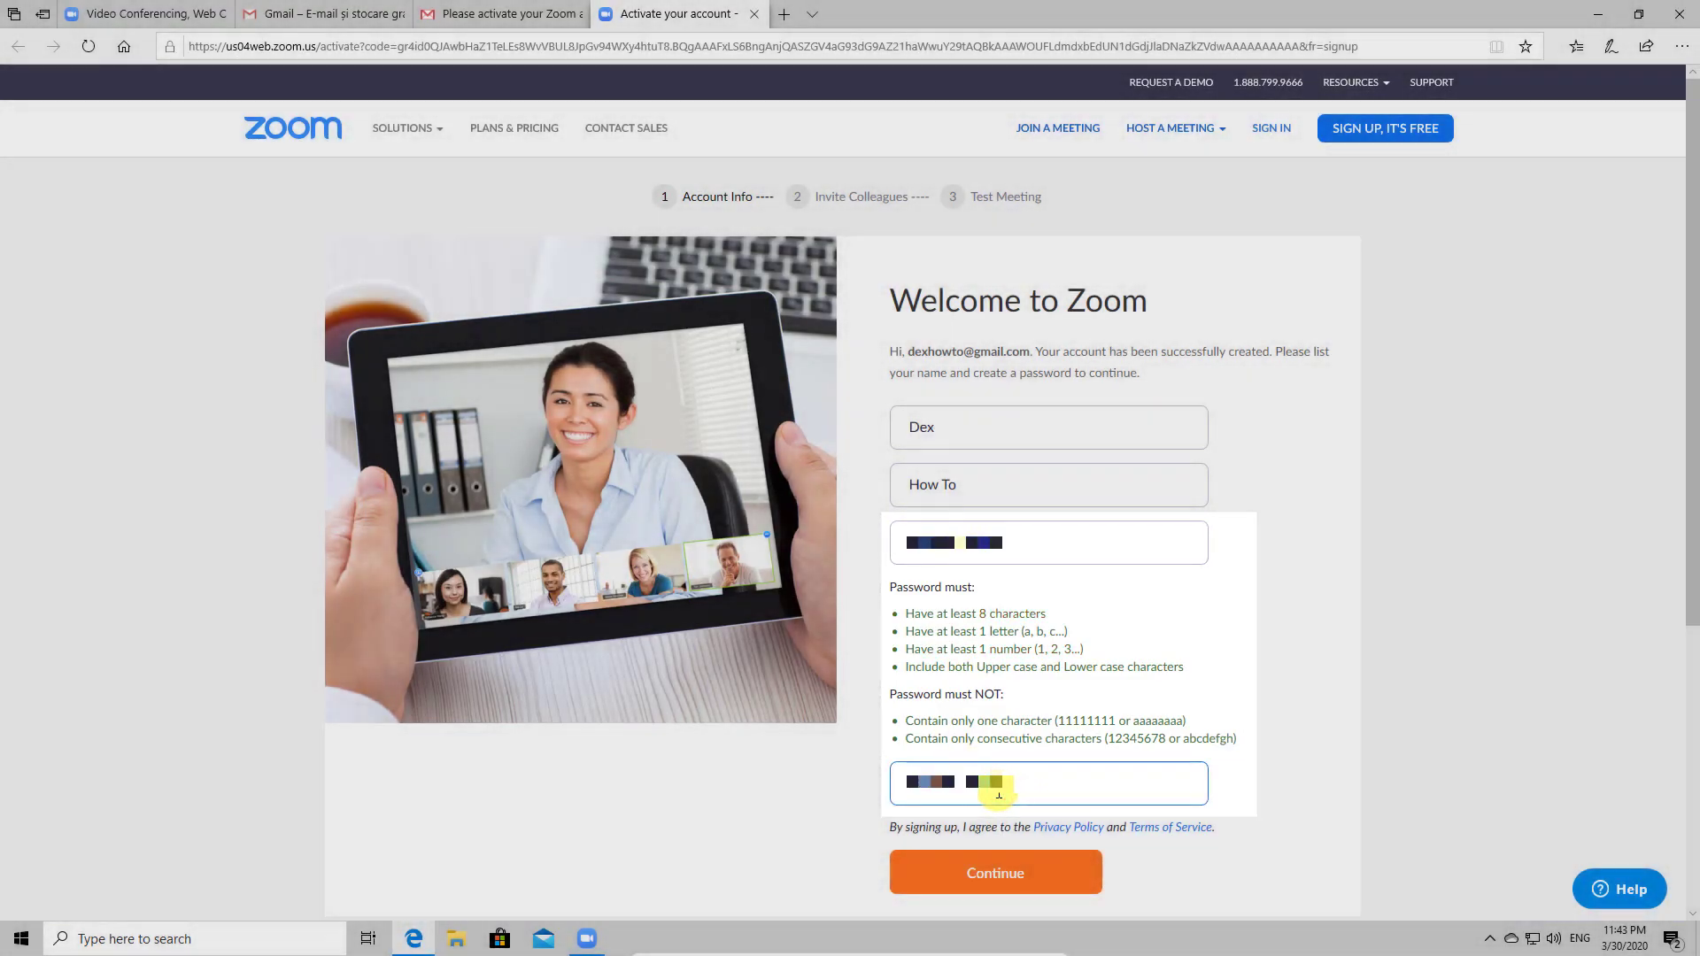
click(994, 873)
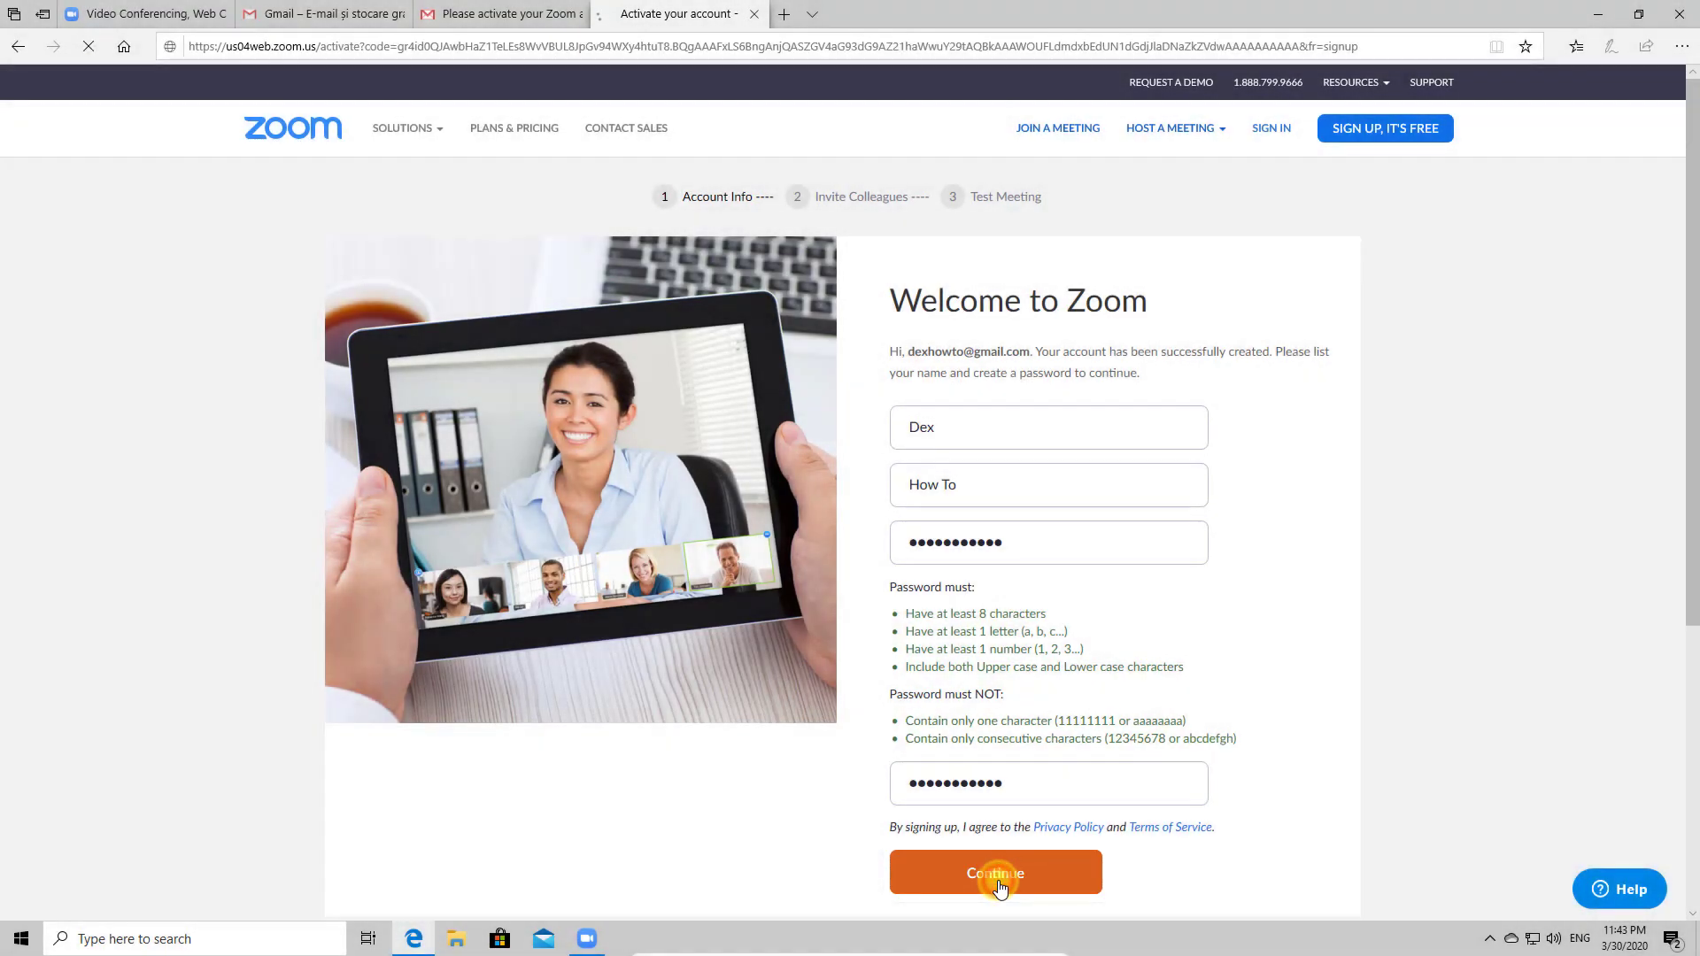
click(993, 873)
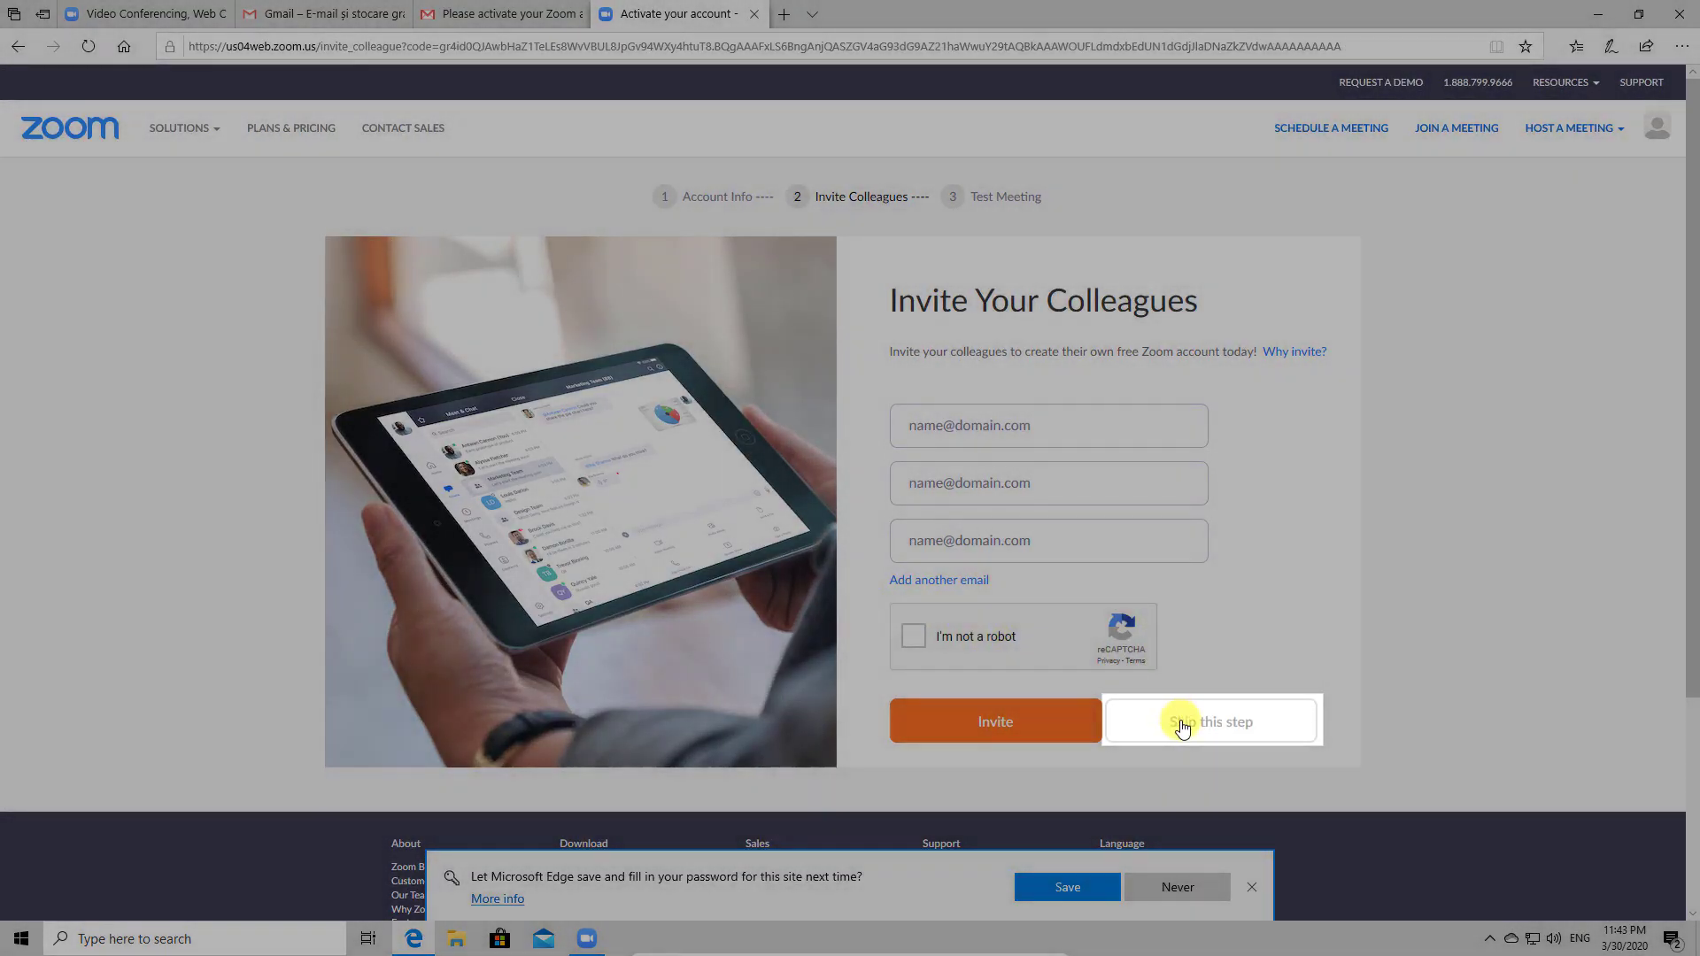
click(1210, 720)
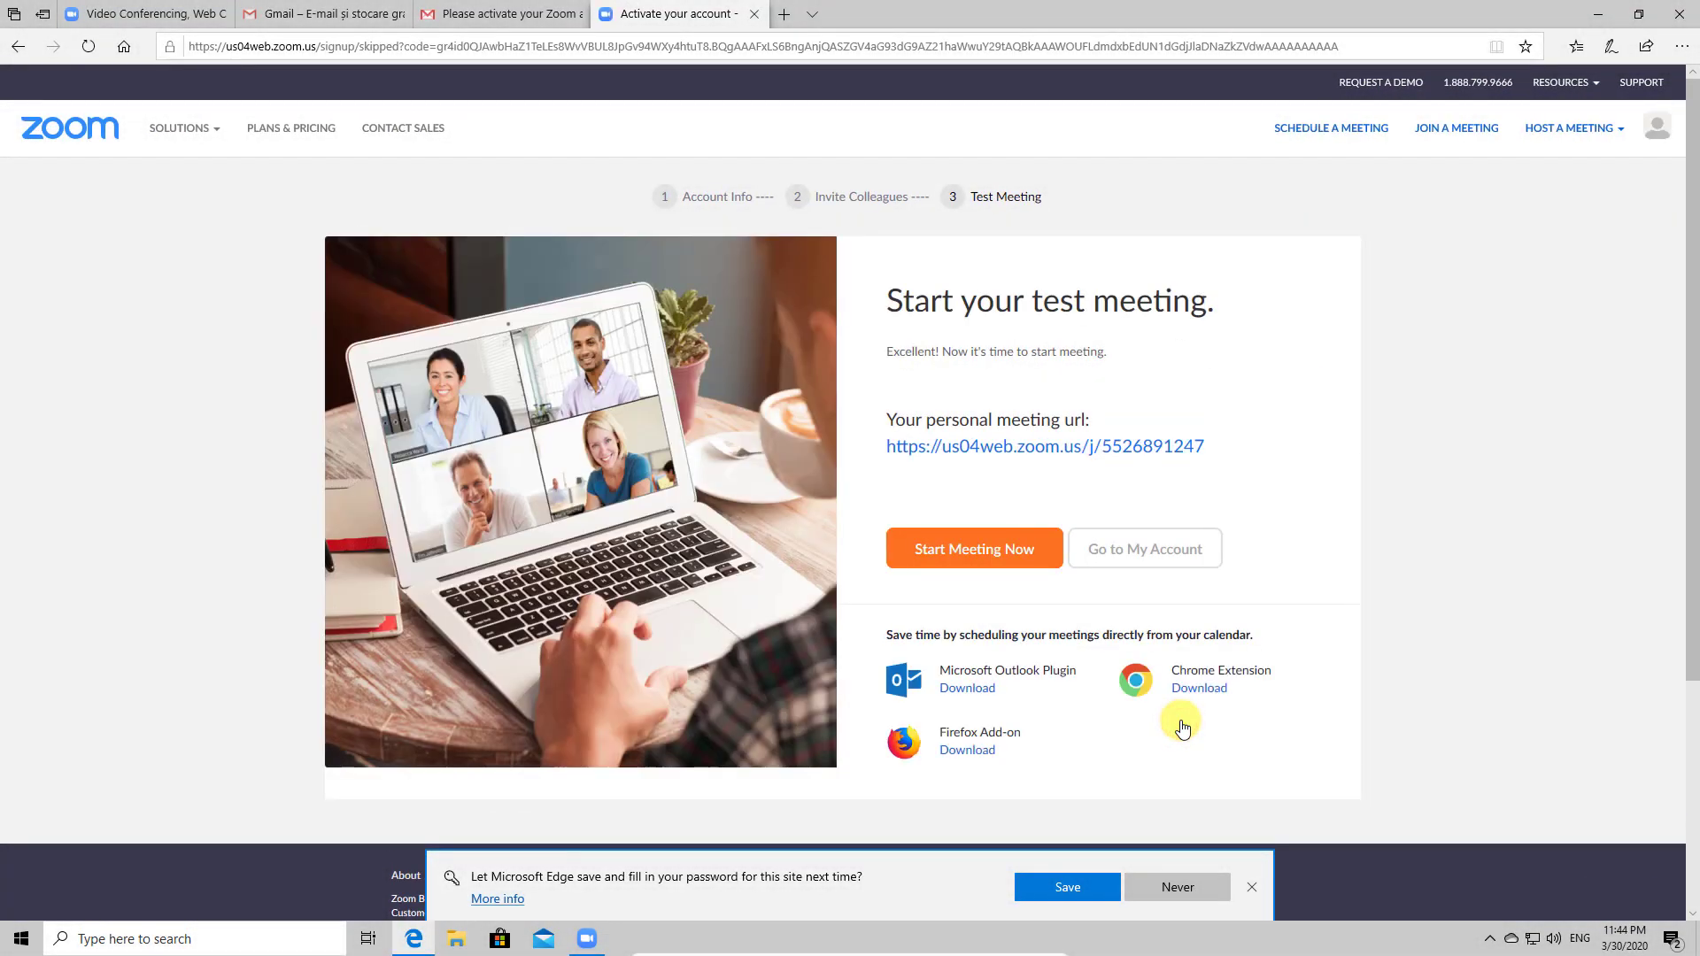
mouse_move(482, 301)
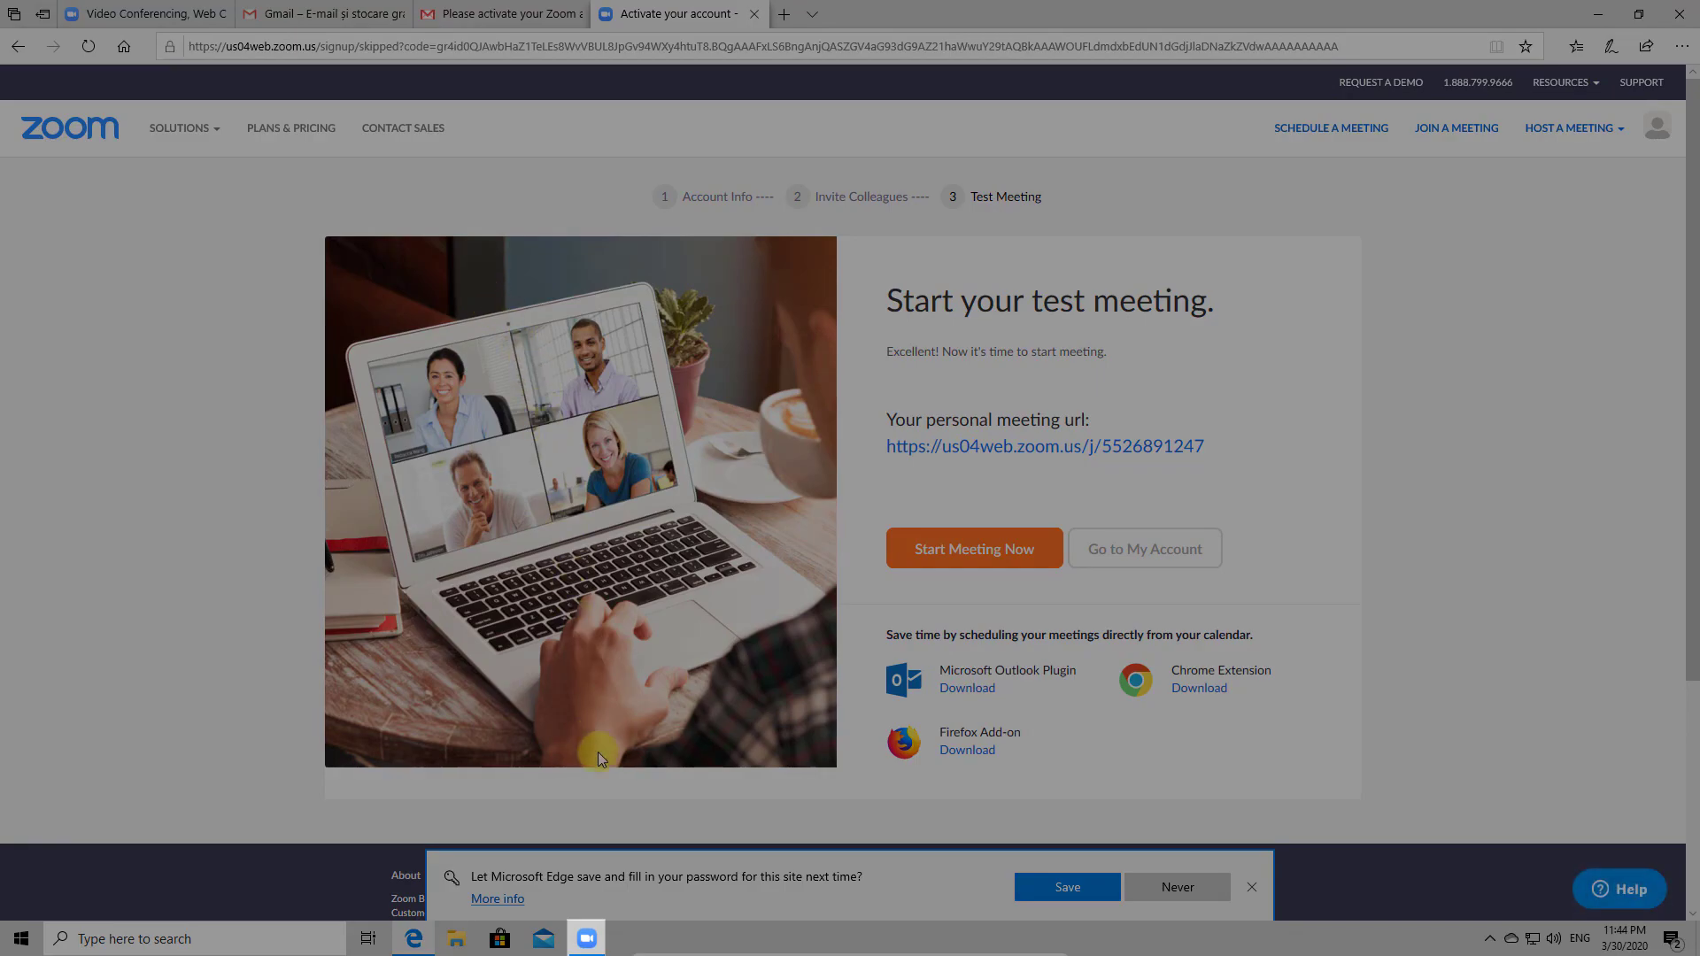
Sign in to the Zoom desktop app with the new account's email 'dexhow' and password.
click(972, 547)
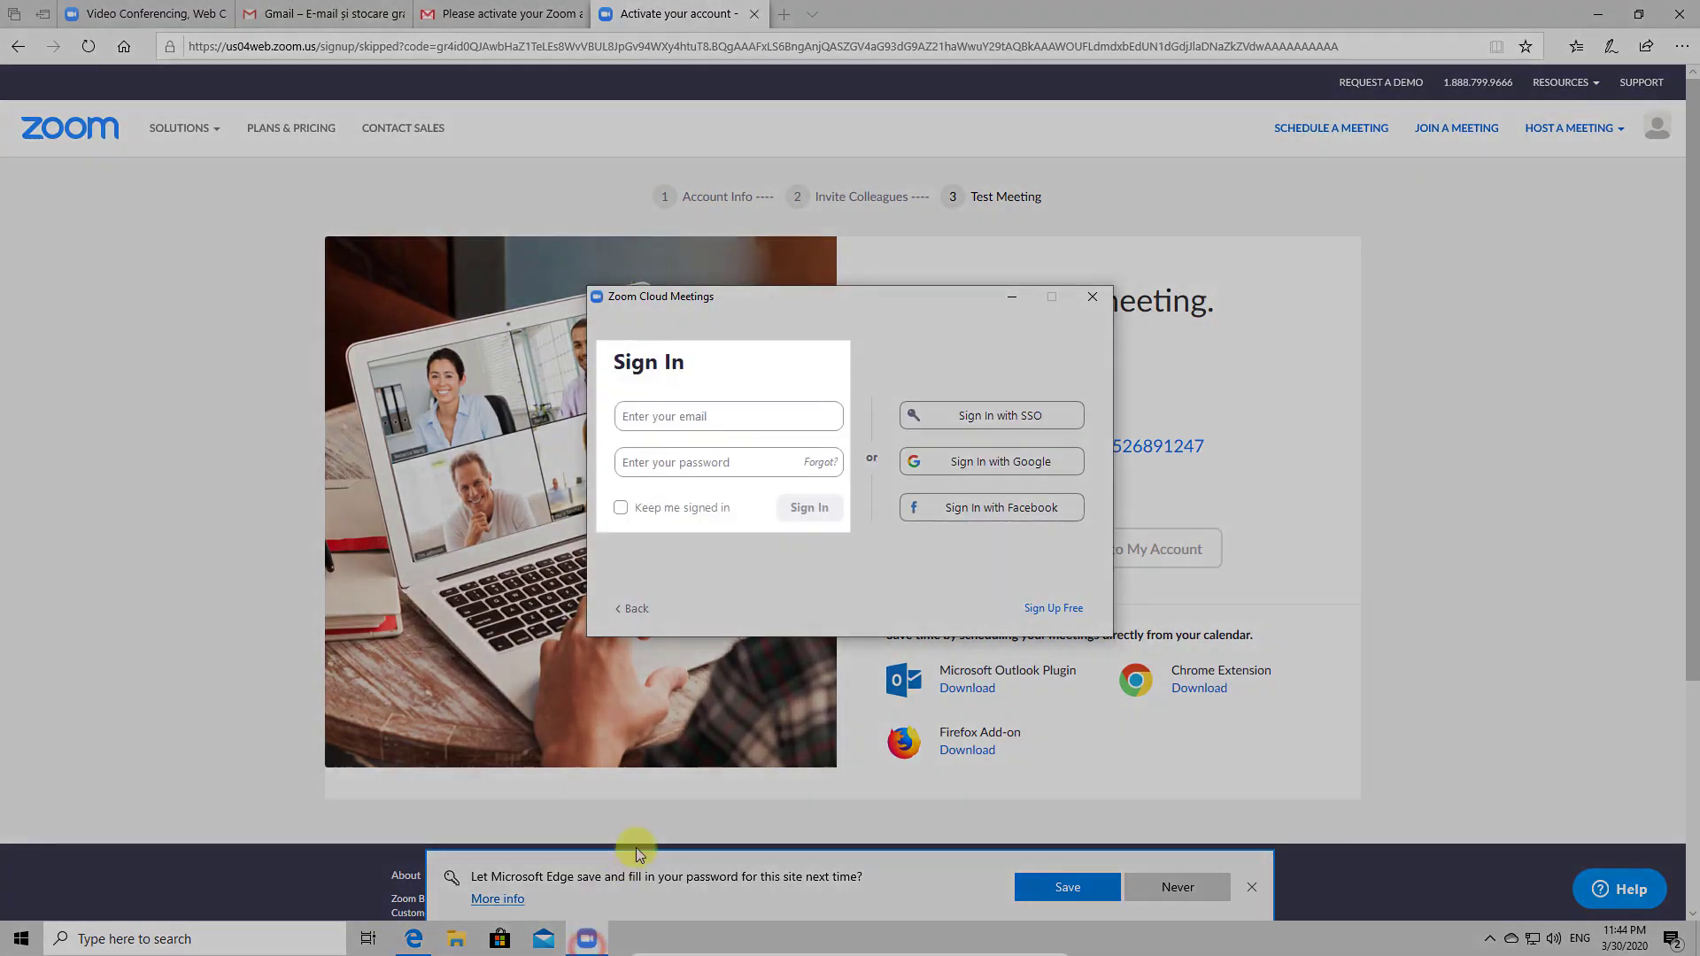
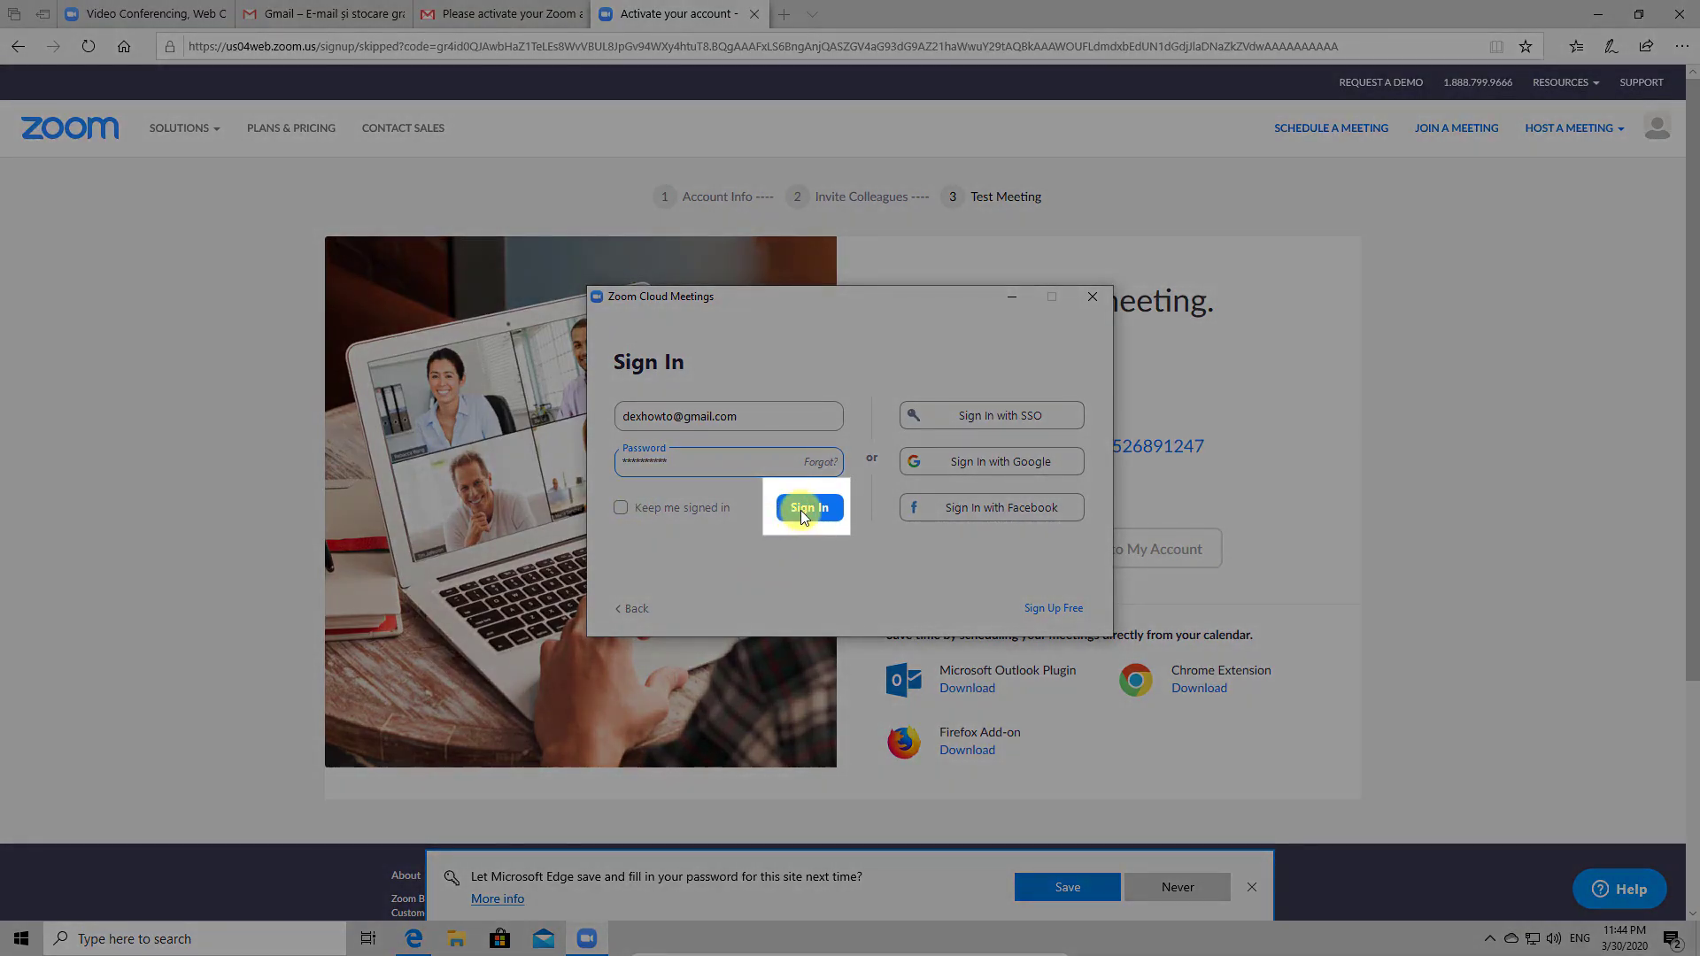
click(807, 508)
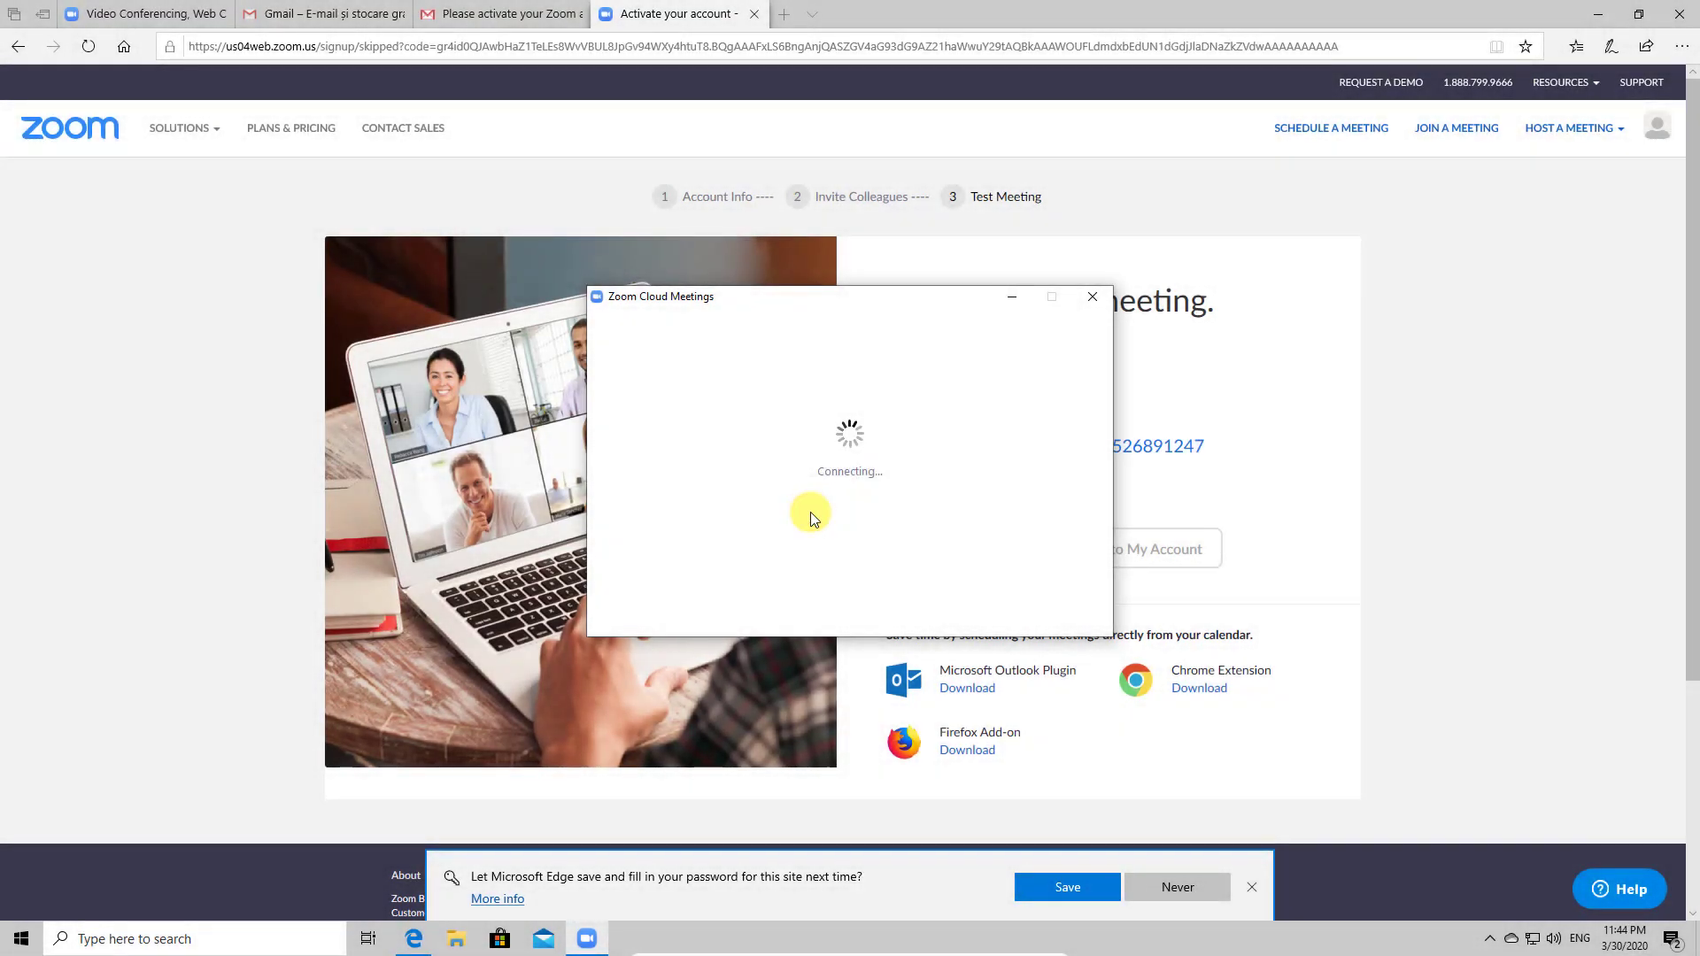
click(1564, 82)
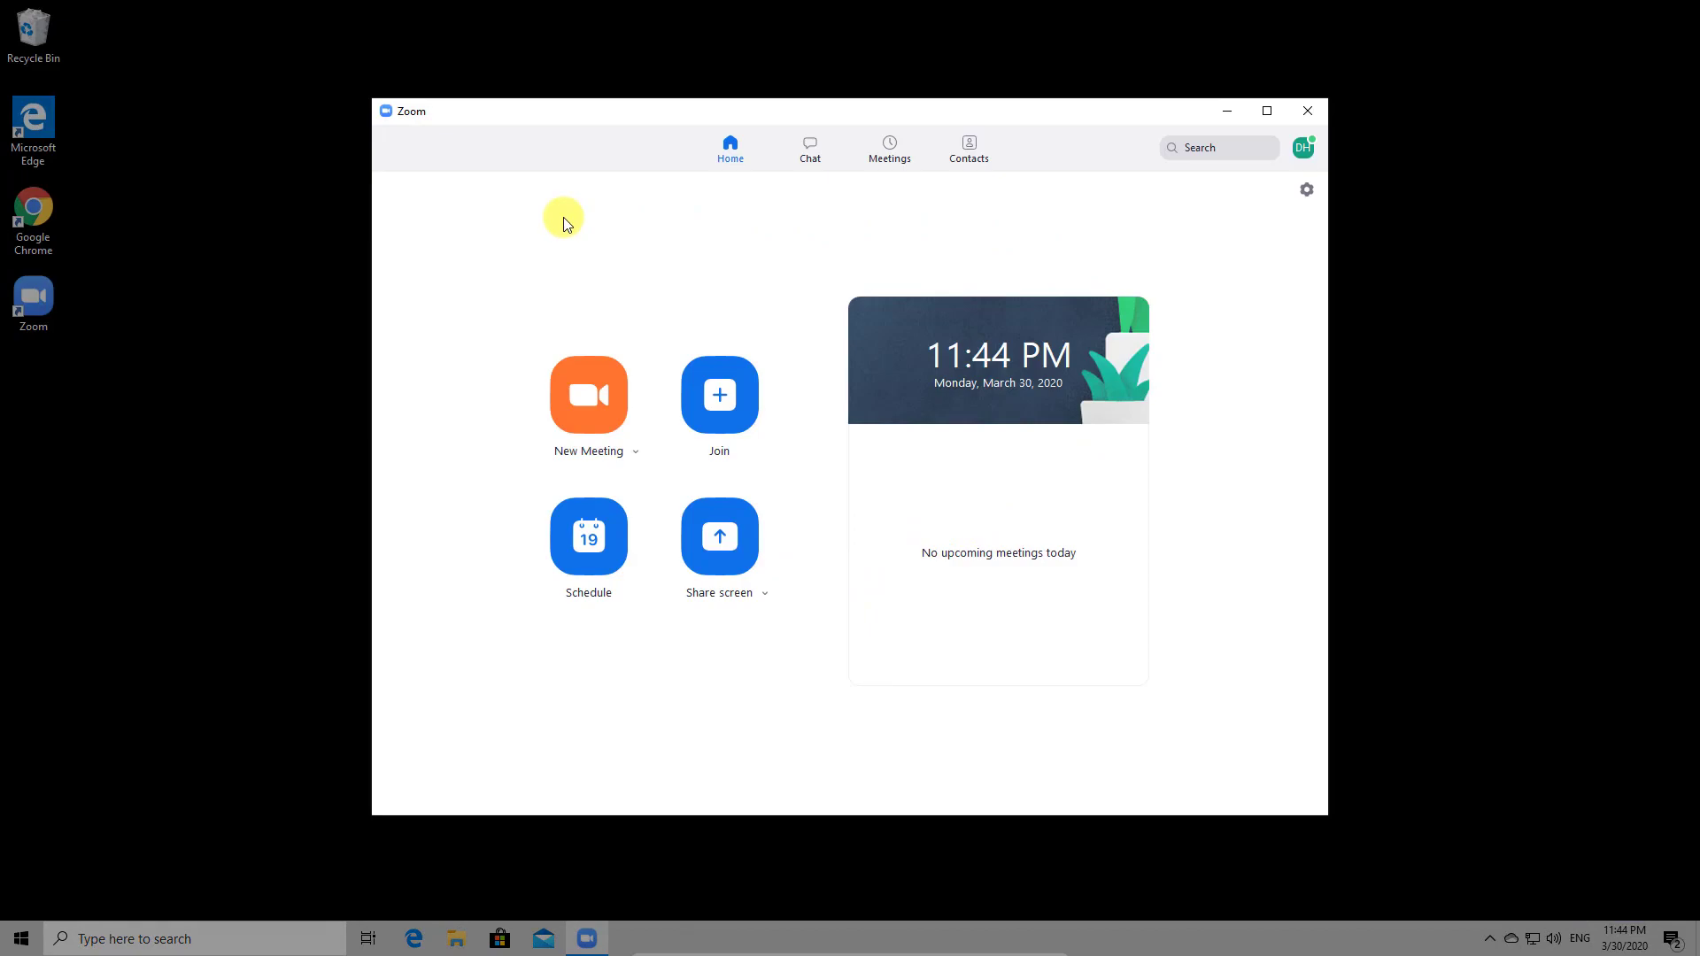
mouse_move(565, 218)
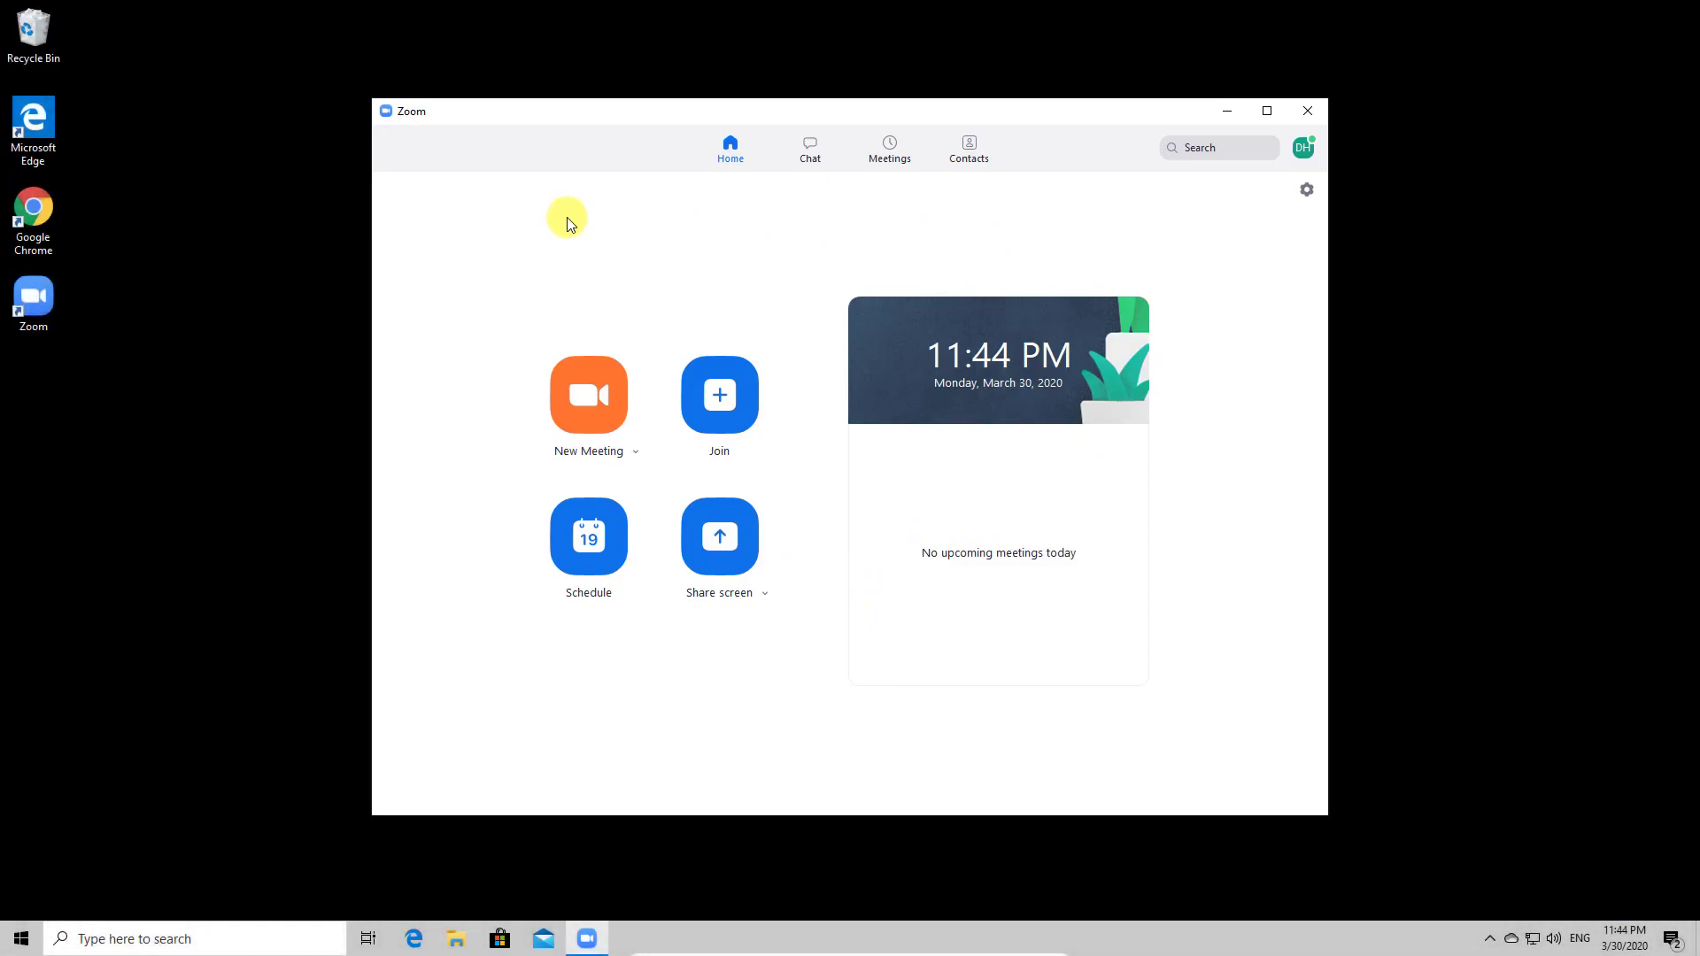
mouse_move(574, 225)
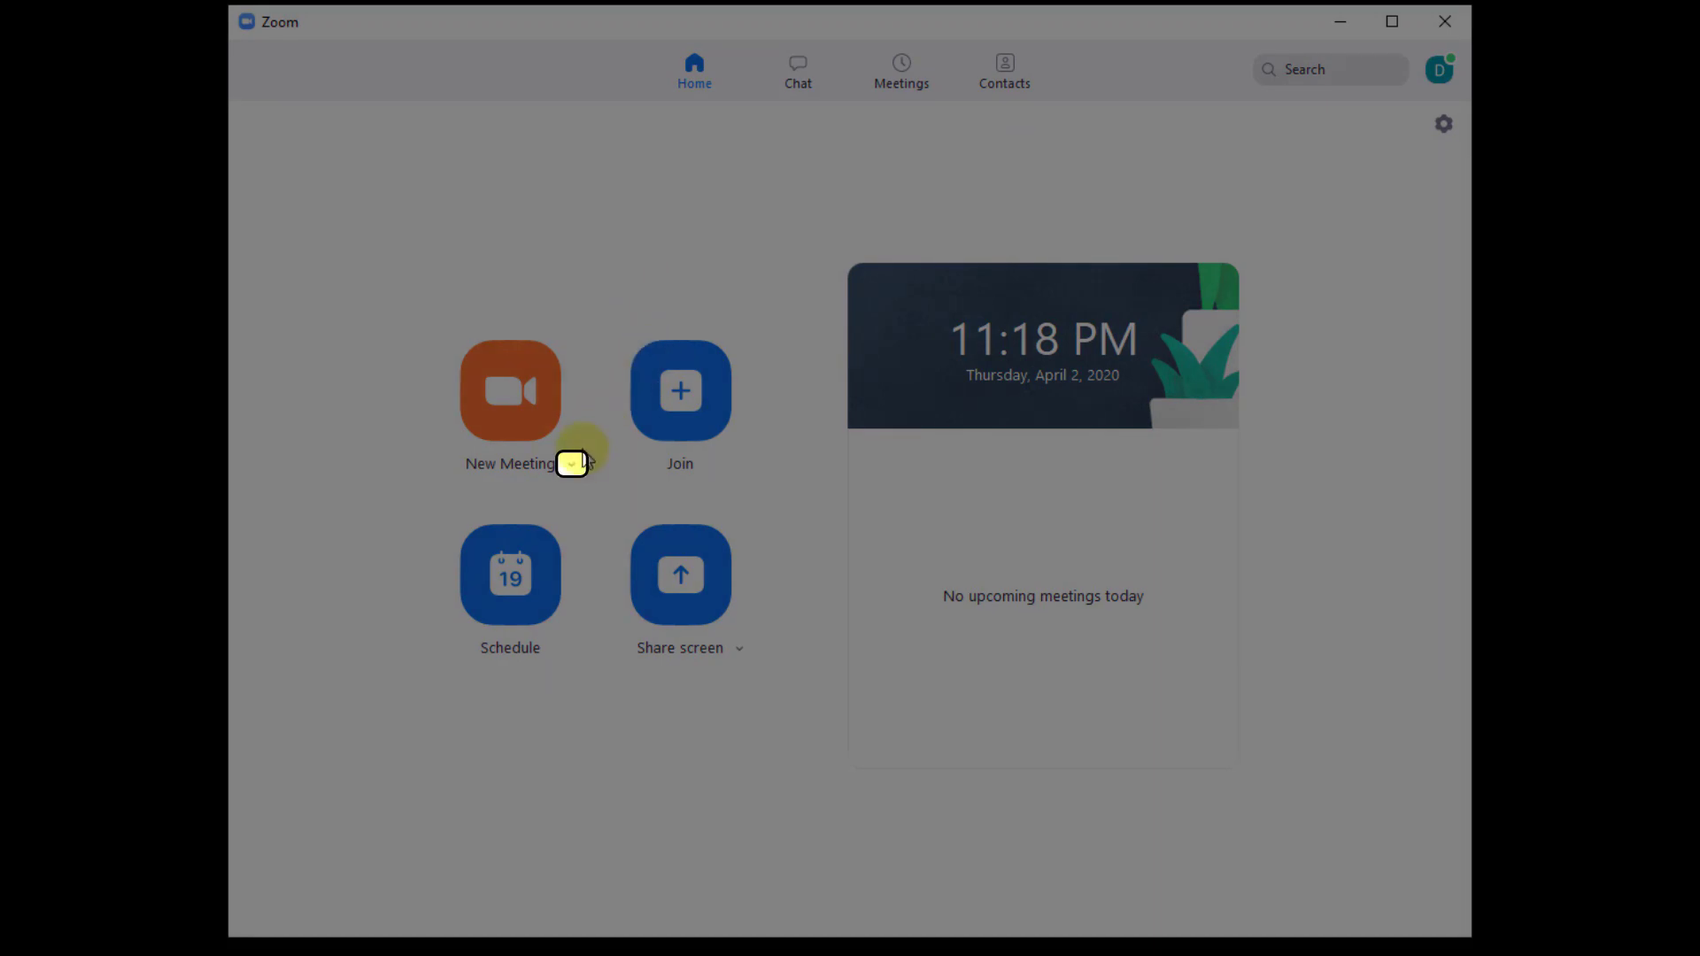
Show the New Meeting options with start-with-video and personal meeting ID choices.
click(572, 462)
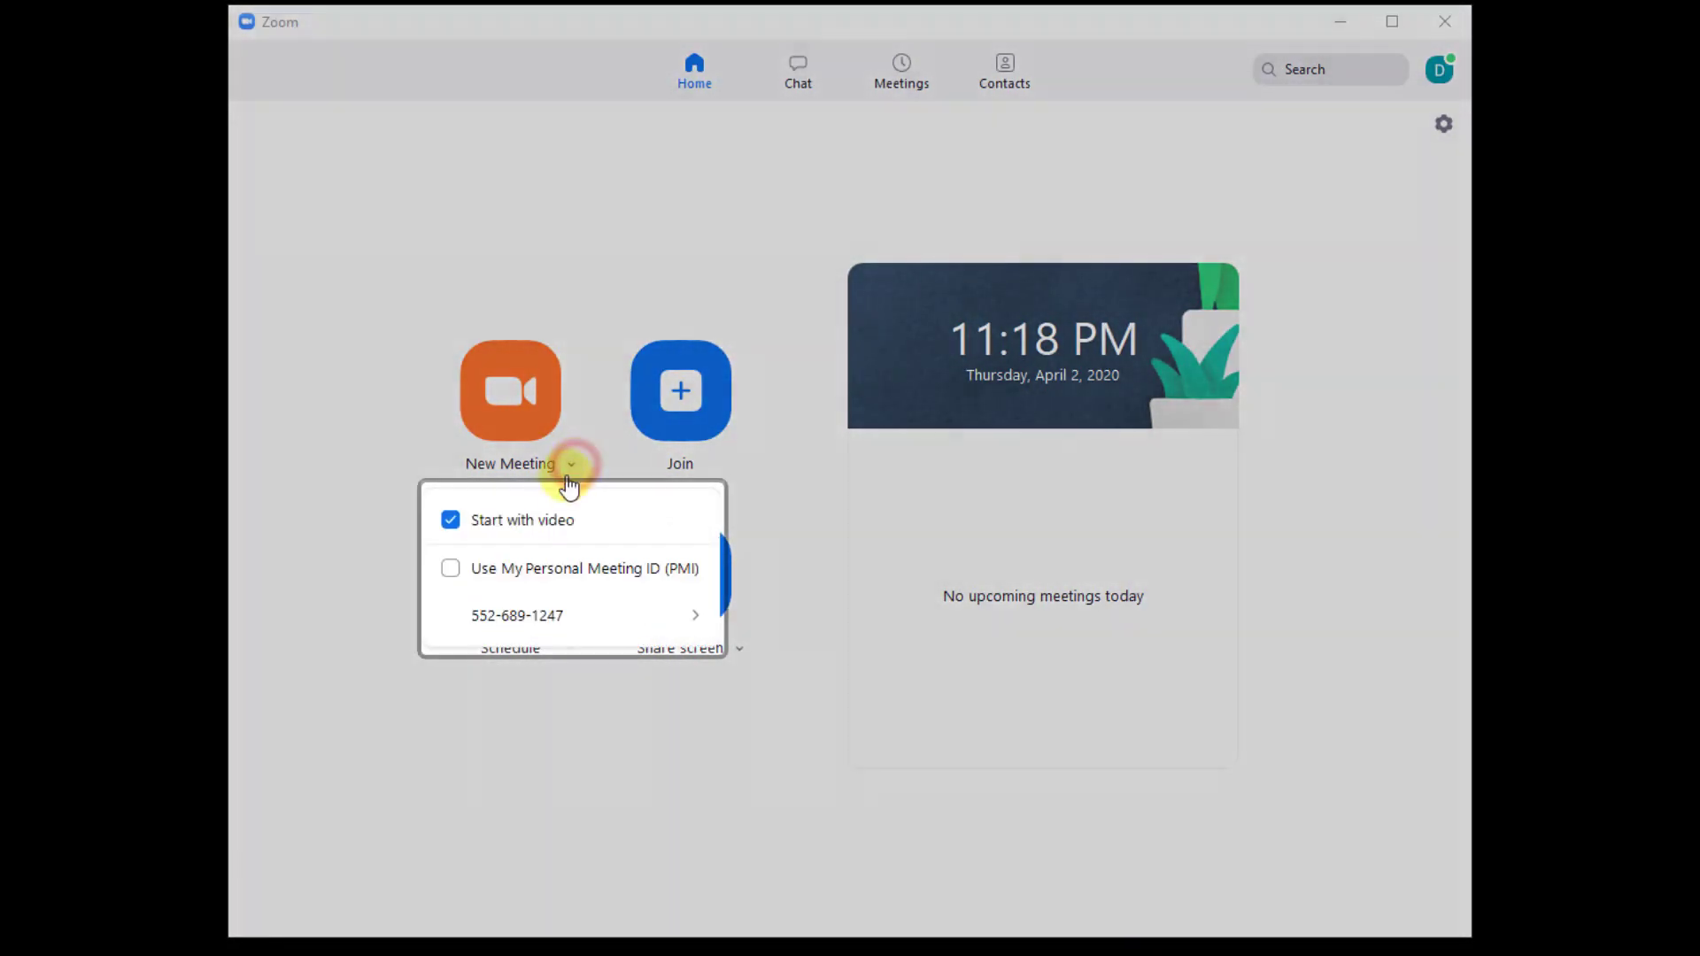
mouse_move(524, 519)
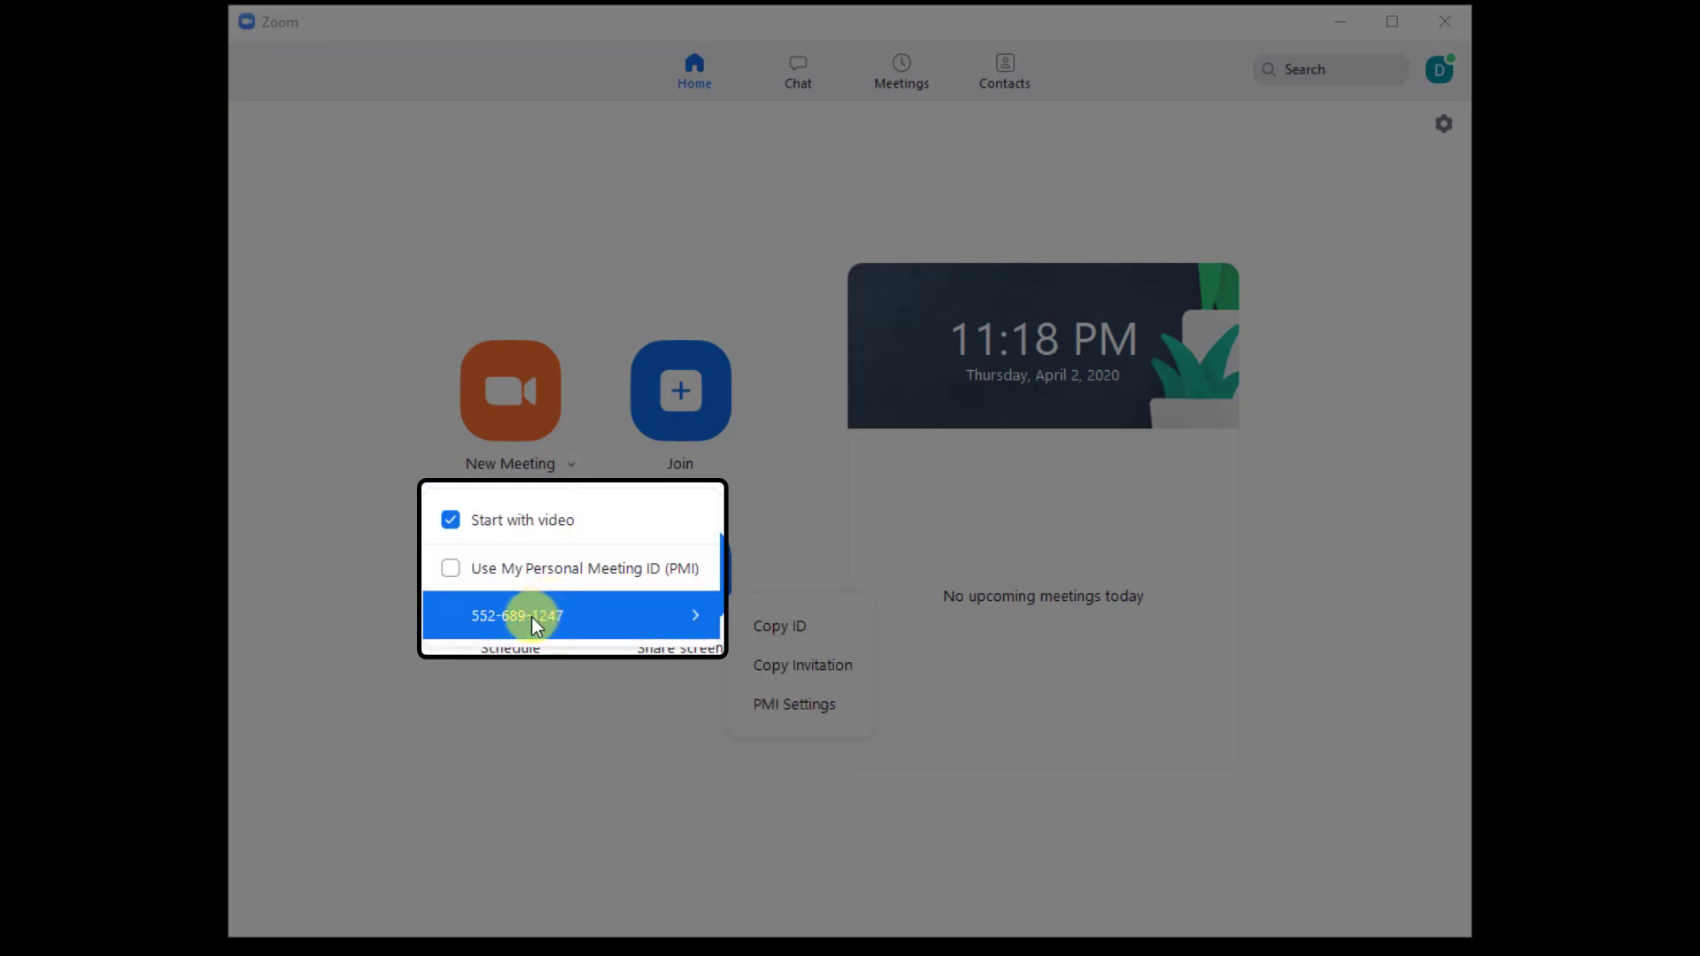
mouse_move(531, 587)
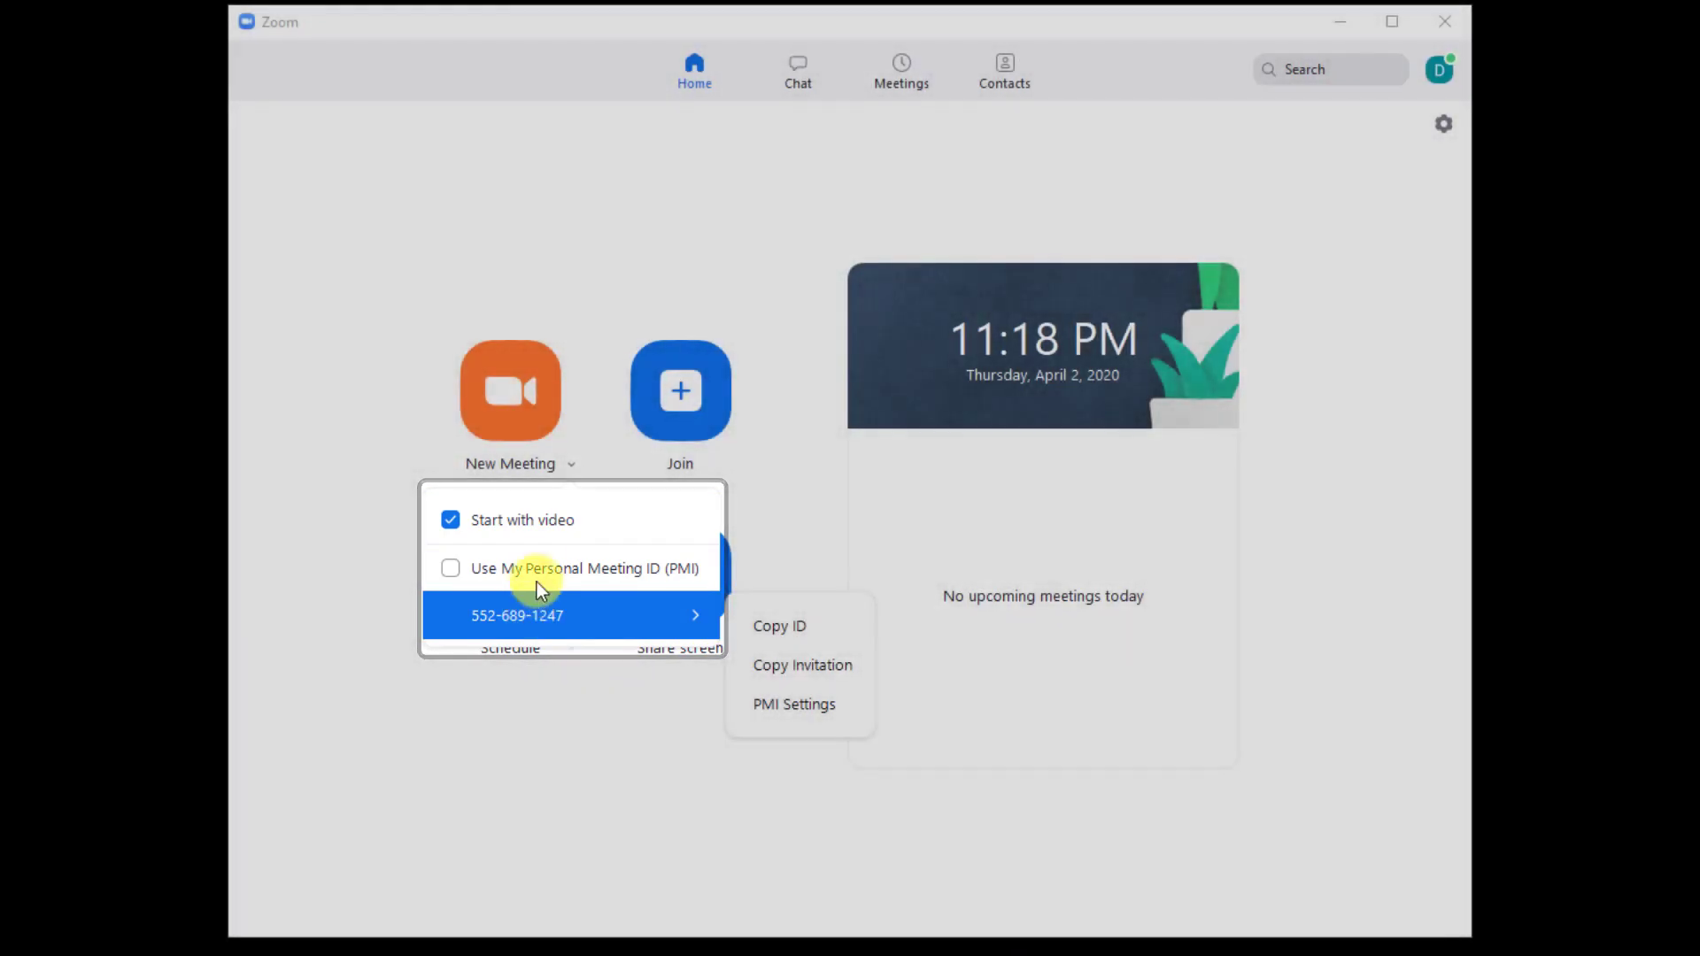
Start a new meeting and confirm the speaker ringtone and microphone replay are heard.
click(515, 614)
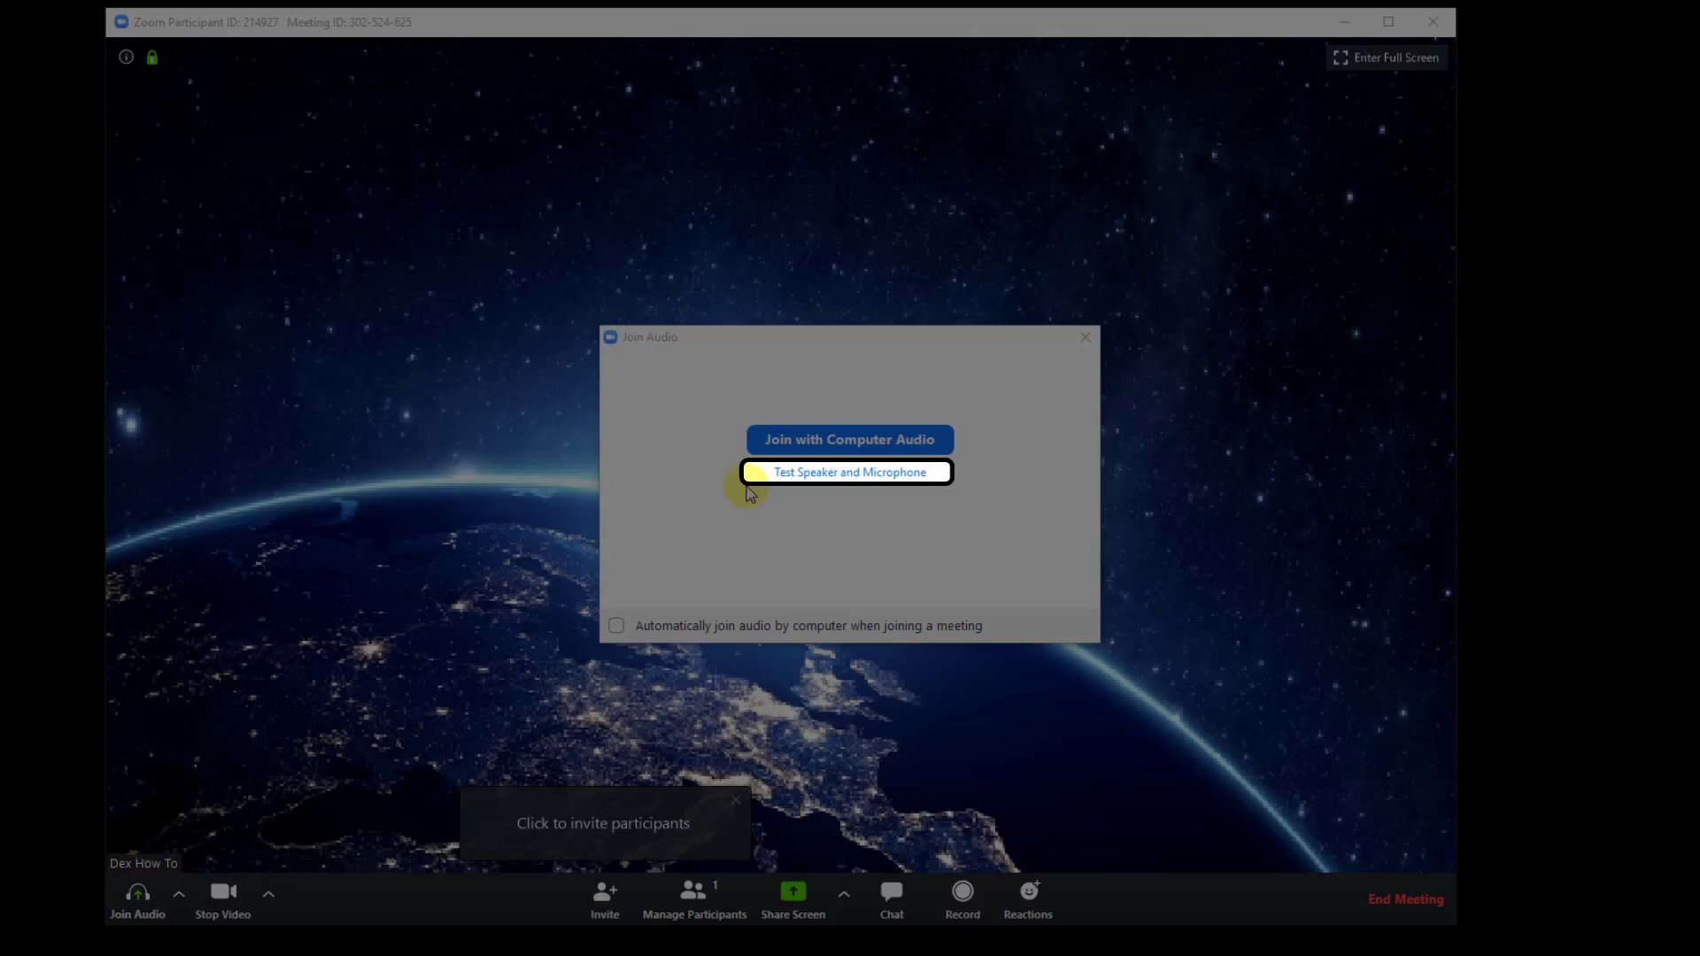
click(850, 471)
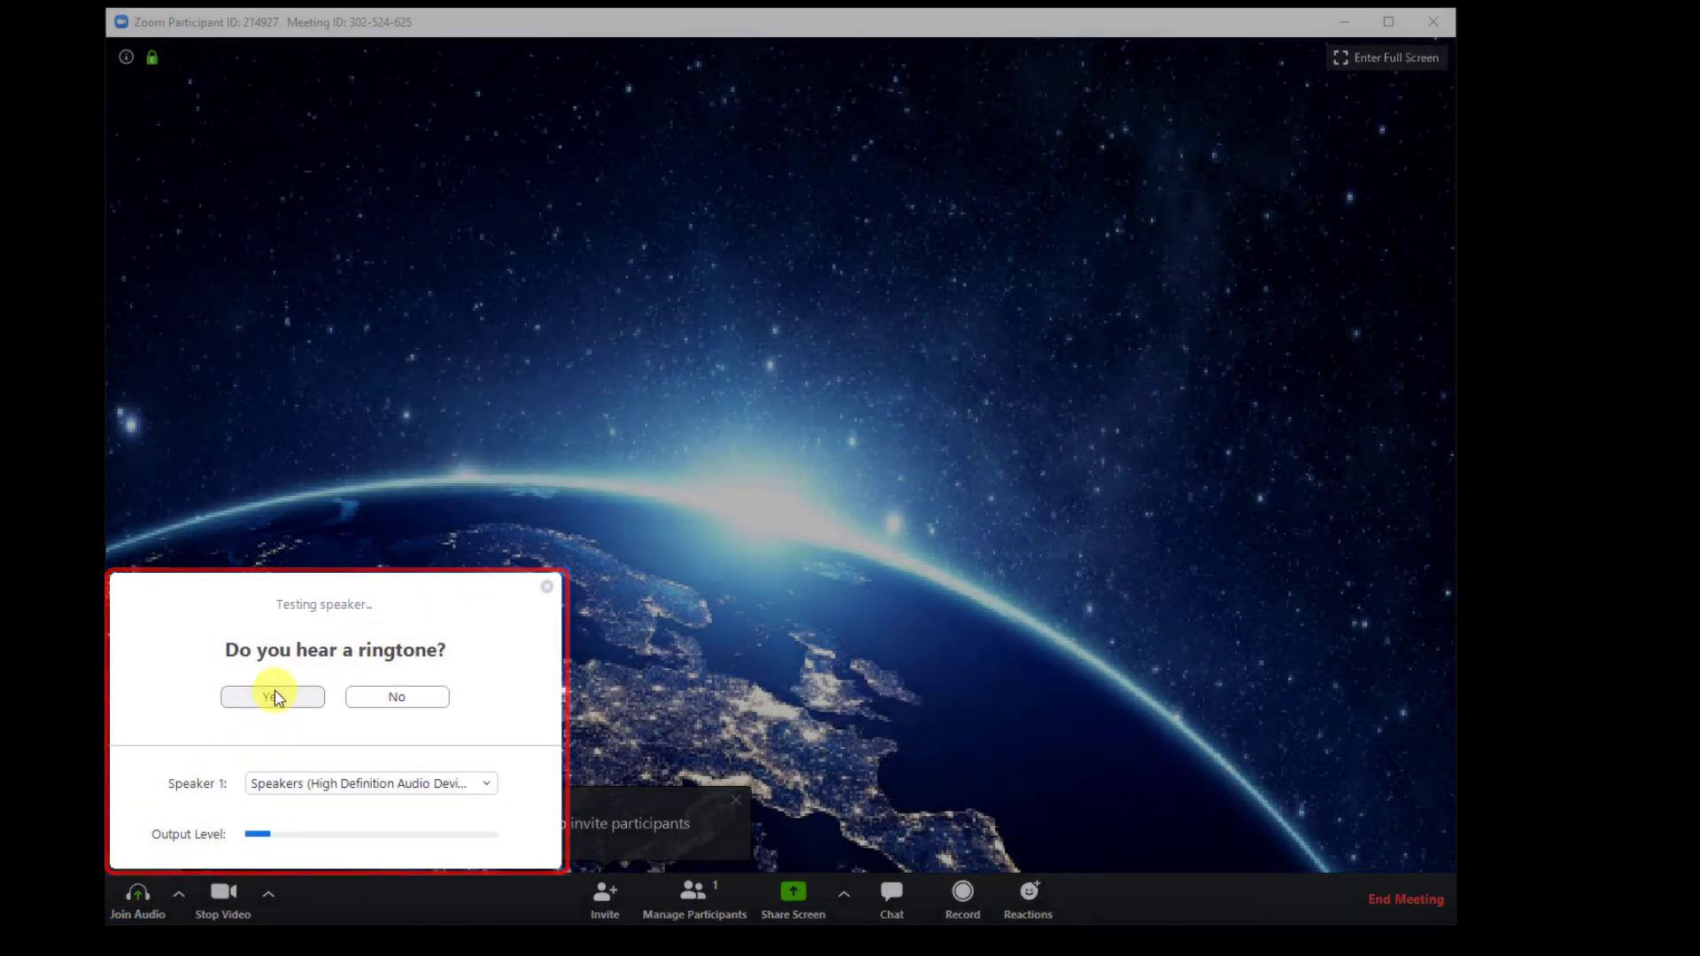
click(273, 696)
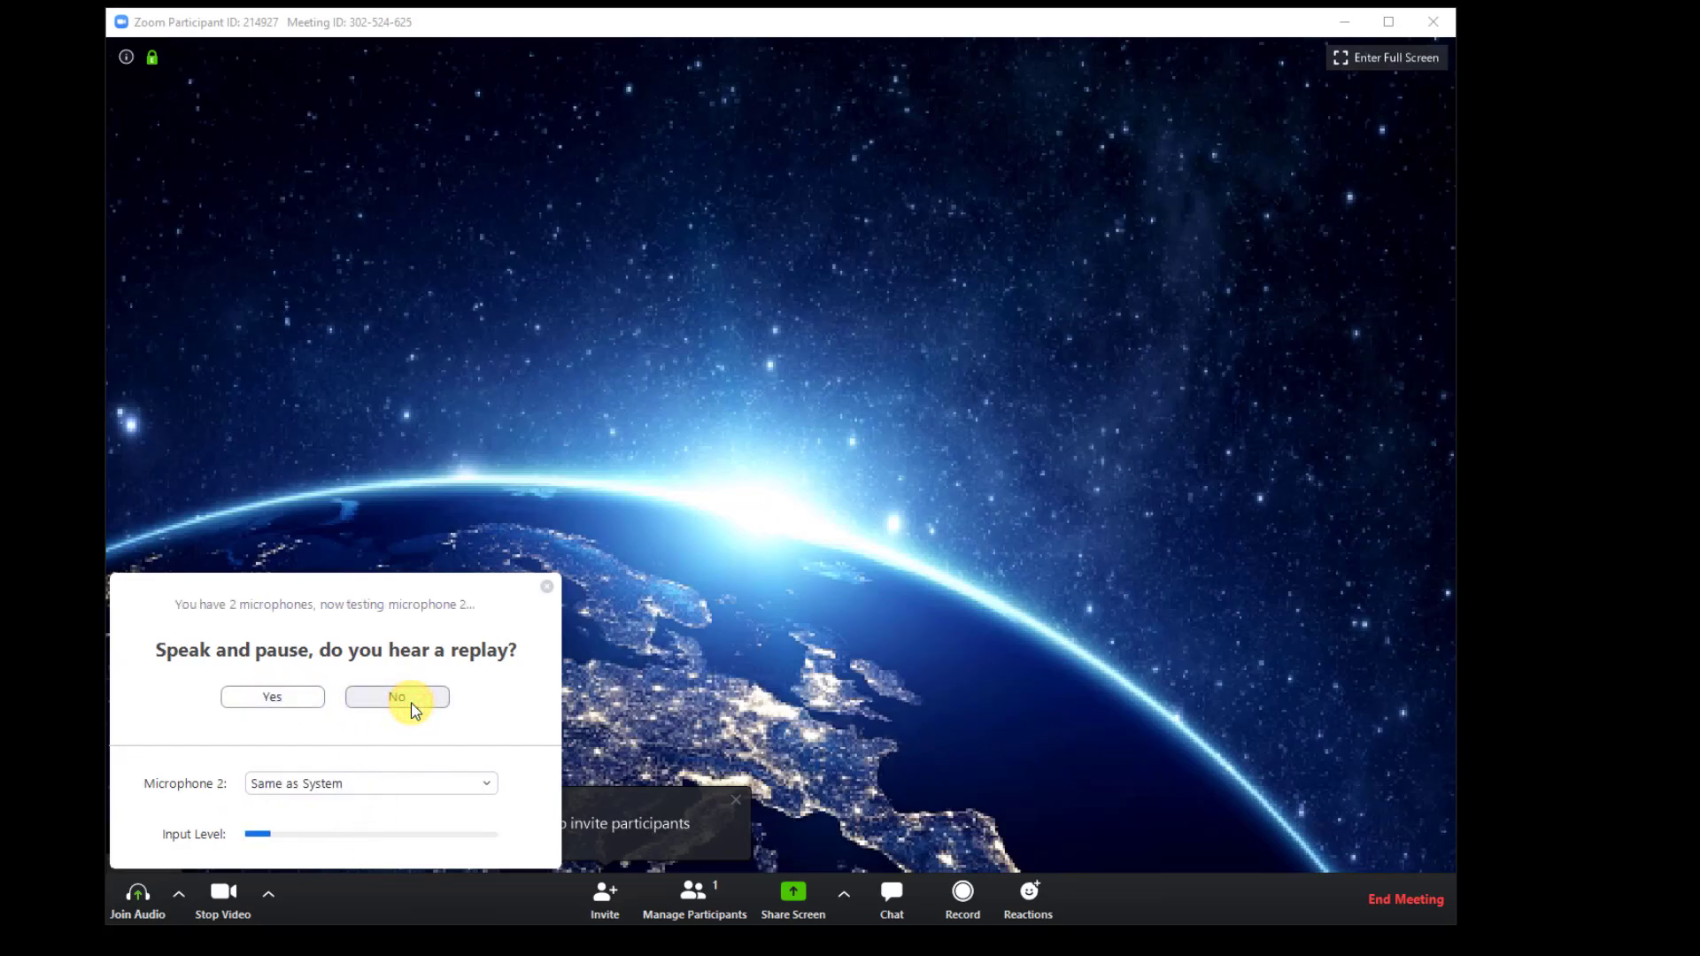
mouse_move(271, 698)
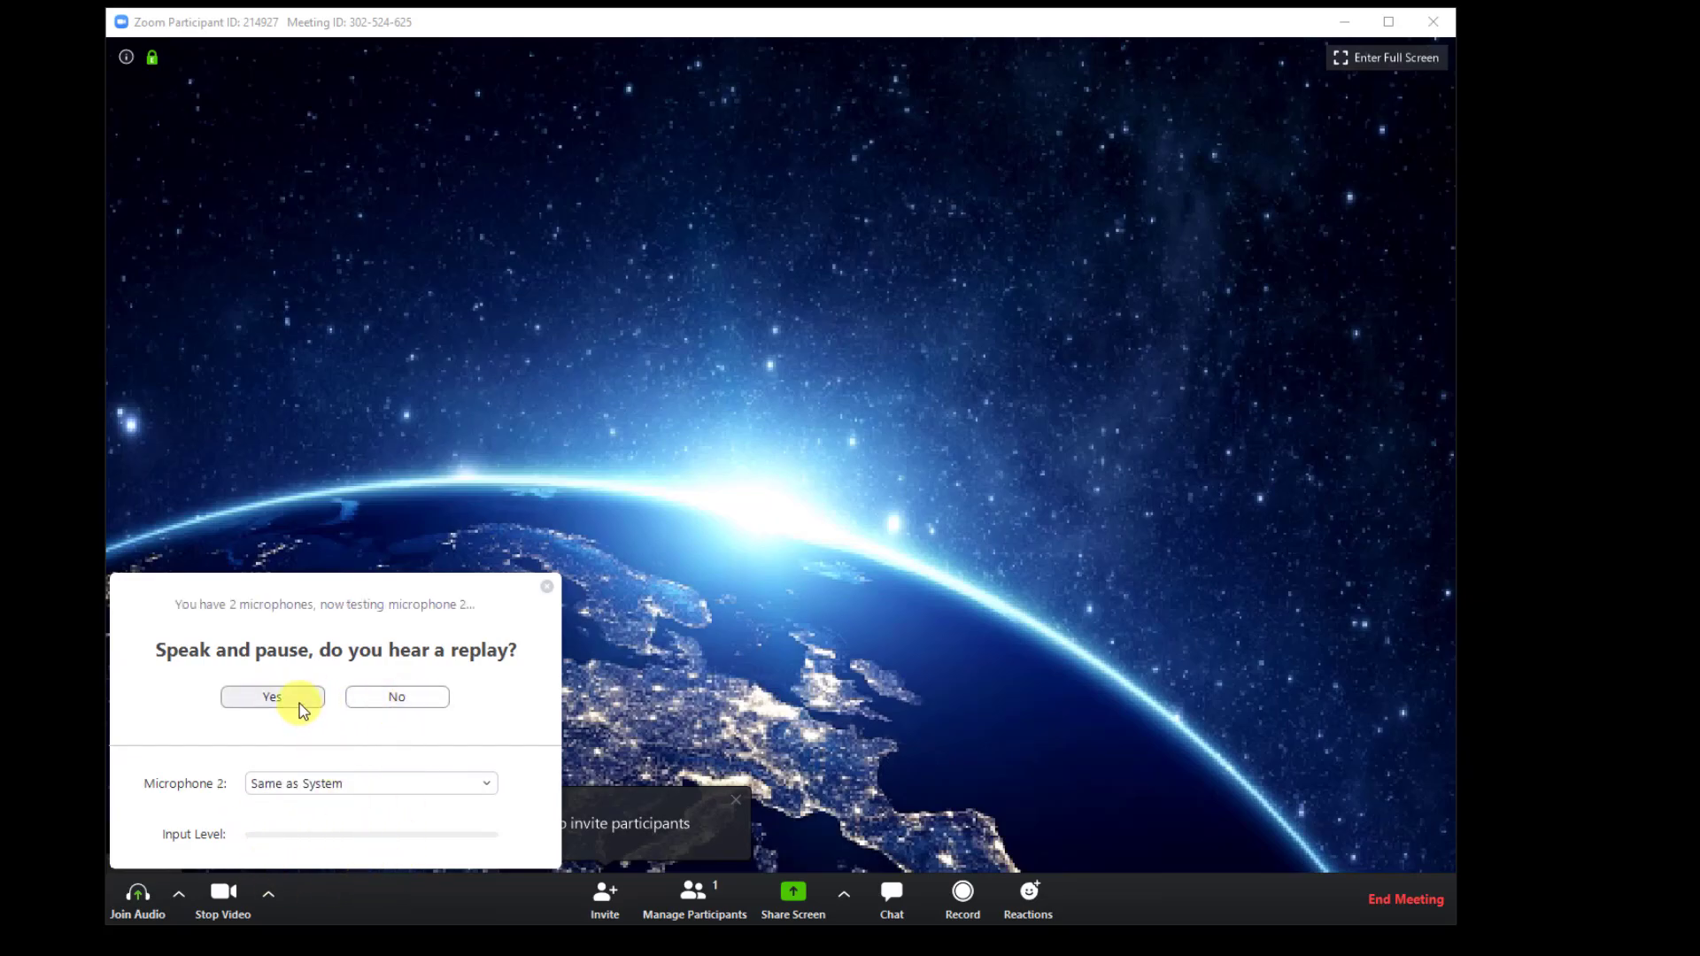
click(273, 695)
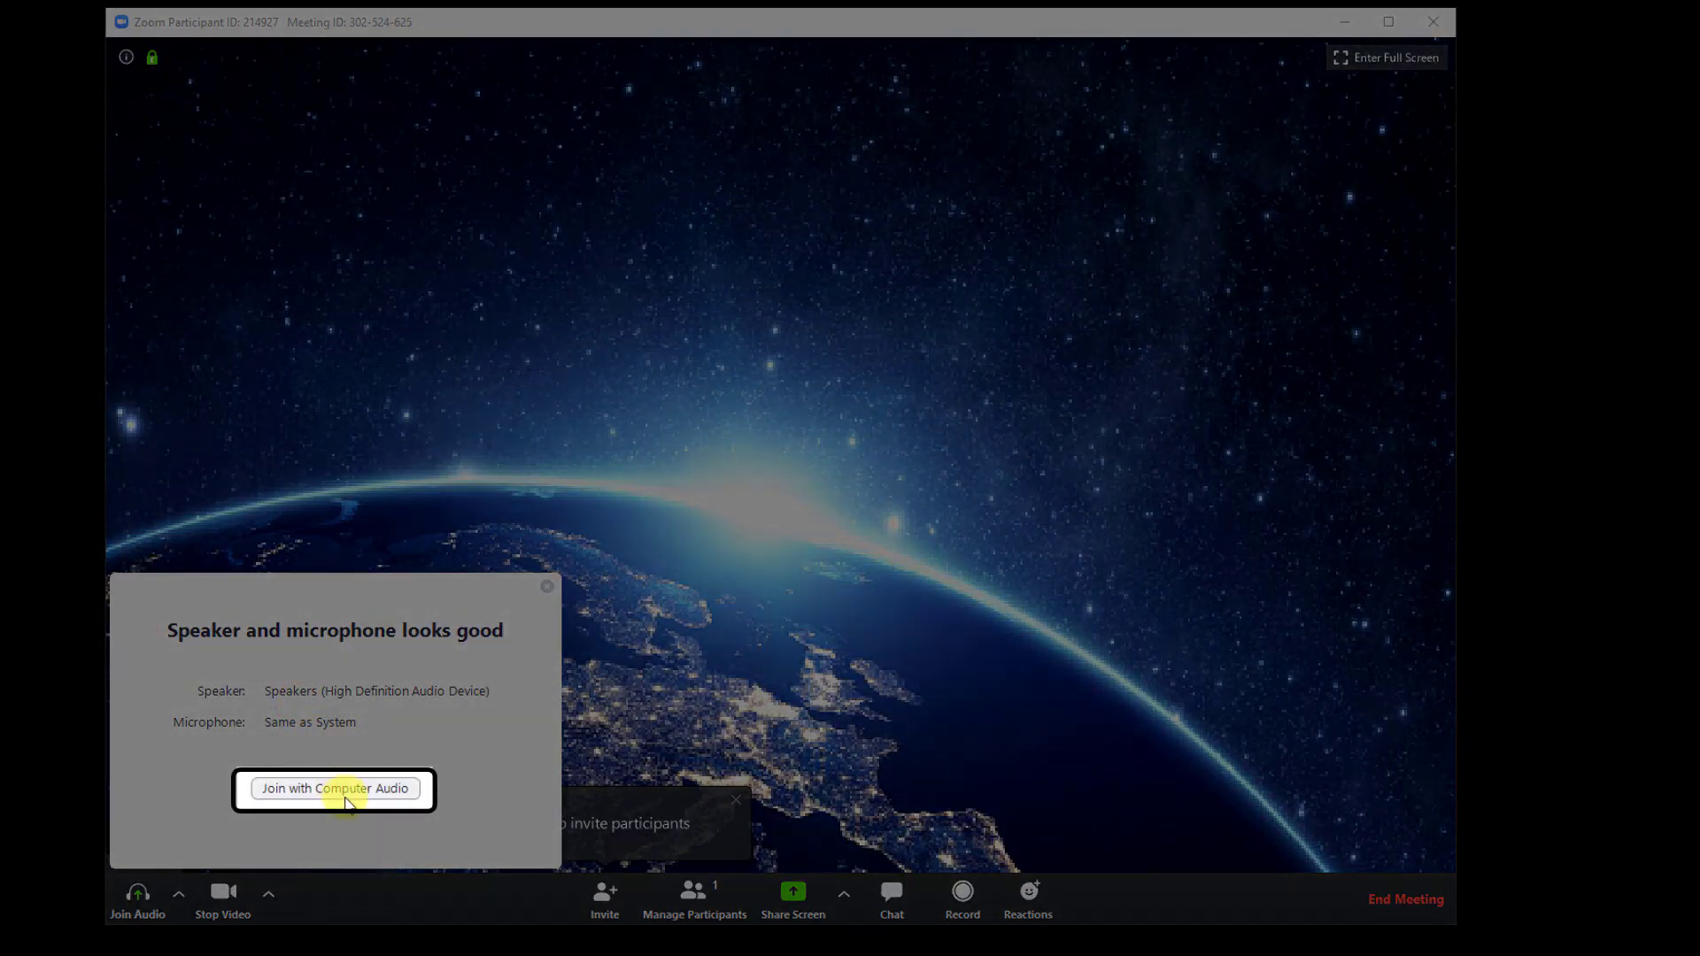
Join with computer audio, then bring the join-audio prompt back up.
click(335, 788)
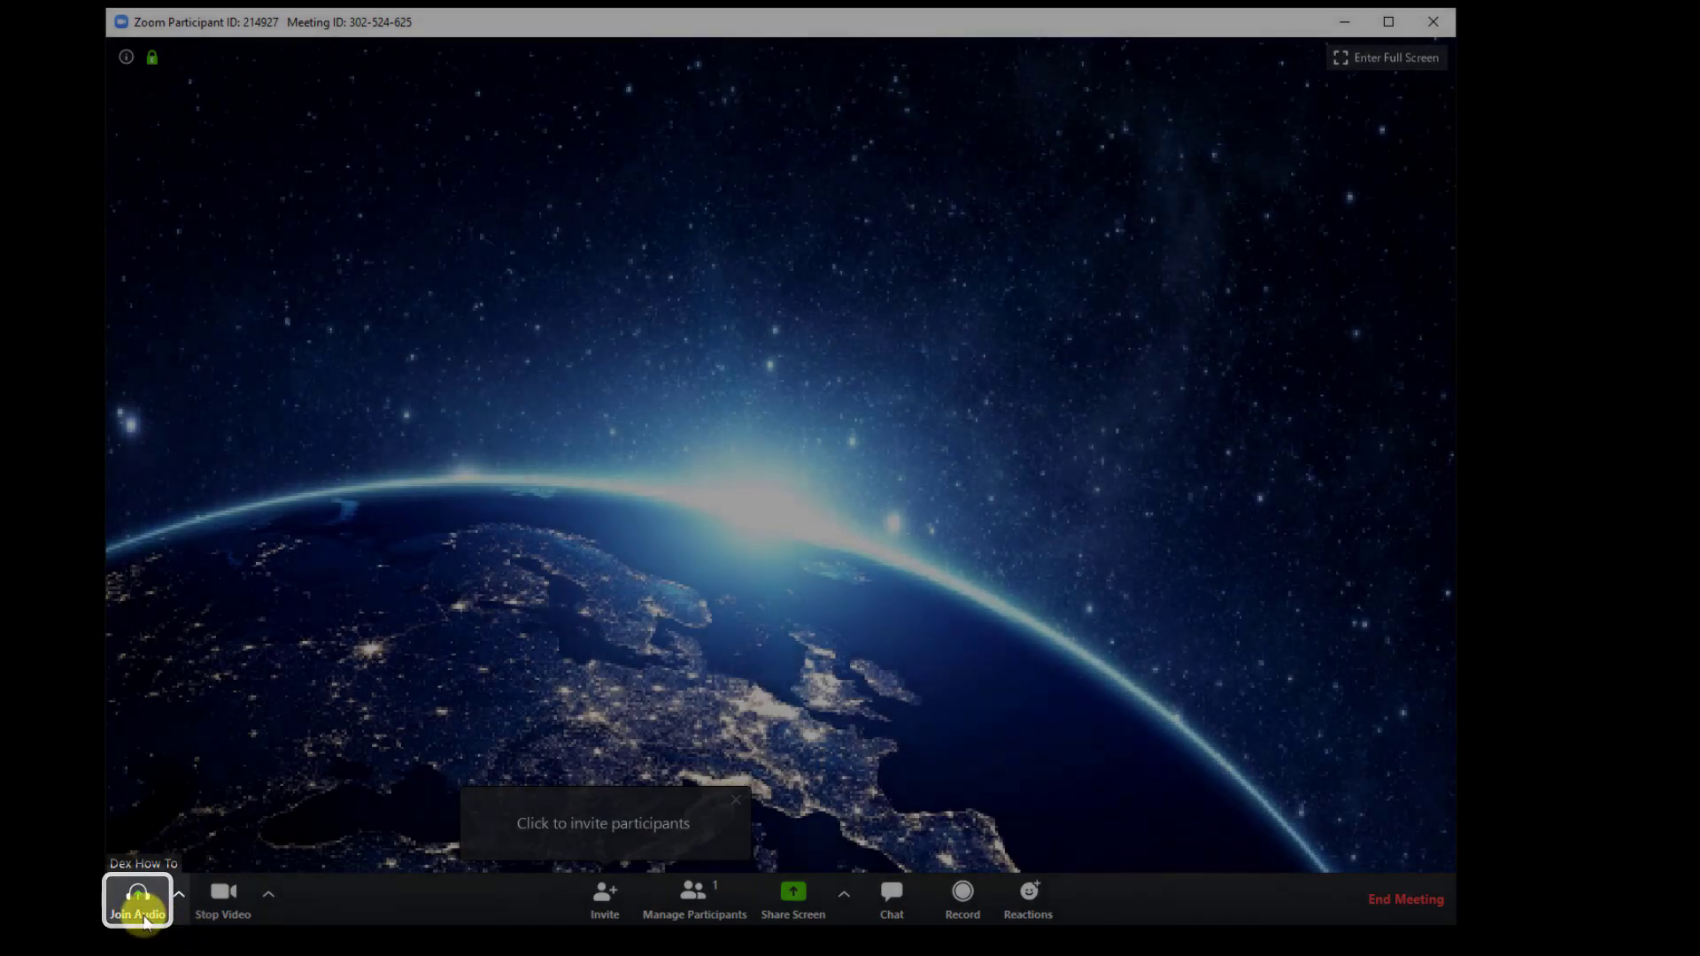
click(138, 899)
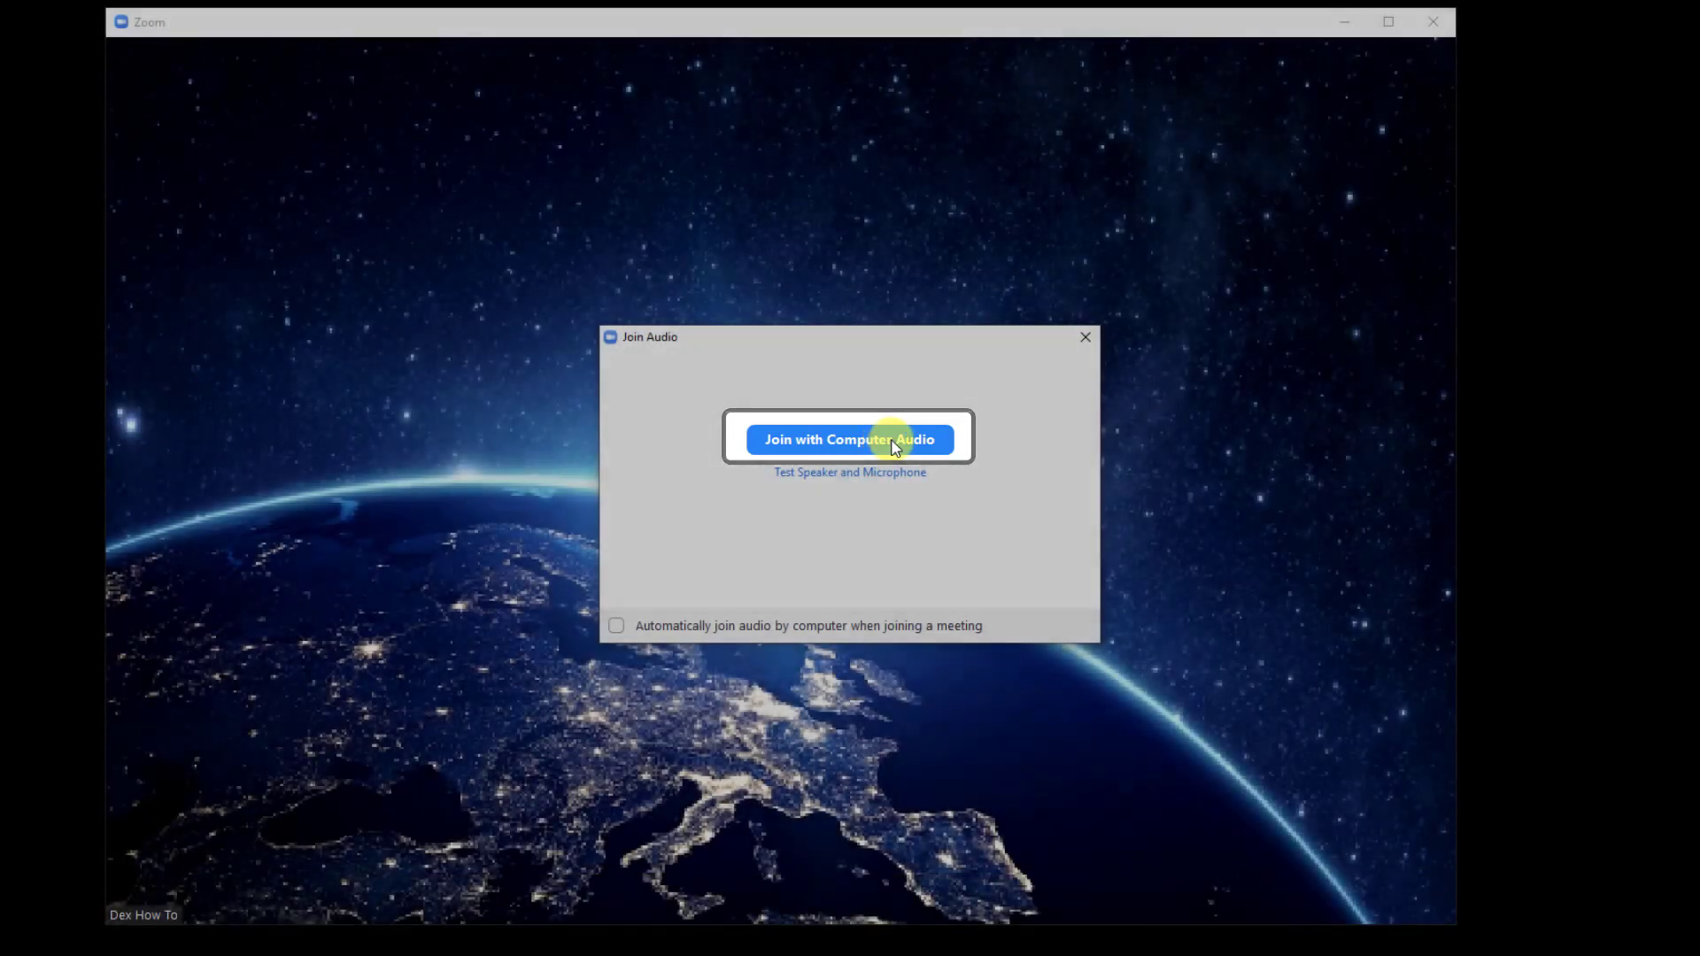
Connect the meeting with computer audio and view its security details.
click(848, 439)
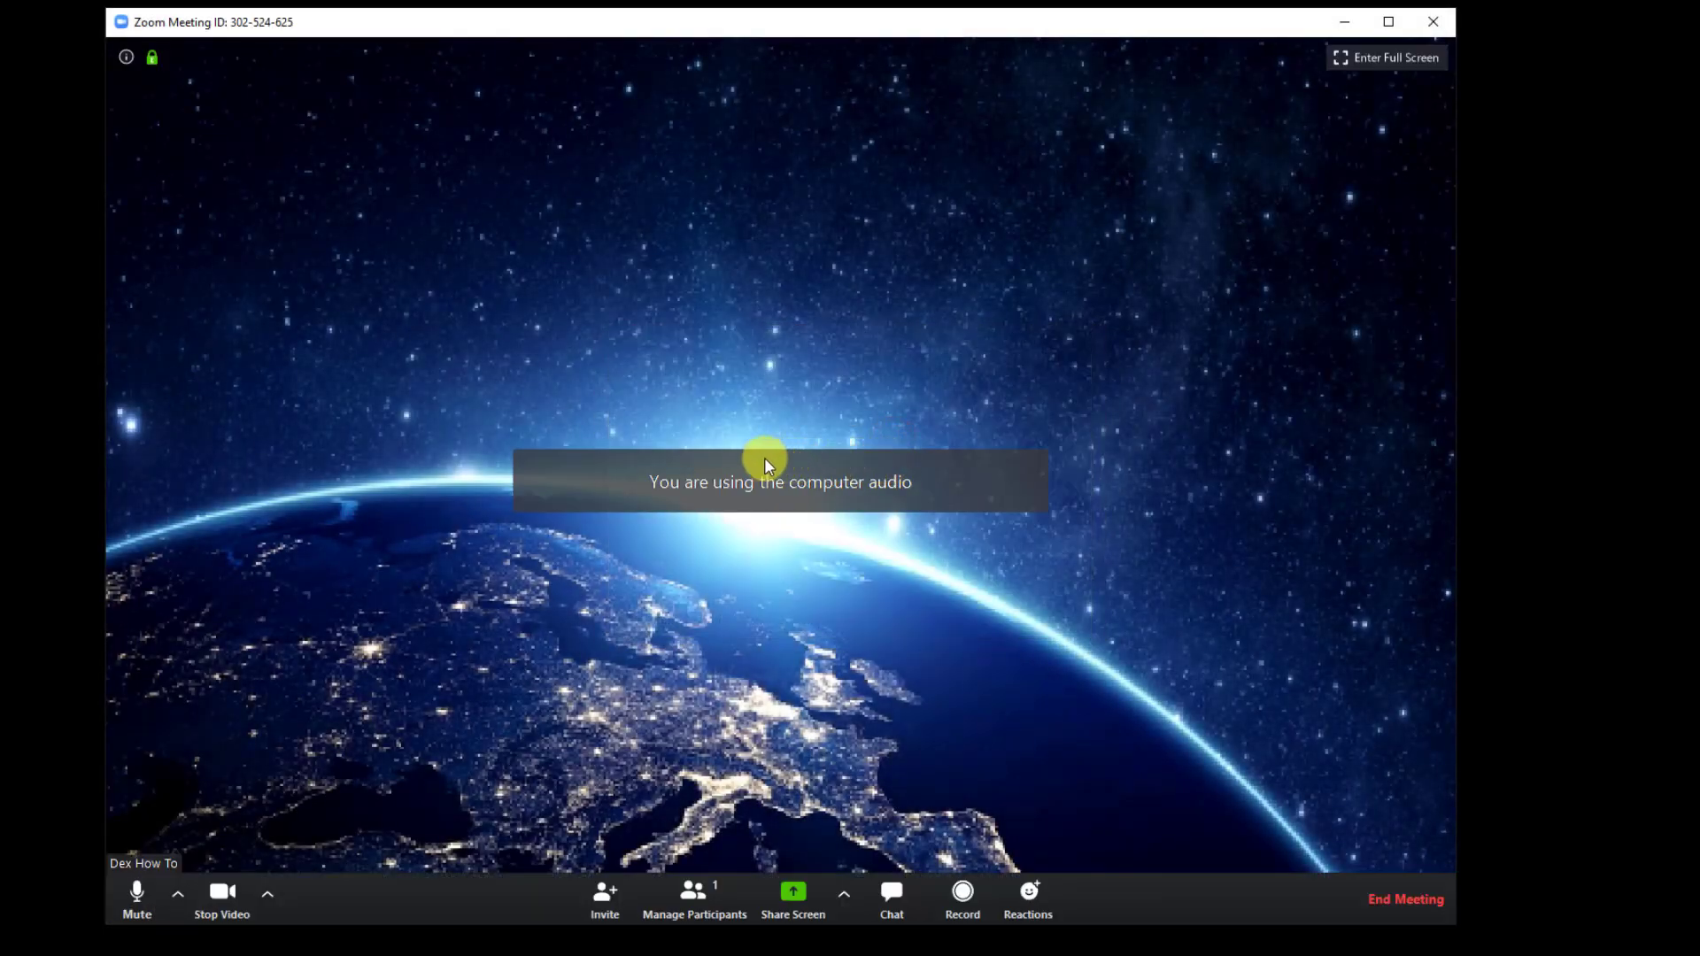
mouse_move(968, 746)
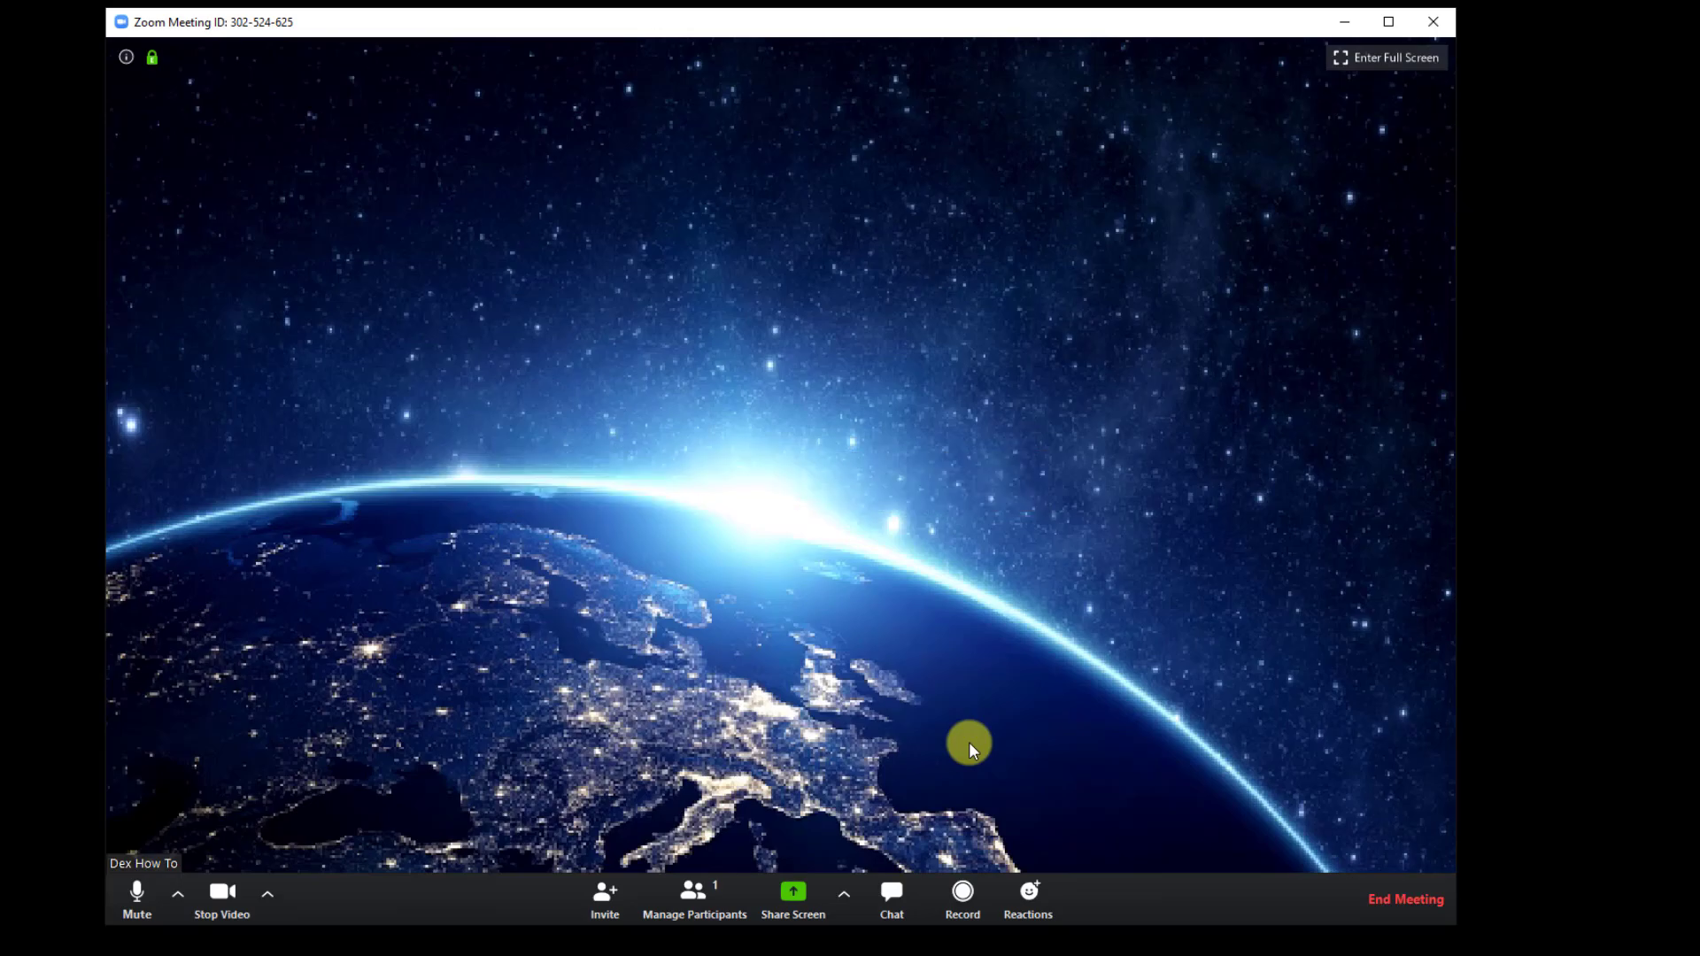
mouse_move(954, 484)
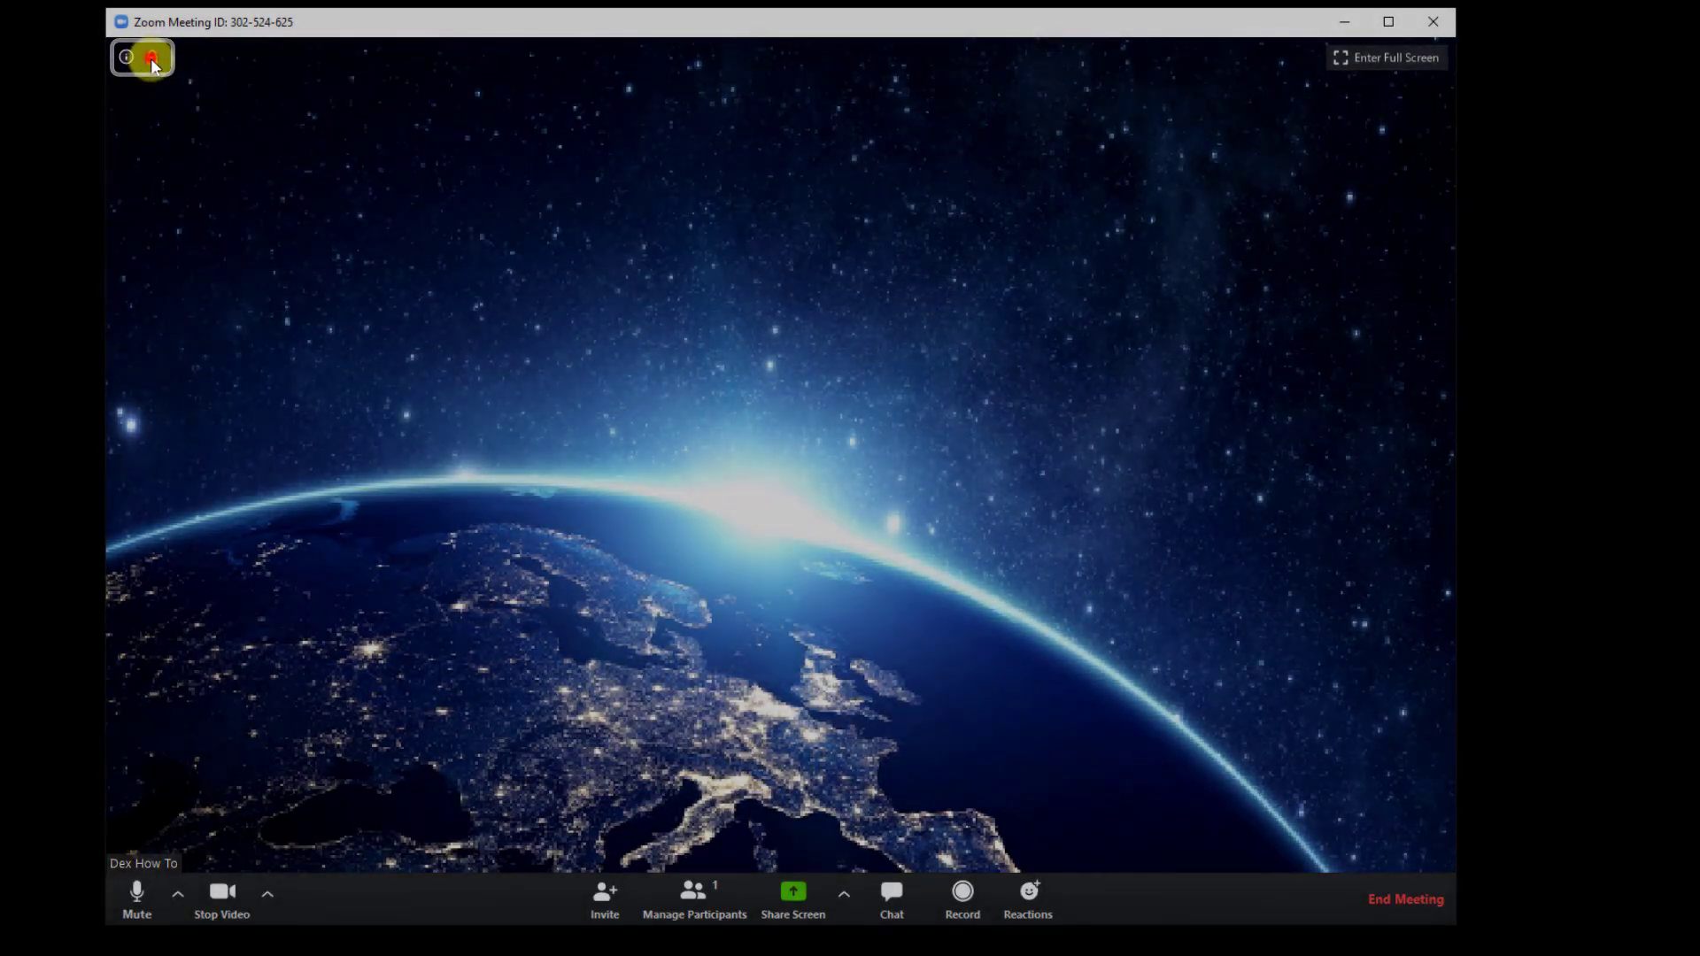
click(124, 57)
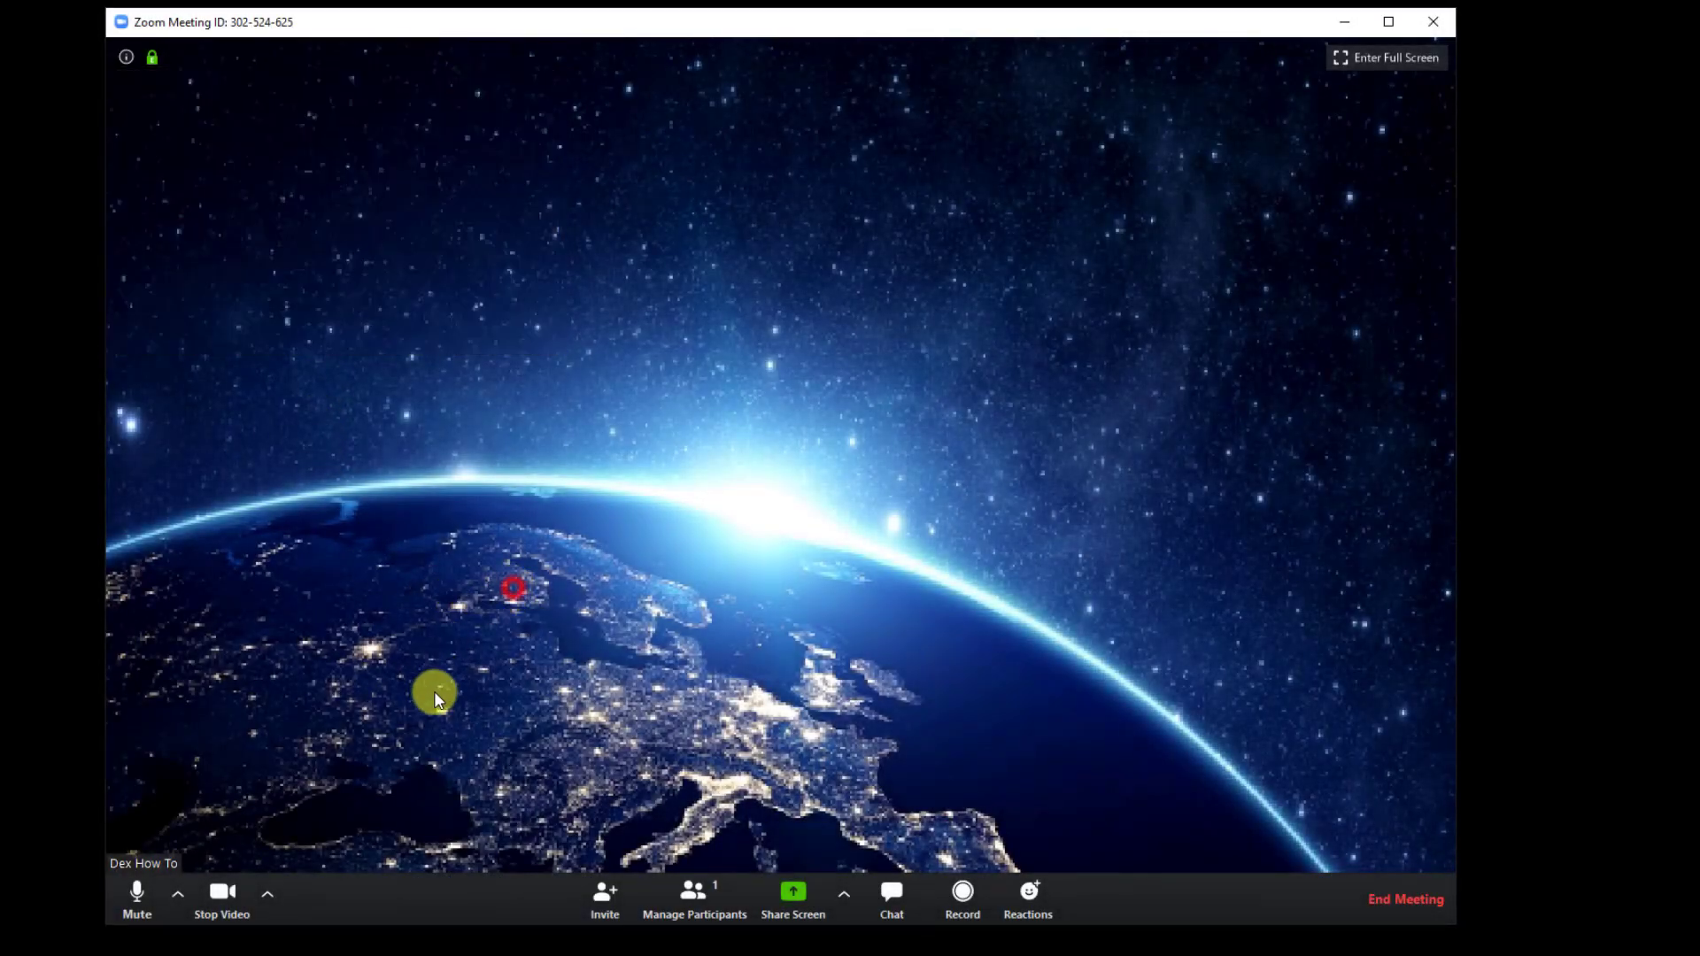
mouse_move(136, 895)
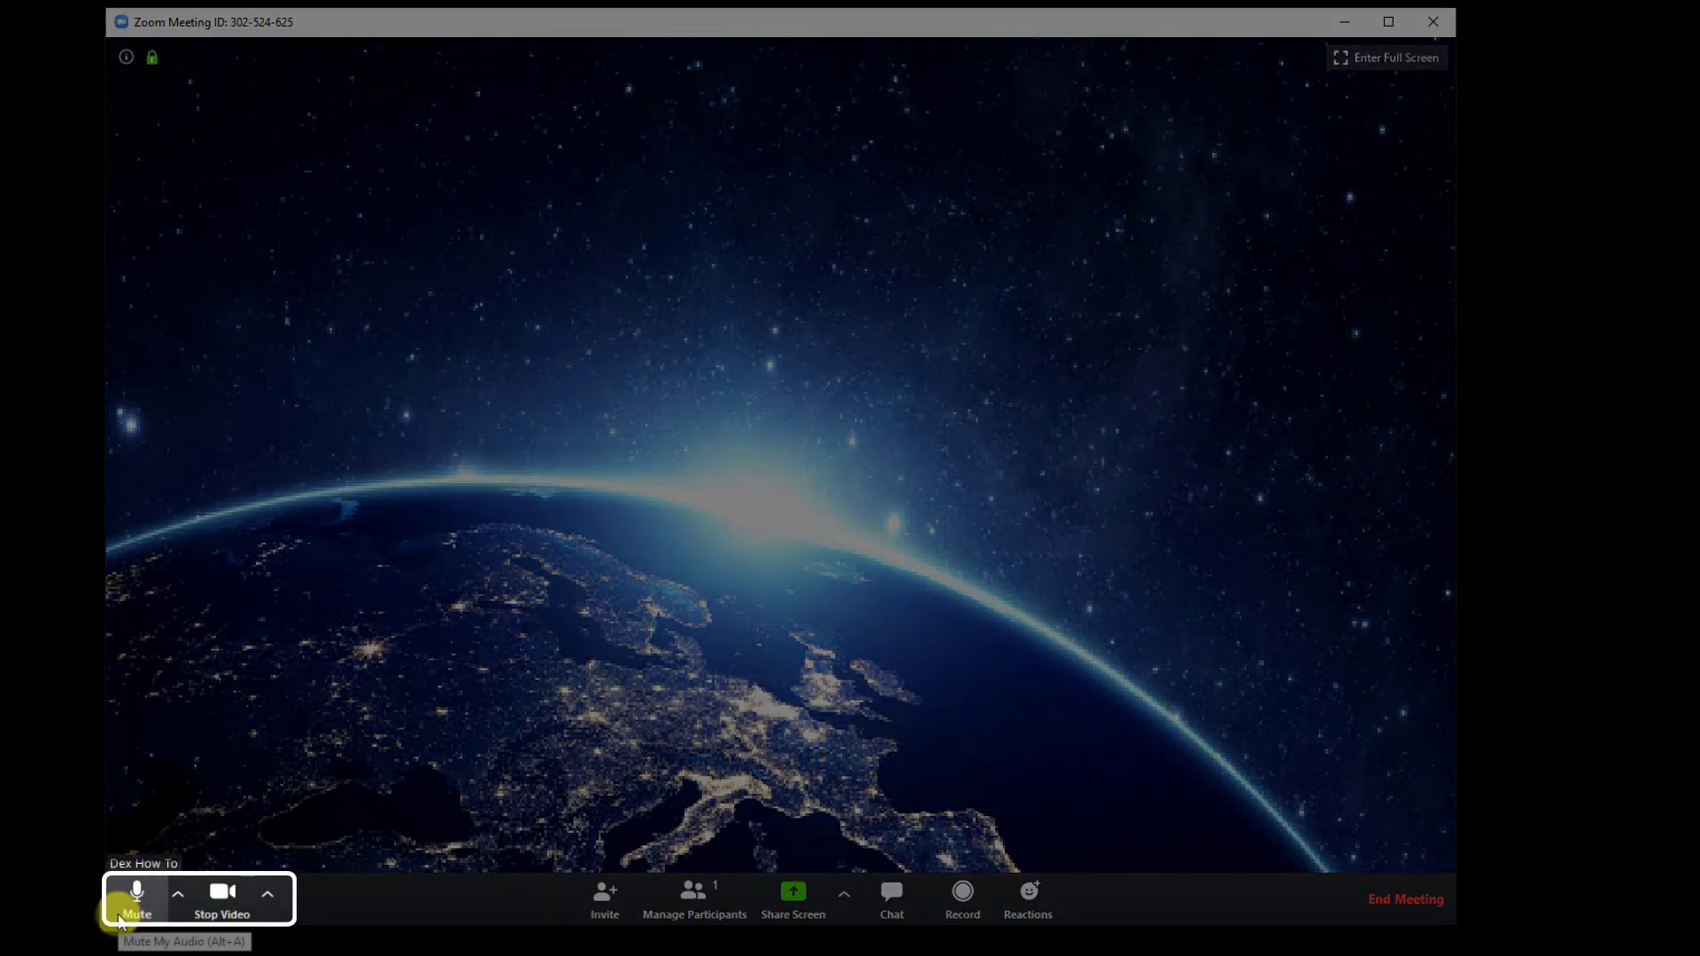
Mute and unmute the microphone, then go to the full Audio settings from the microphone menu.
click(136, 894)
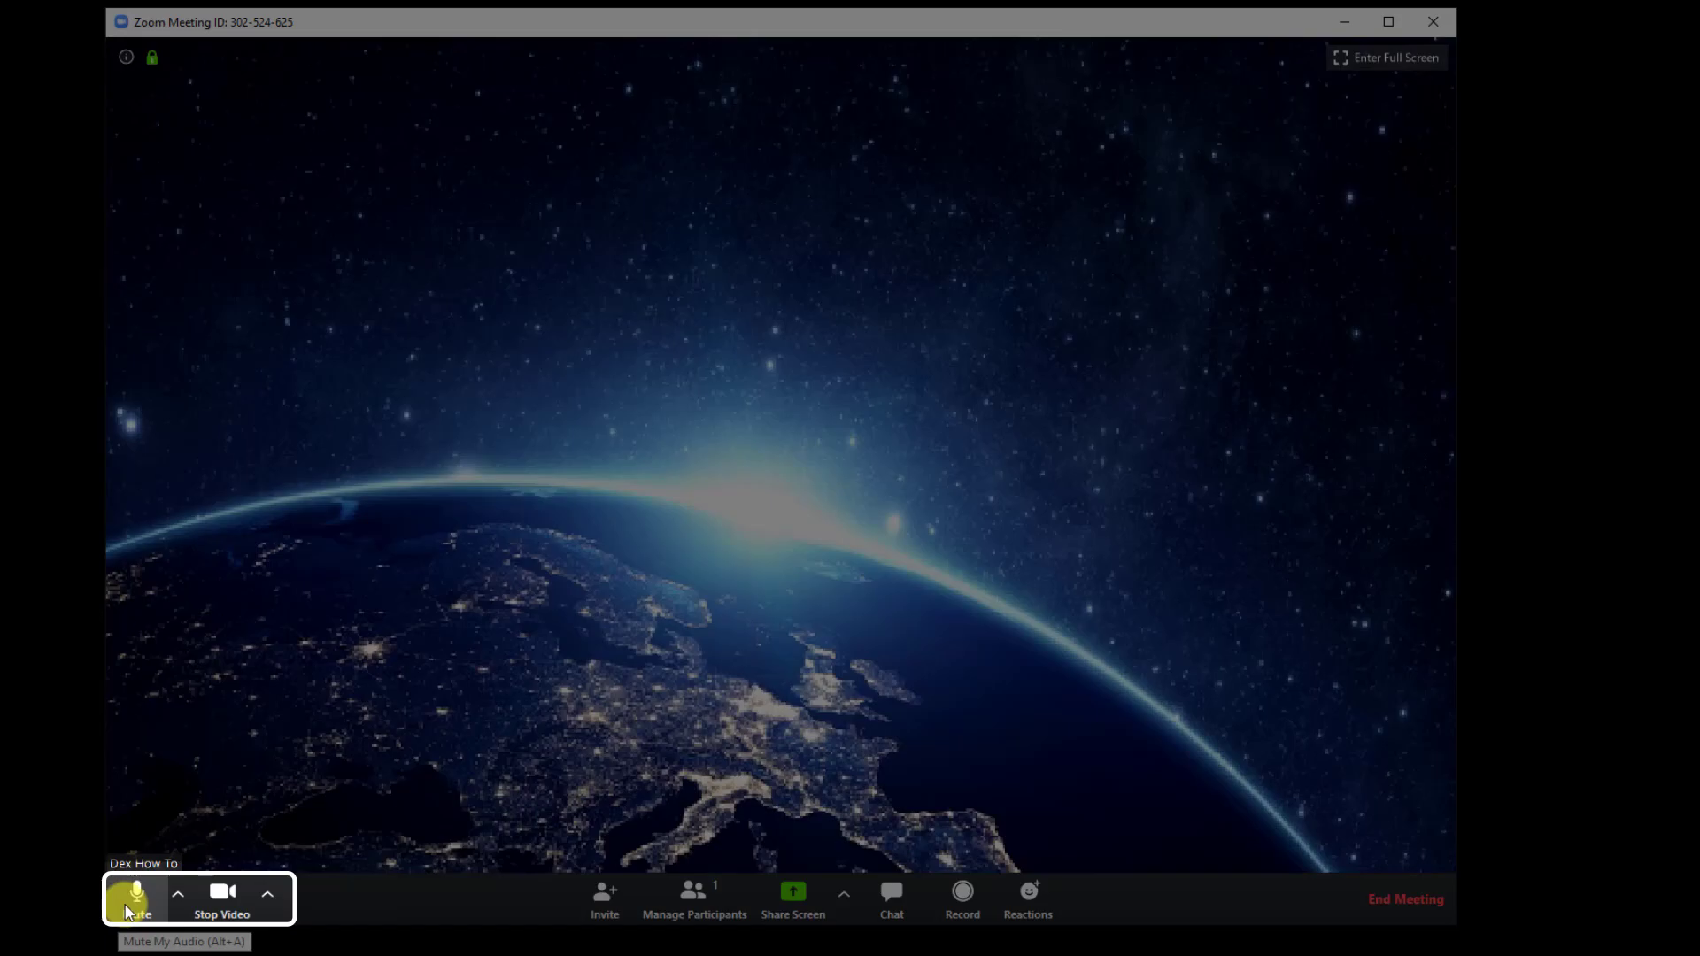
click(136, 898)
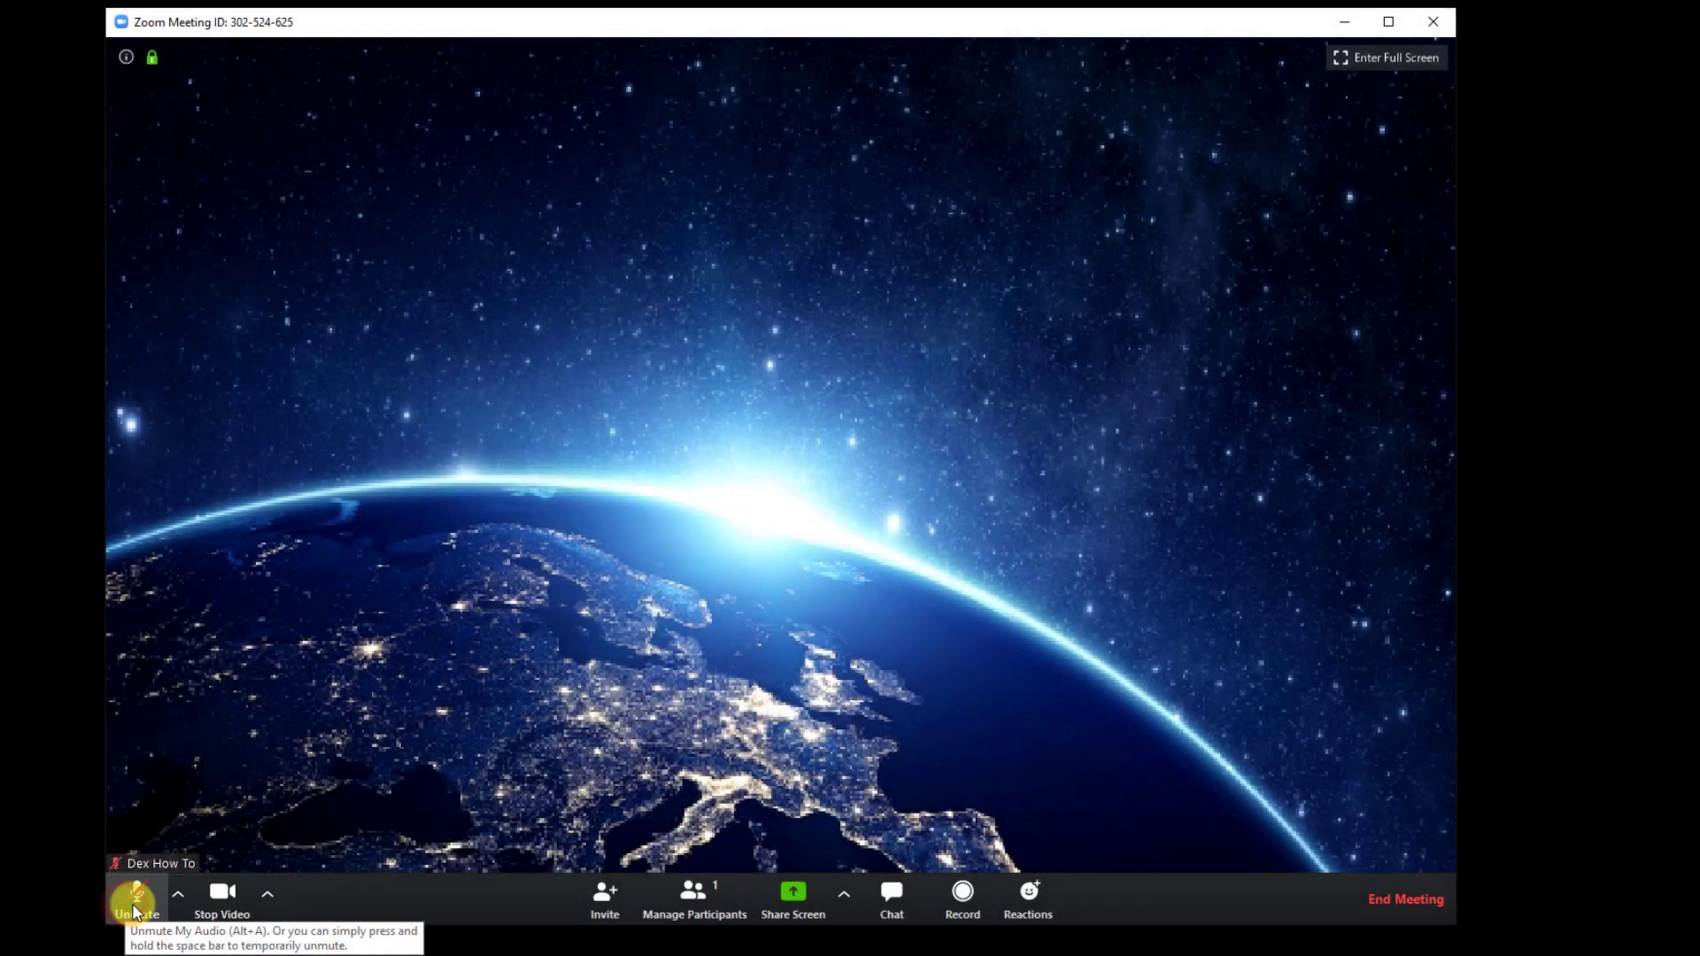
click(134, 900)
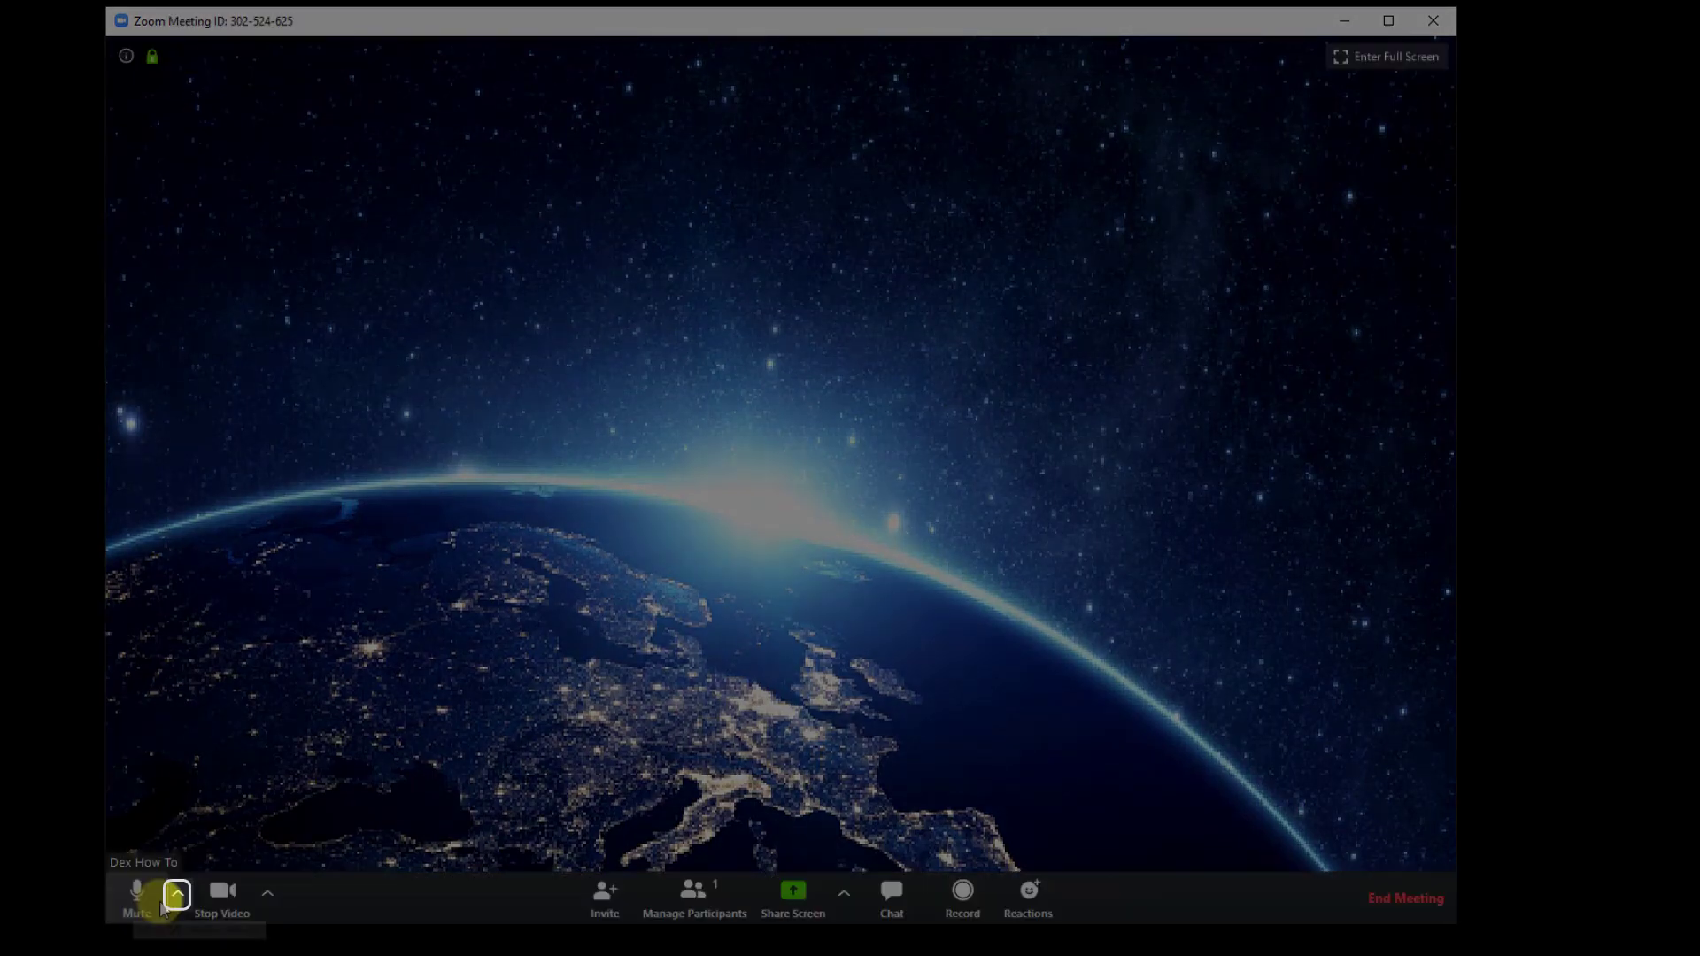
click(176, 892)
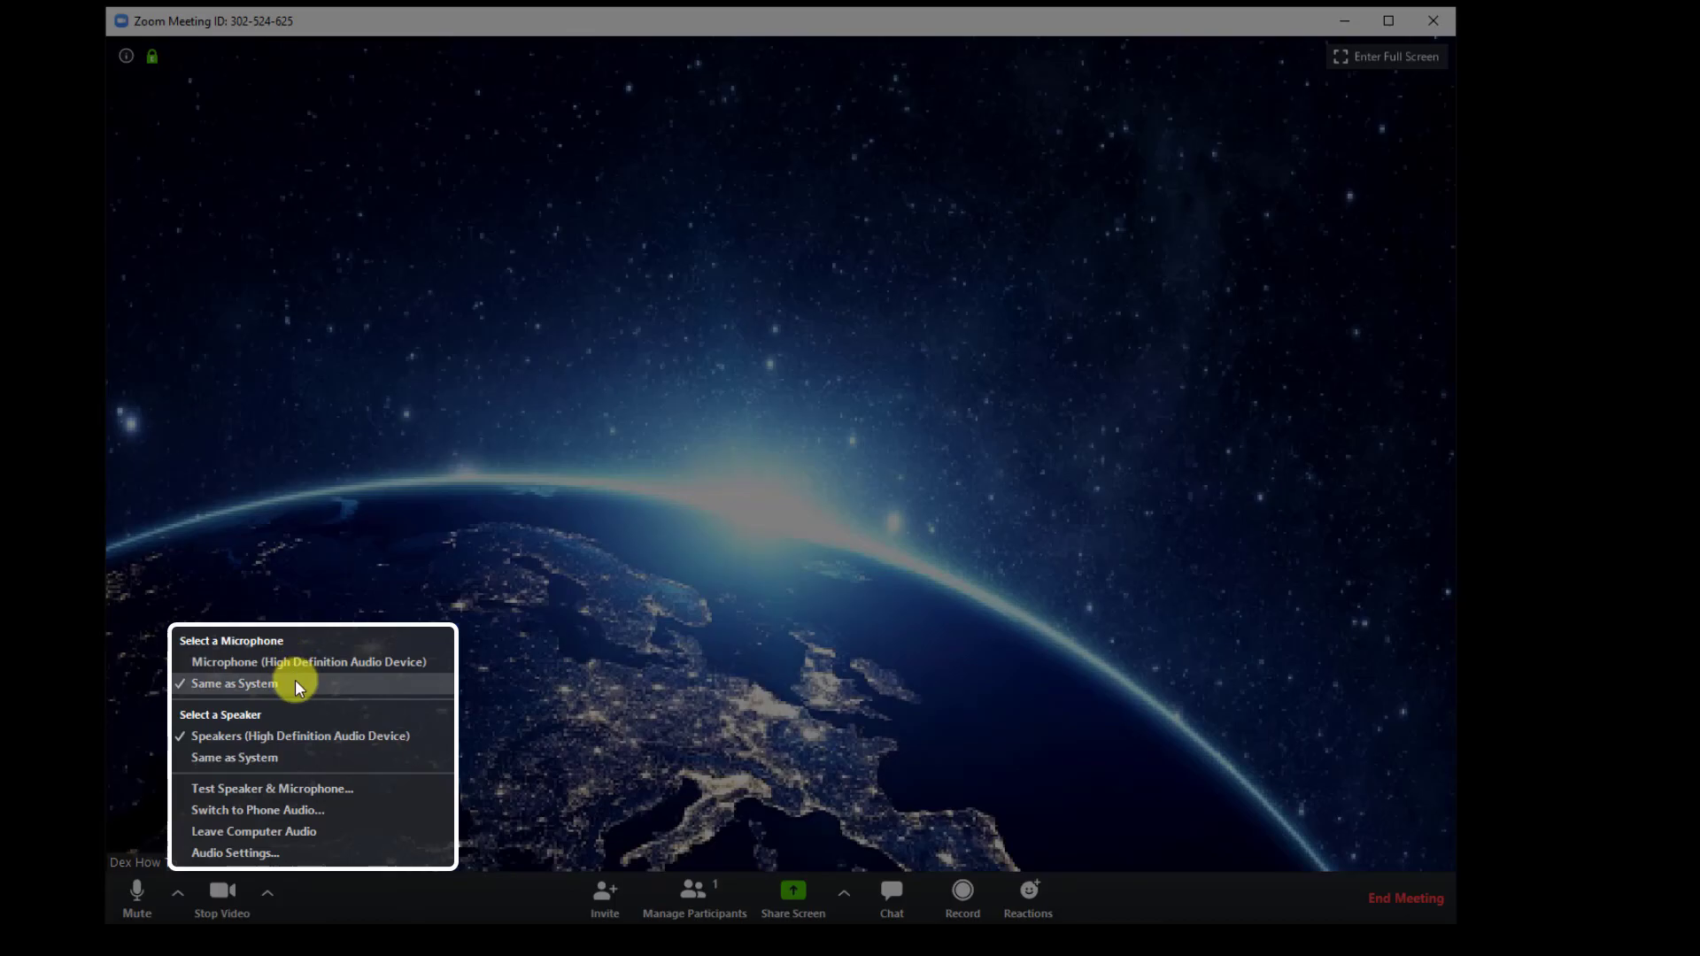
mouse_move(293, 748)
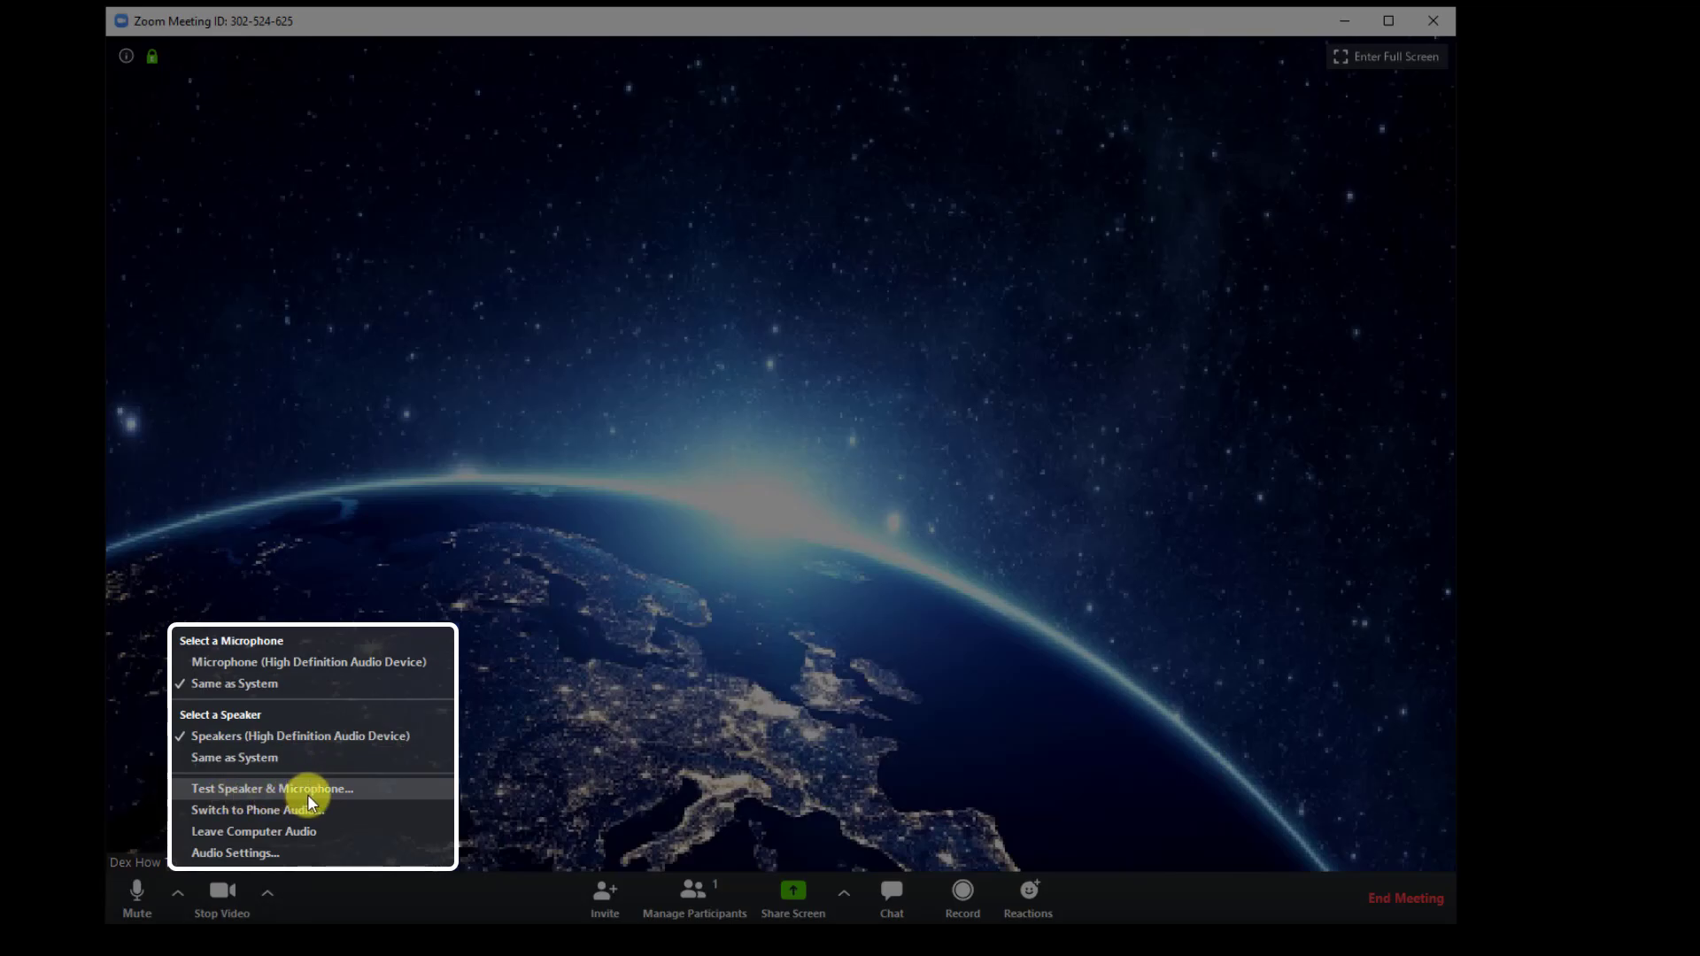
mouse_move(275, 809)
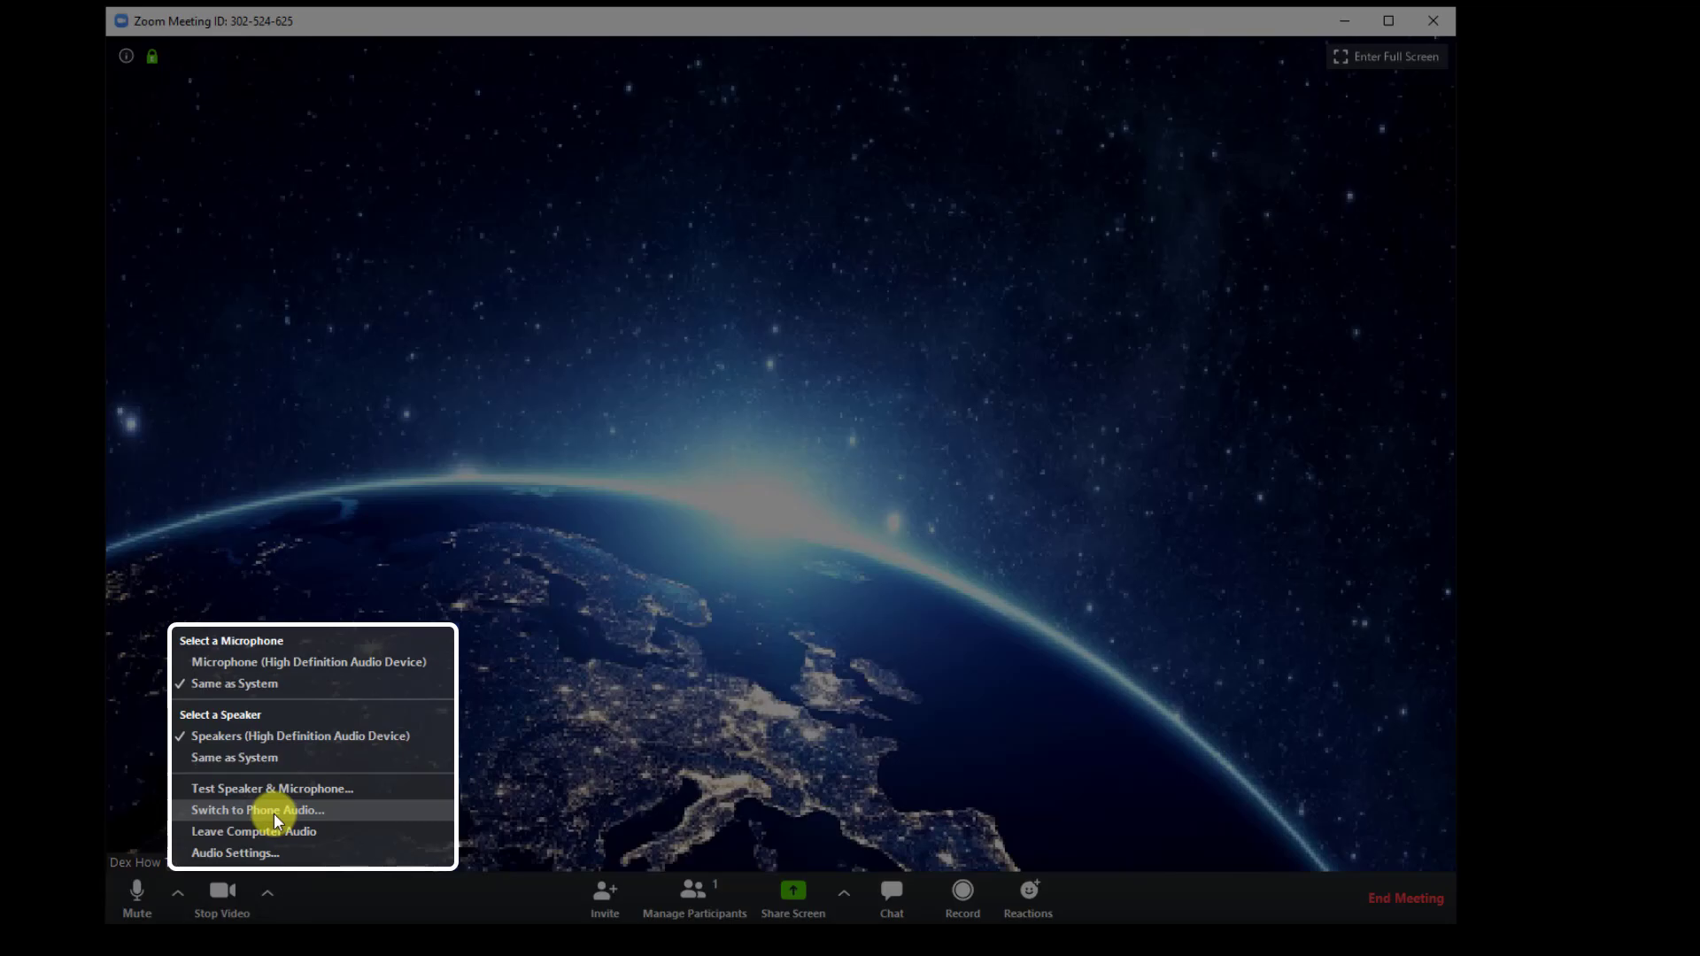
mouse_move(236, 854)
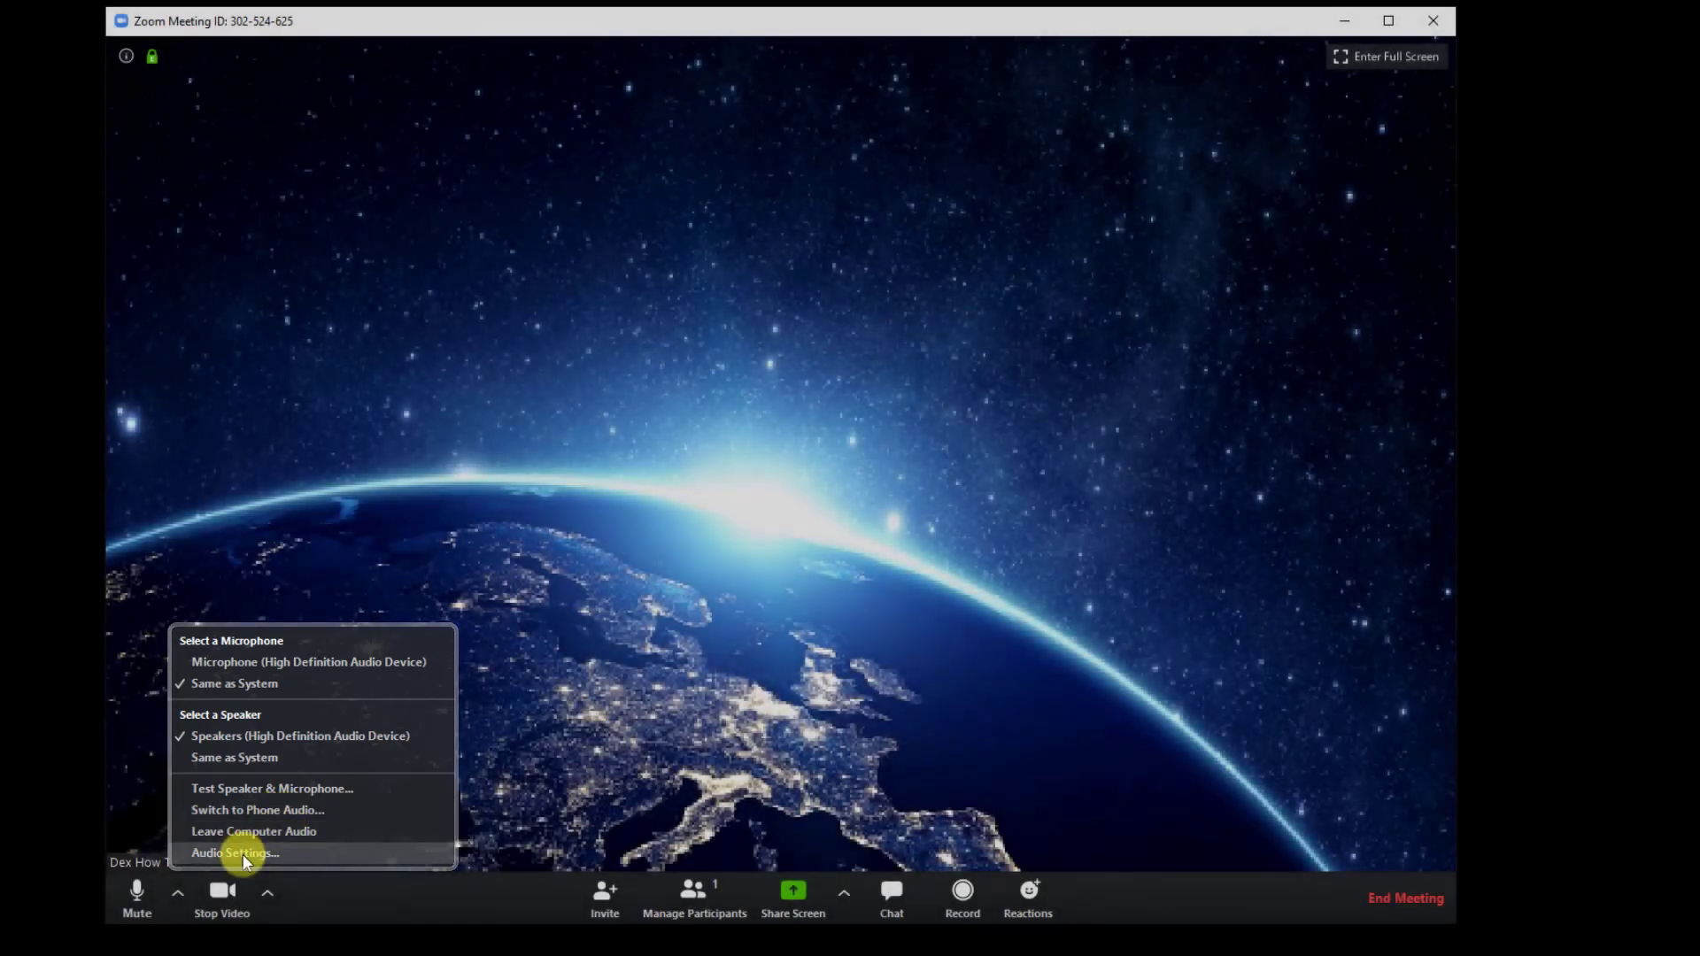
click(233, 853)
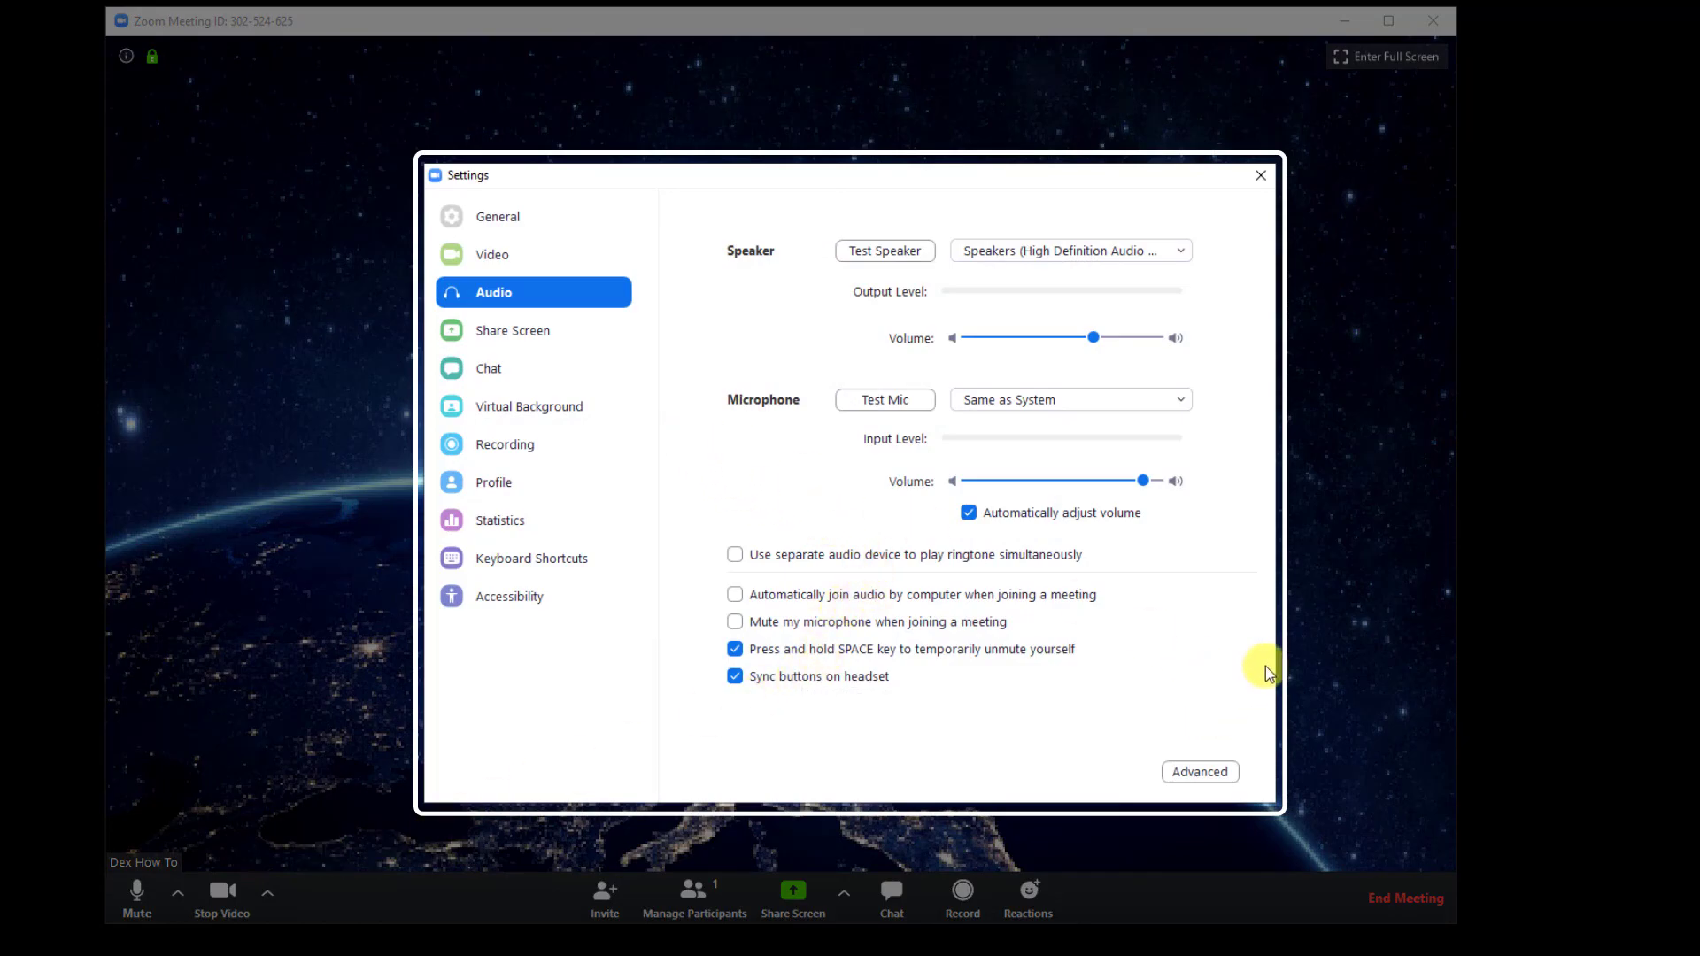
mouse_move(1076, 540)
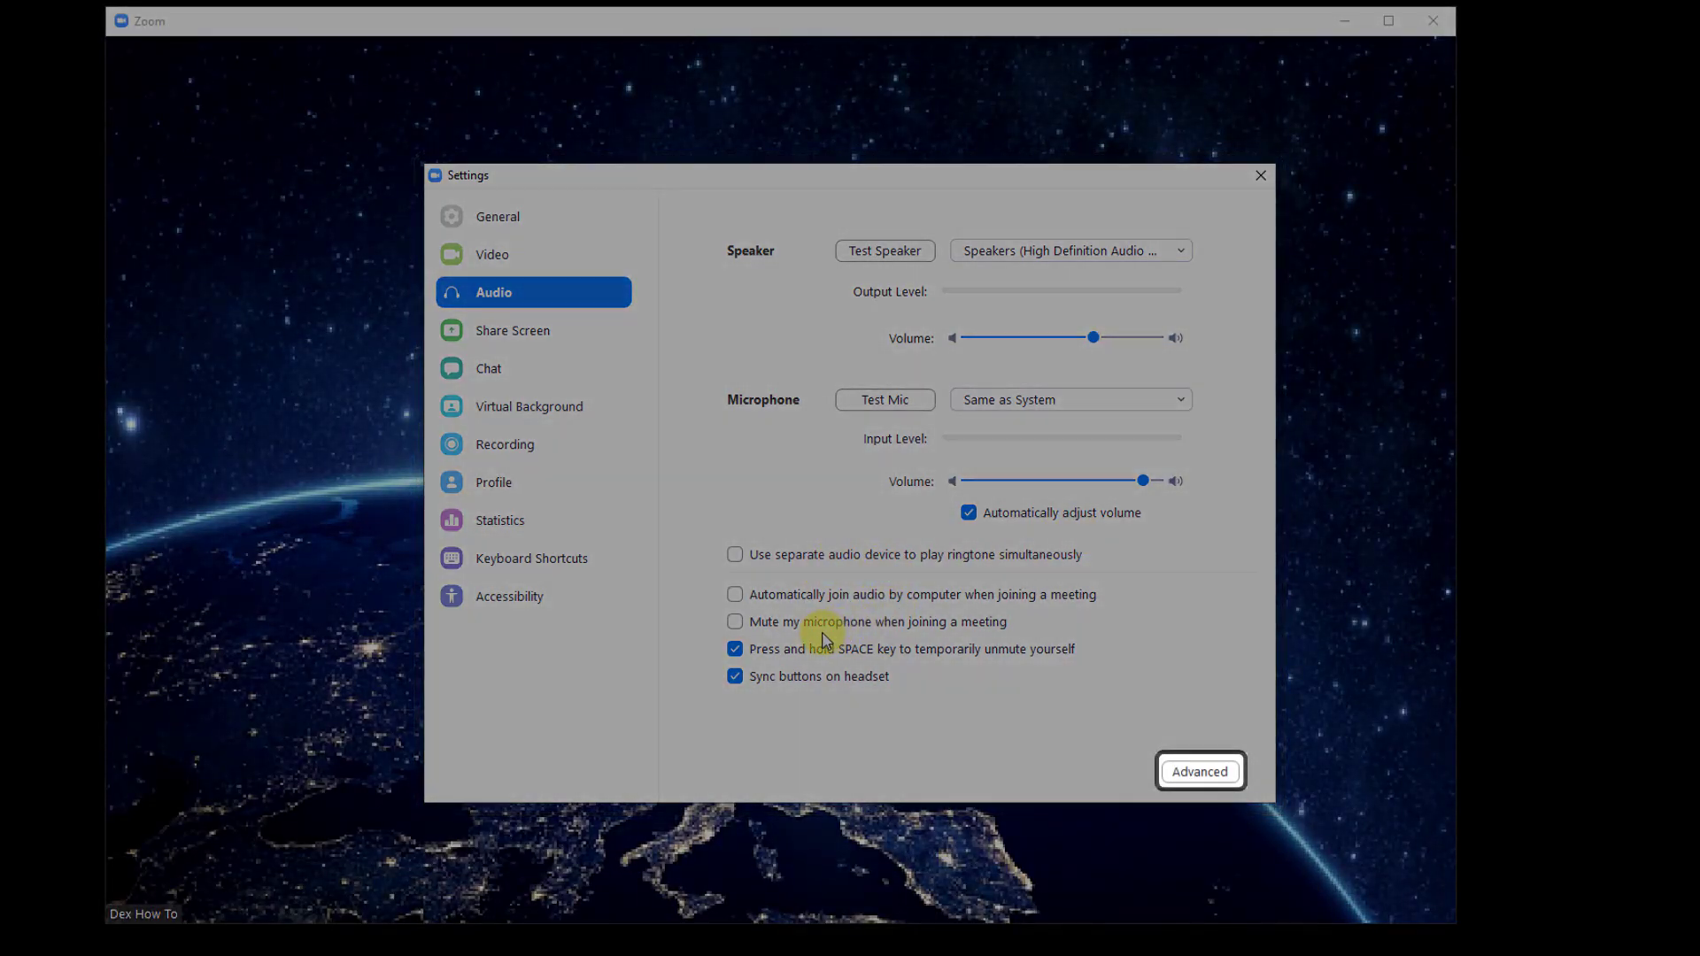
Show the advanced audio options with noise suppression and echo cancellation on Auto.
click(1199, 770)
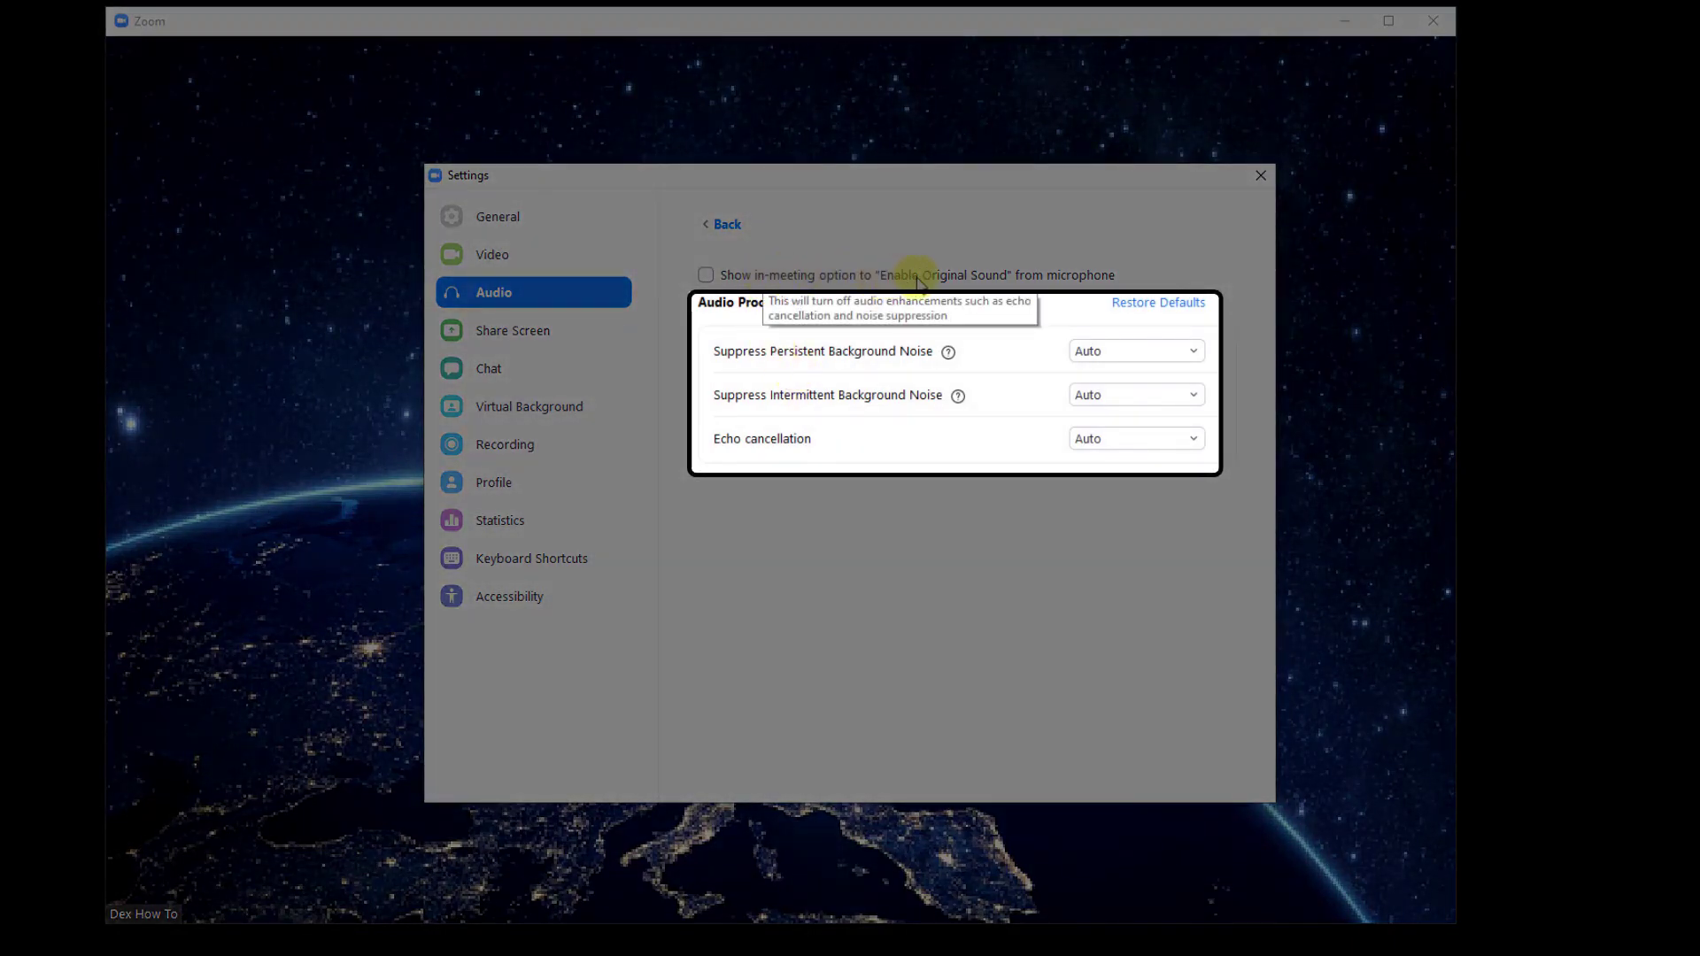
mouse_move(942, 426)
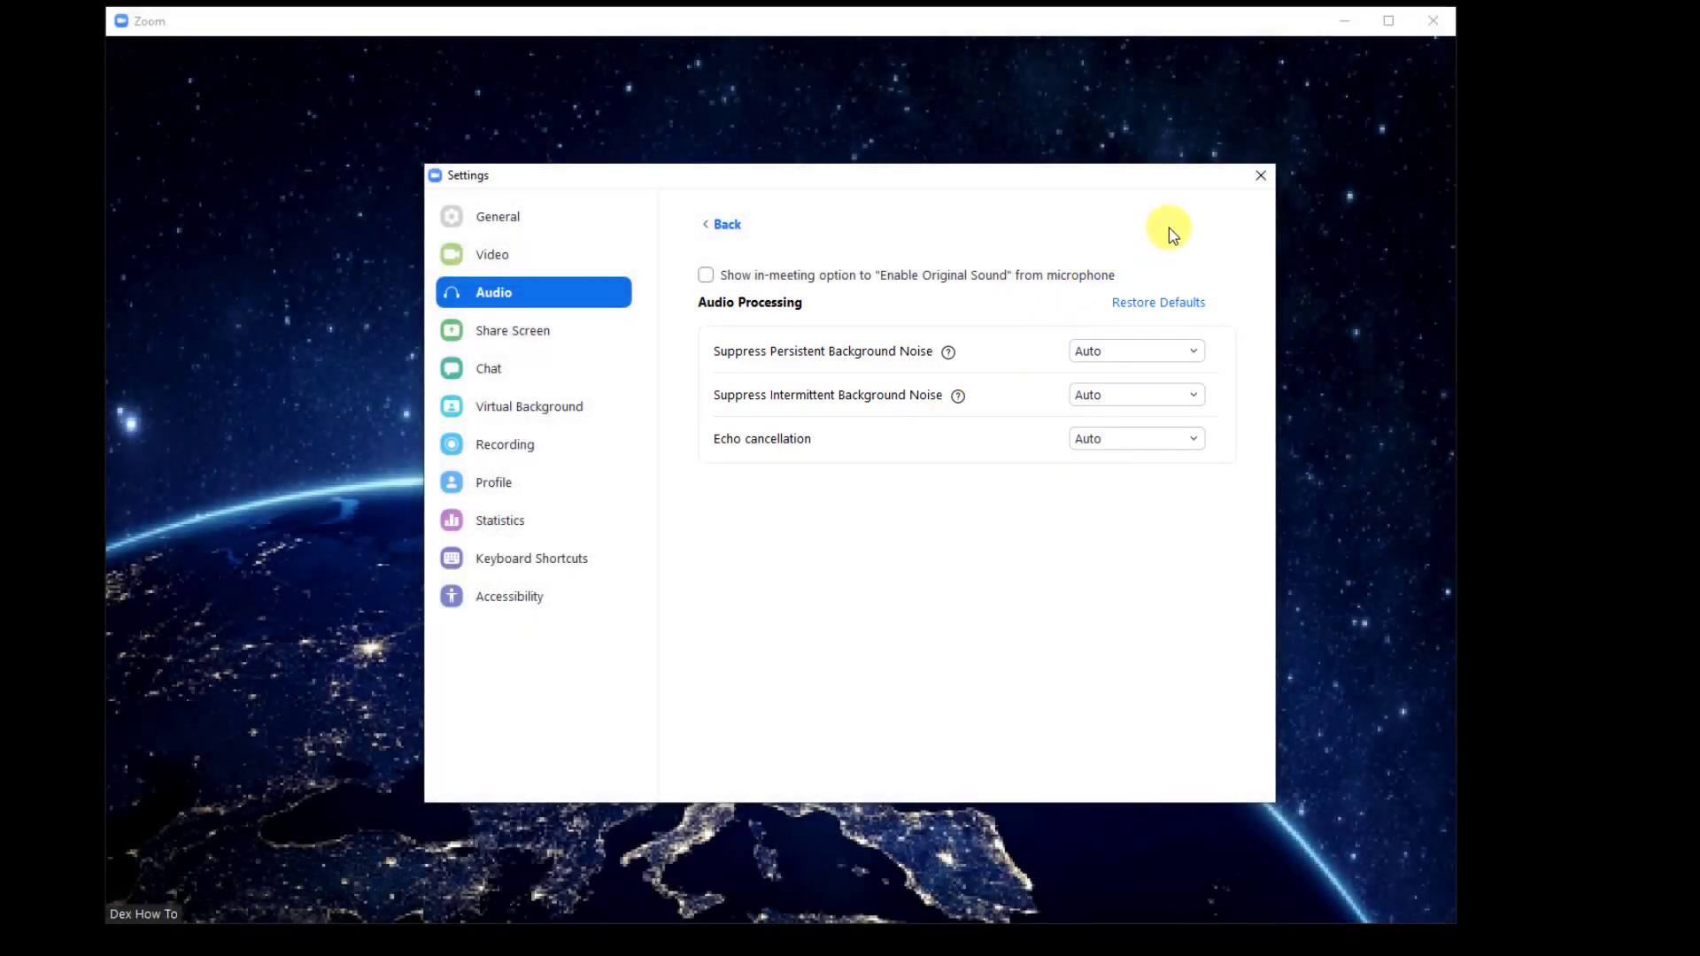
View the advanced video options (de-noise, hardware acceleration) from the camera menu and return to the meeting.
click(1261, 176)
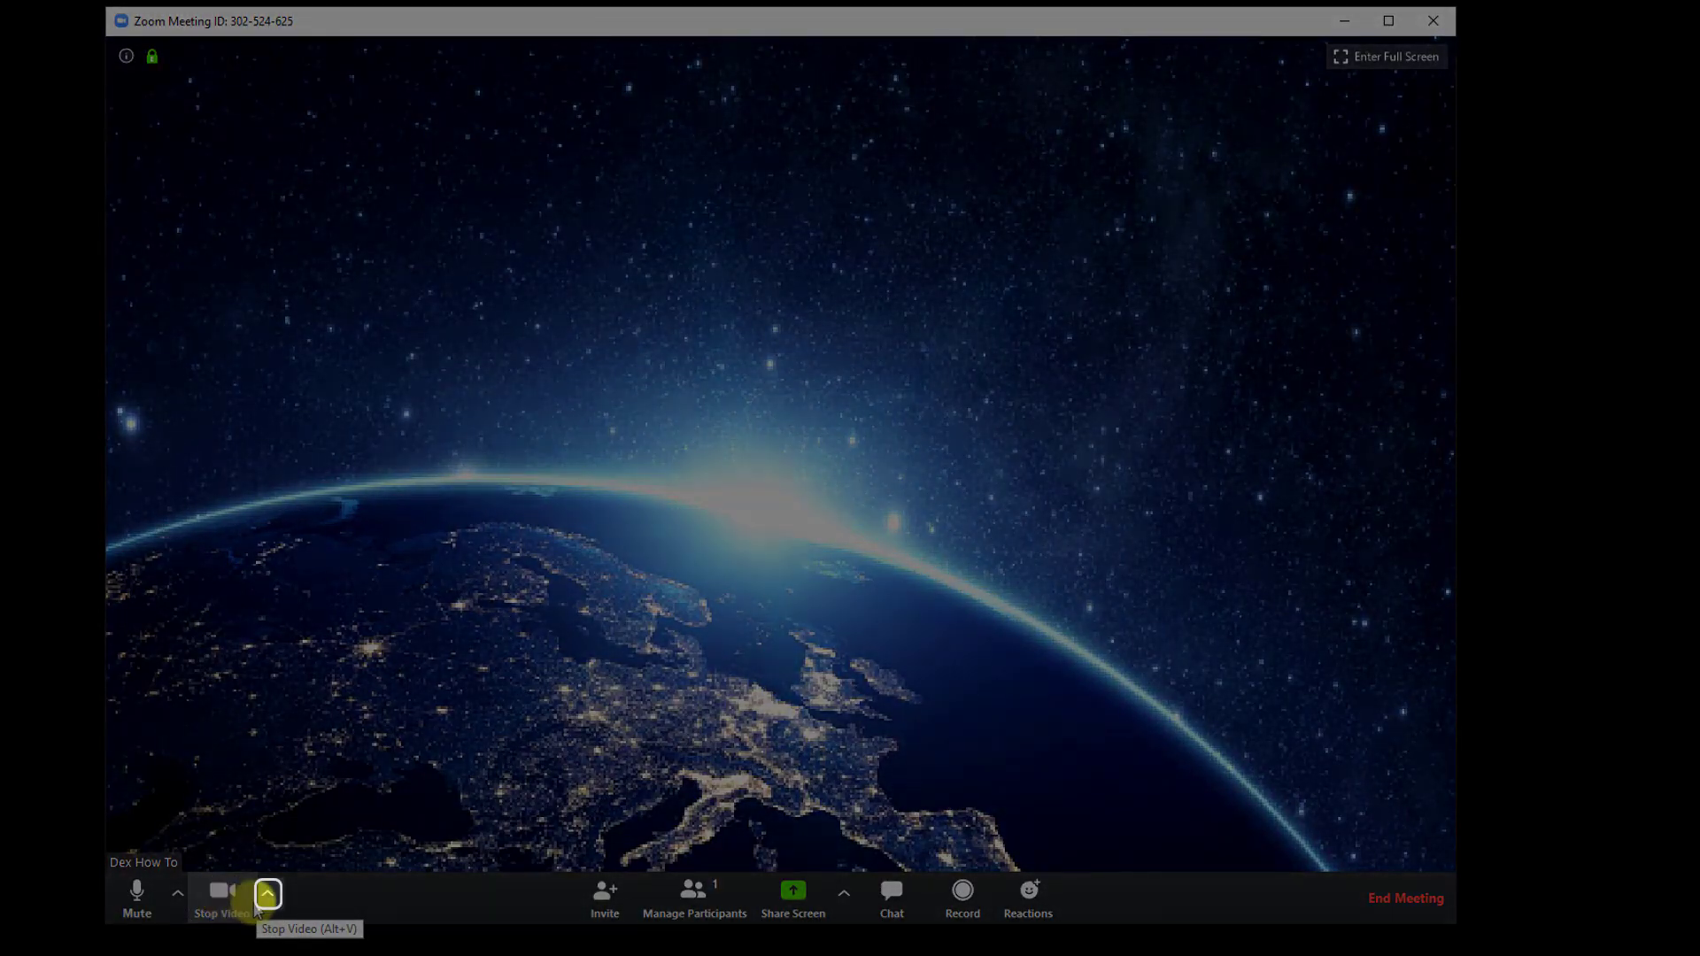
click(265, 893)
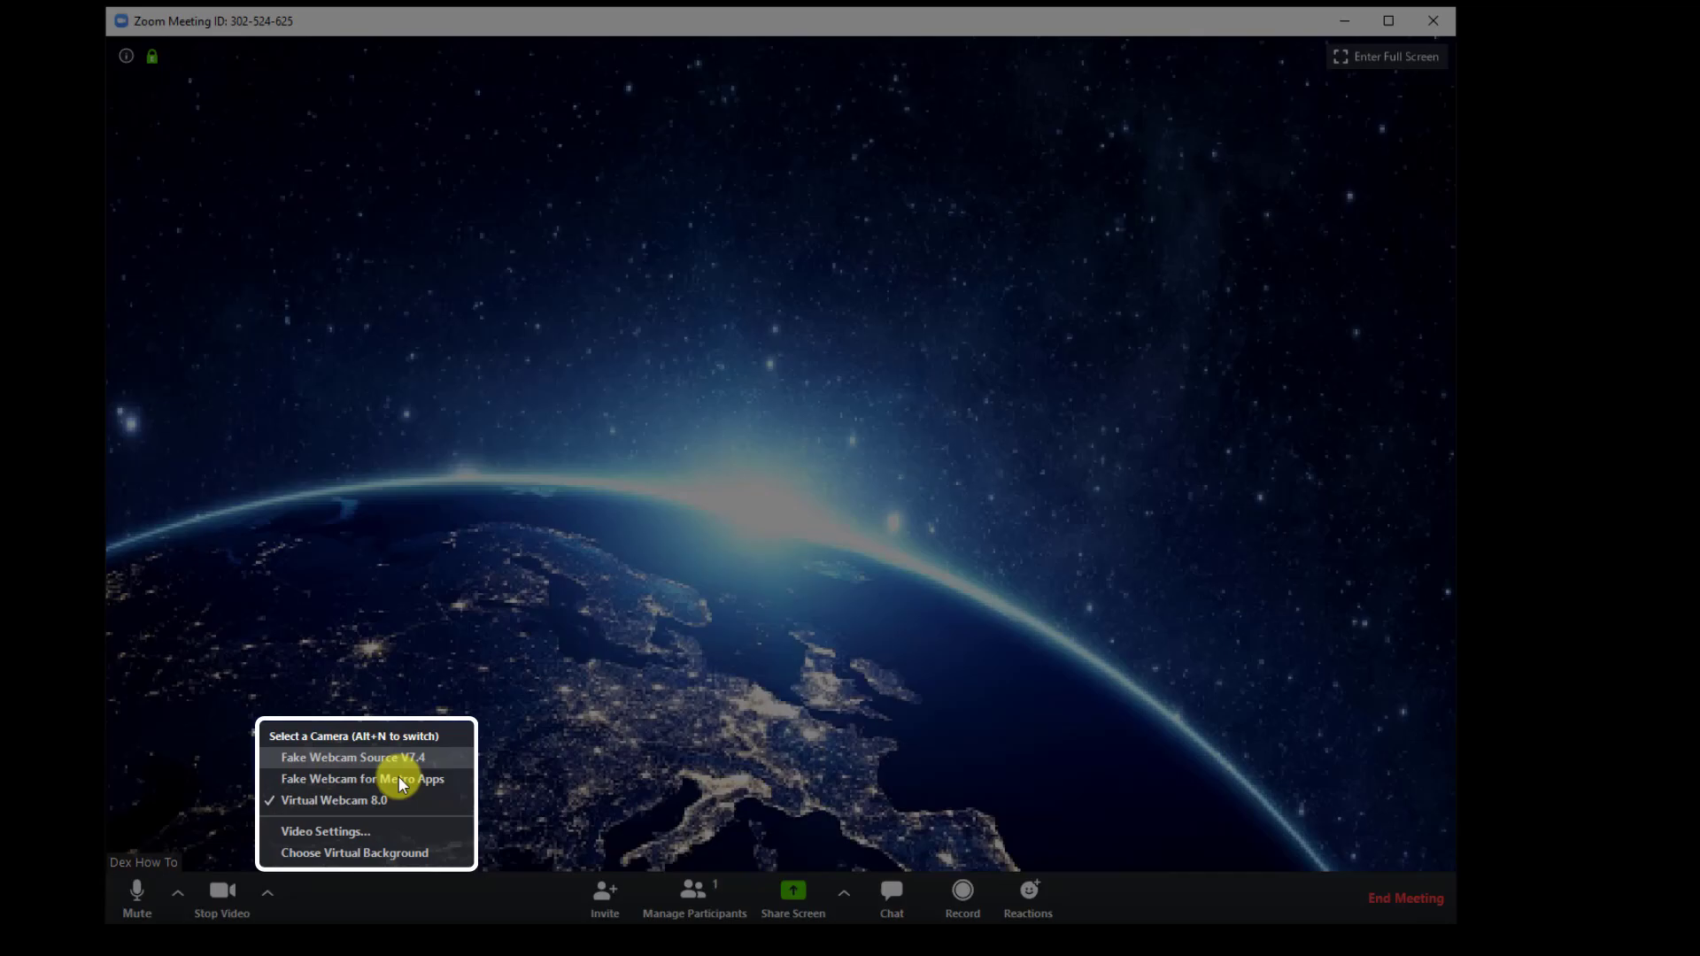
mouse_move(376, 832)
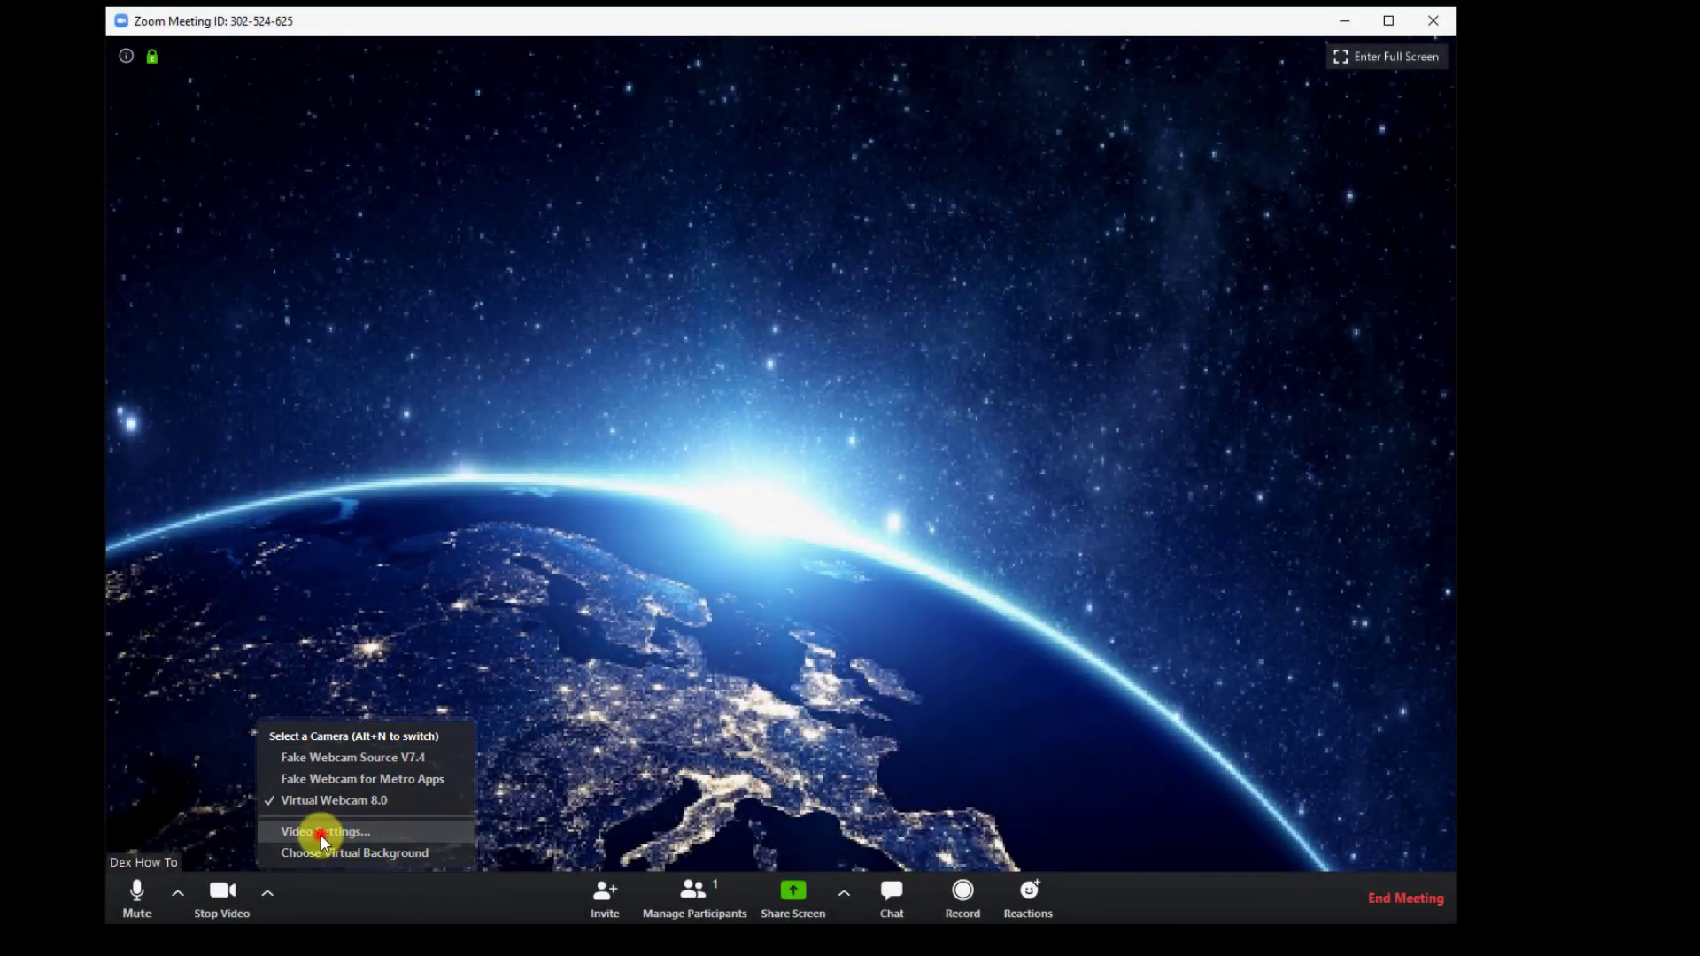
click(323, 832)
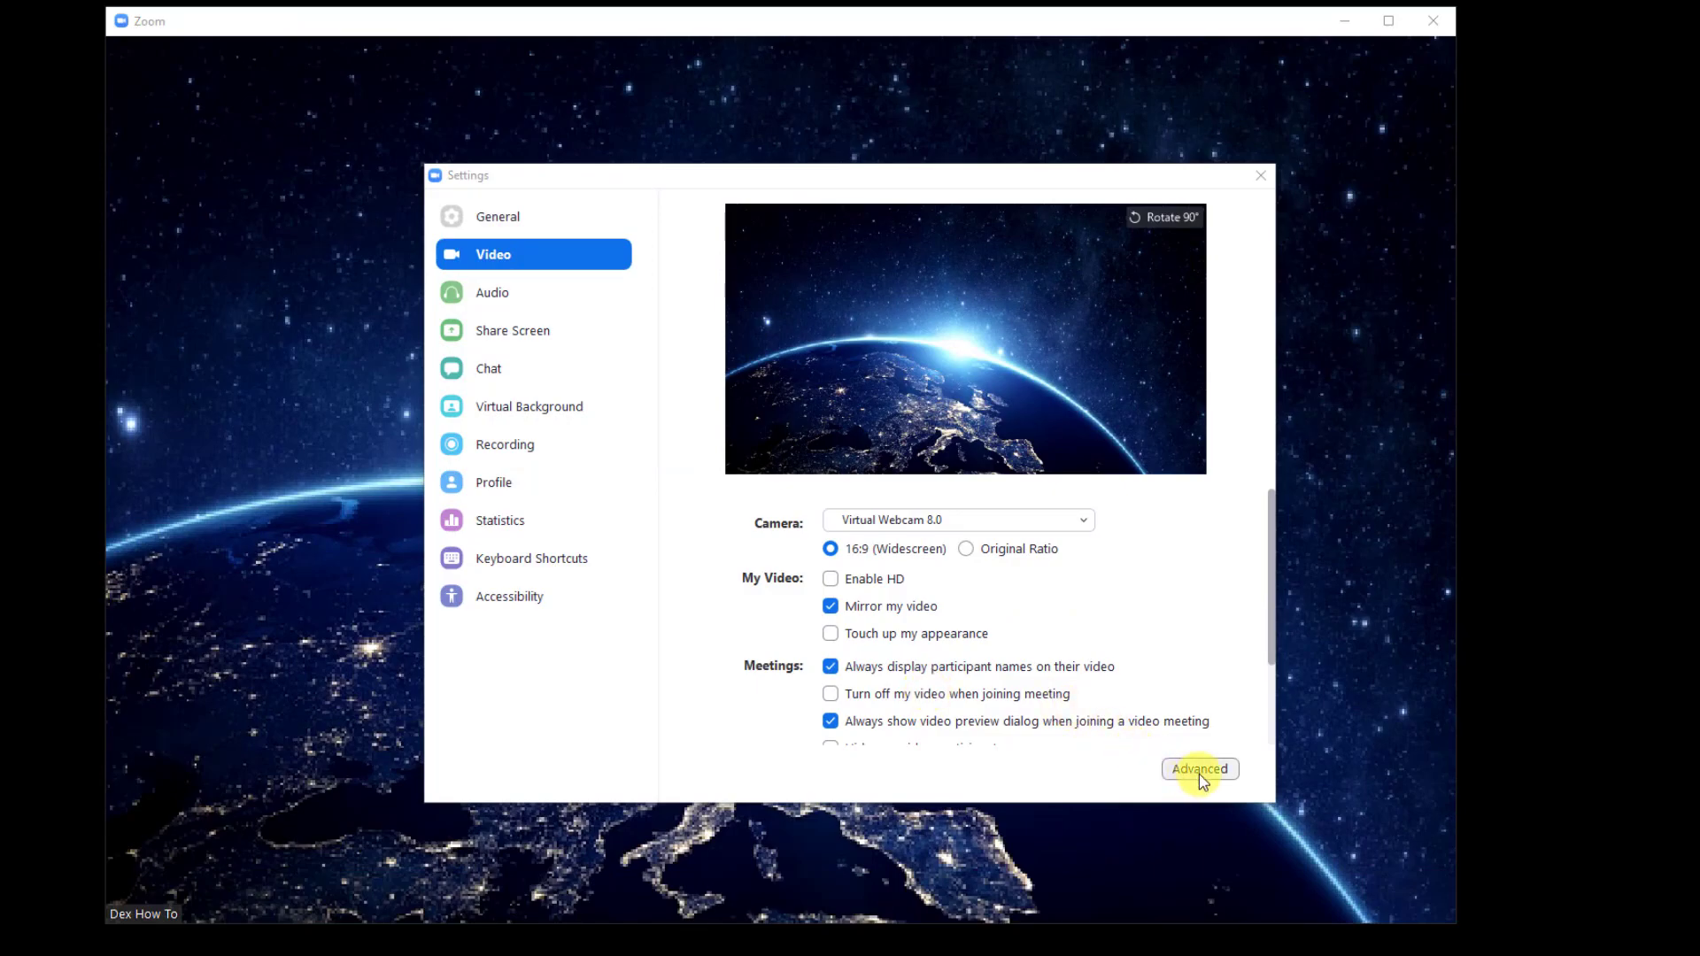
click(1199, 768)
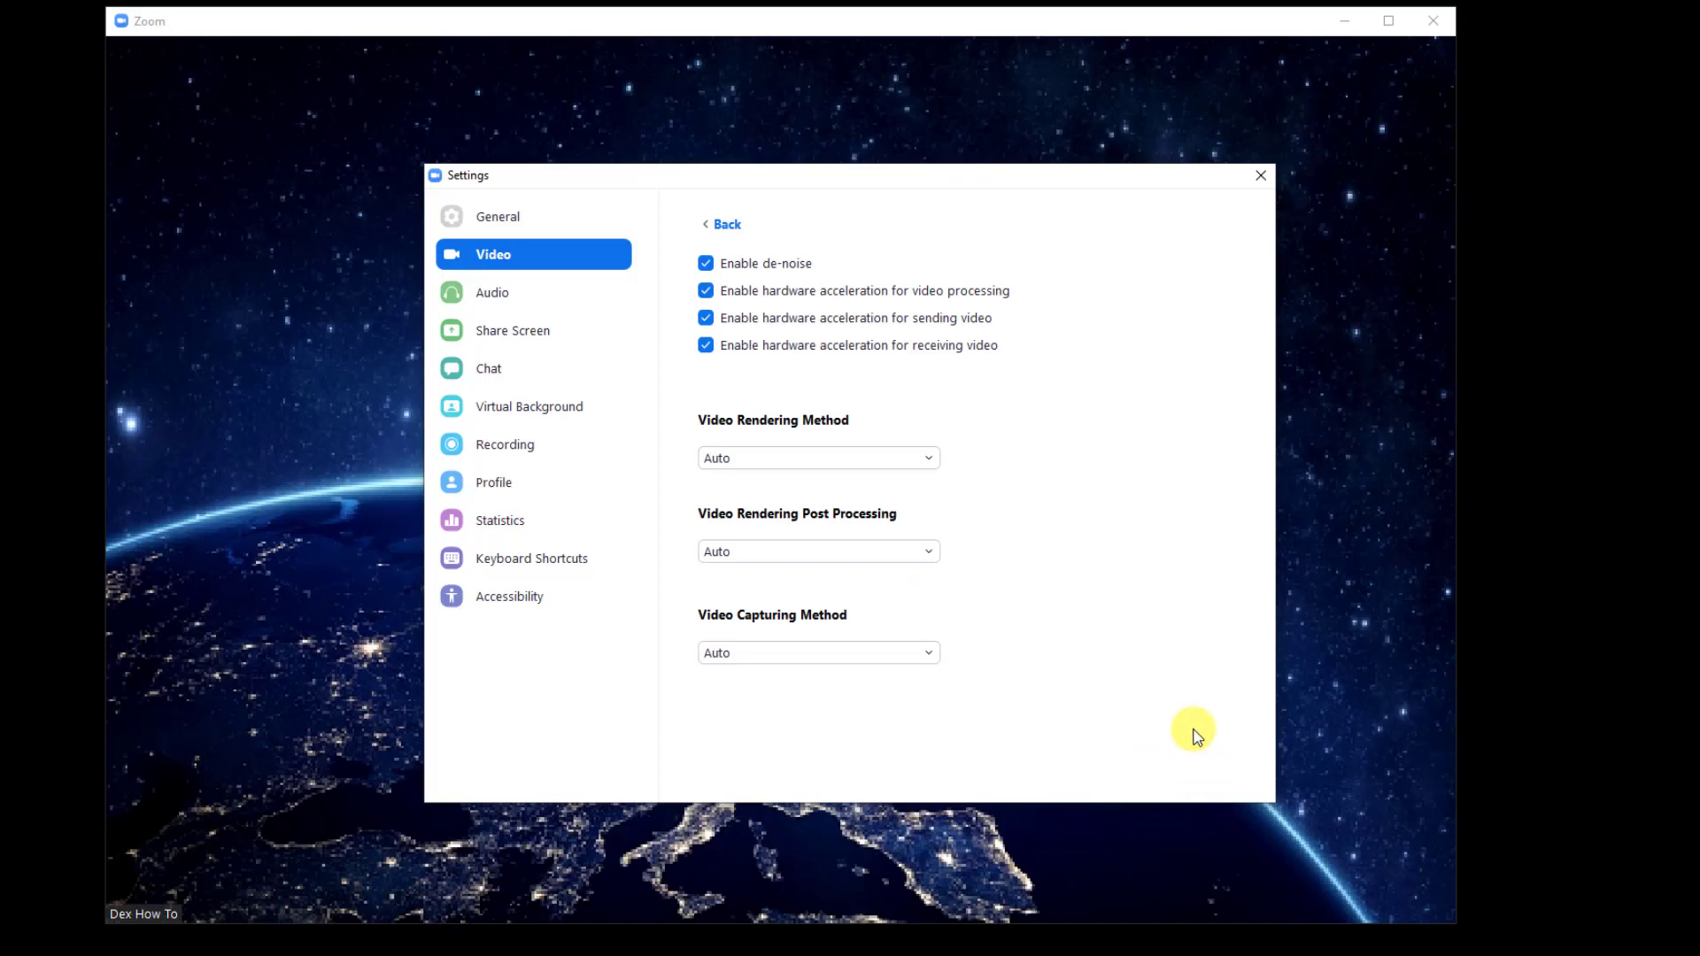
click(1260, 175)
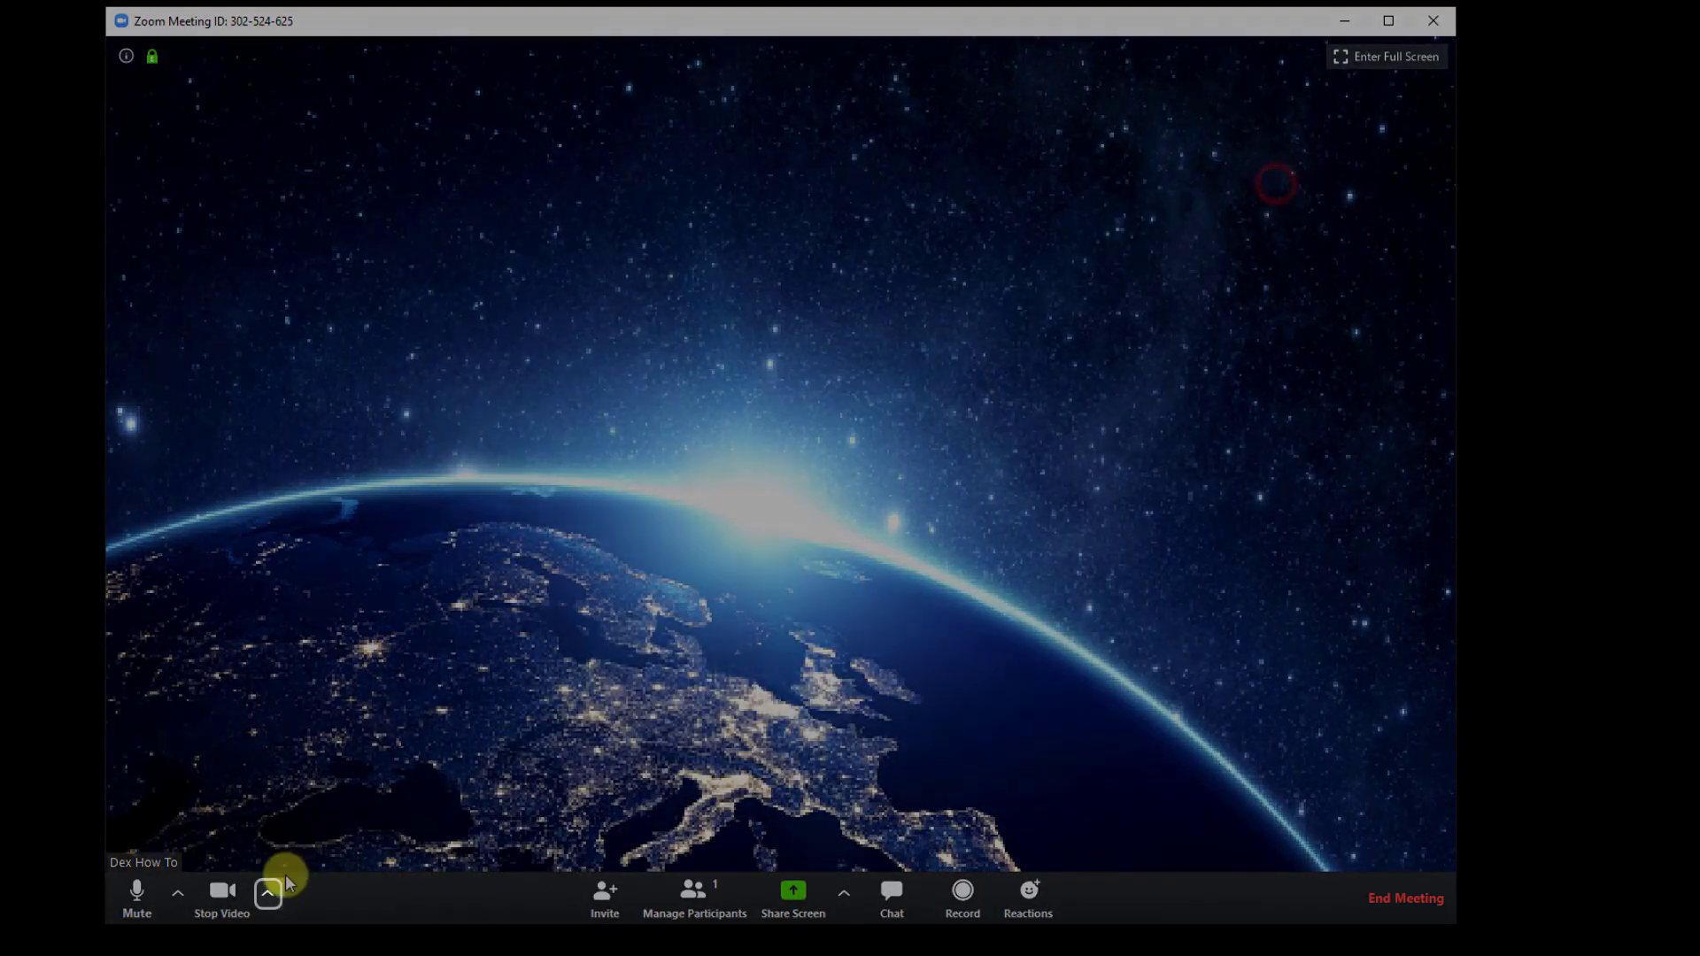
Try the San Francisco bridge and Earth backgrounds, then apply the northern lights virtual background.
click(267, 890)
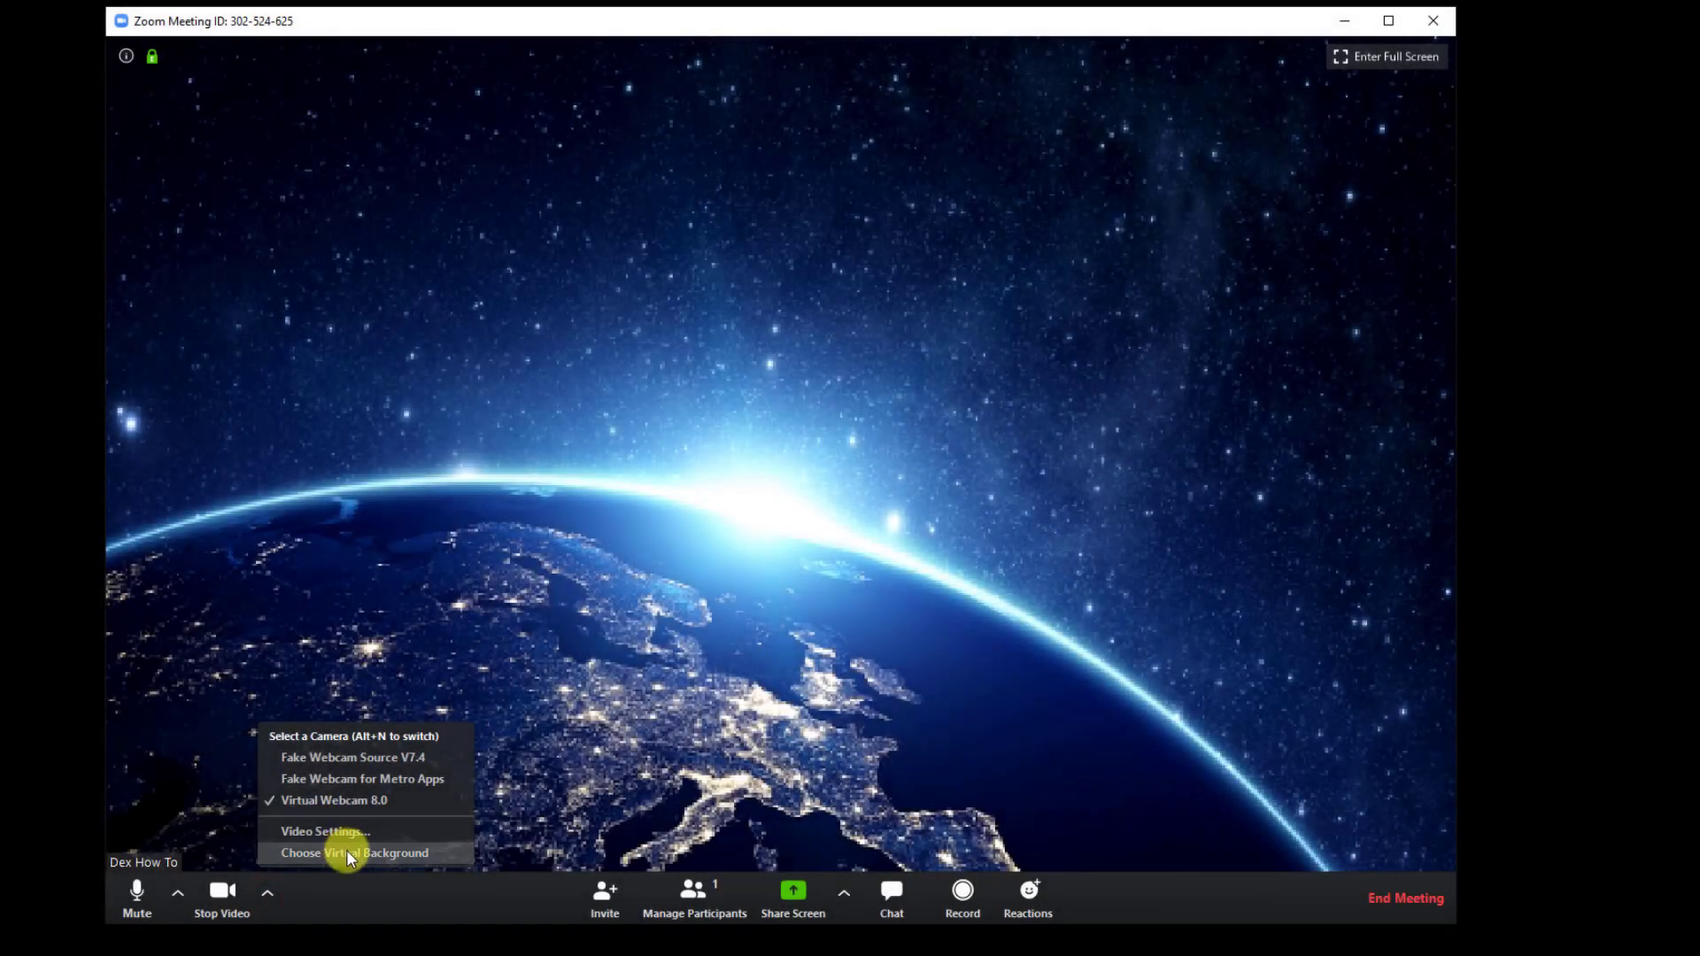
click(356, 852)
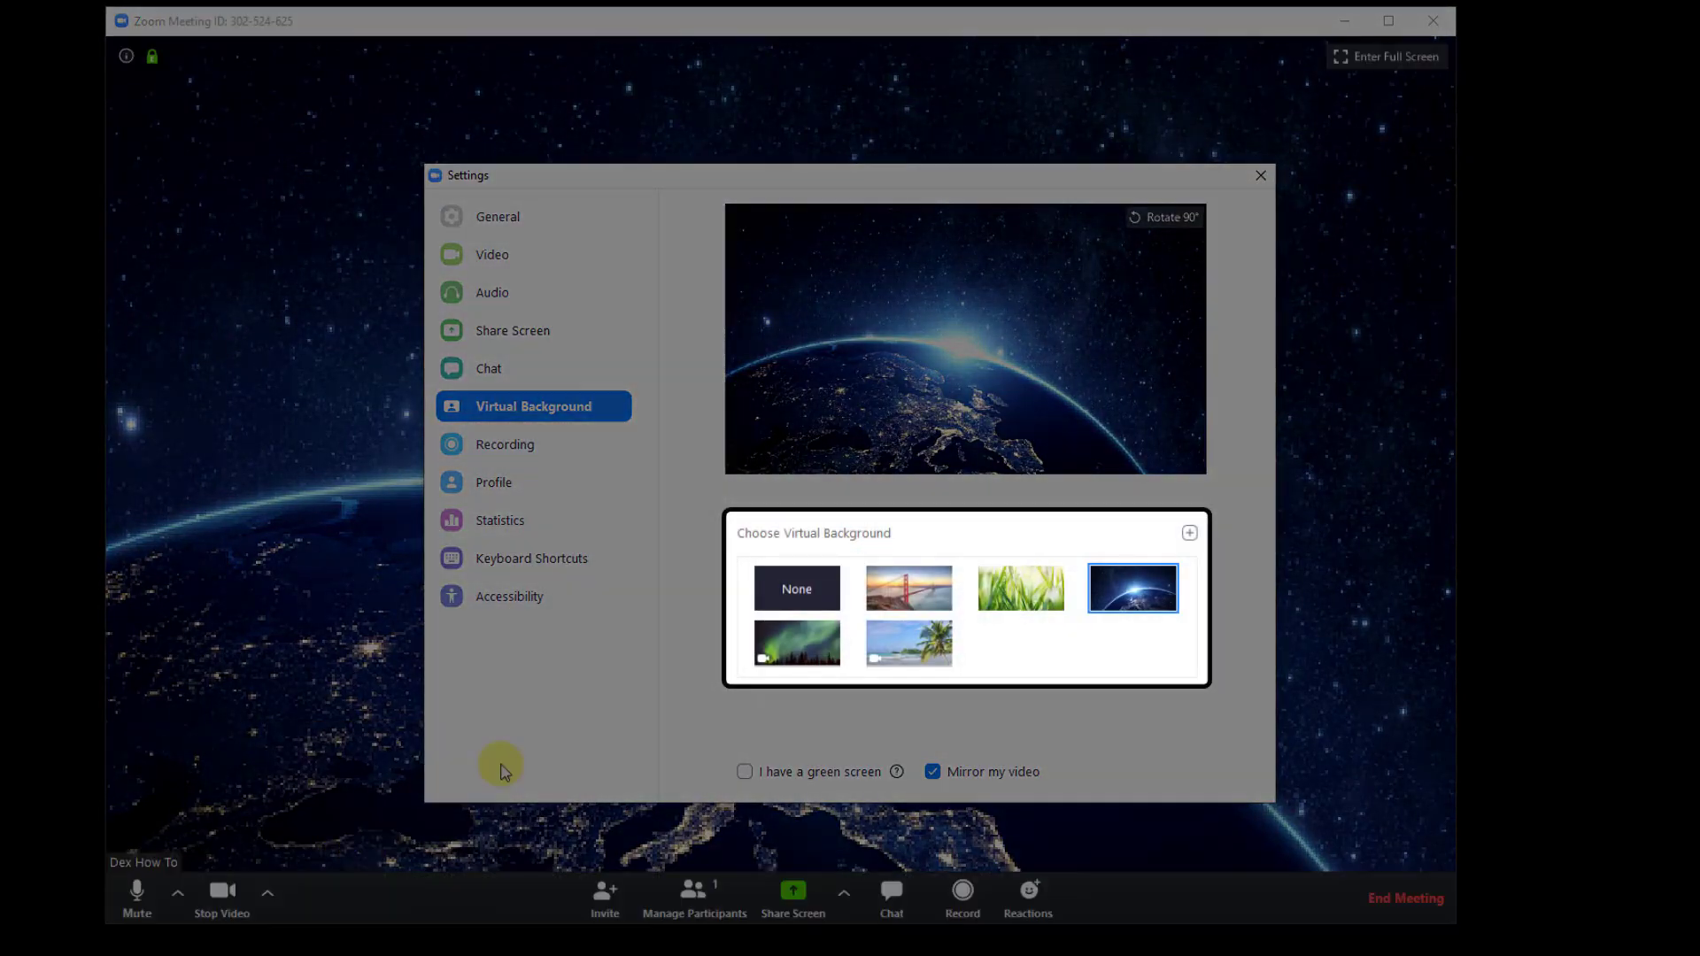
click(908, 588)
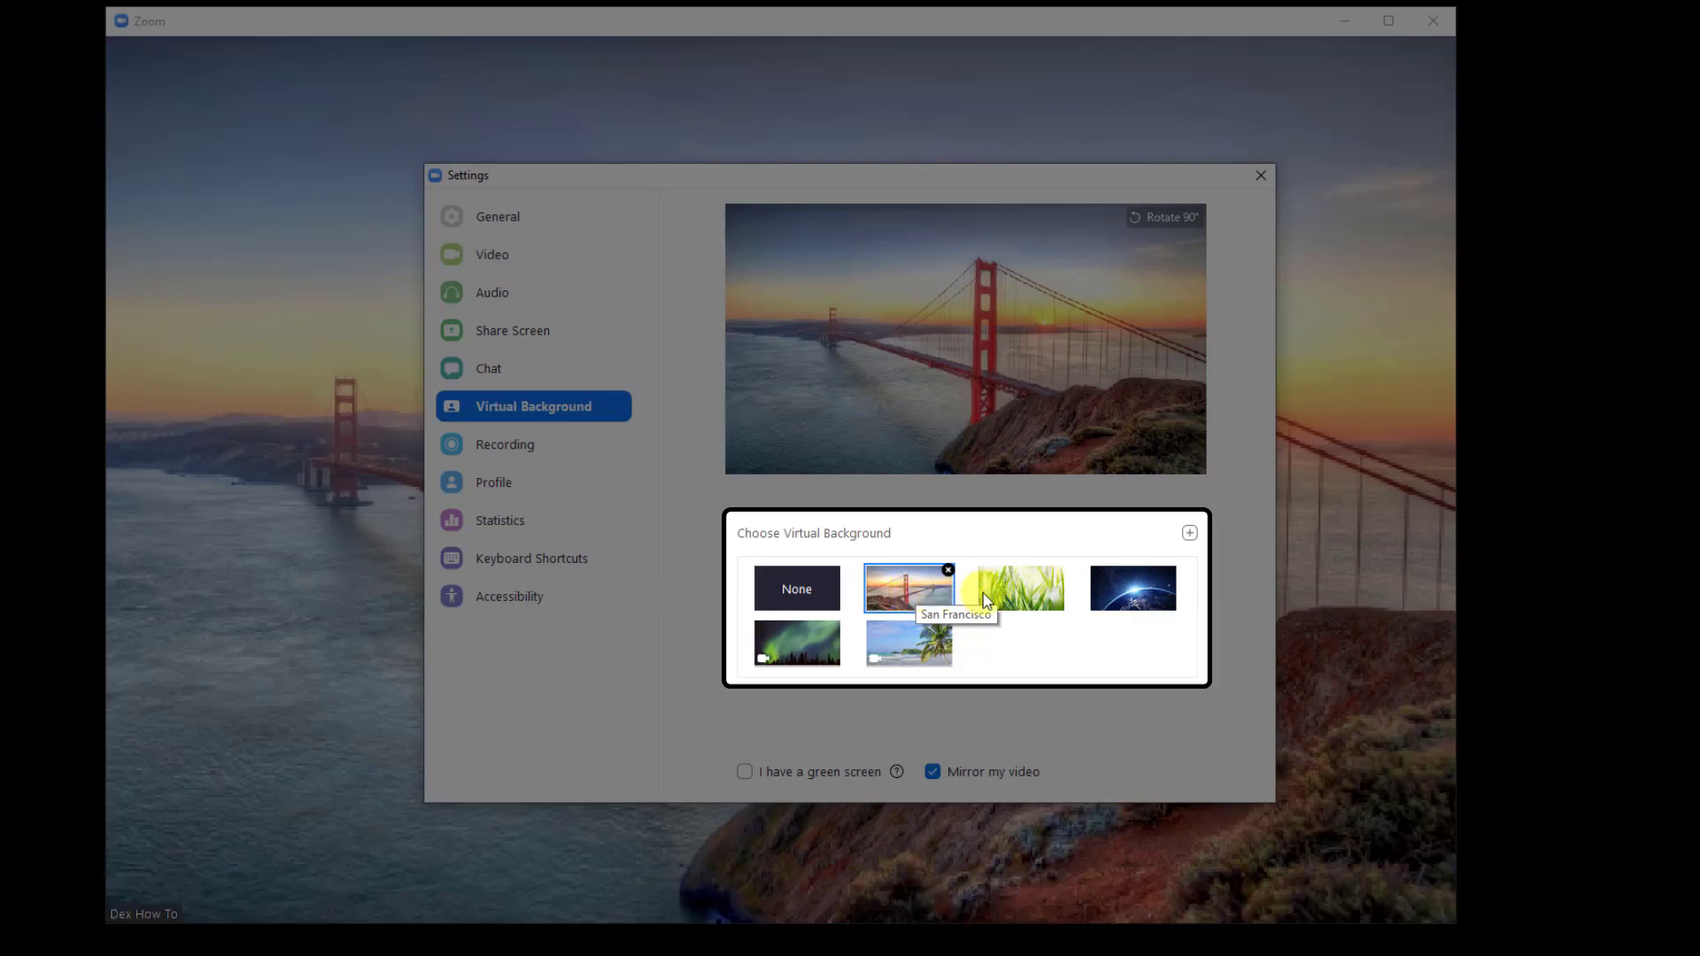
click(1131, 587)
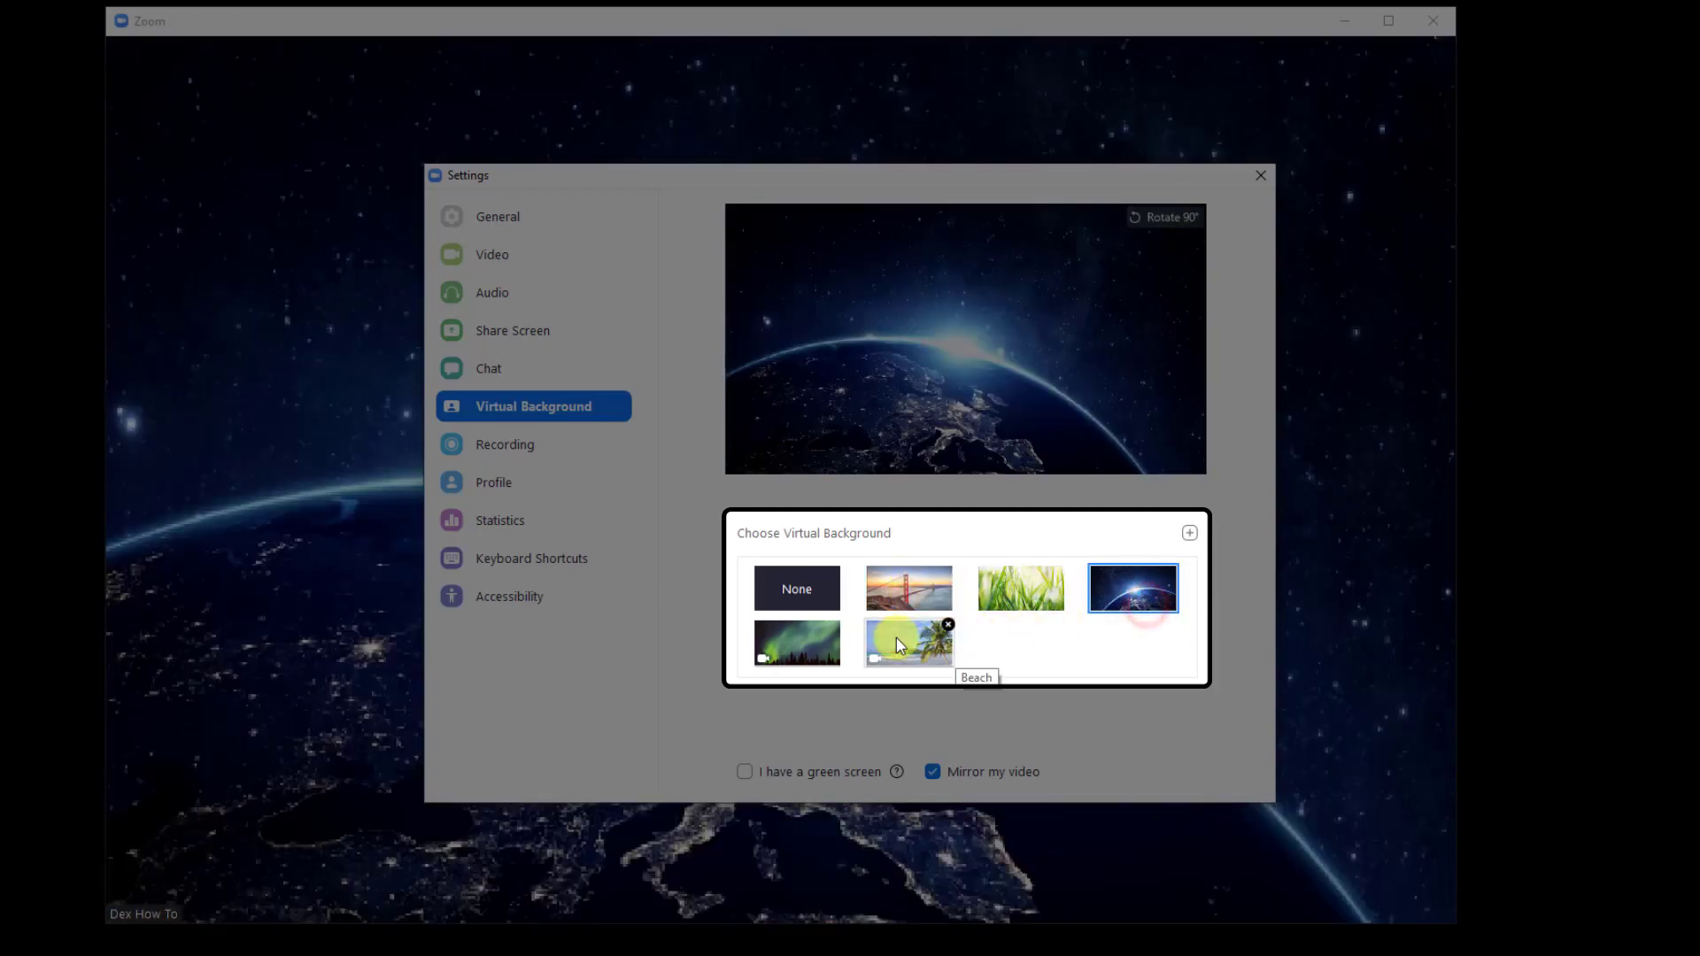
click(795, 641)
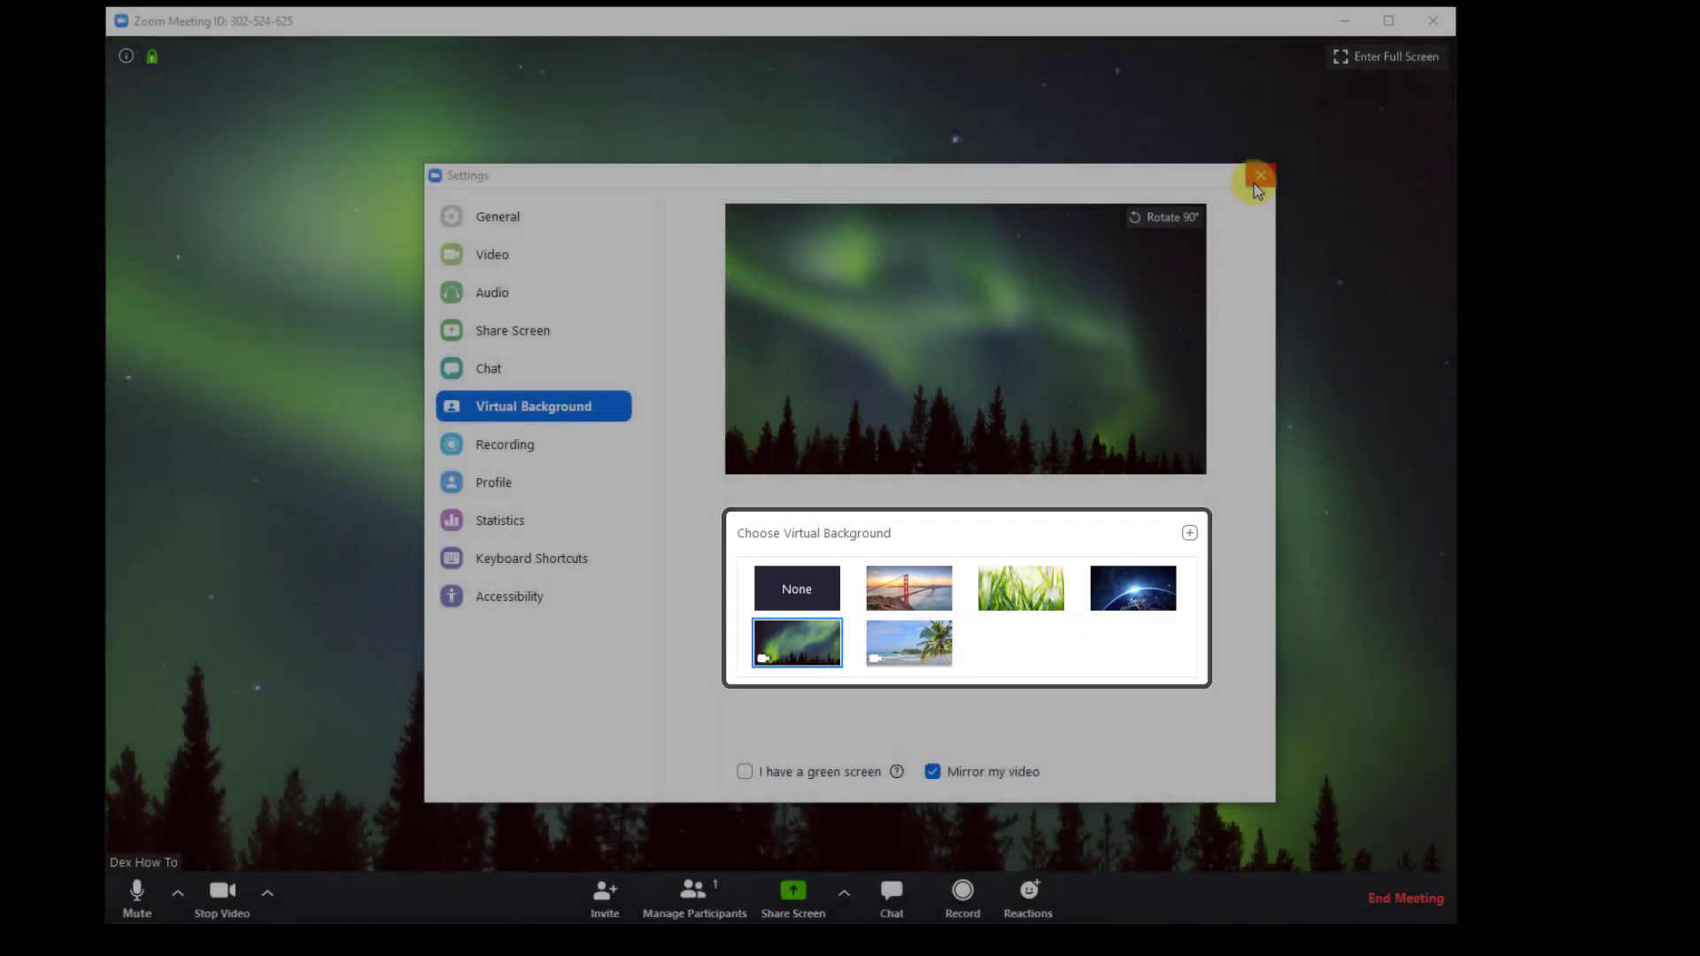
click(1258, 175)
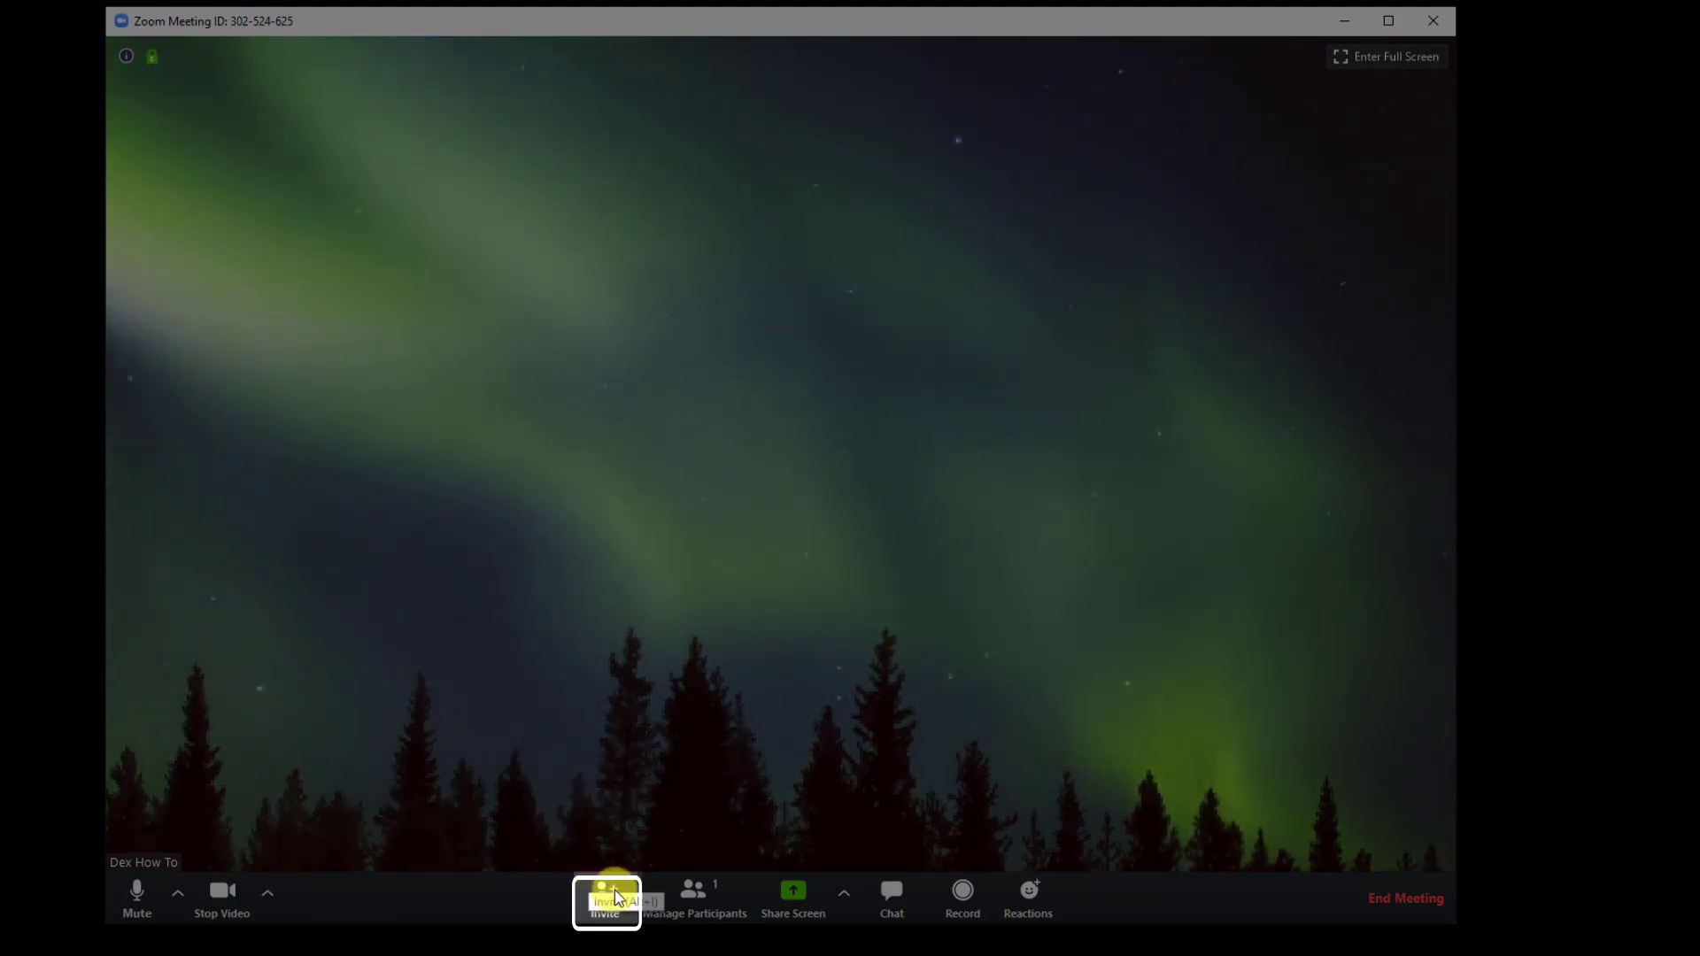
Invite people to the meeting by email through Gmail.
click(604, 896)
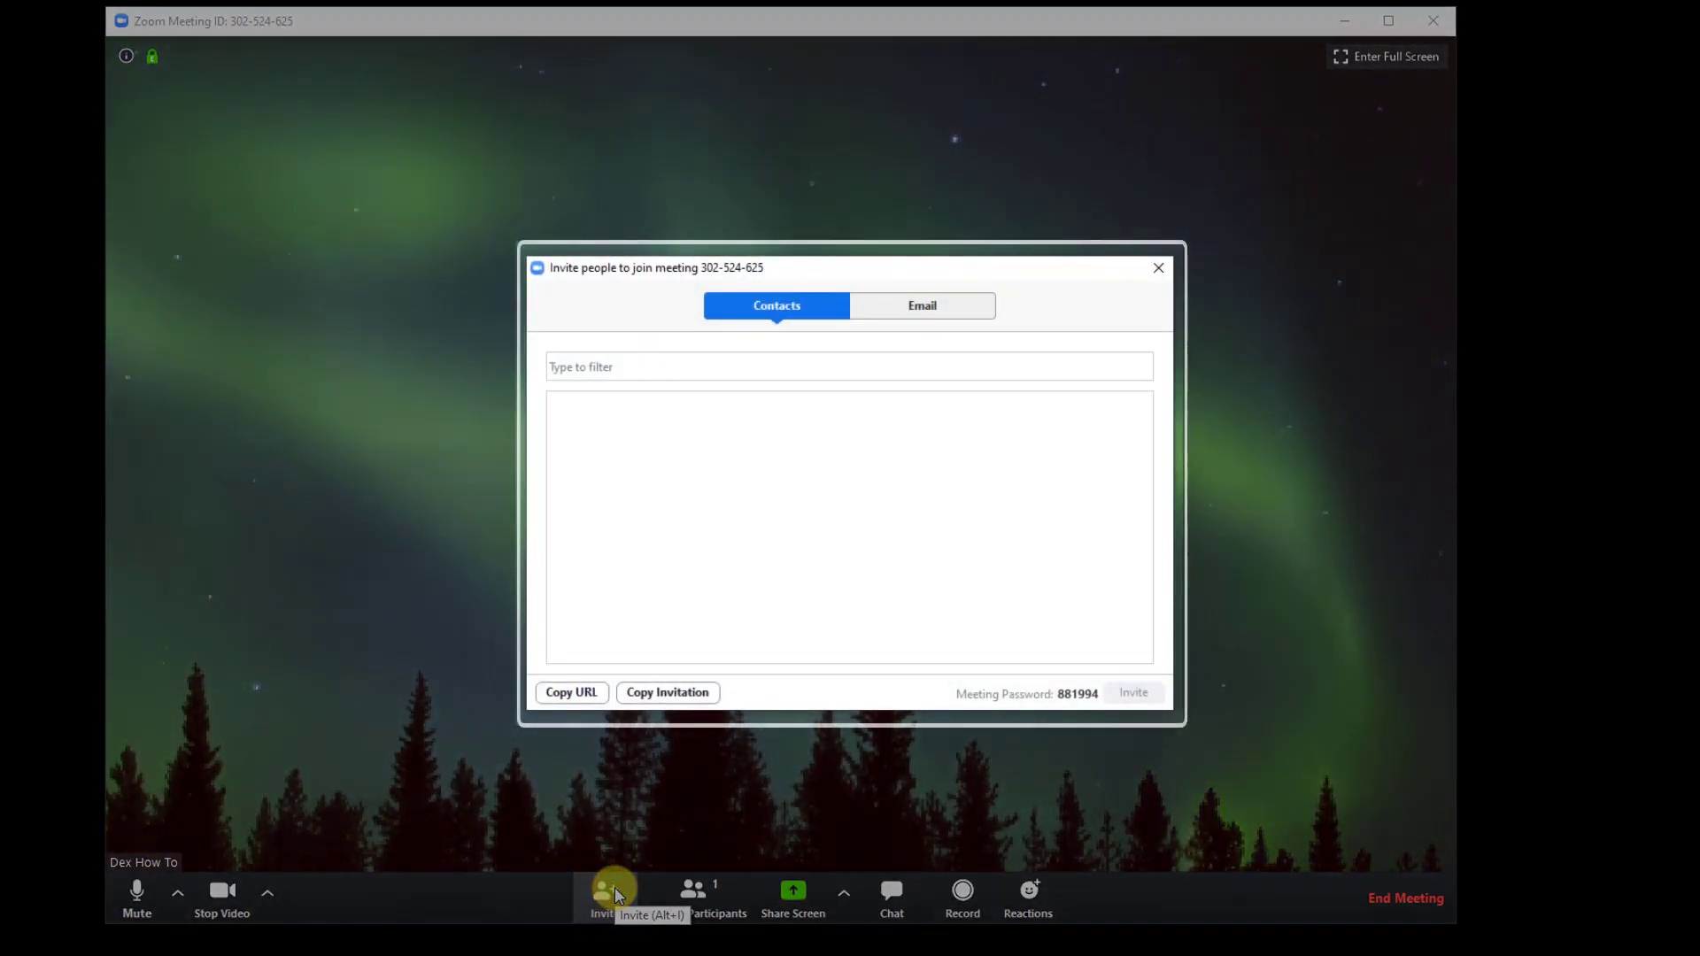
mouse_move(694, 364)
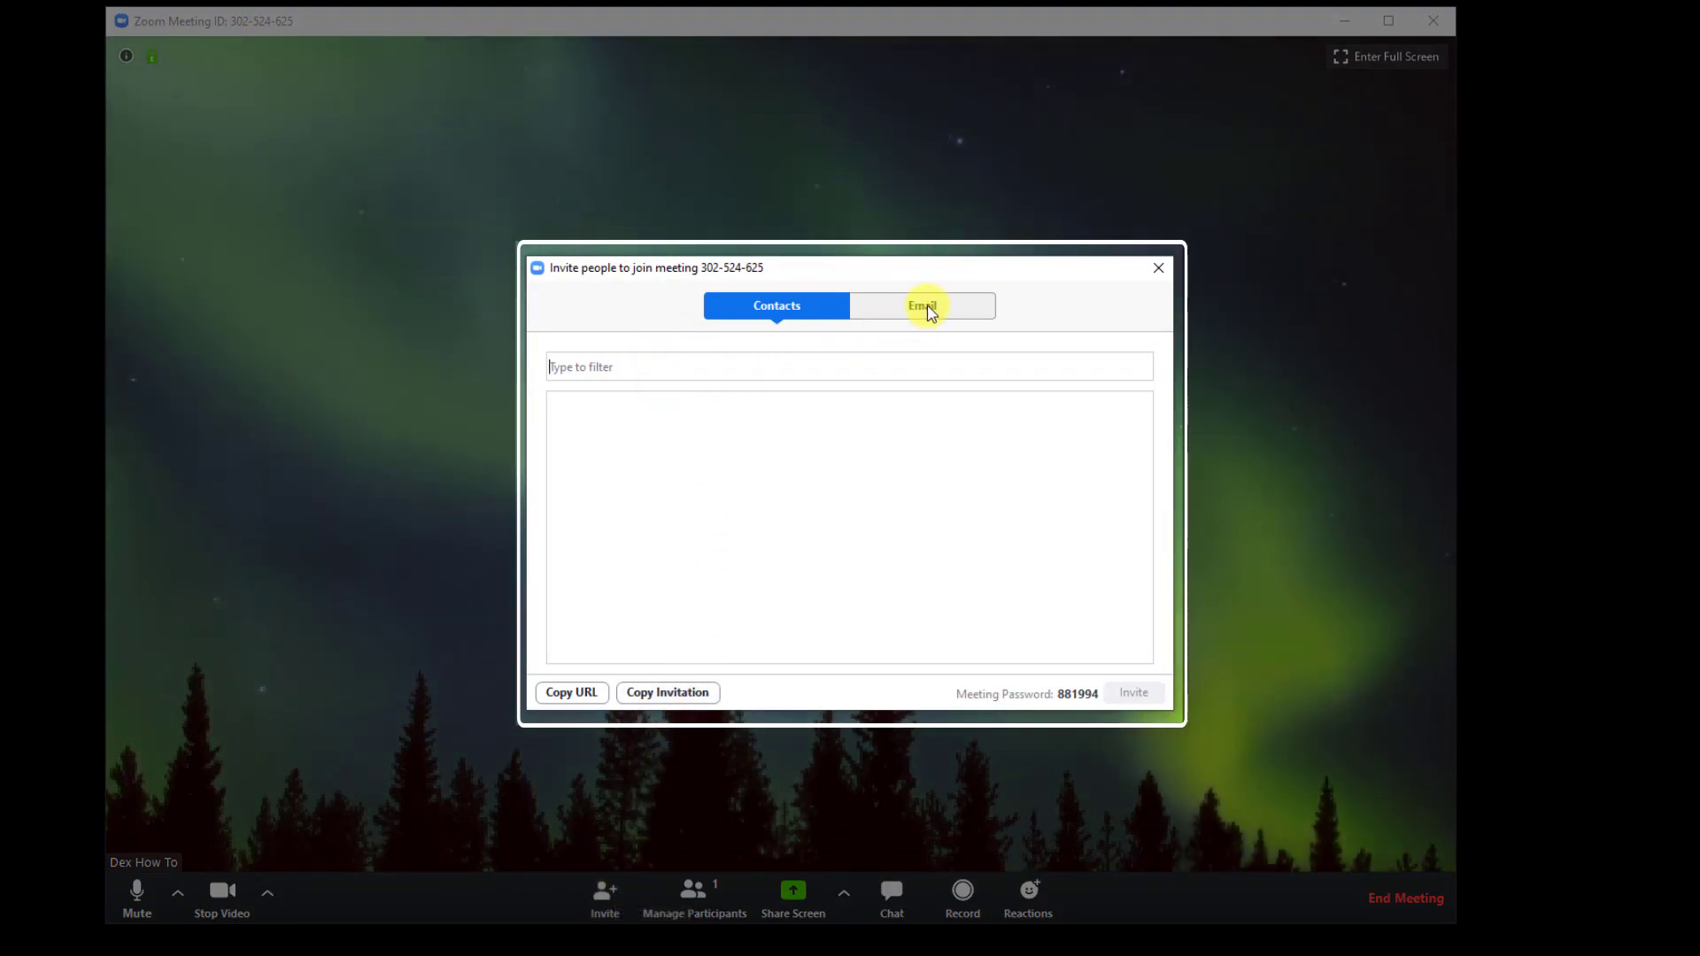
click(923, 305)
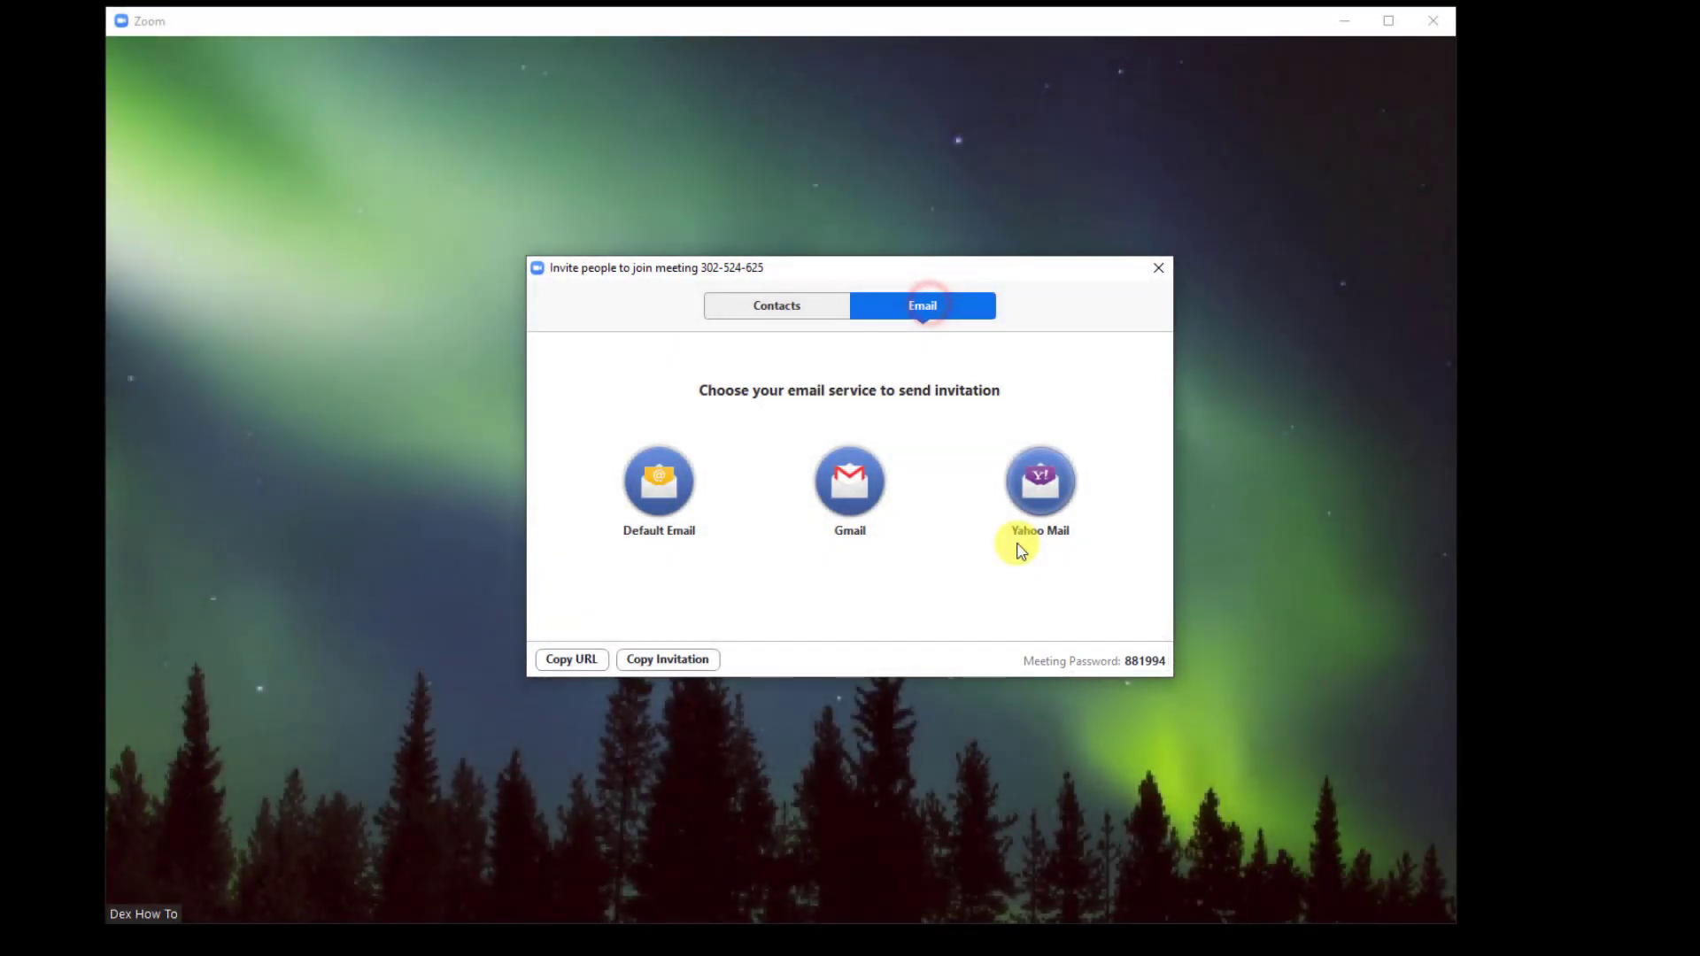
mouse_move(848, 482)
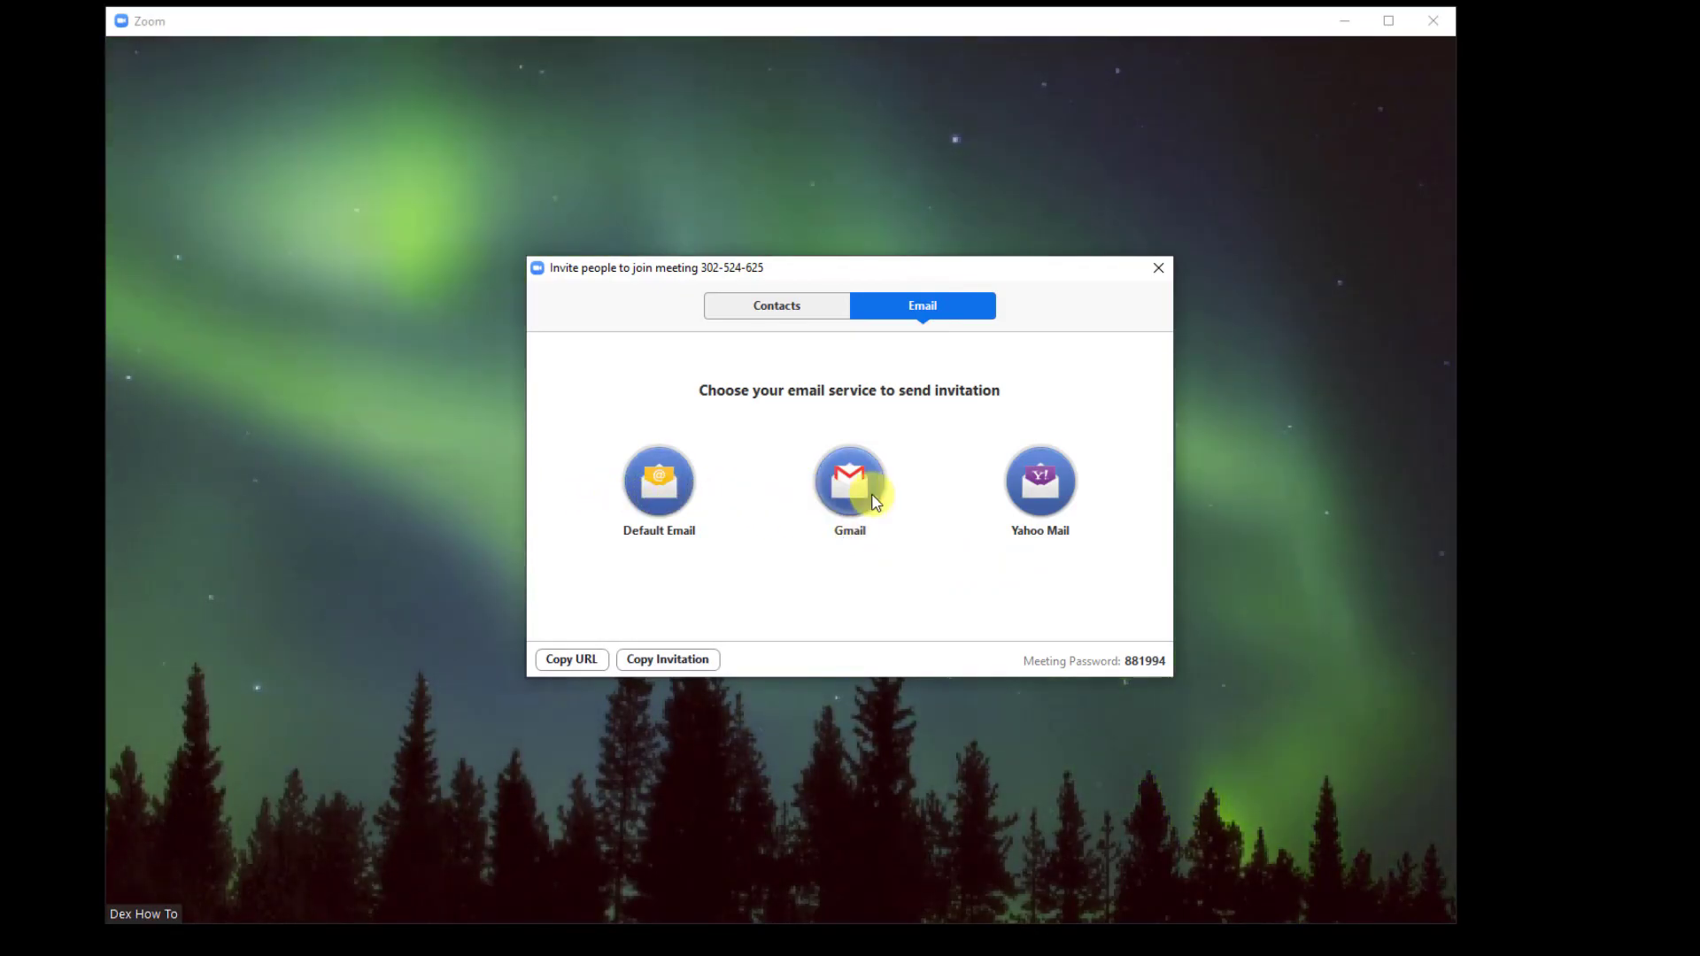
click(848, 481)
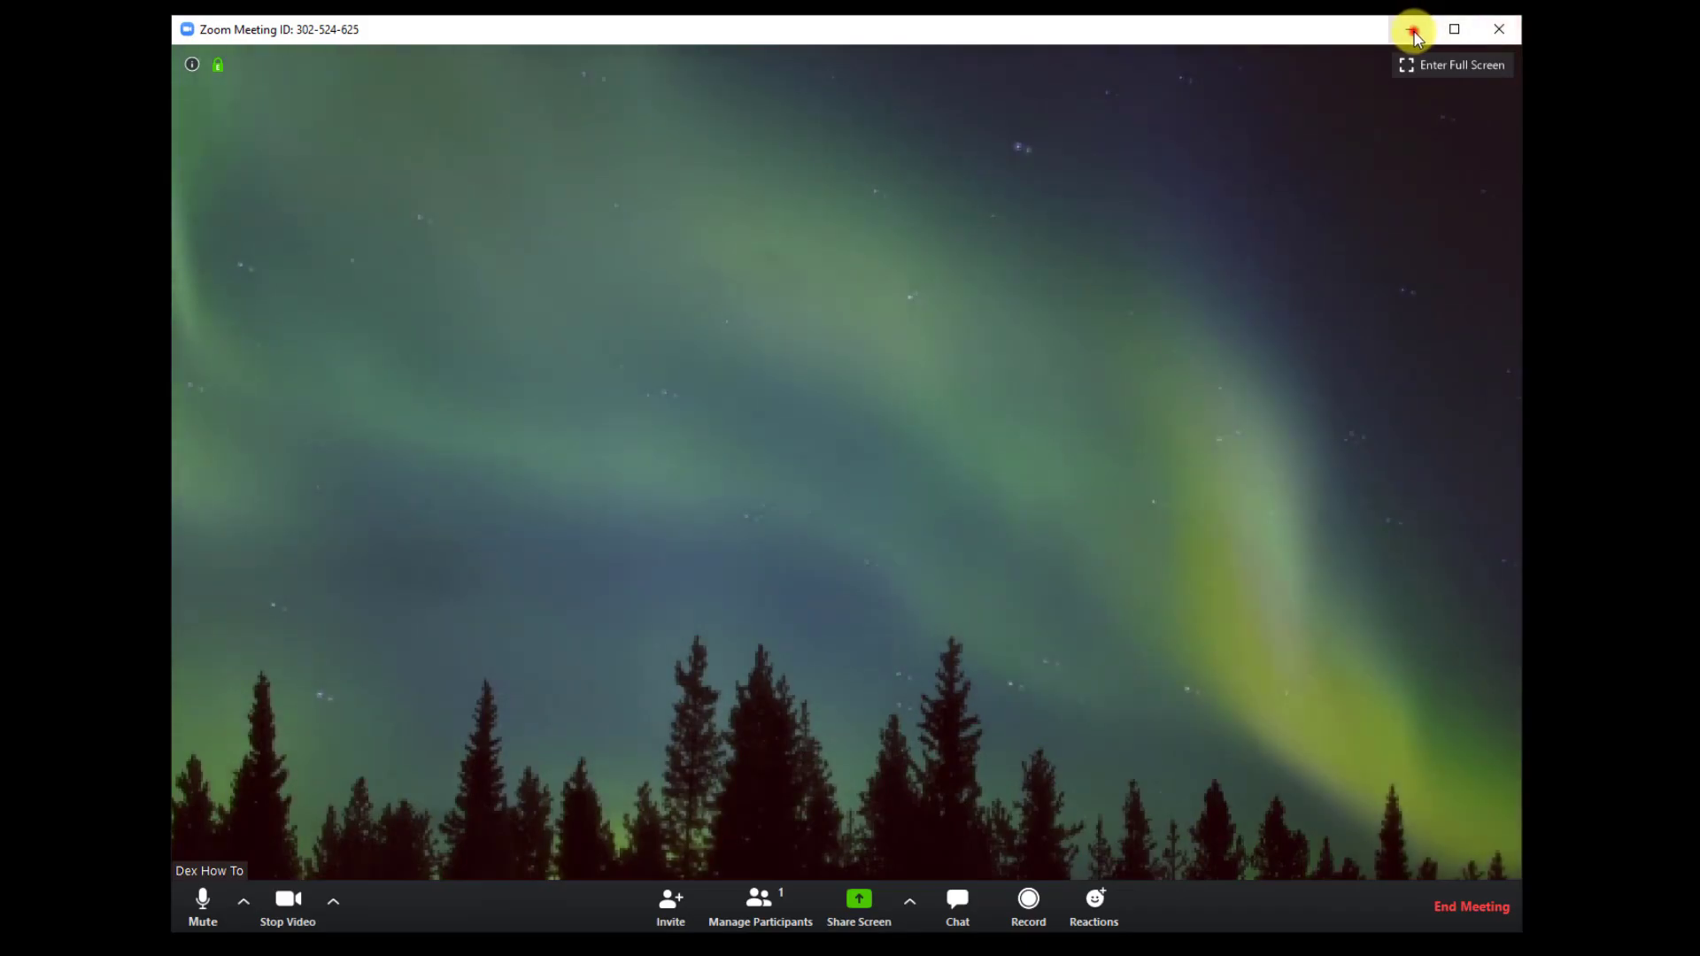
In the participants panel's More menu, toggle Allow Participants to Unmute Themselves.
click(760, 905)
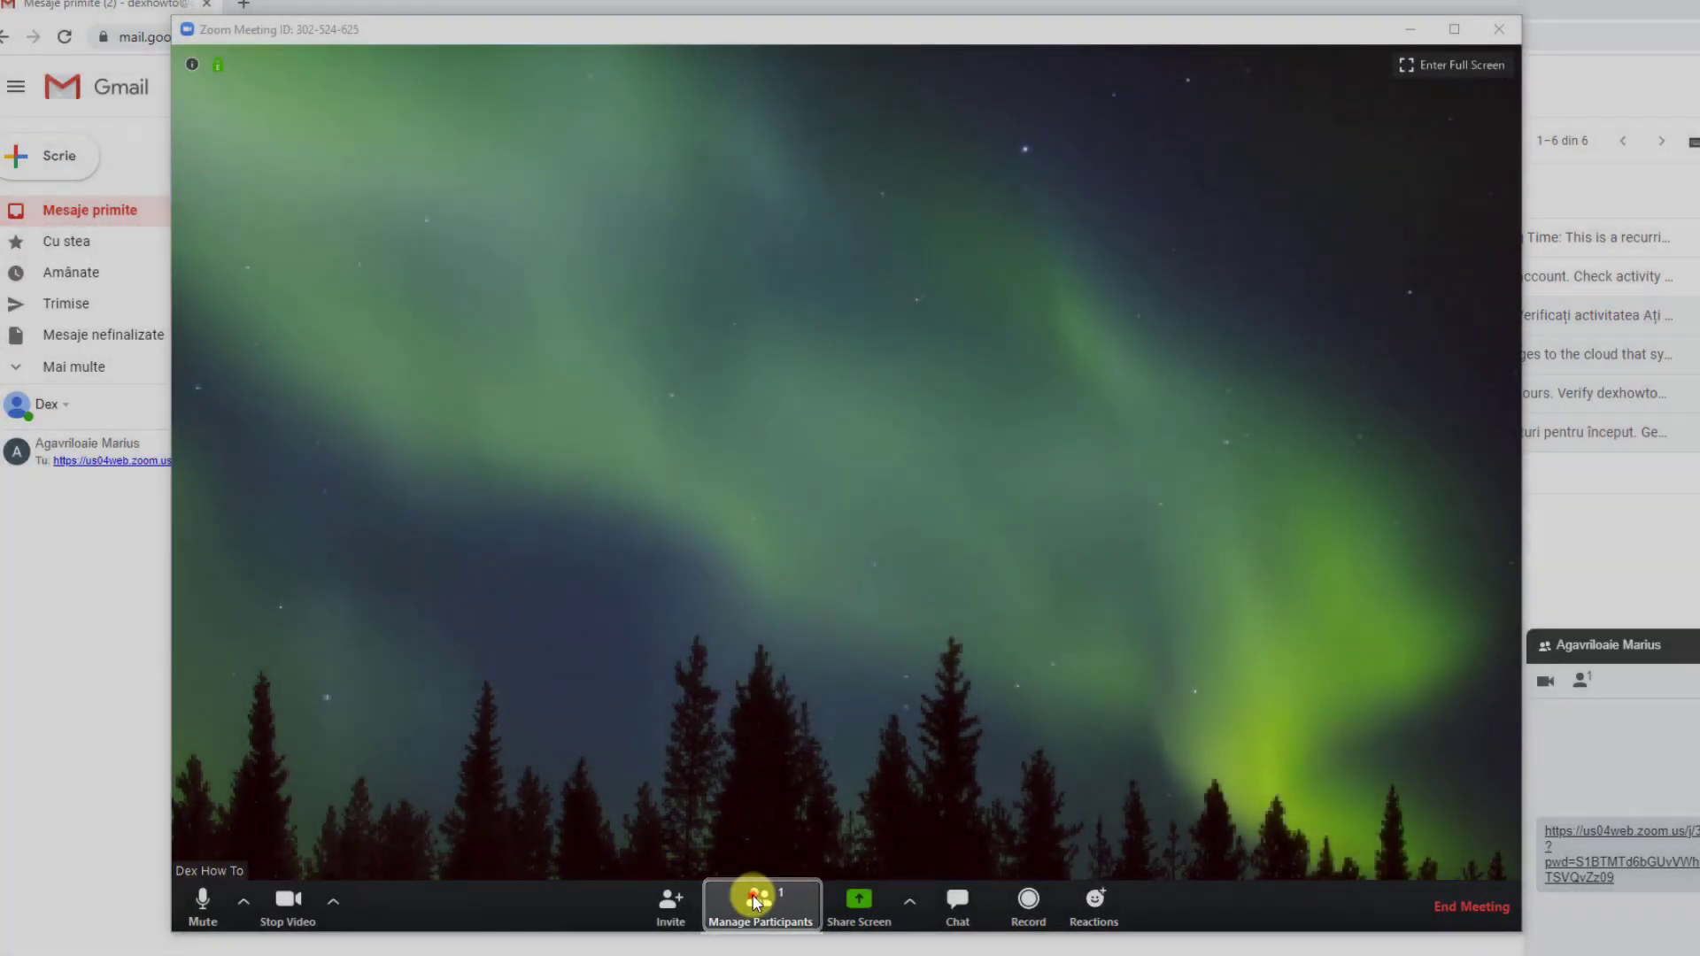
click(762, 905)
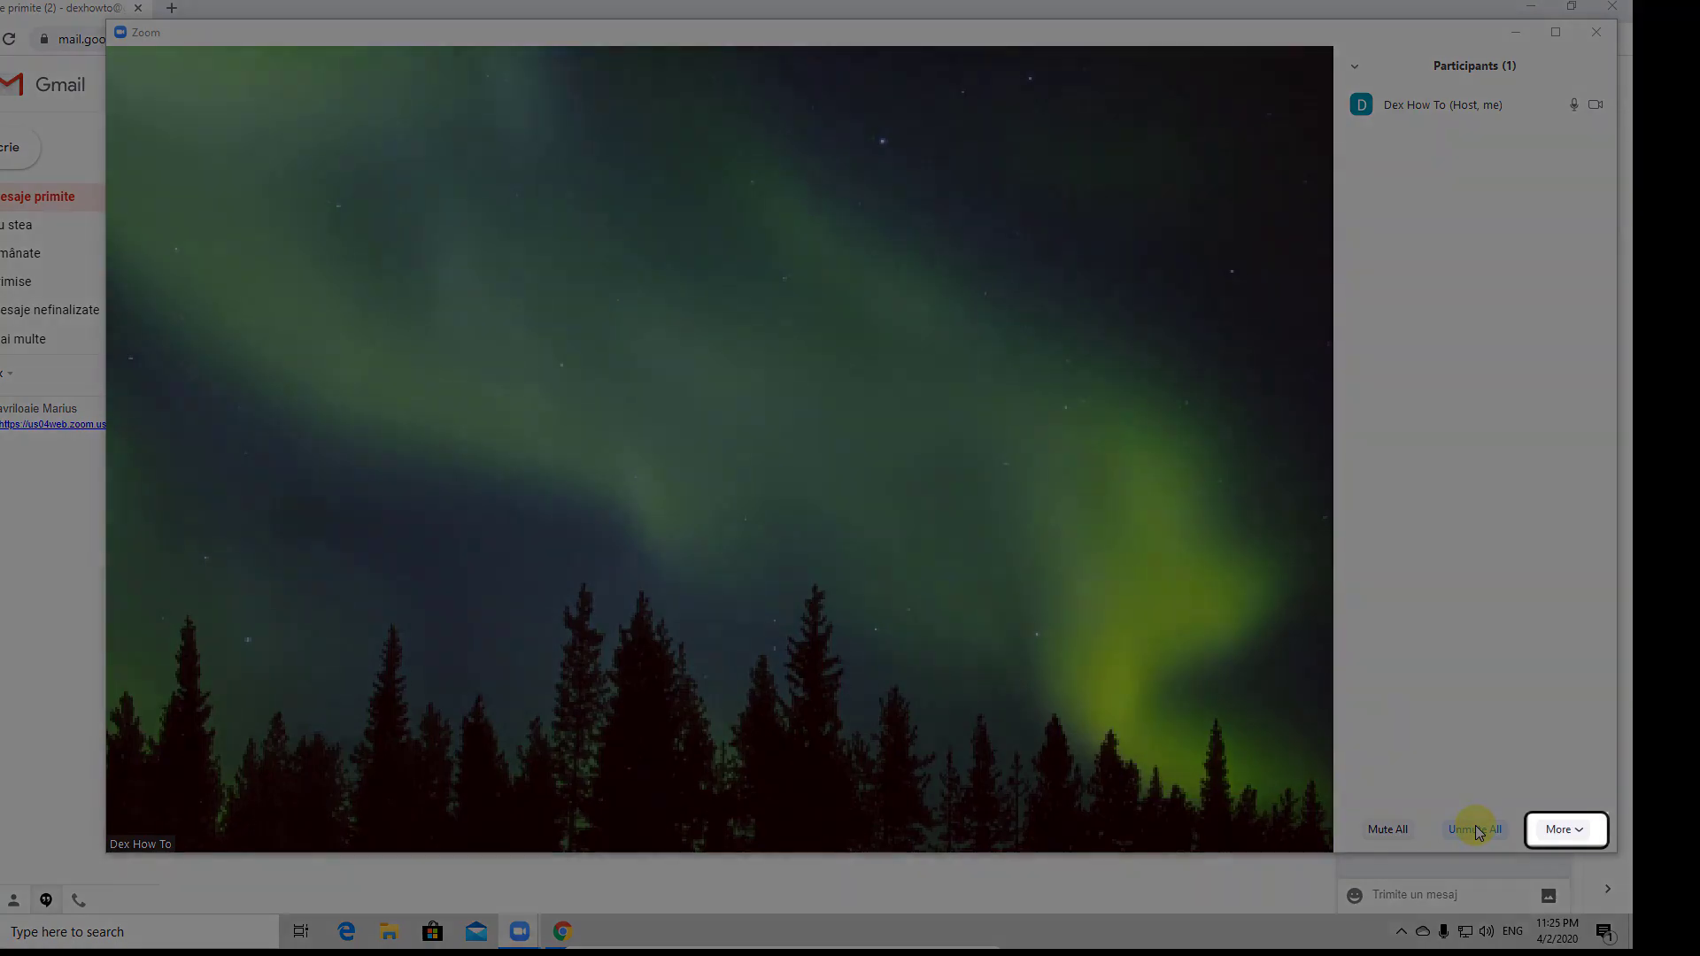
click(1563, 828)
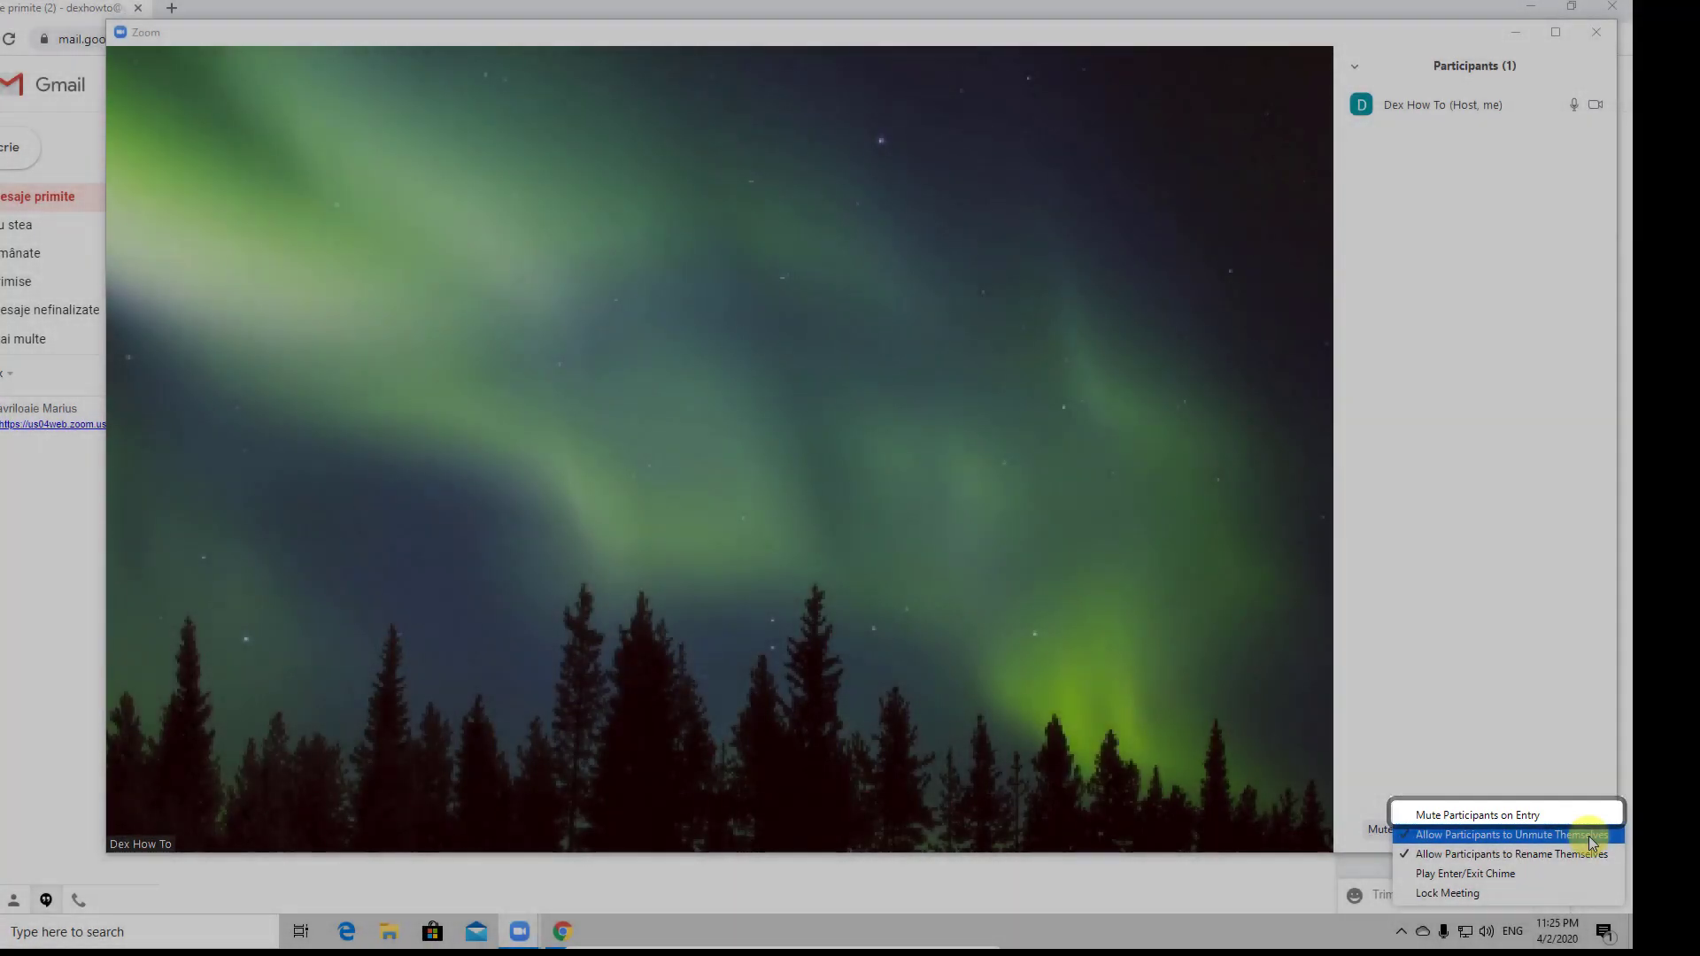
click(1507, 834)
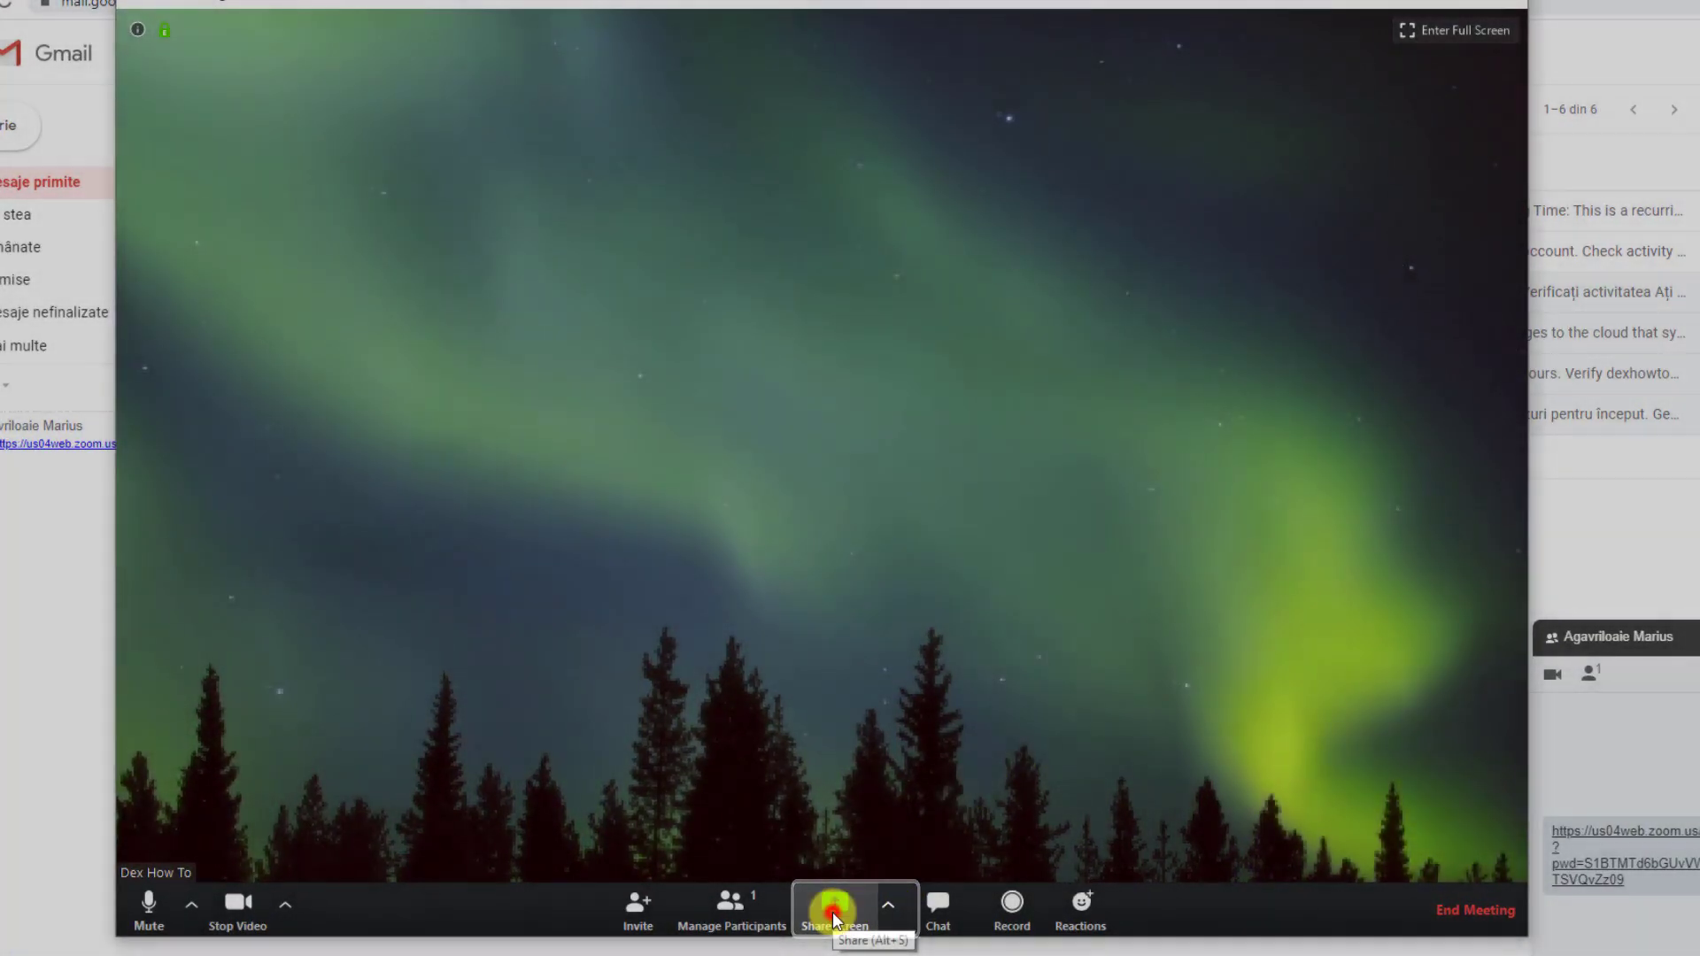
click(832, 909)
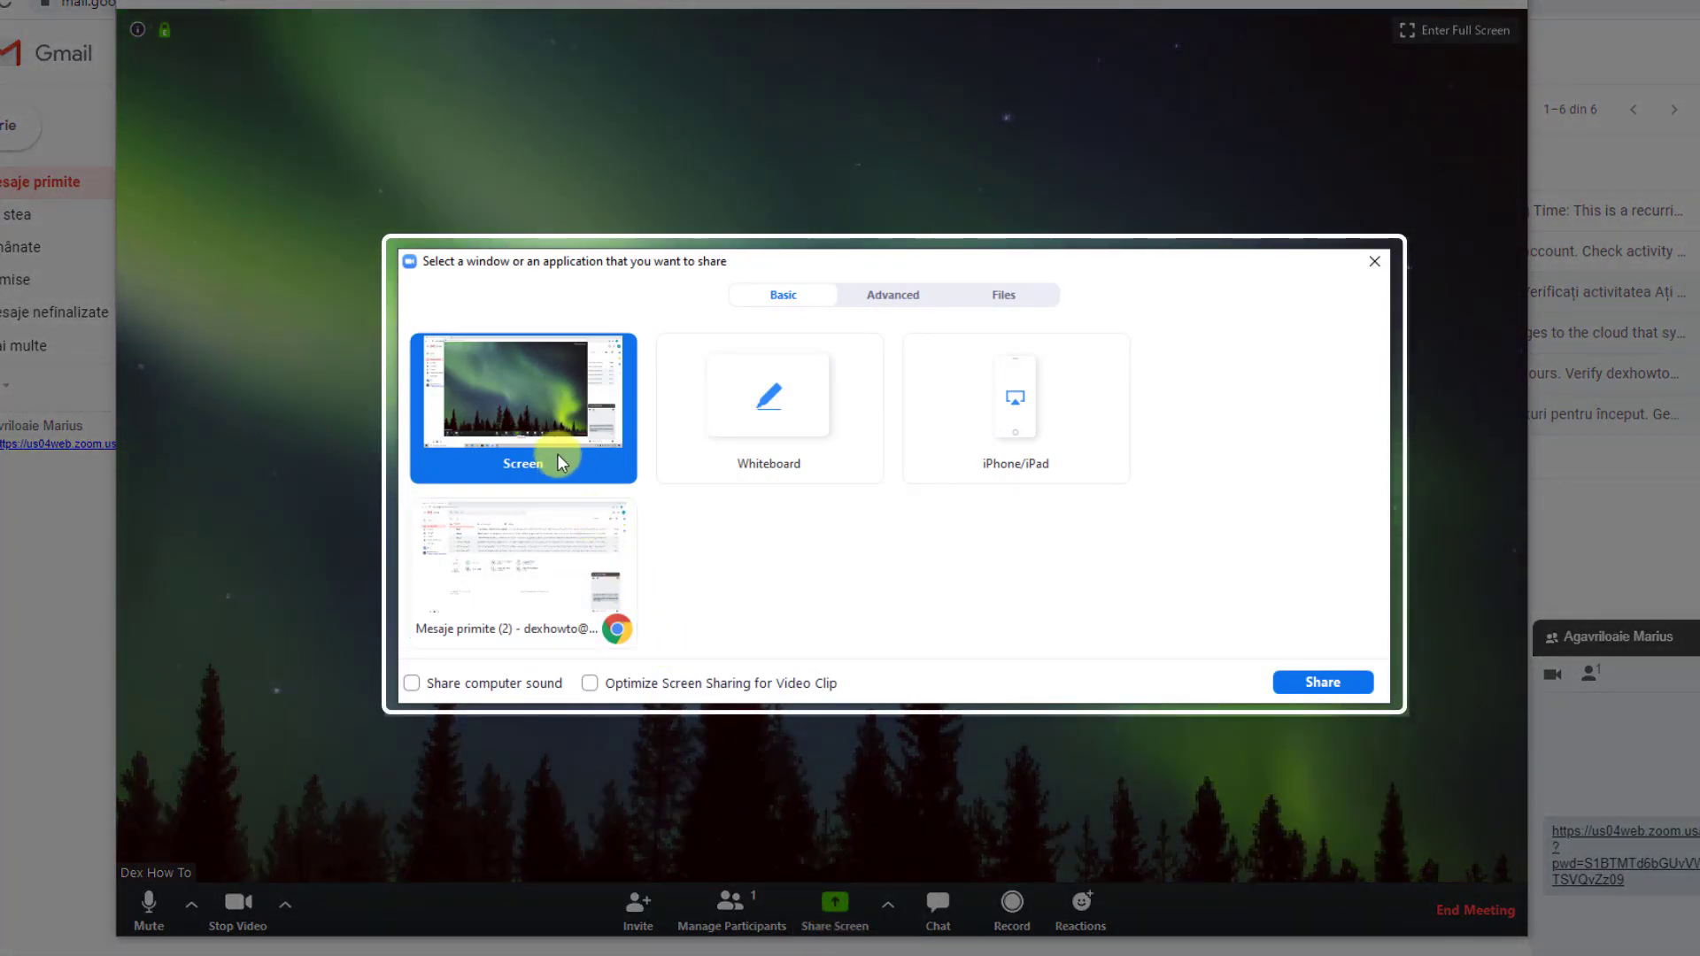
mouse_move(754, 450)
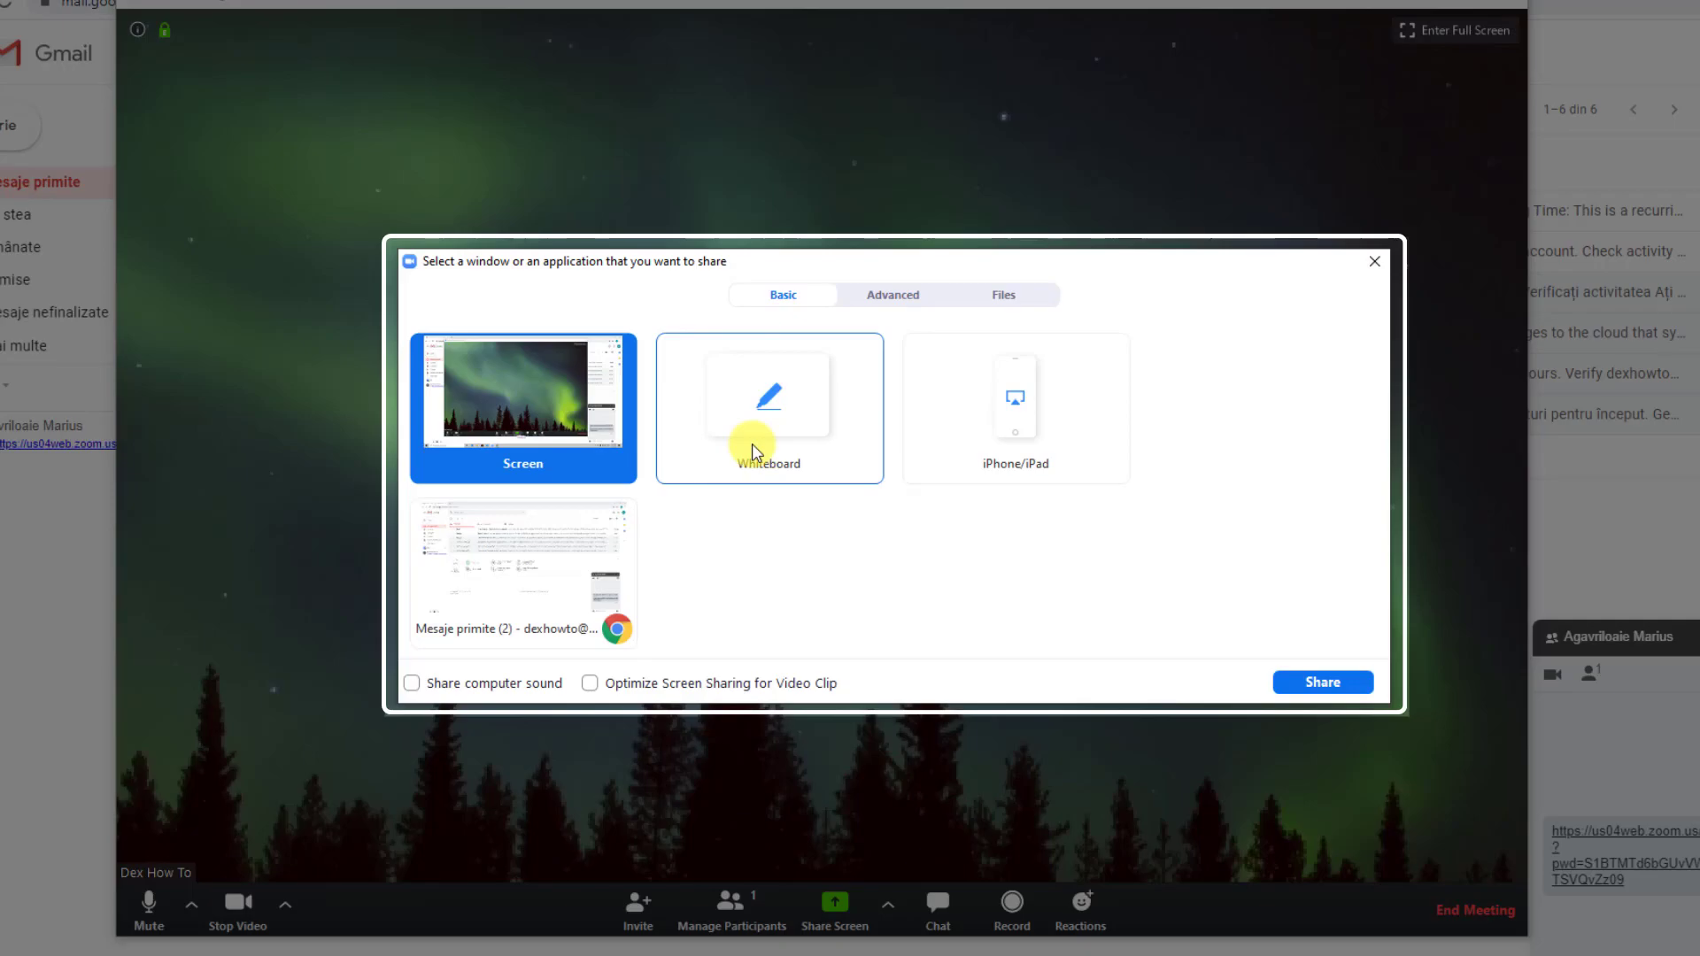
click(767, 409)
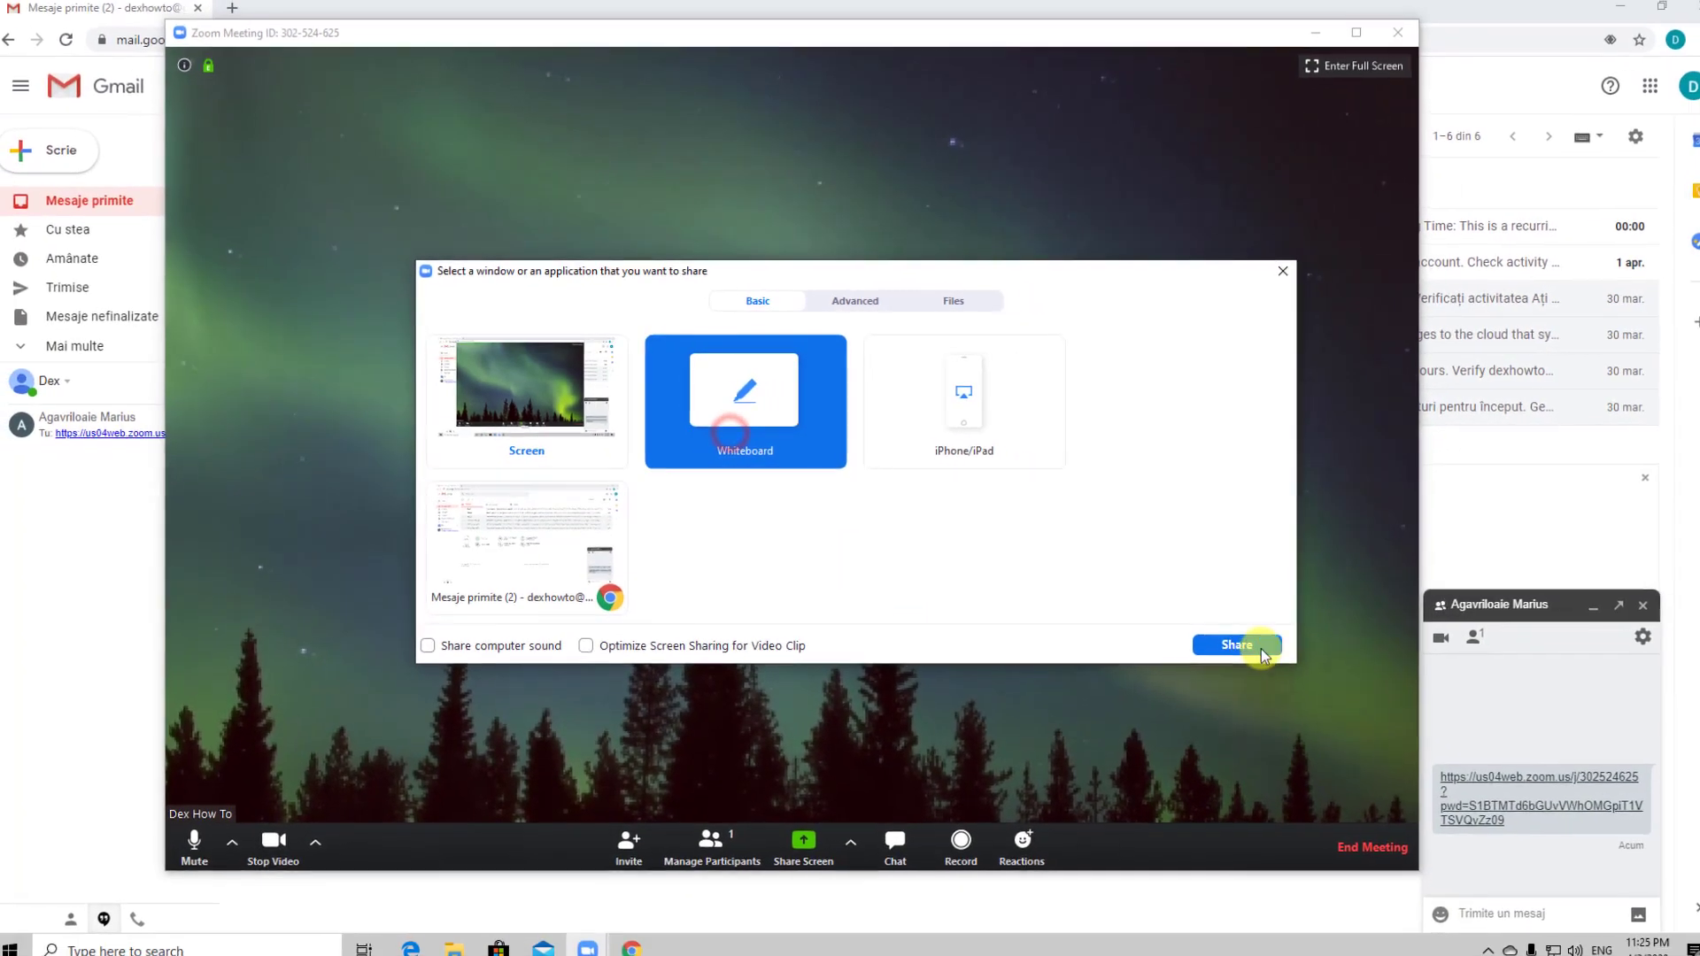
click(1236, 645)
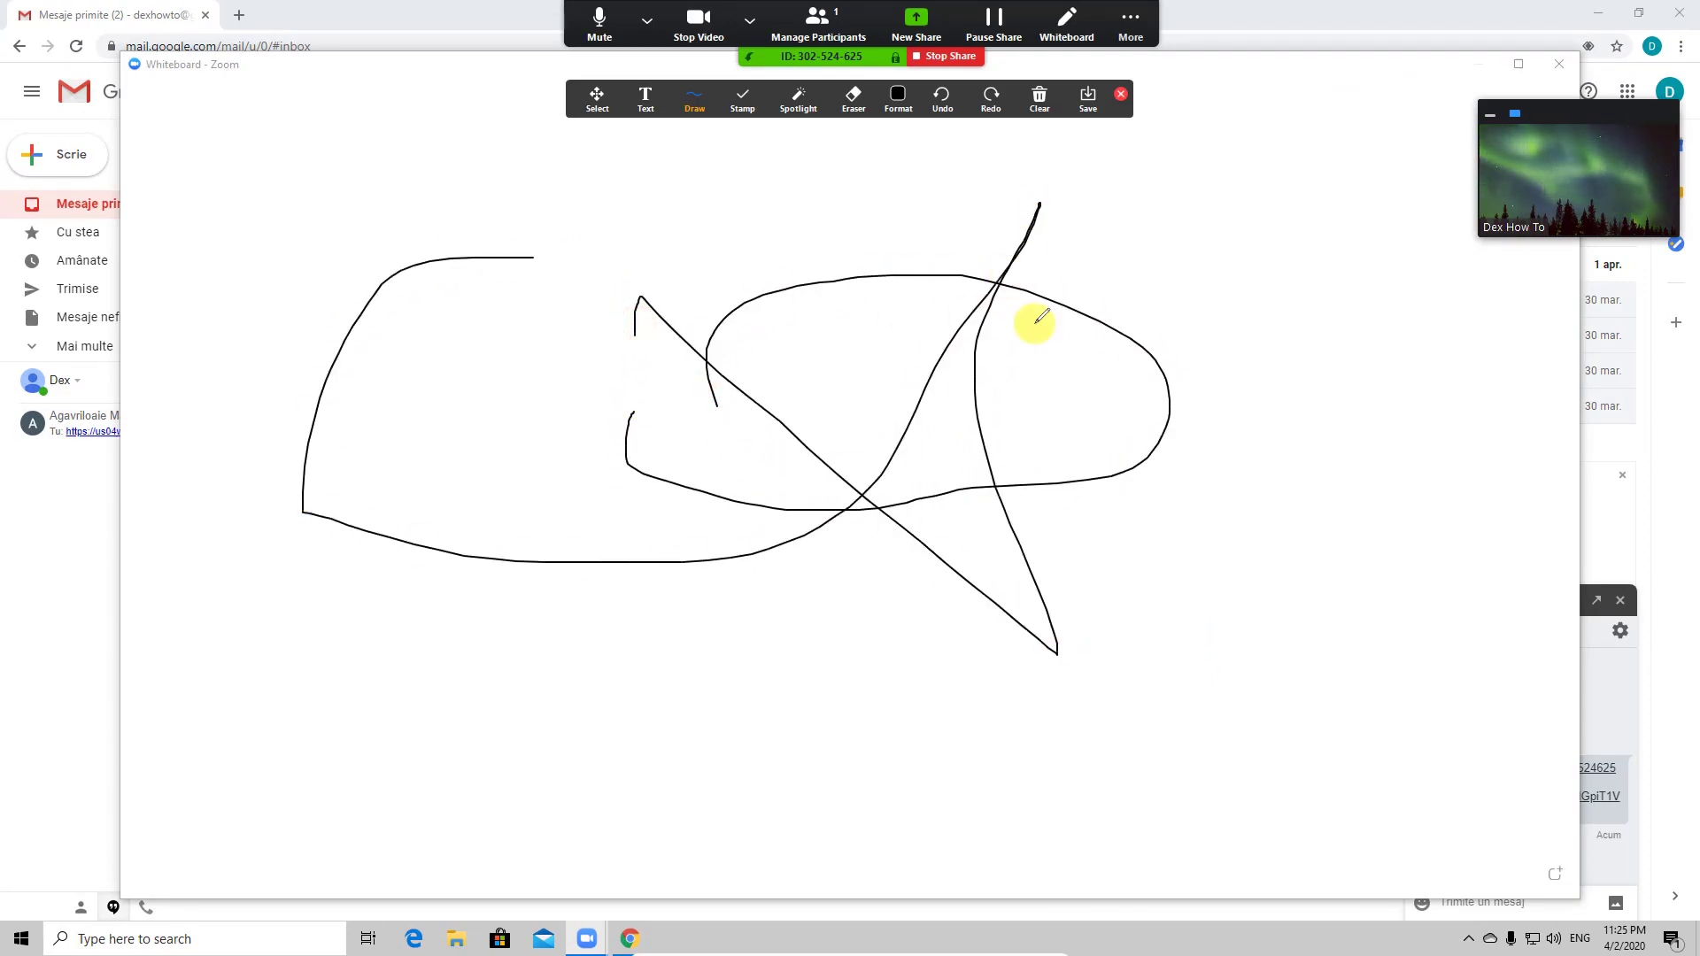
drag(1034, 321, 1068, 501)
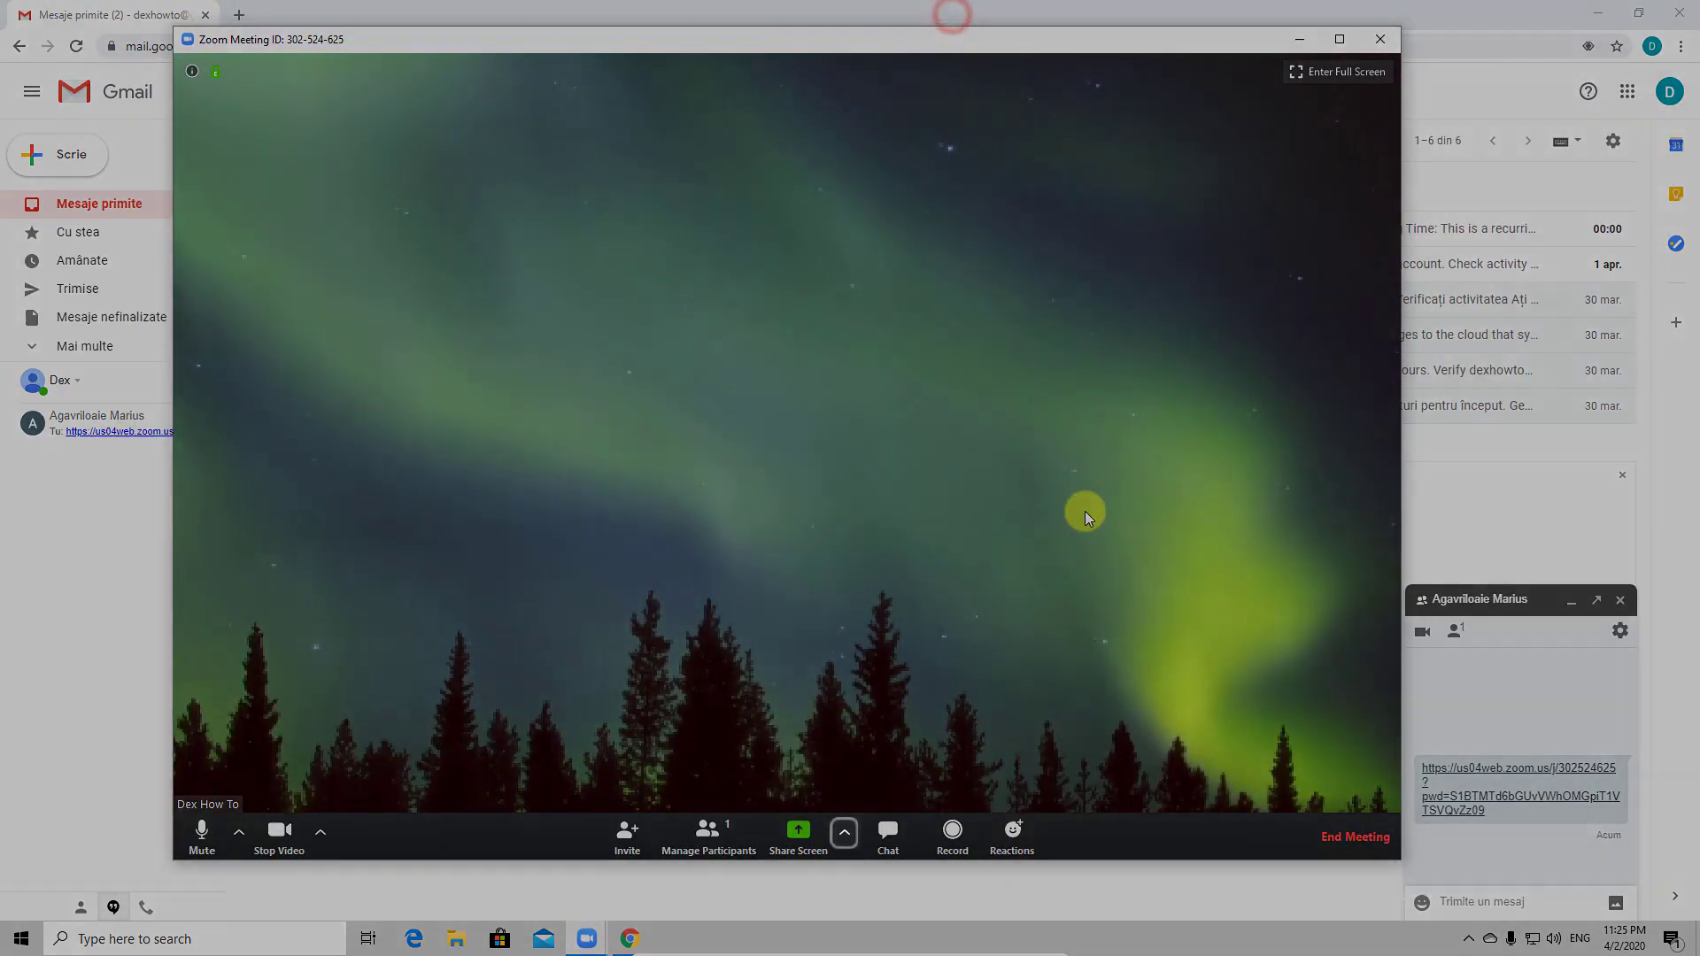
Send the chat message 'heloo' to Everyone in the meeting's group chat.
click(845, 832)
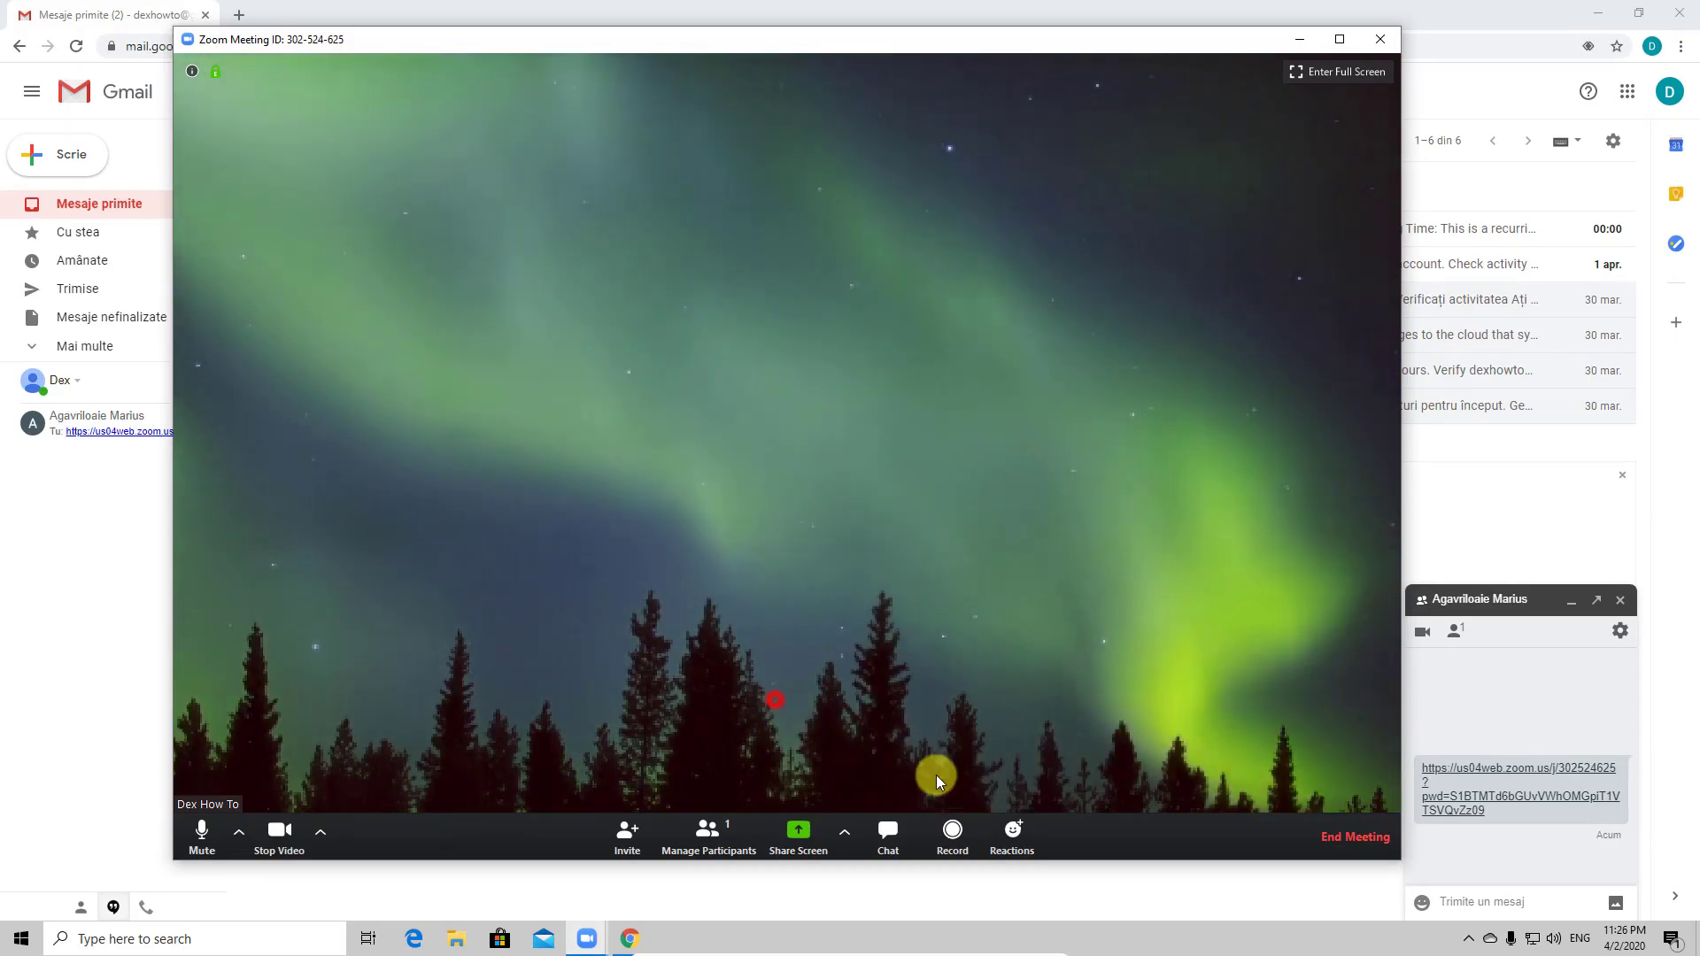
click(887, 834)
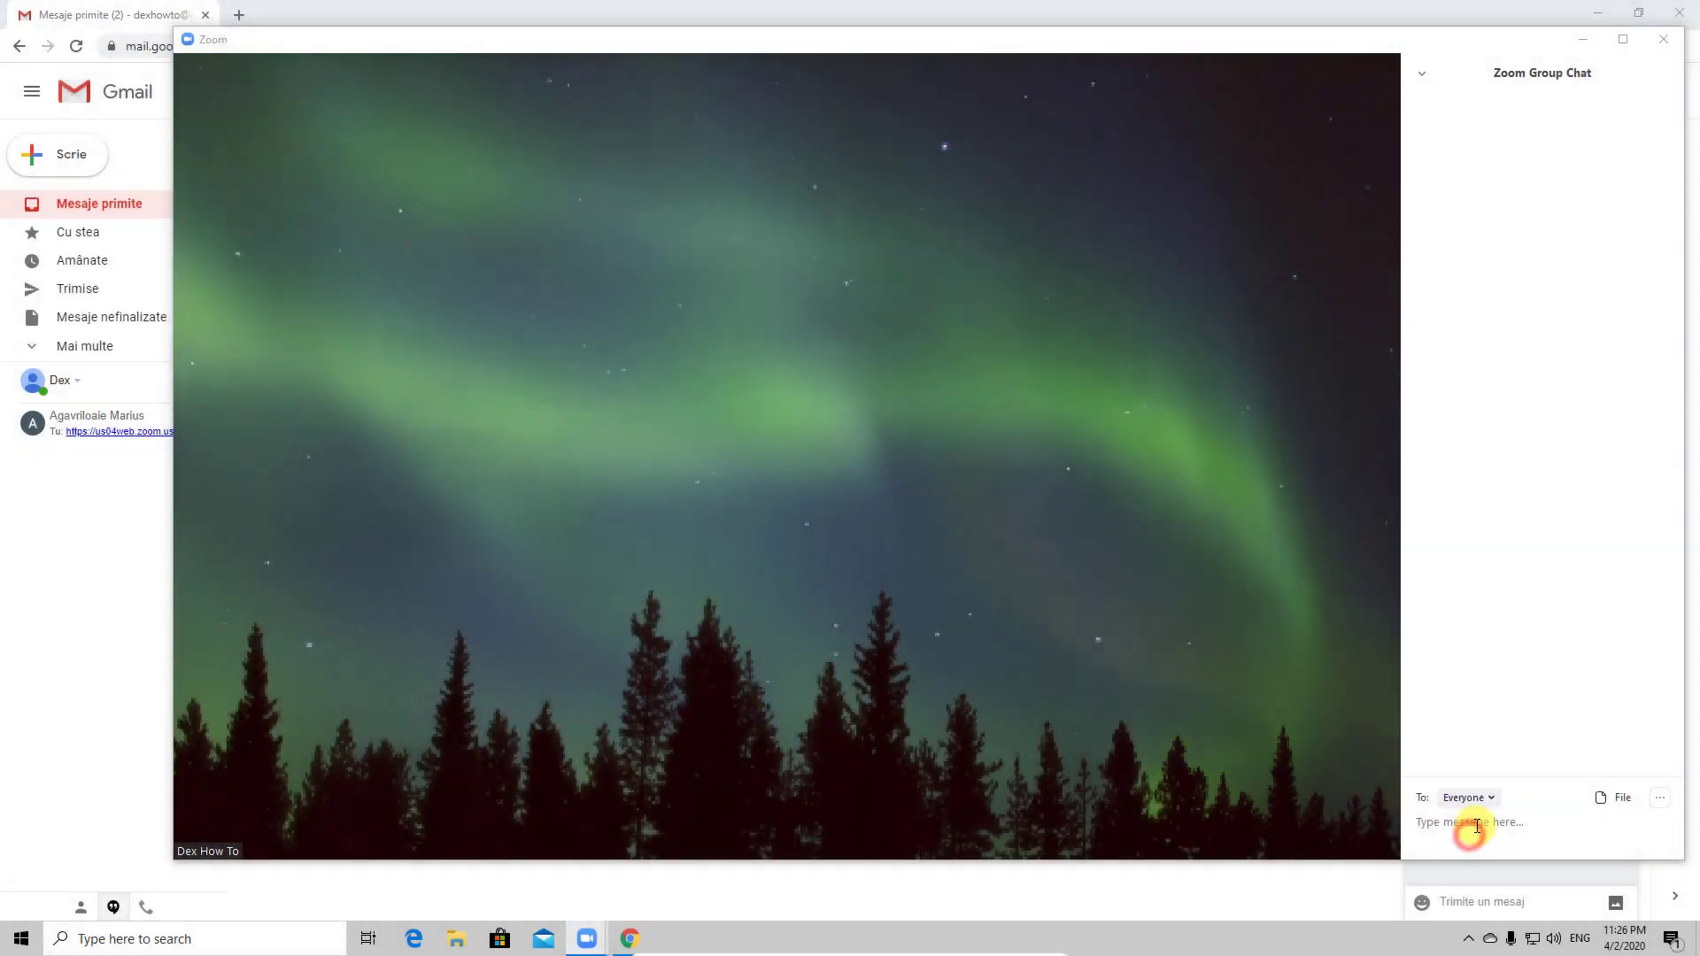
text(heloo)
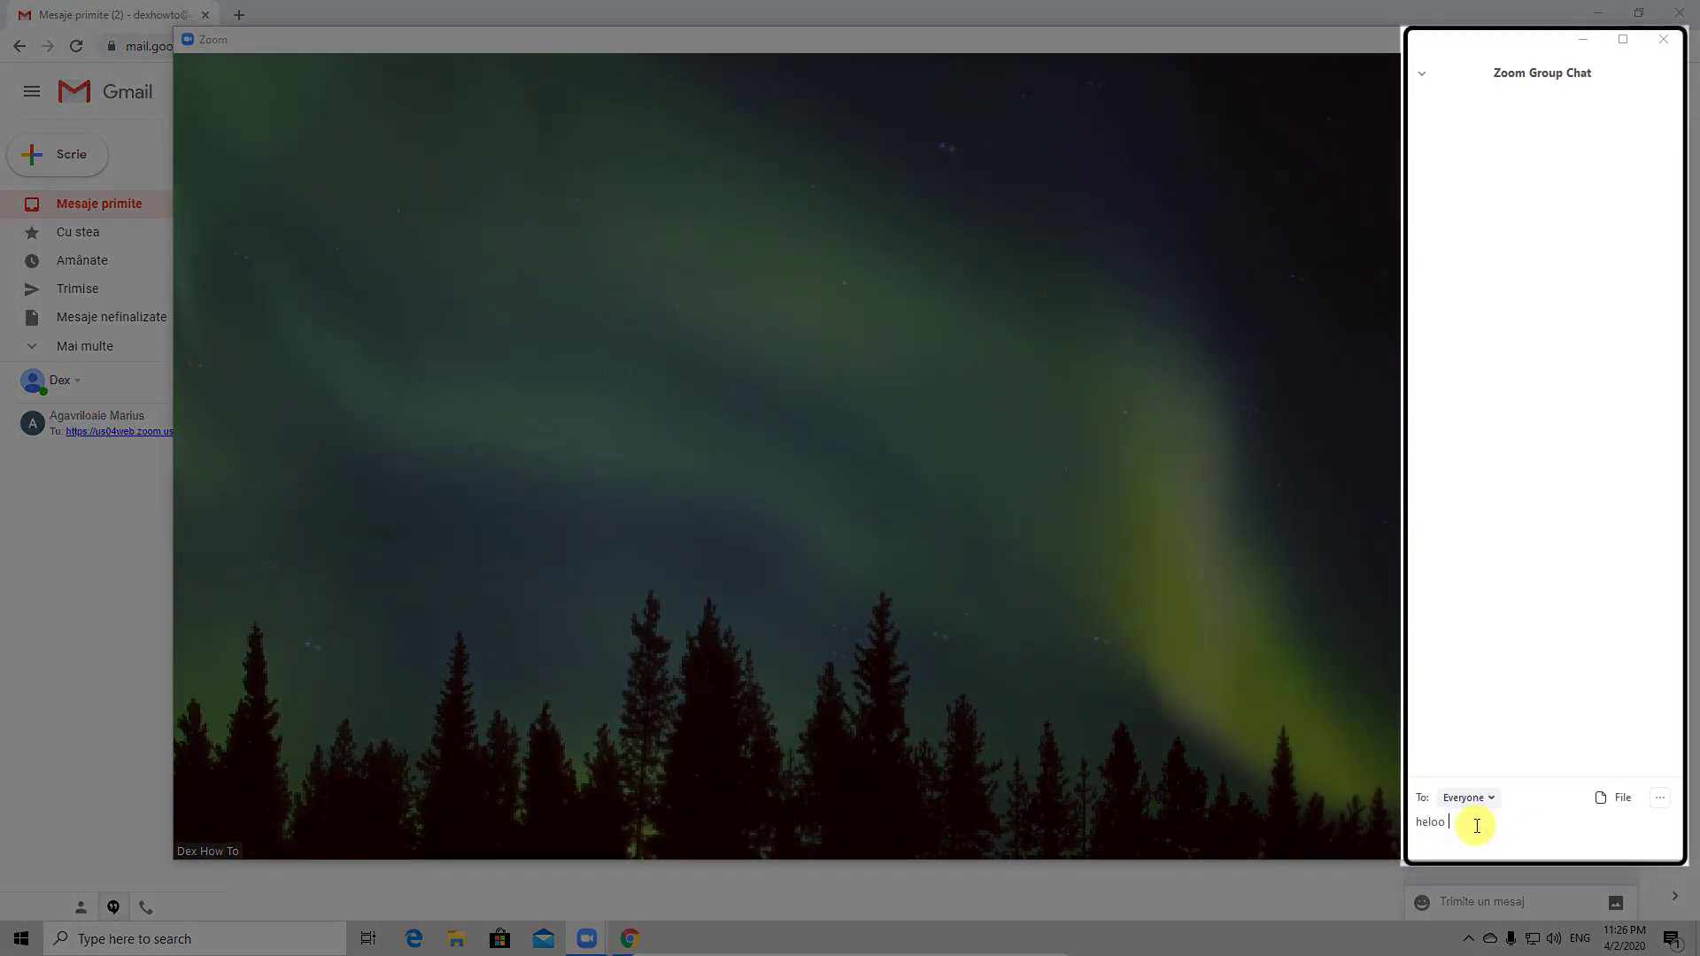
key(enter)
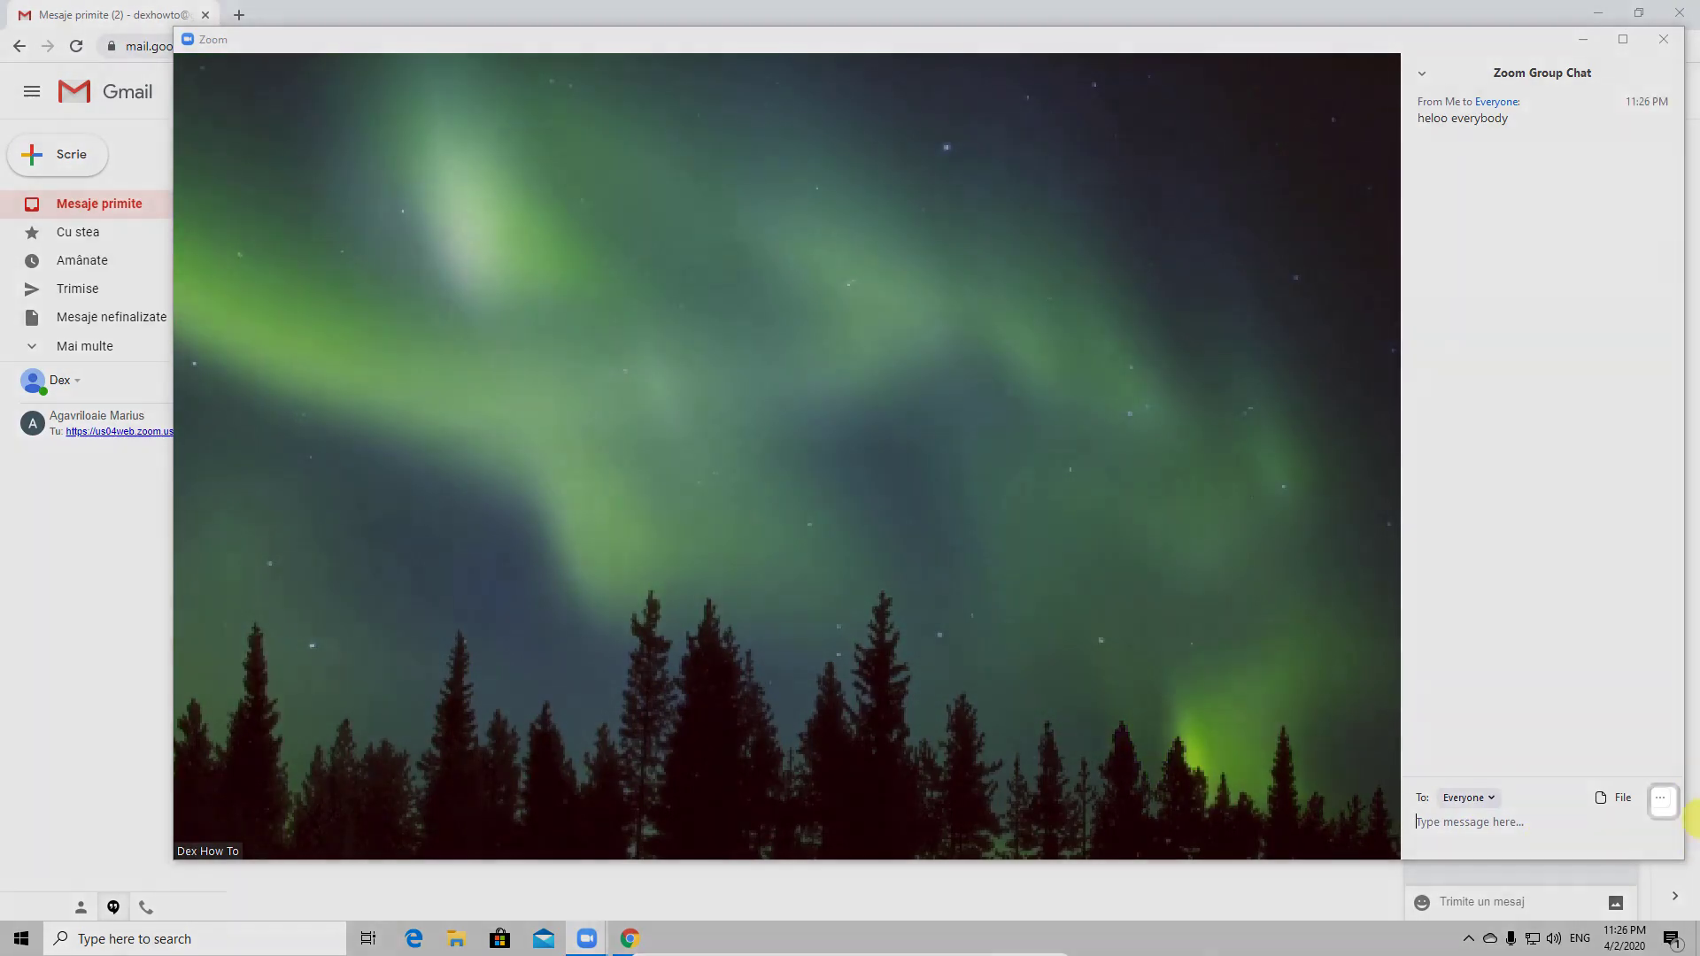
click(1660, 799)
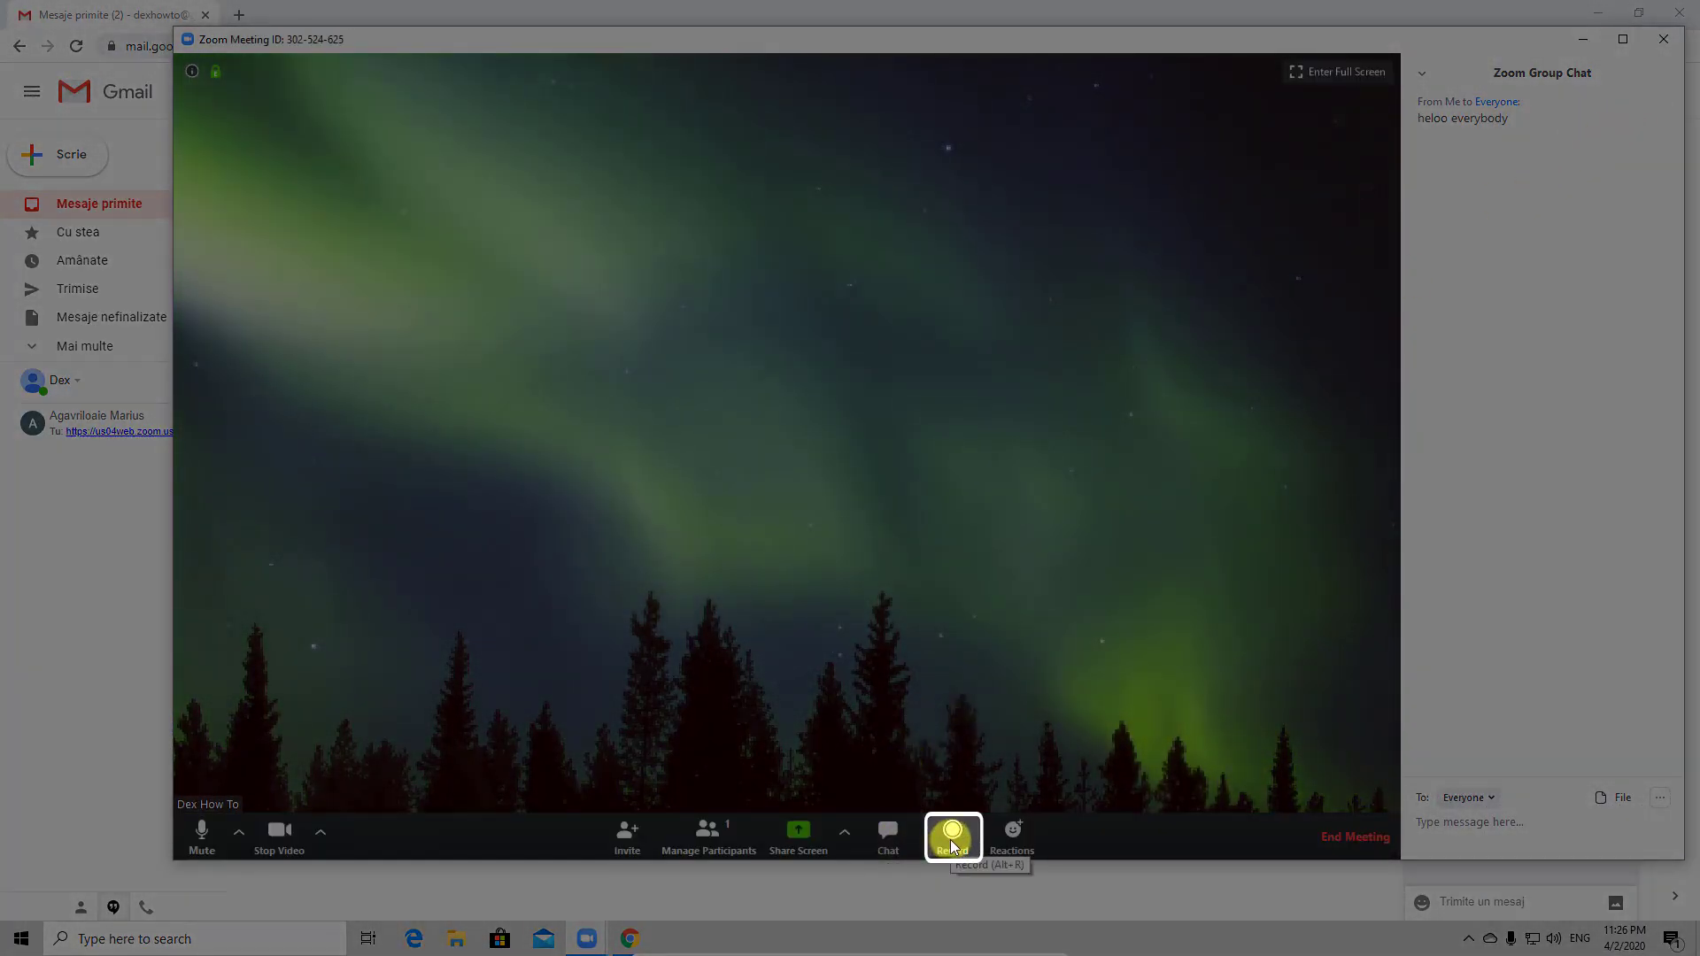
Start and stop a meeting recording, then send clap and thumbs-up reactions.
click(952, 834)
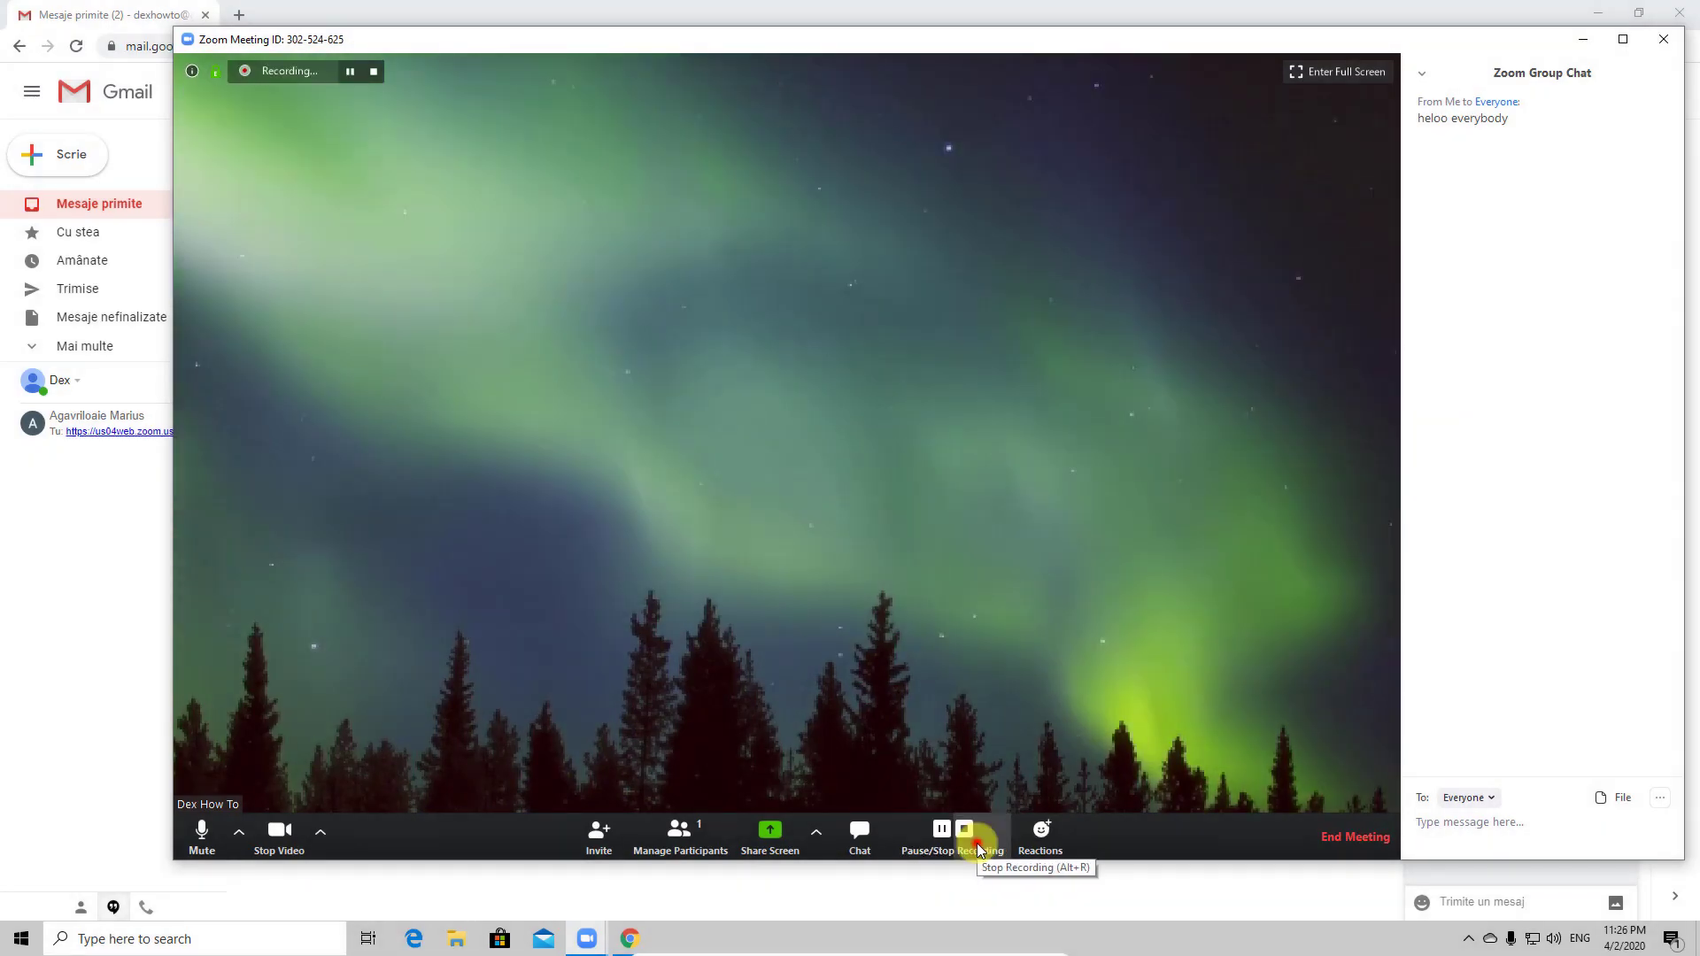
click(963, 831)
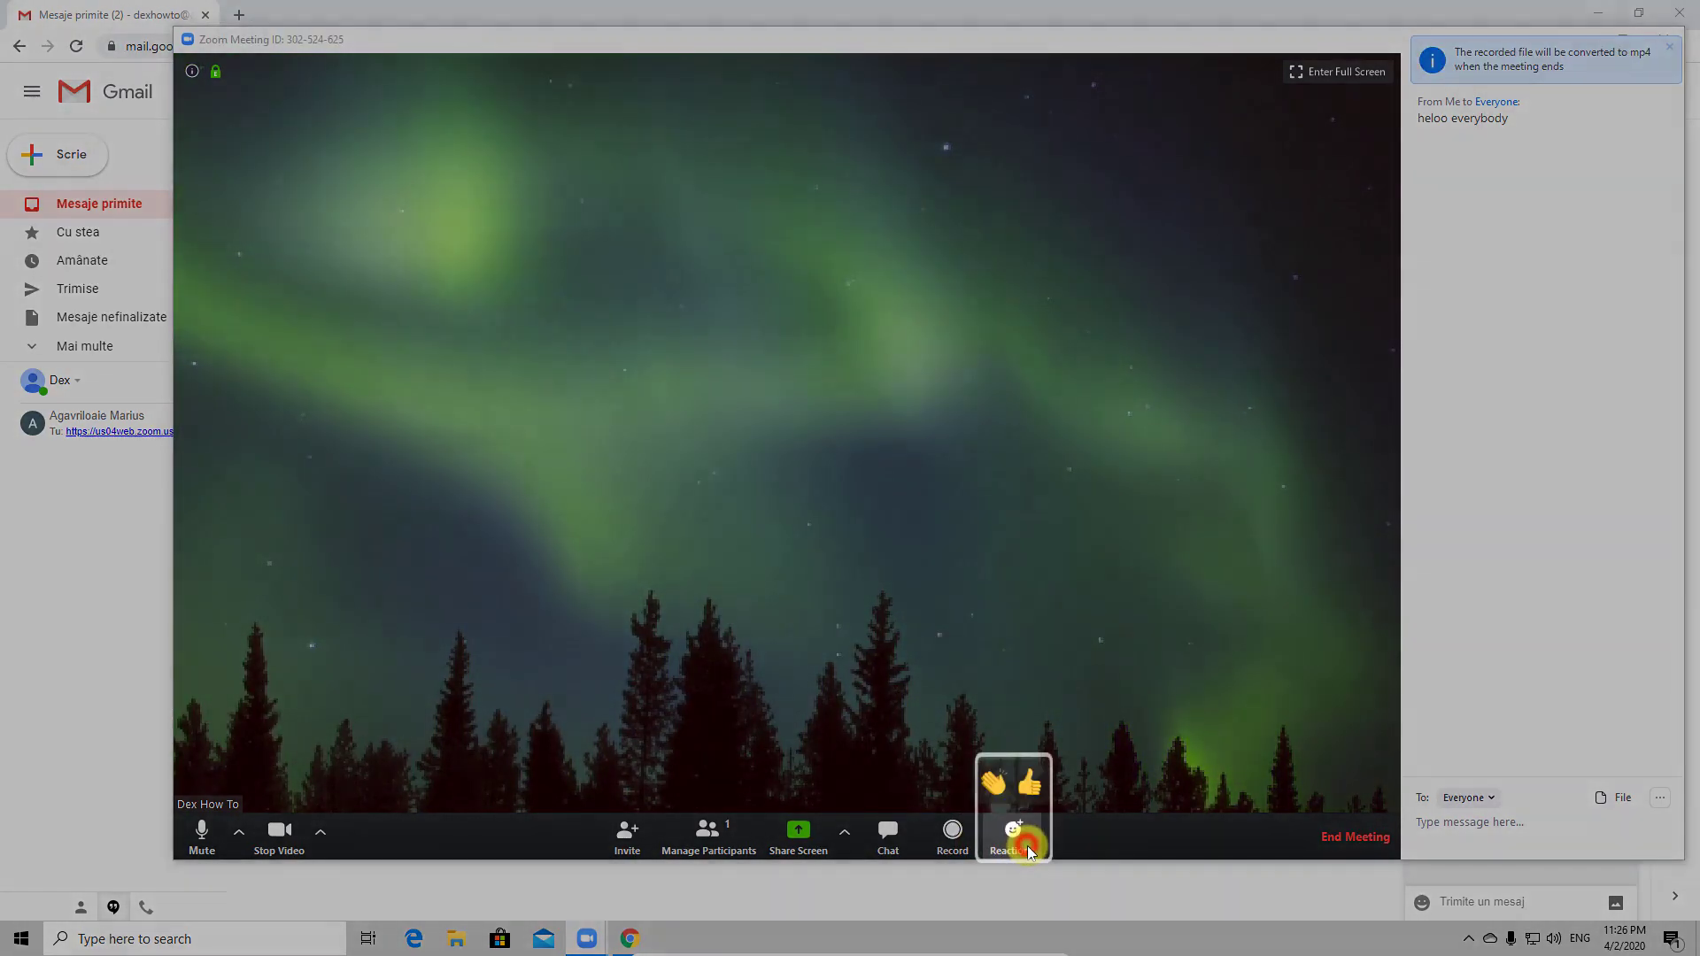
click(992, 781)
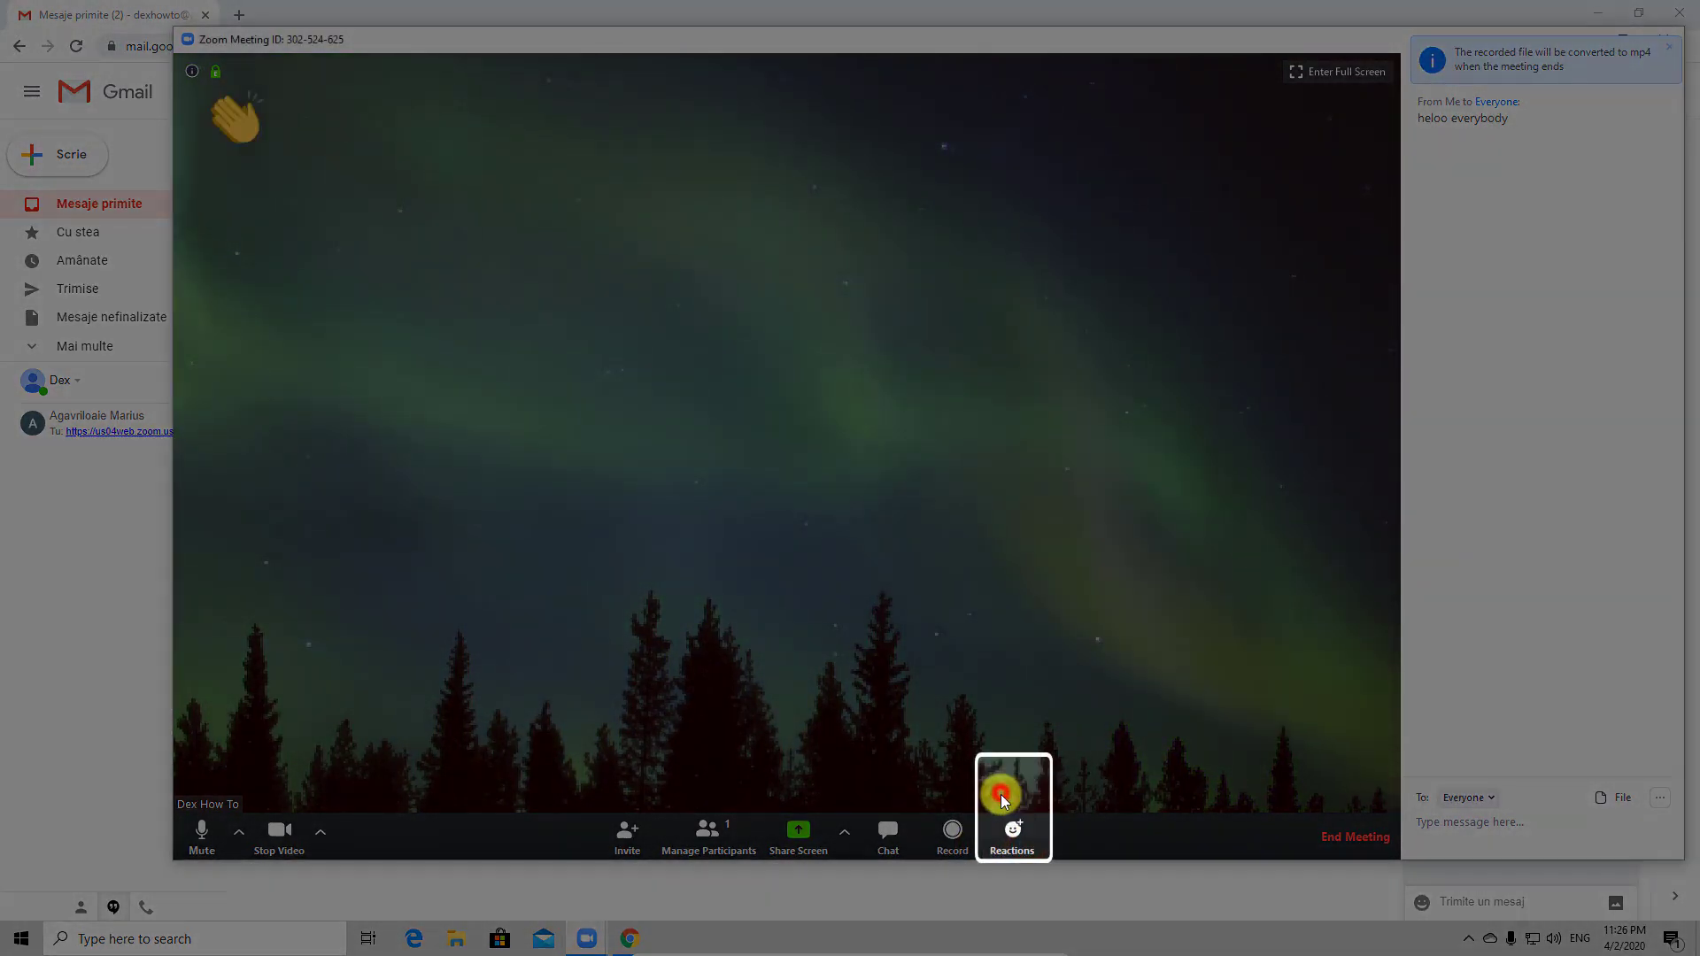
click(1011, 834)
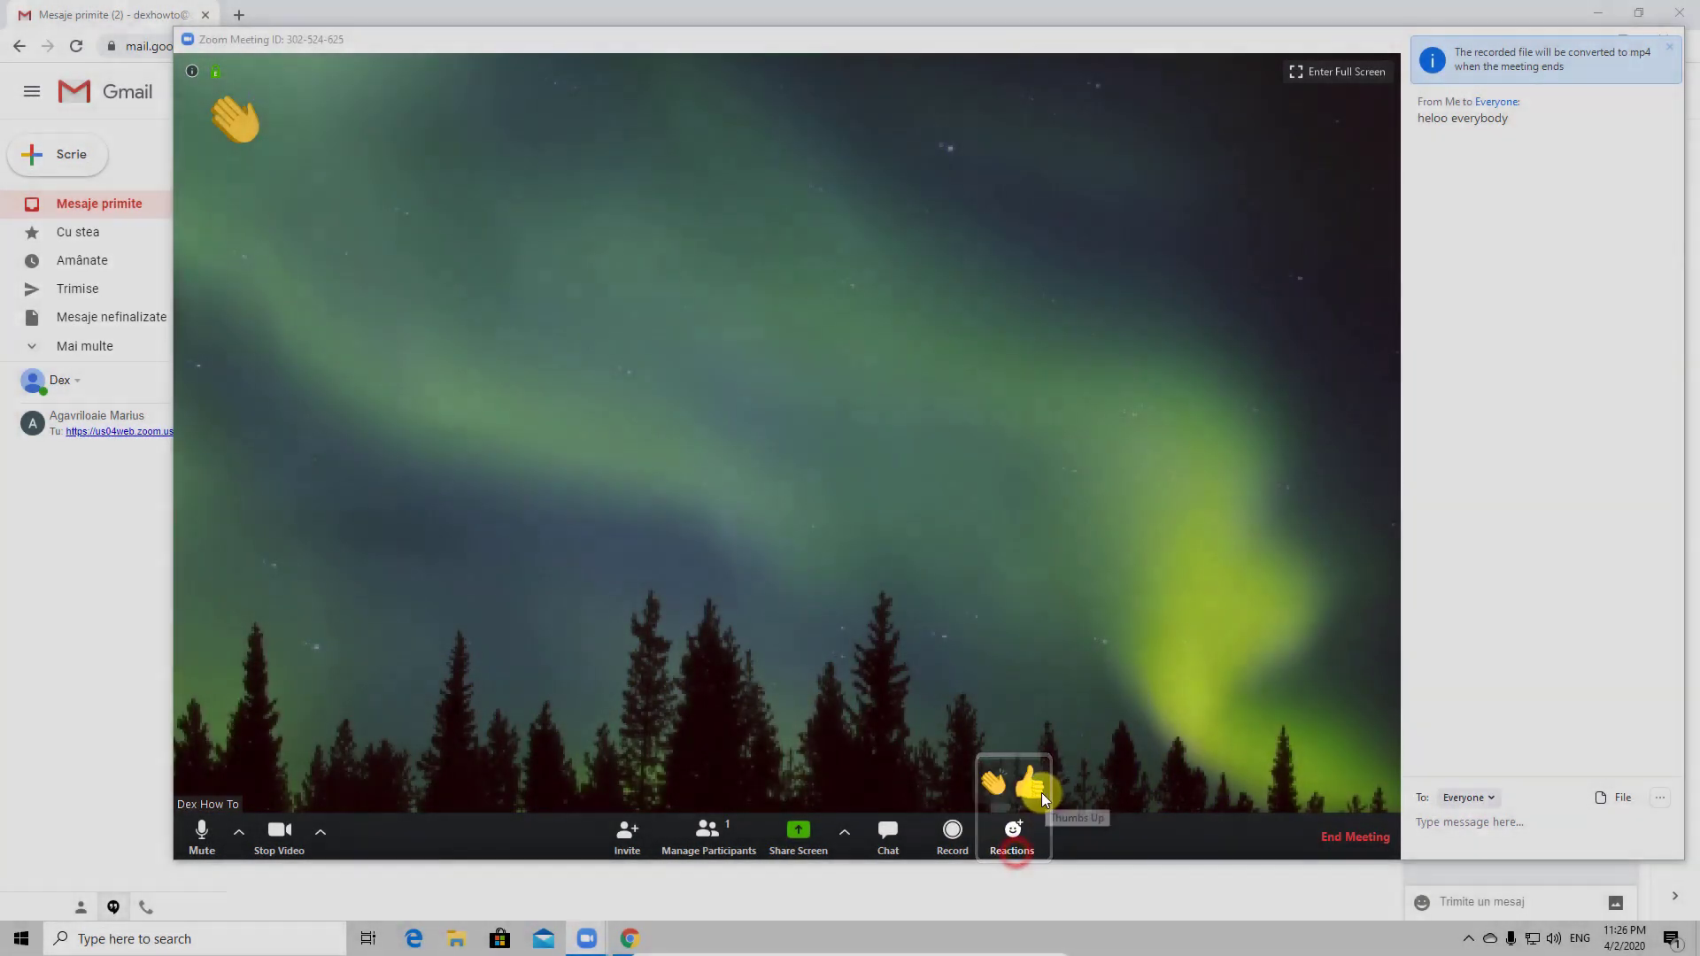
click(1030, 781)
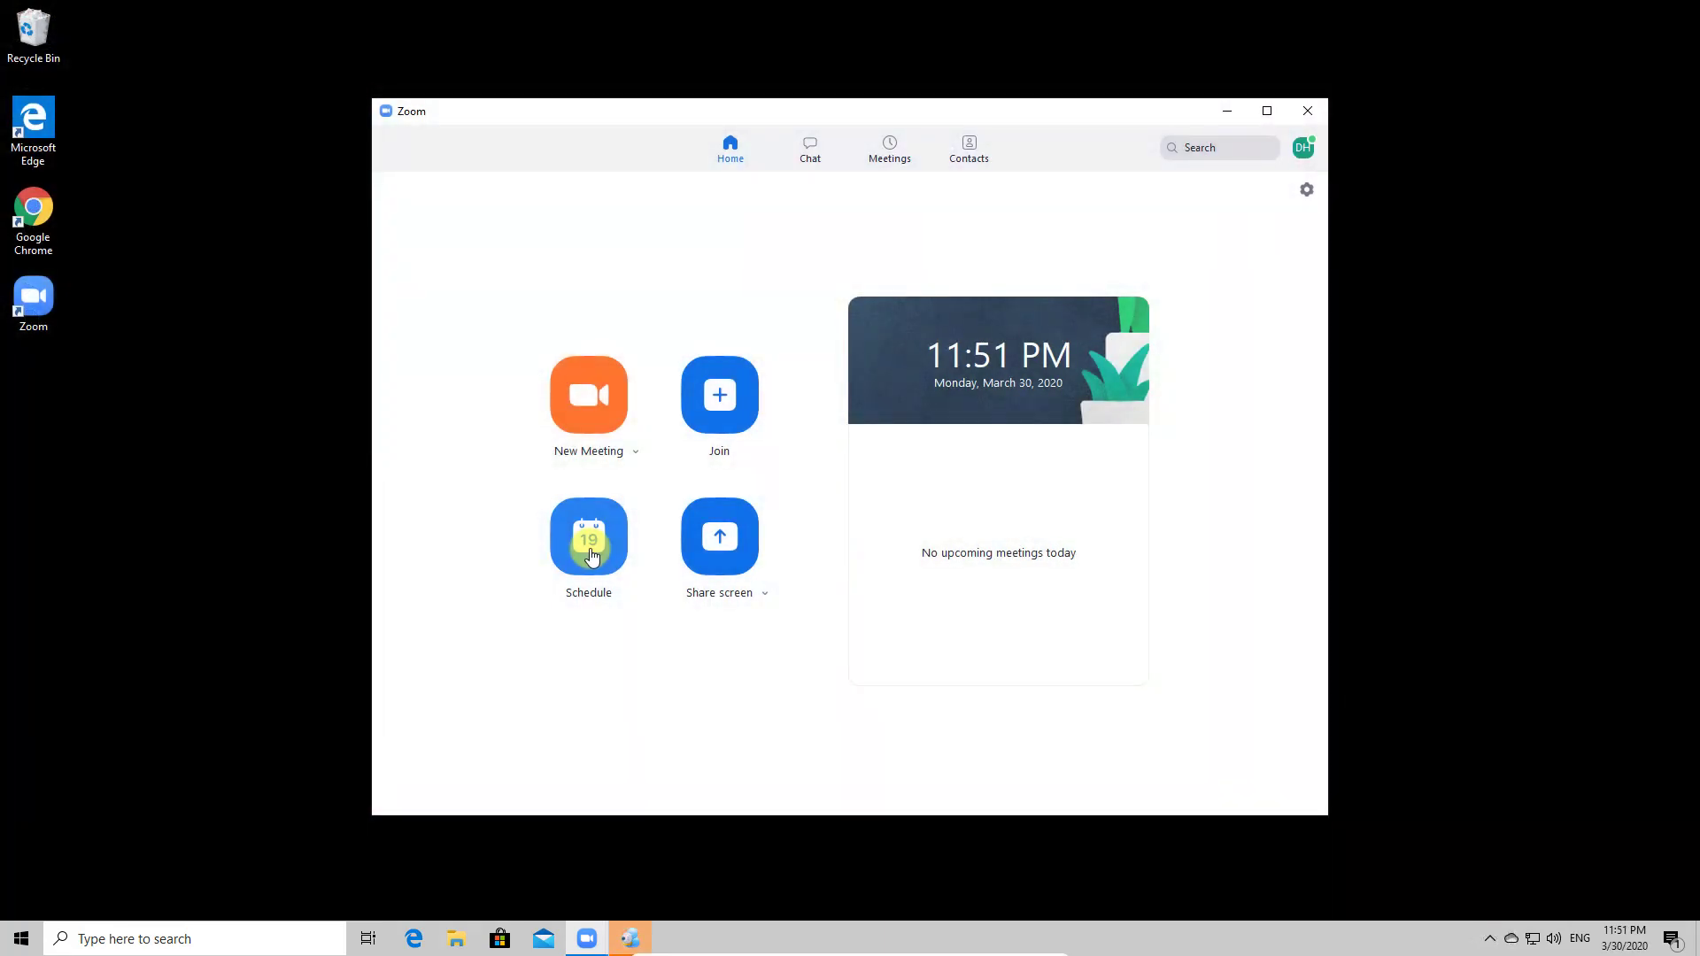
Begin scheduling a meeting with topic 'Testing meeting', set its start date, and dismiss the time-limit notice.
click(588, 534)
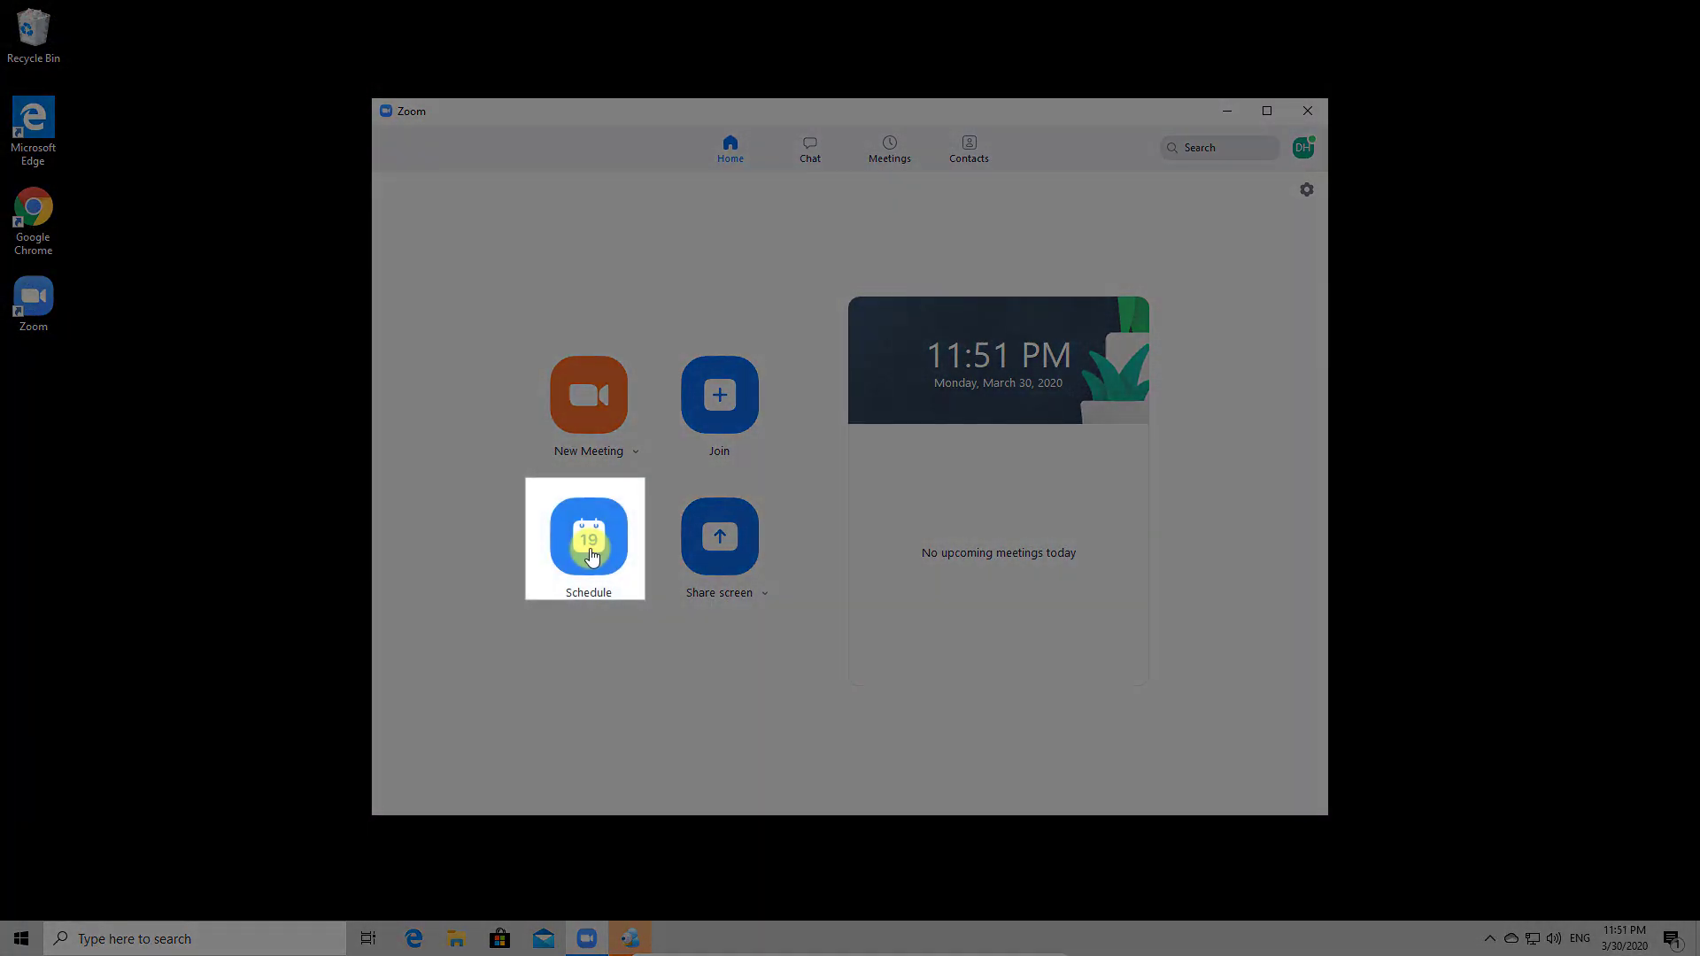
click(587, 538)
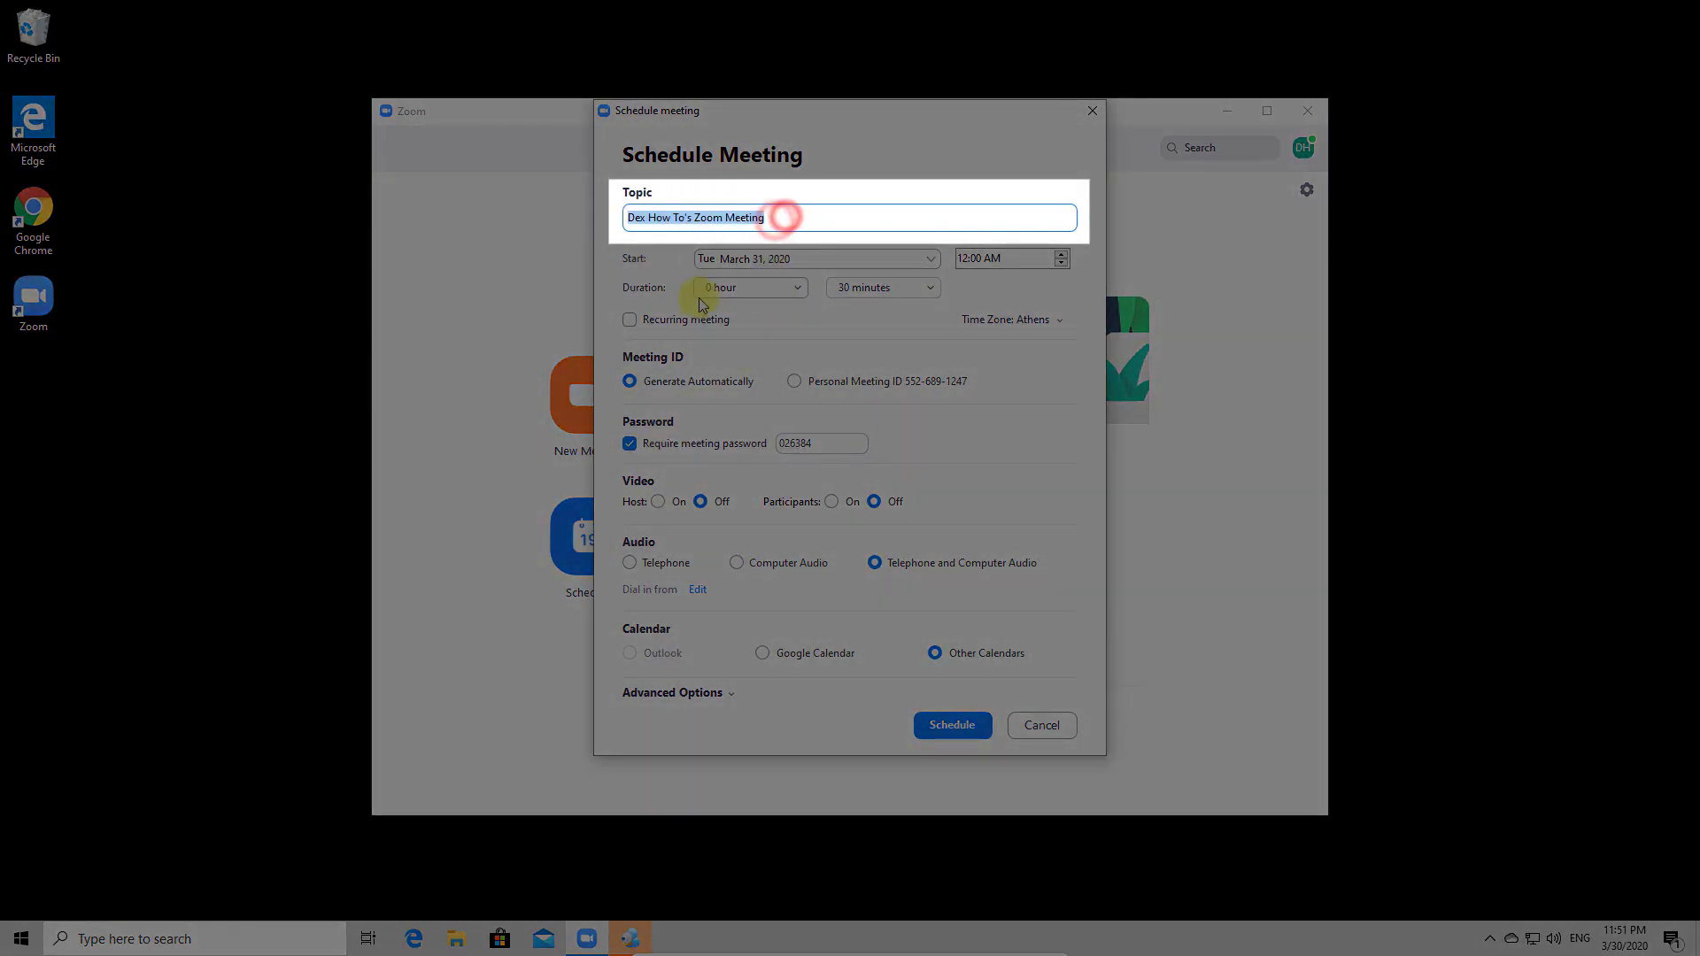
text(Testing meeting)
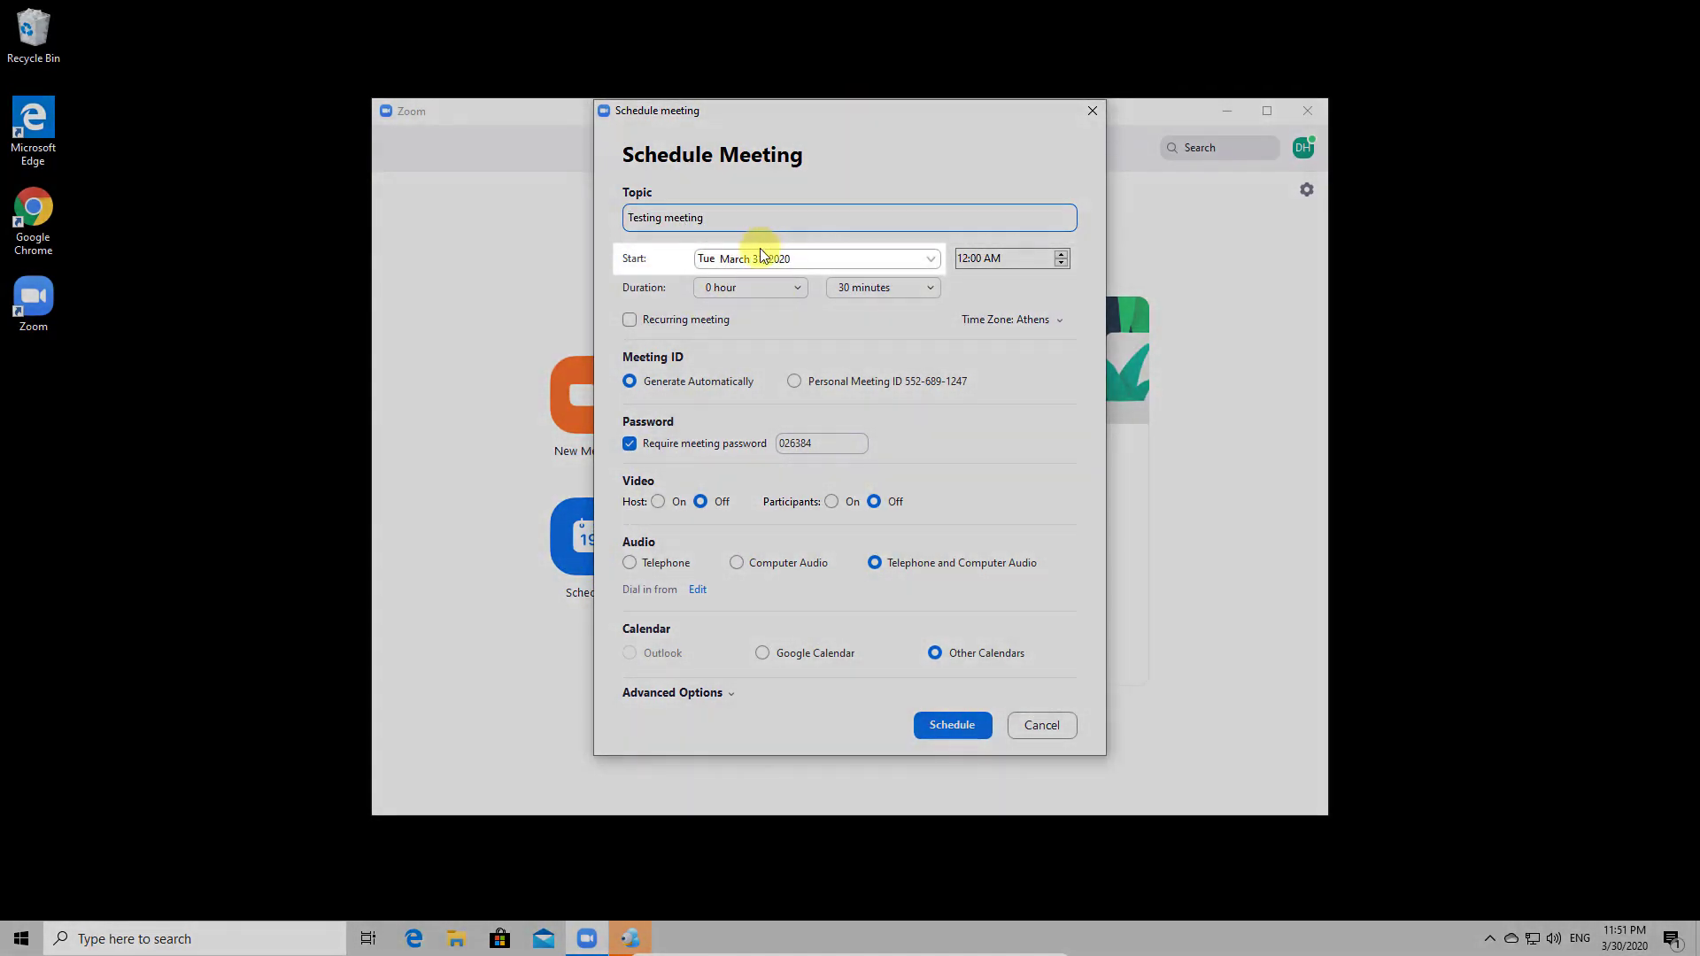
click(813, 259)
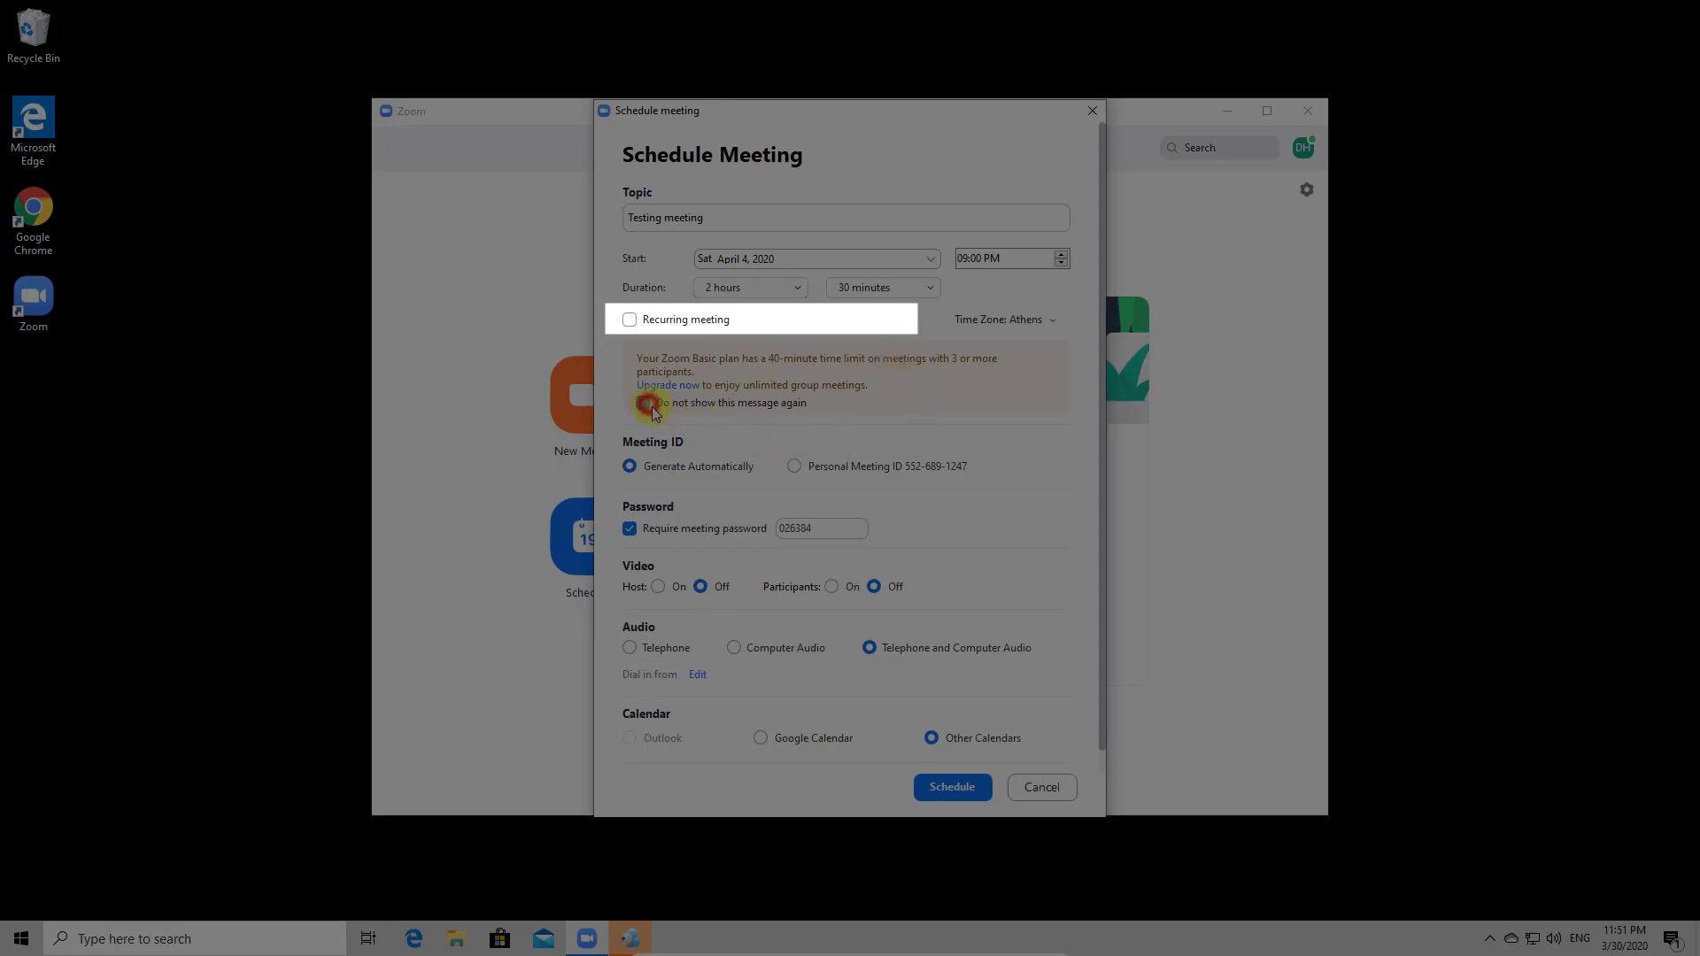
click(645, 402)
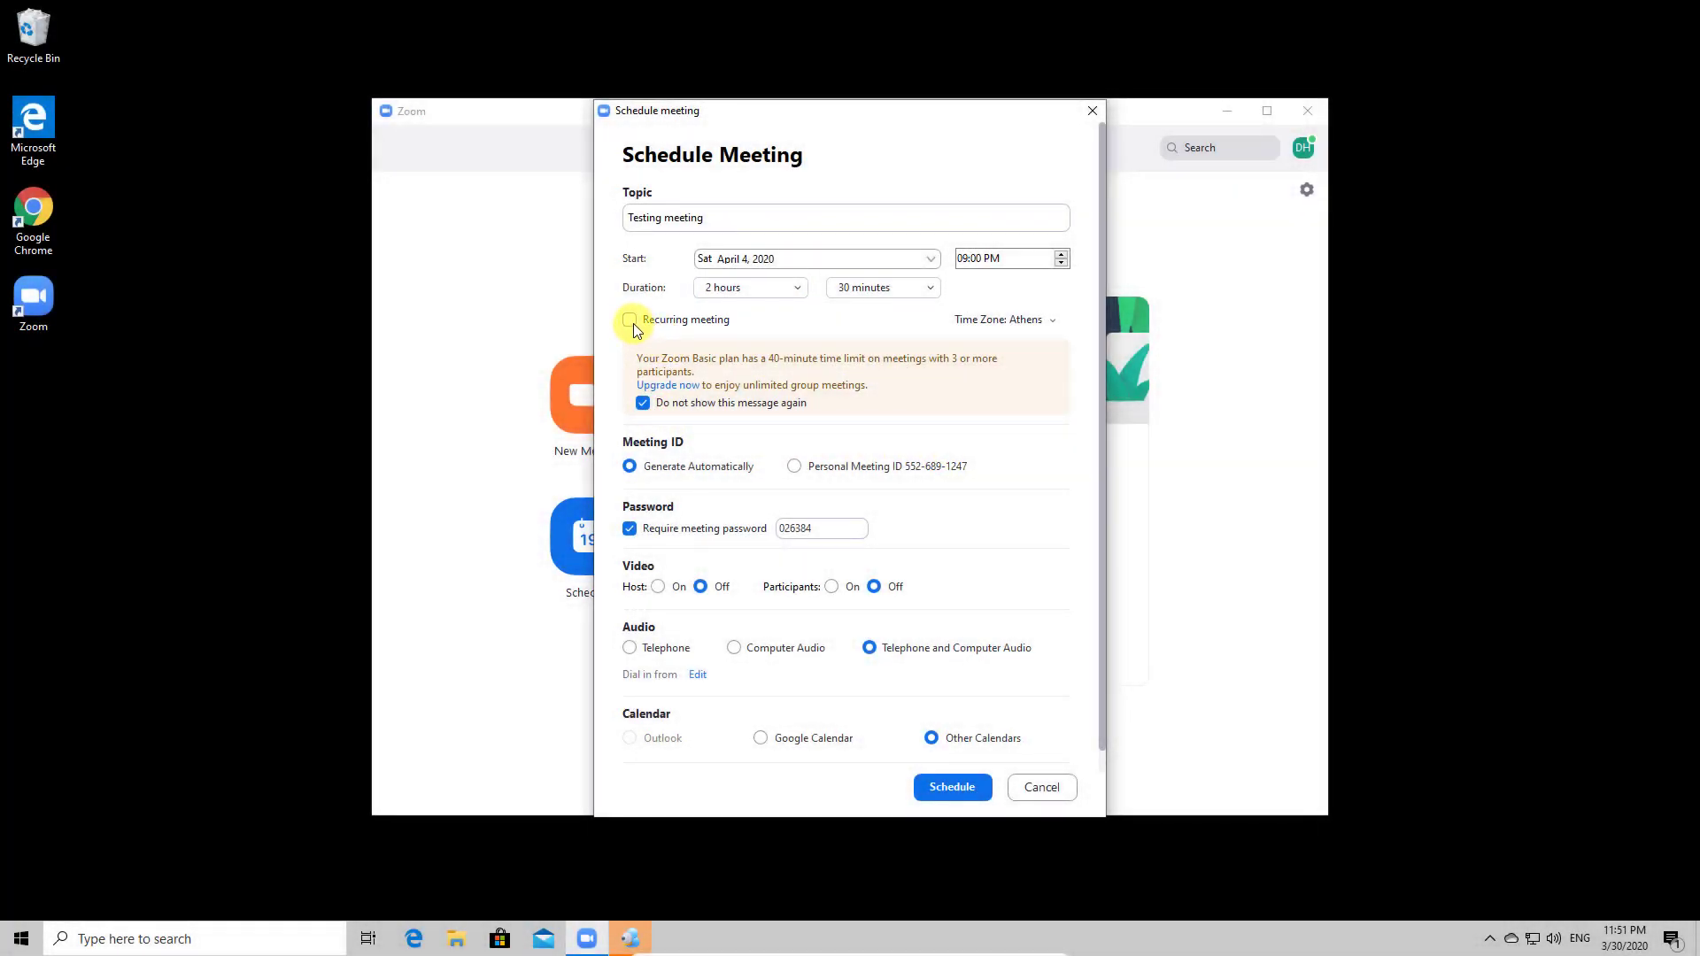
Make the meeting recurring with an automatically generated meeting ID.
click(631, 320)
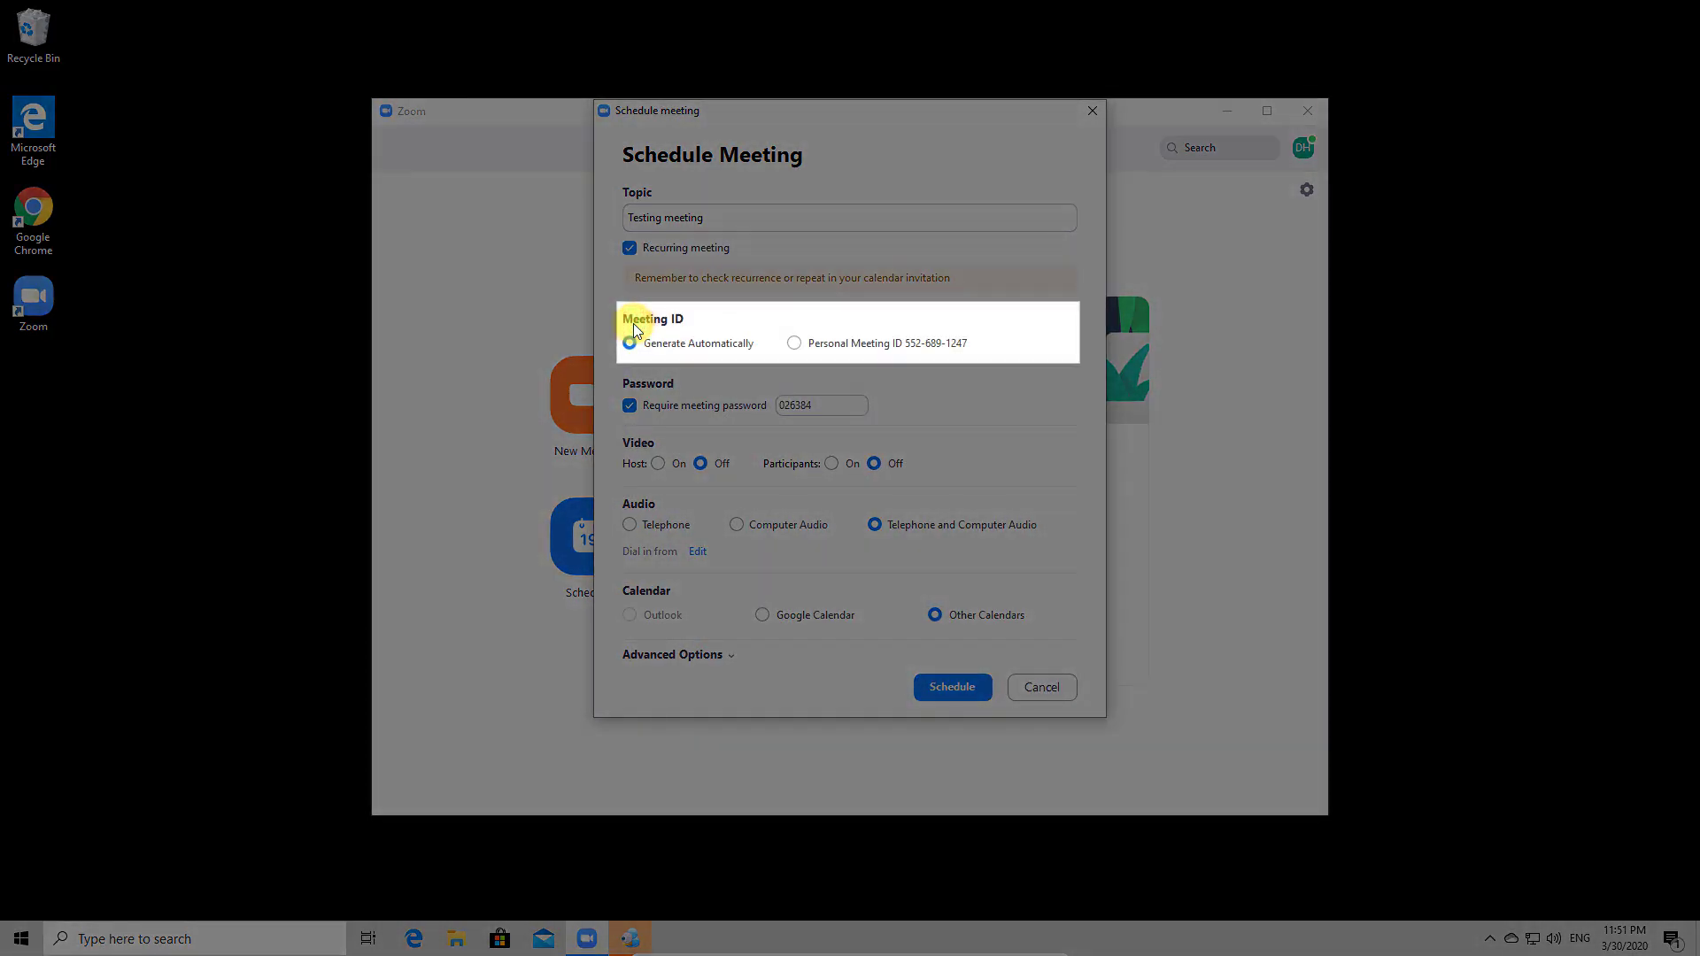
mouse_move(838, 380)
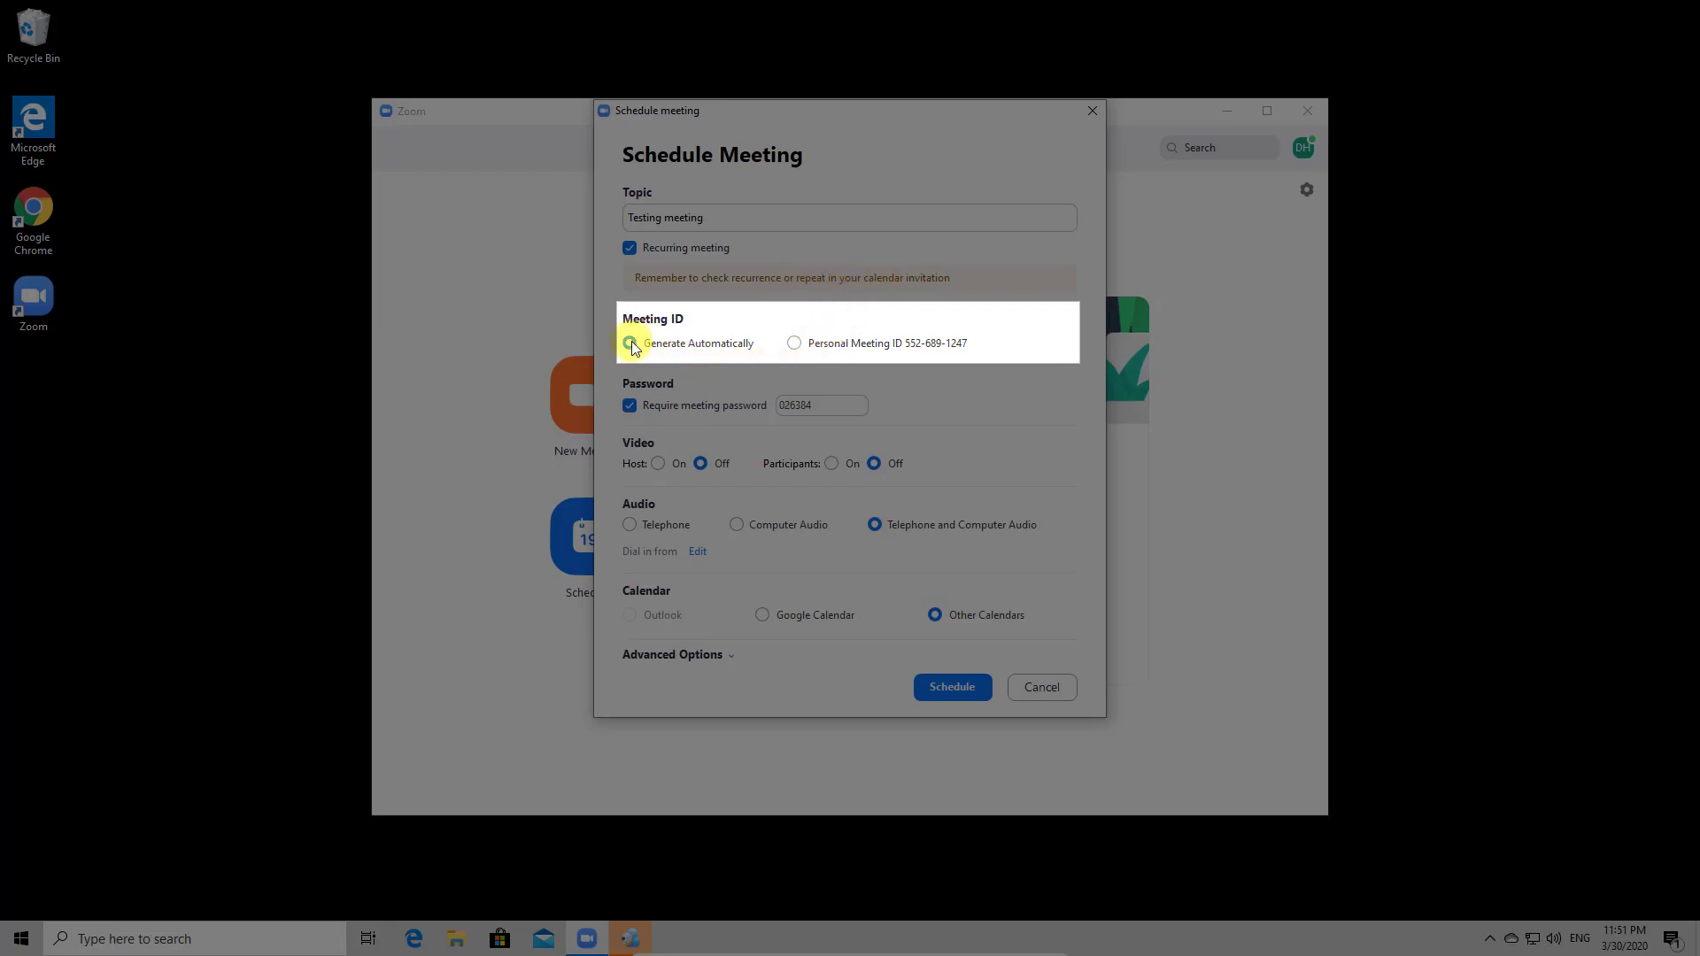
click(630, 342)
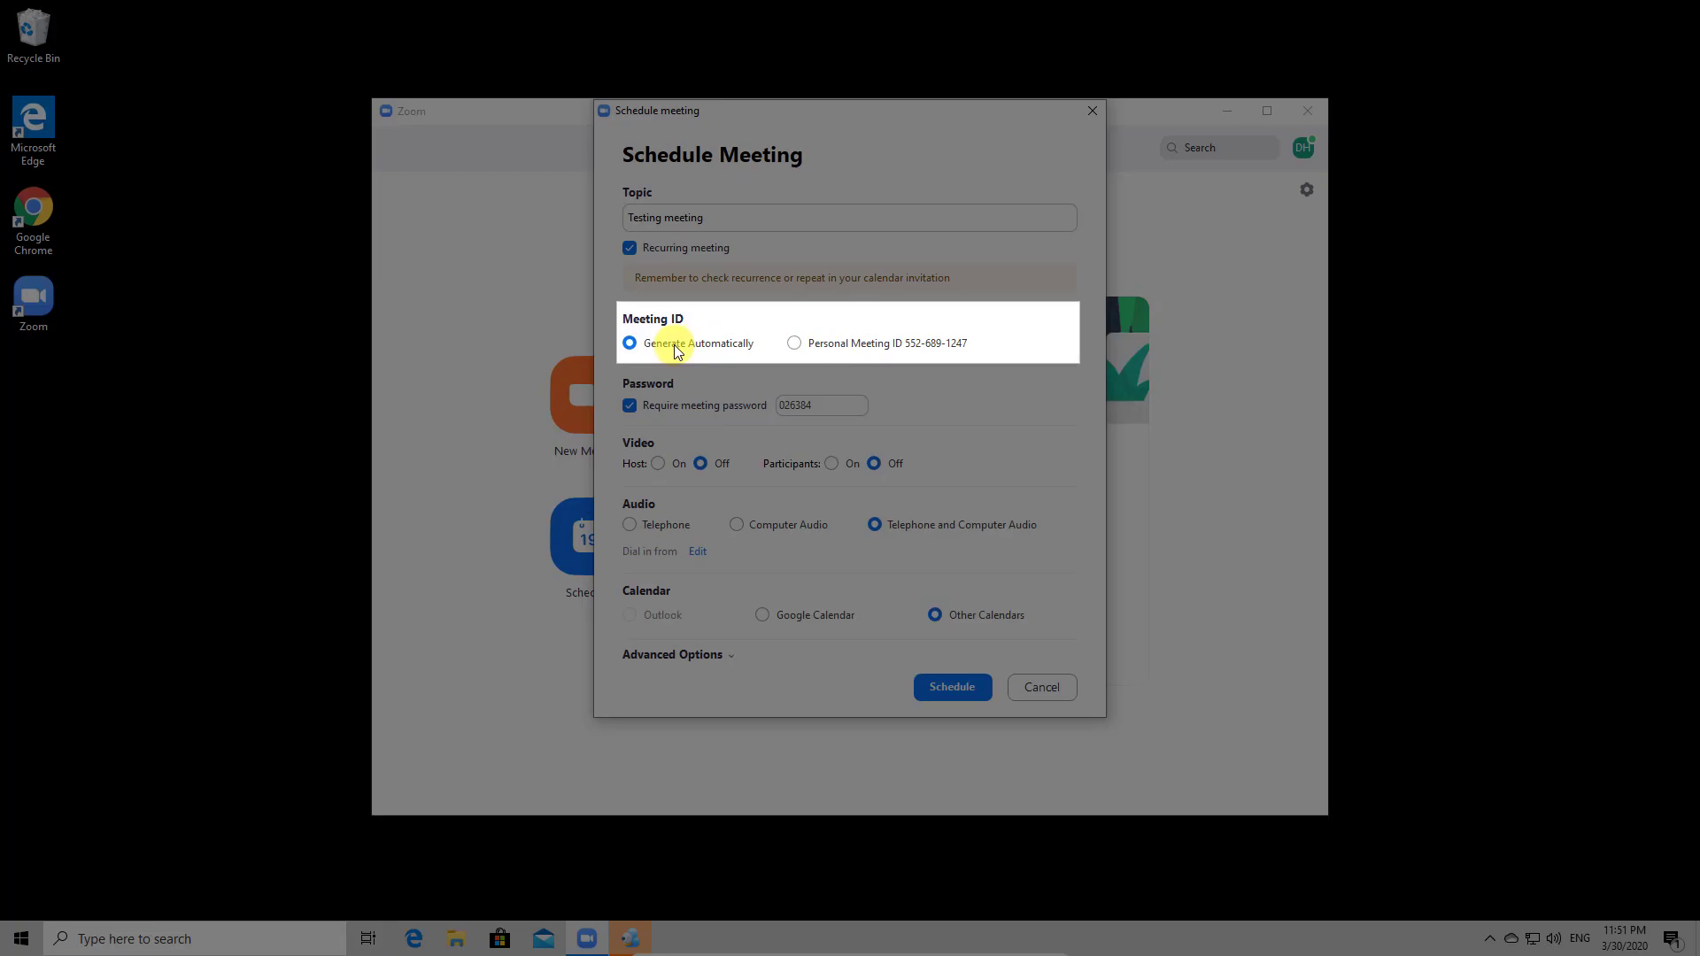
click(793, 341)
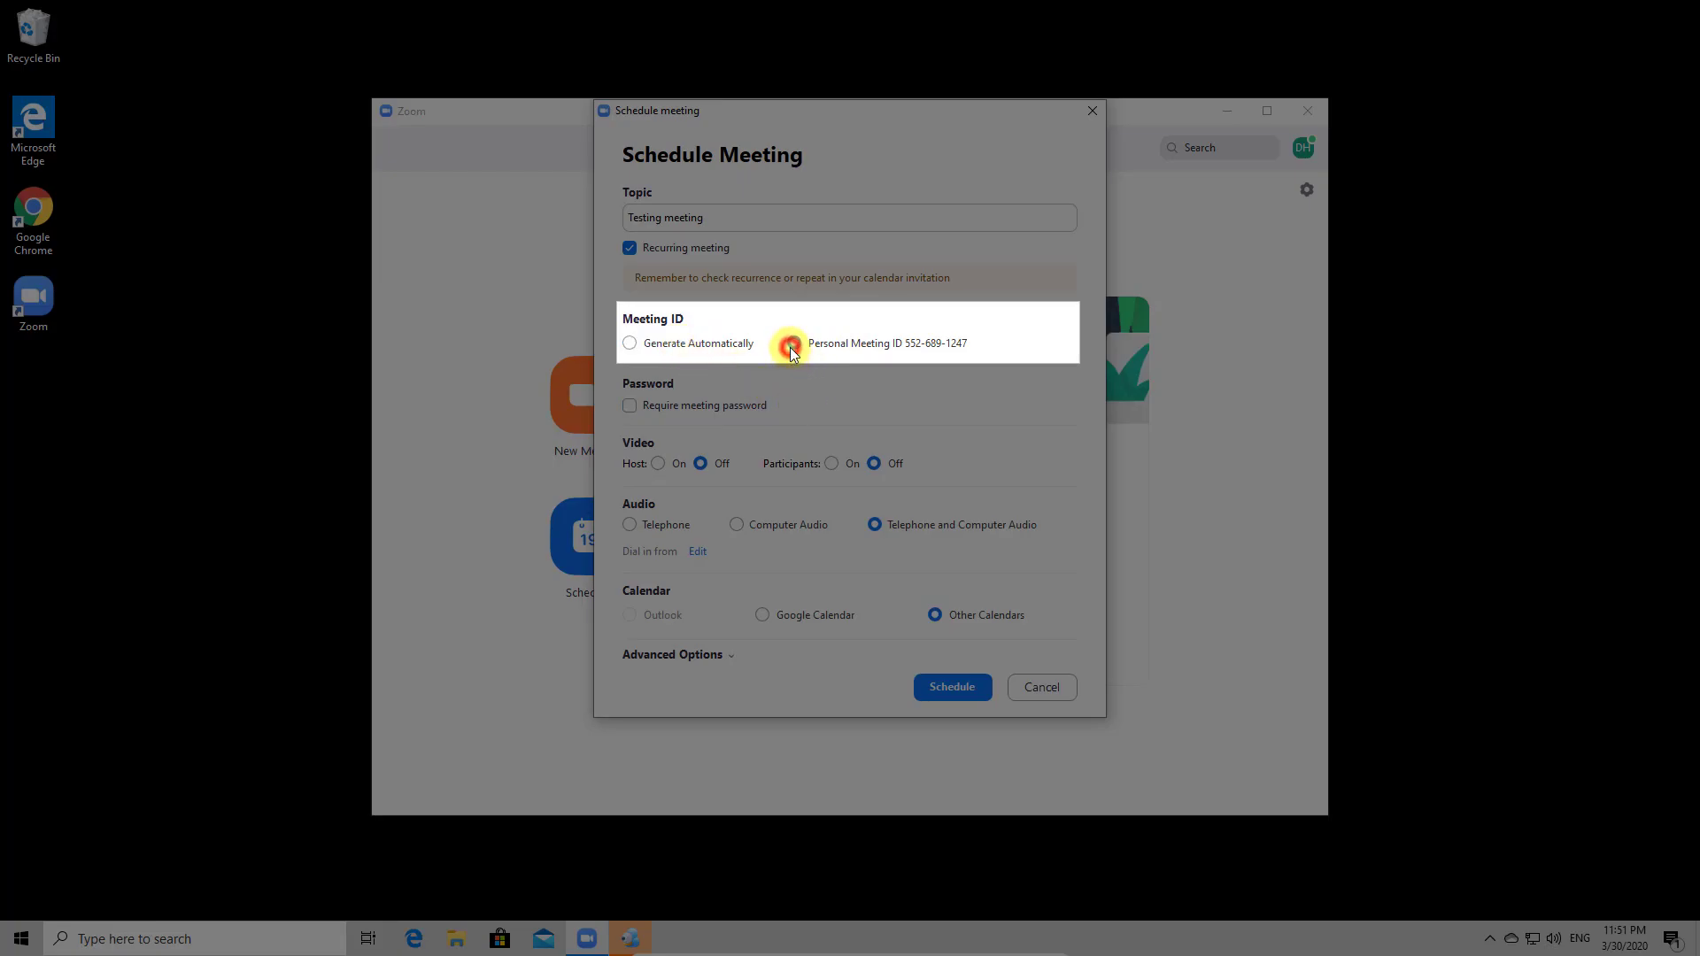
click(791, 342)
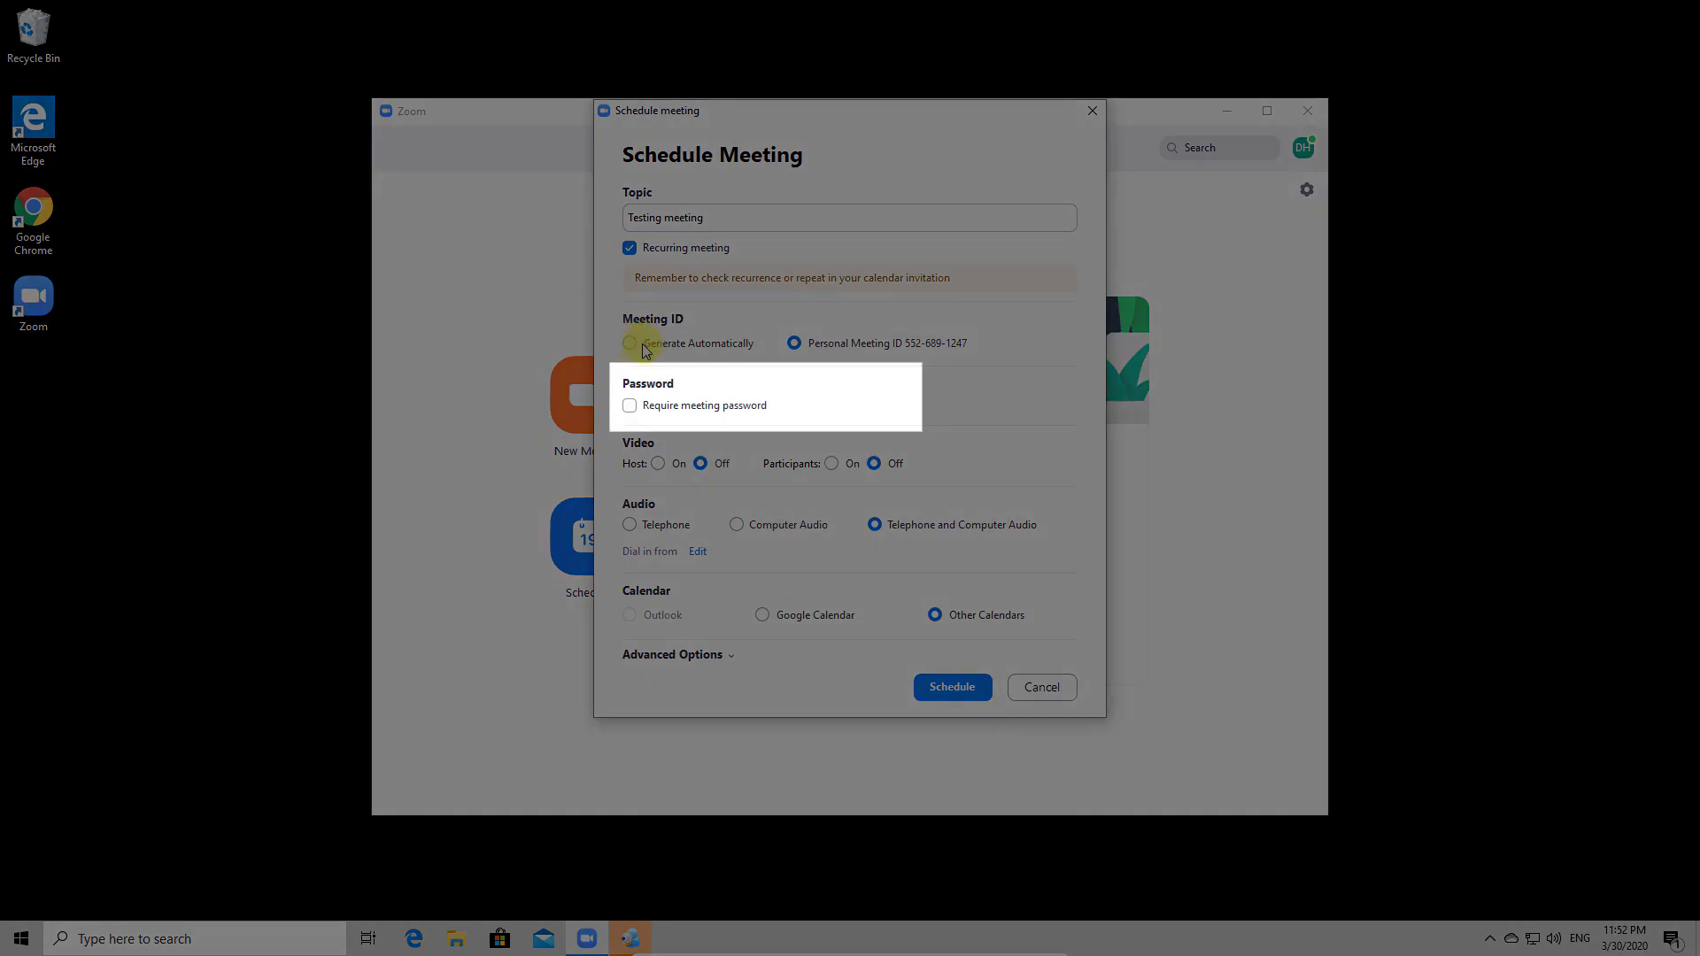
click(630, 403)
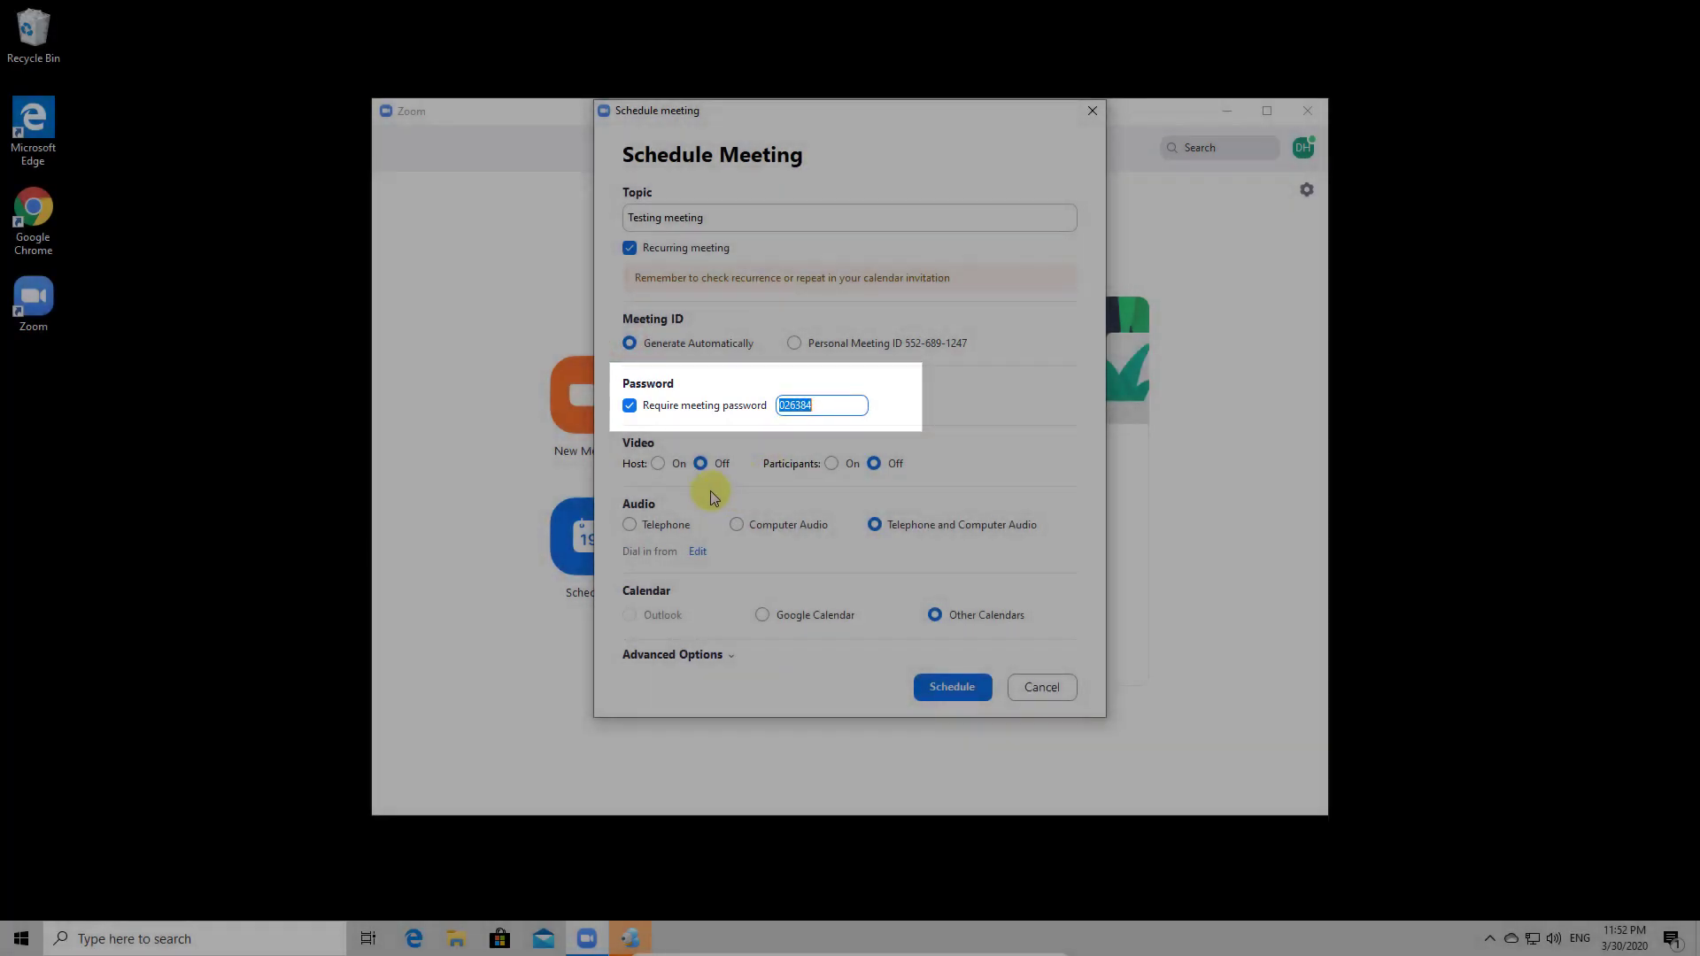
Keep host and participant video off for the scheduled meeting.
click(659, 463)
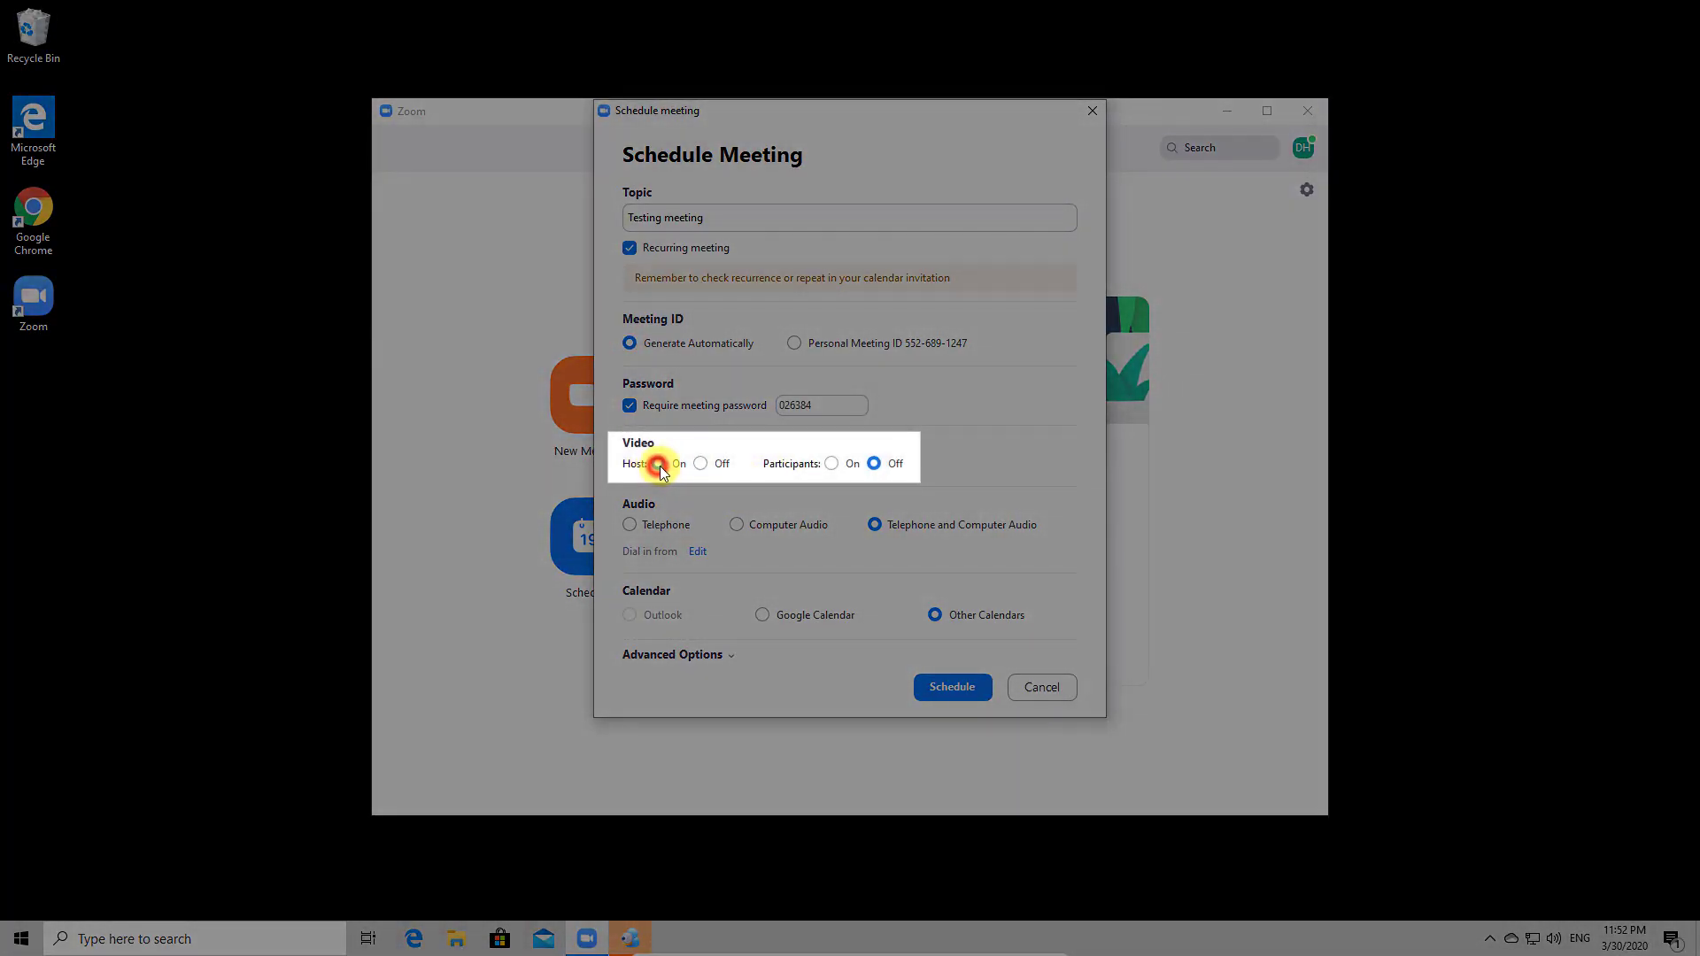
click(657, 462)
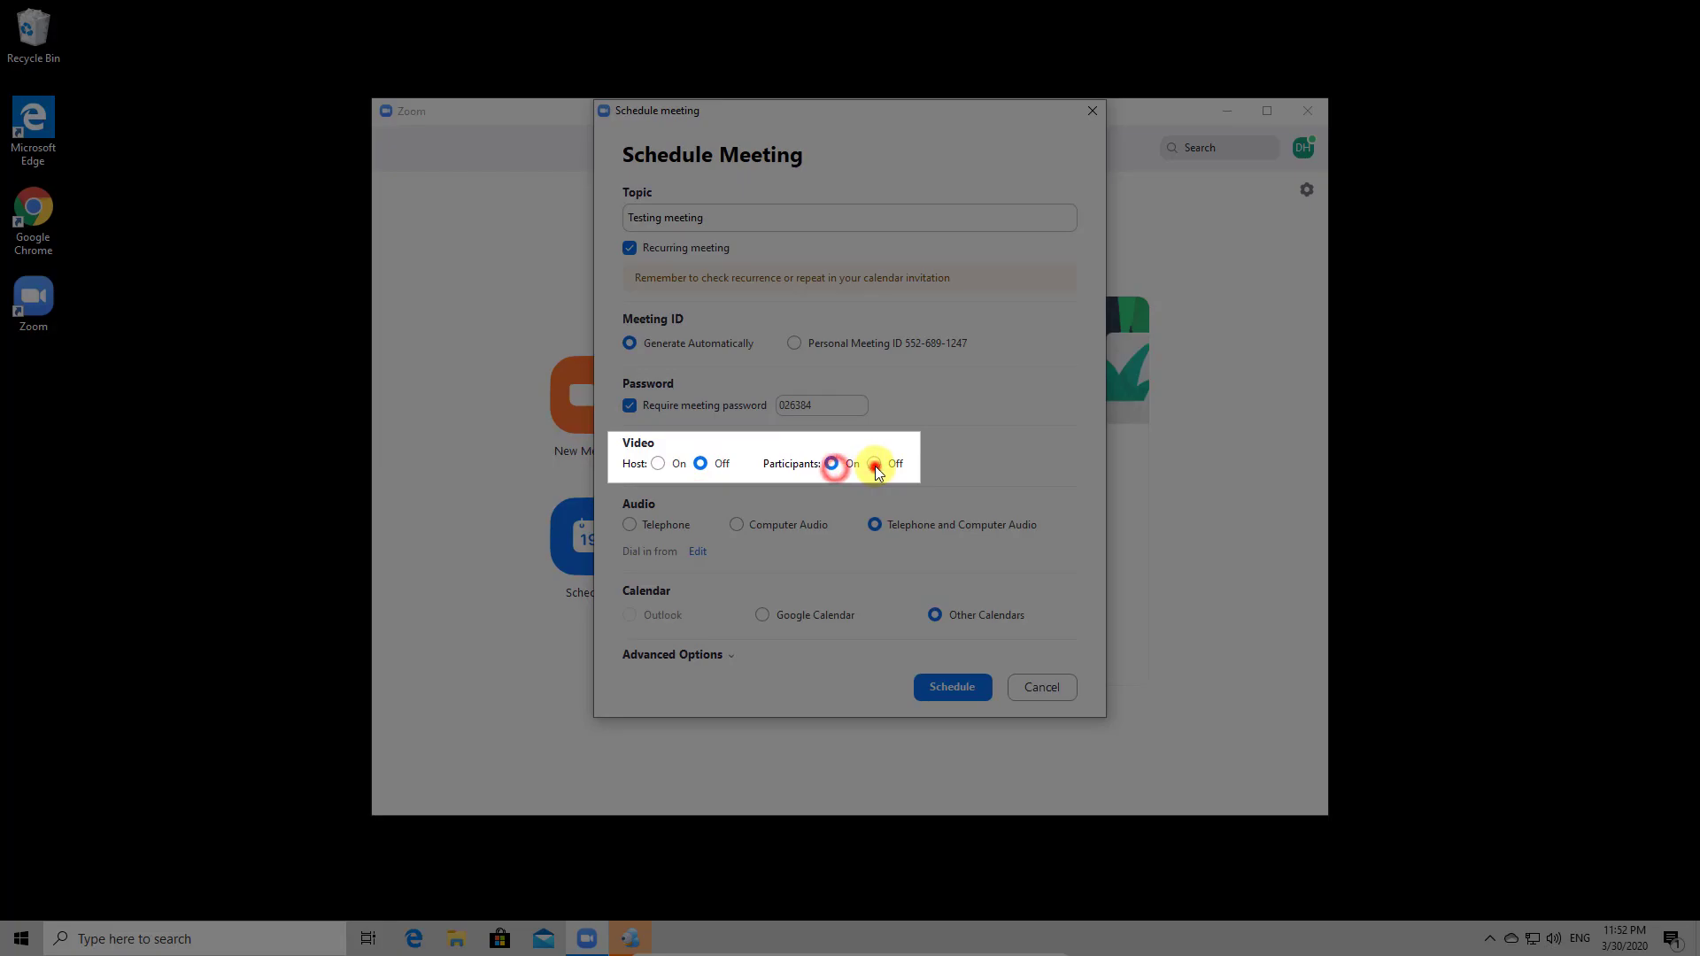
click(873, 462)
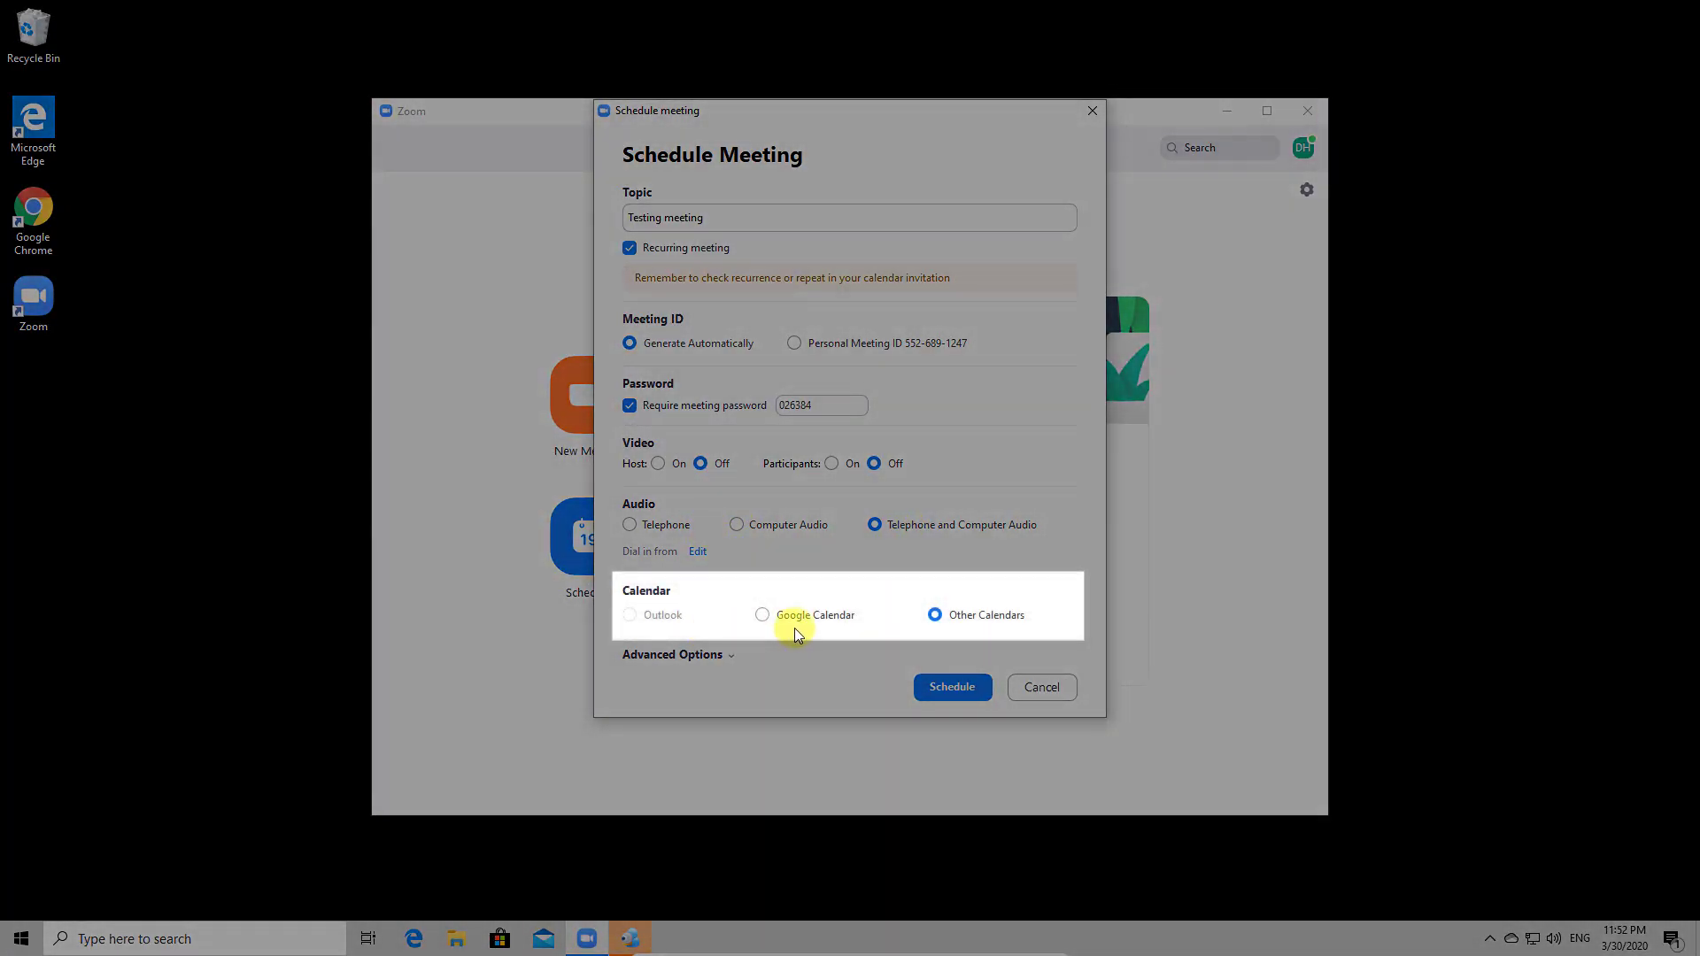
Use Google Calendar and enable waiting room, join before host, mute on entry and automatic local recording.
click(762, 615)
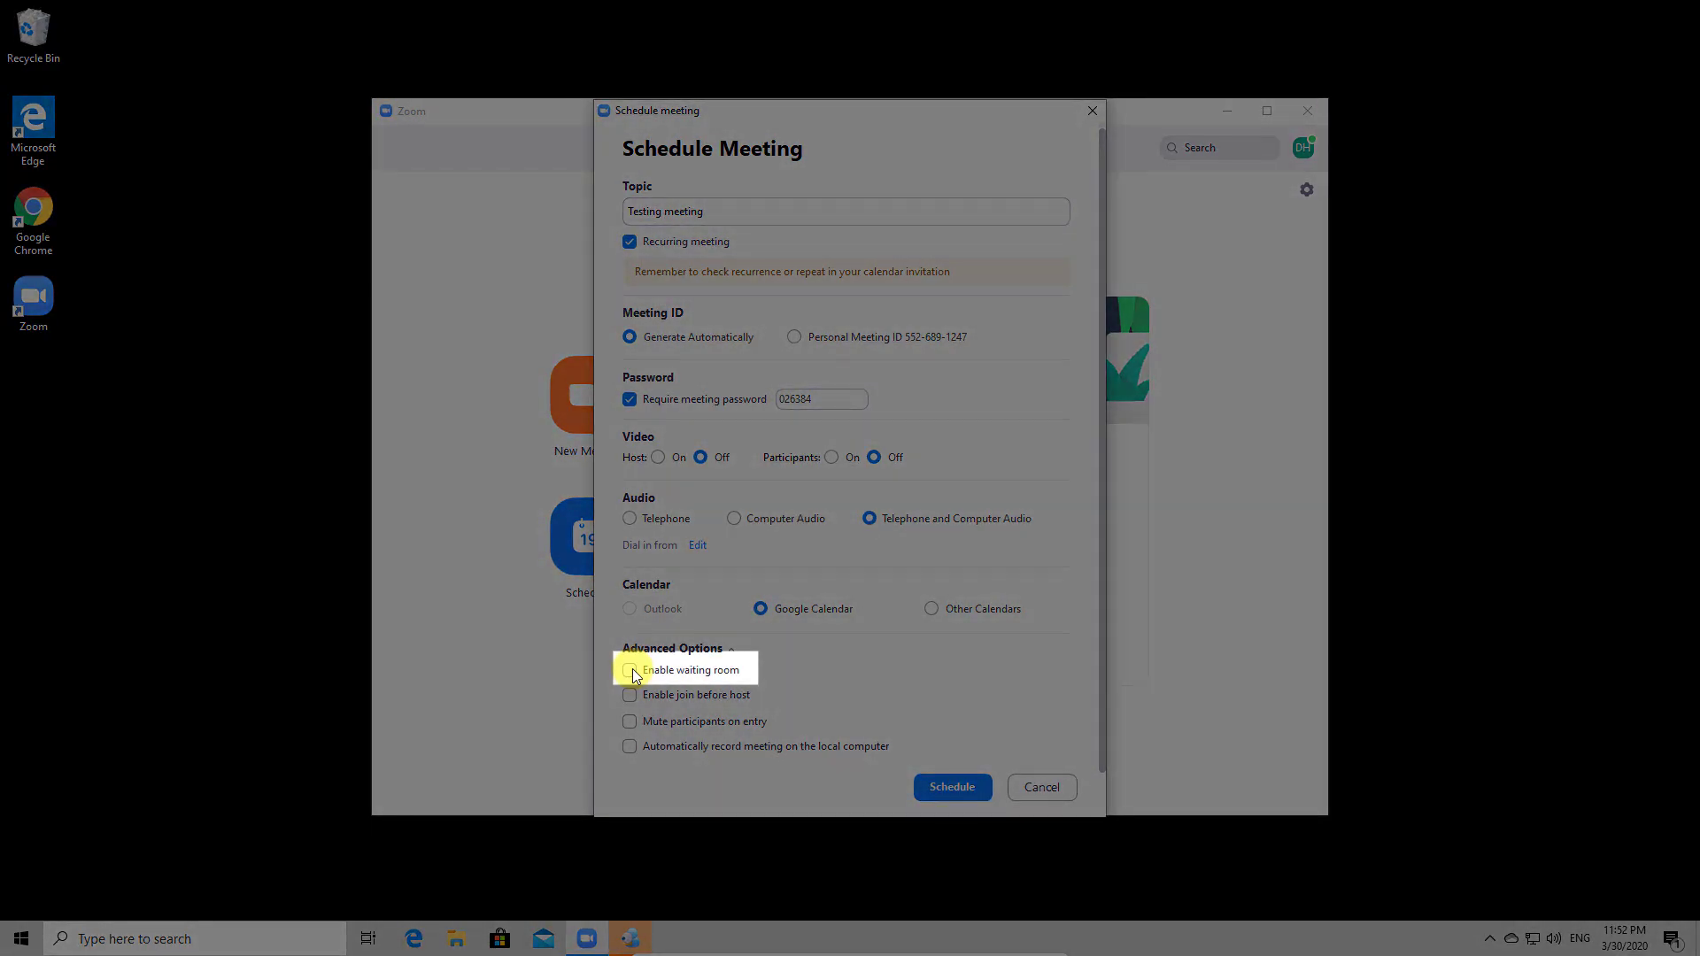
click(630, 669)
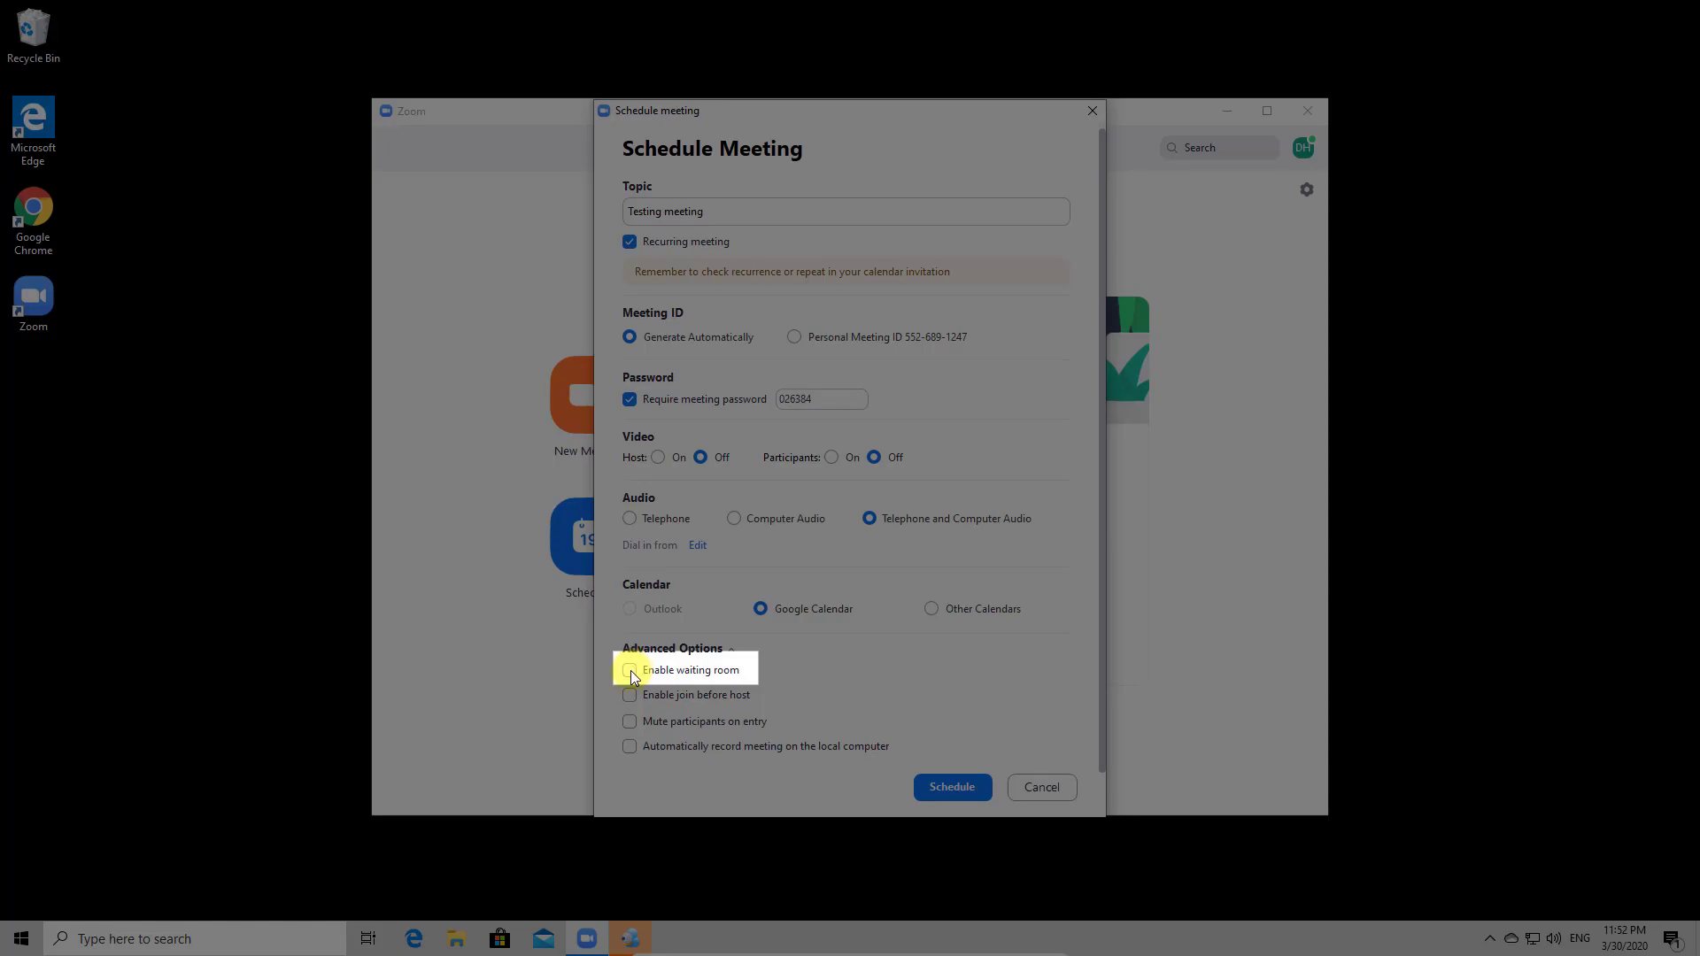
click(630, 669)
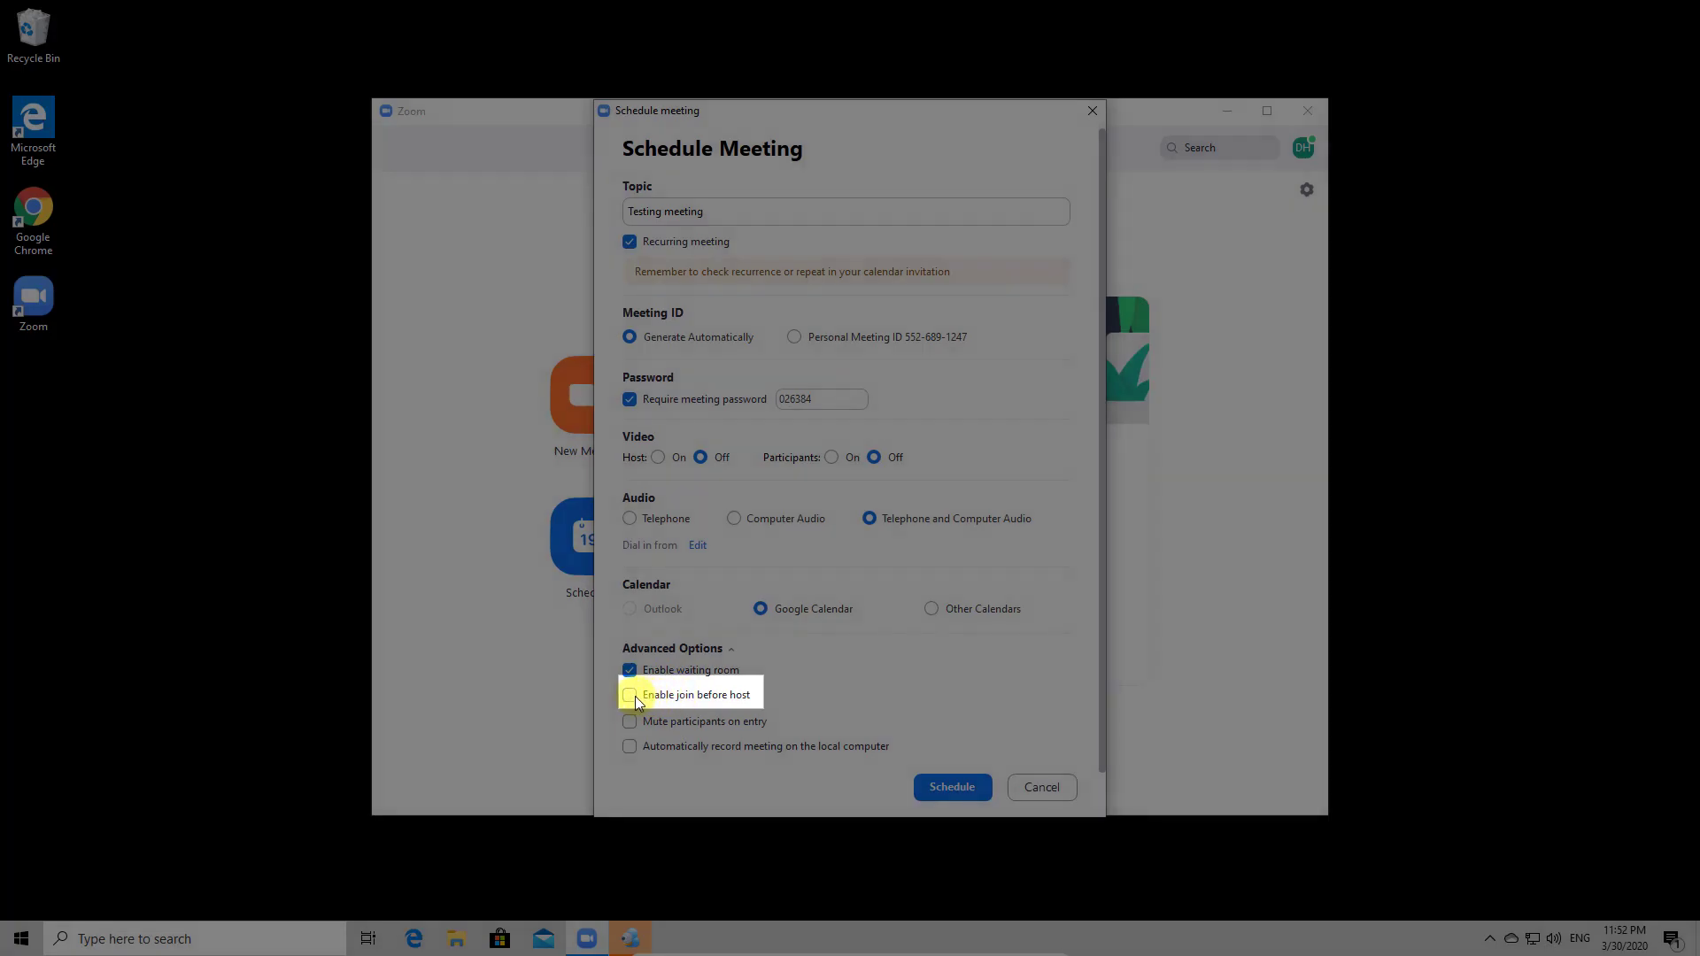
click(631, 694)
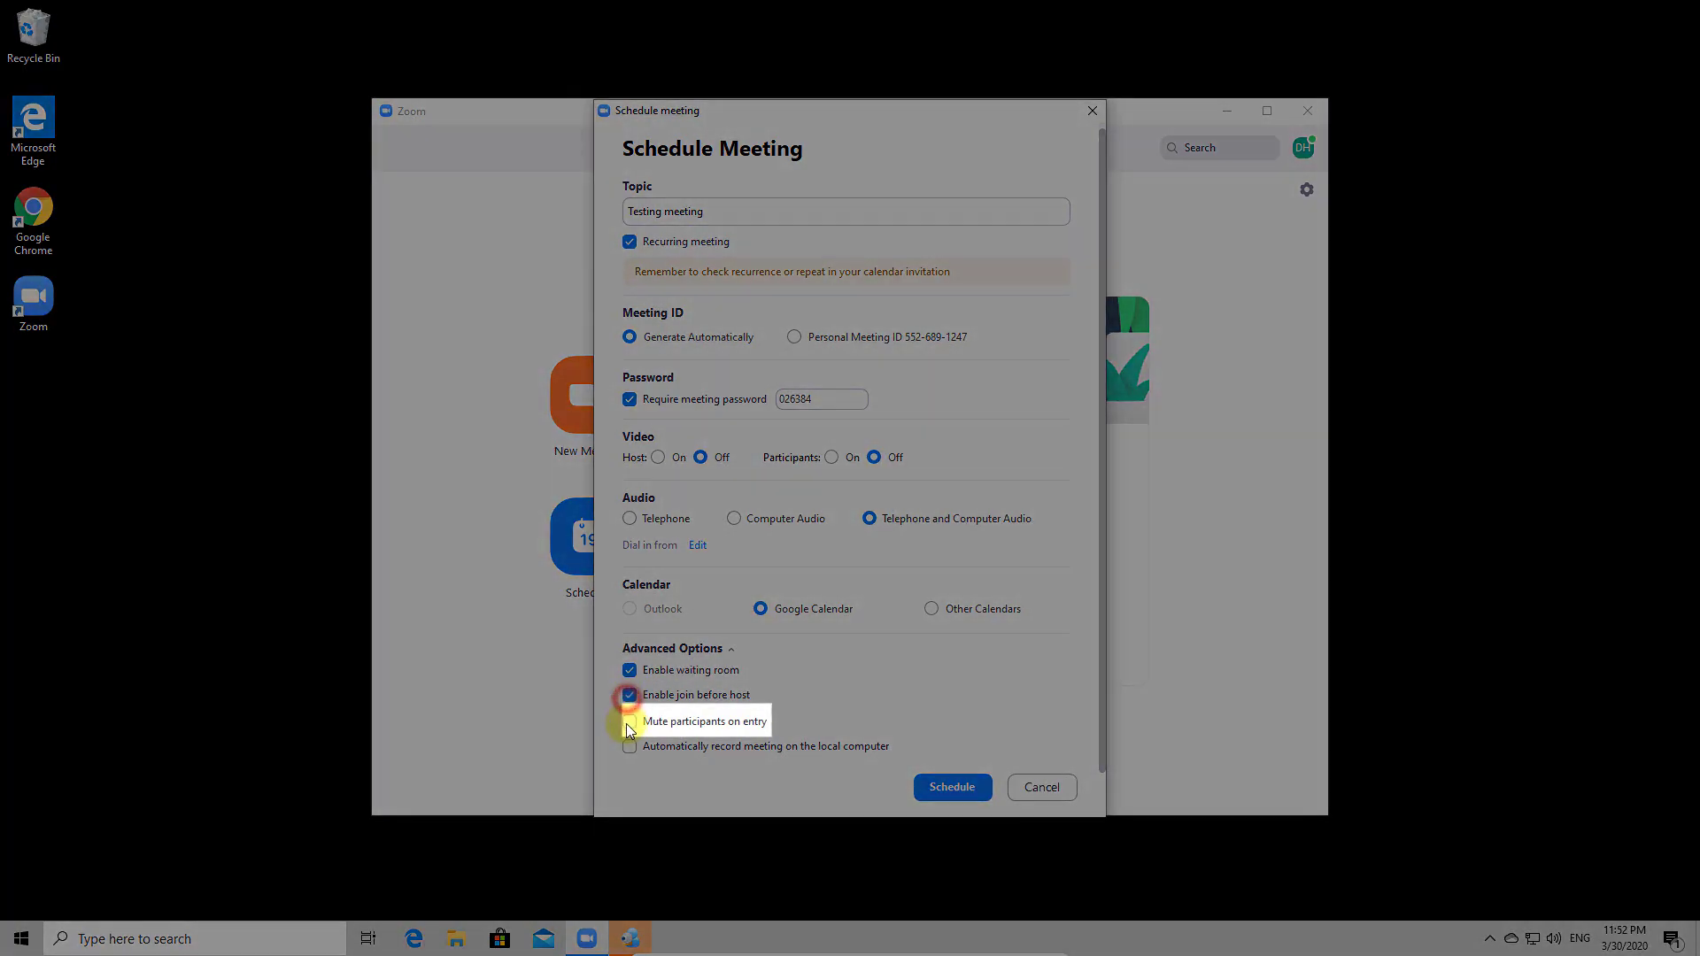
click(630, 694)
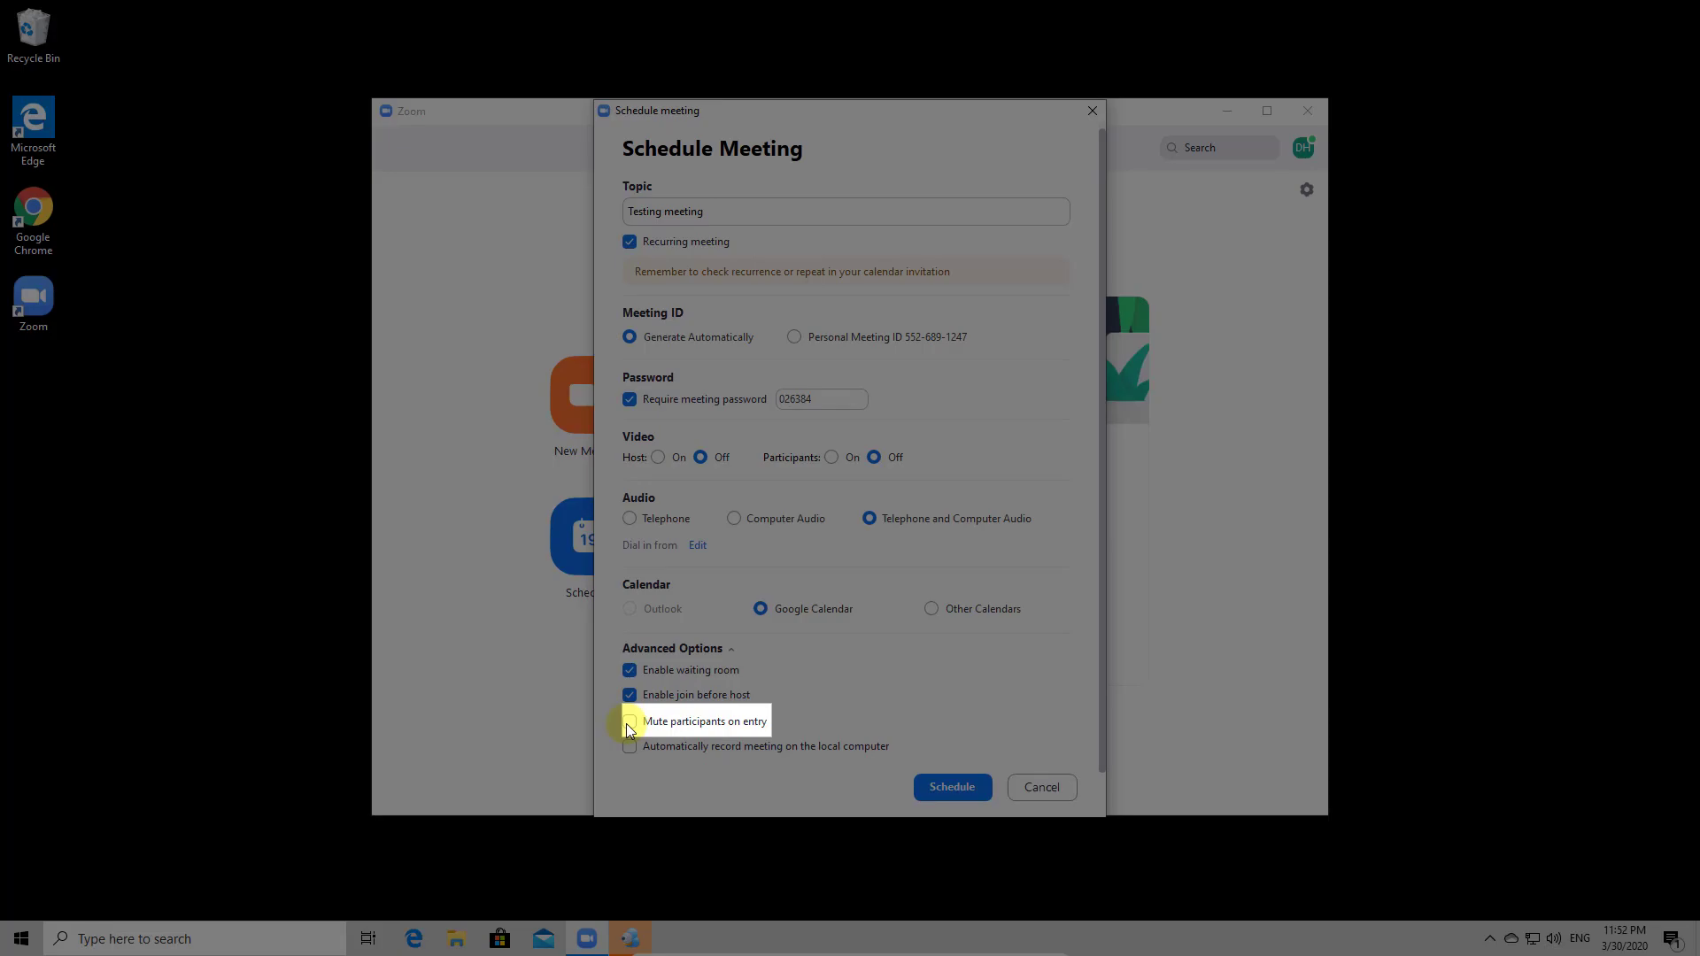
click(628, 721)
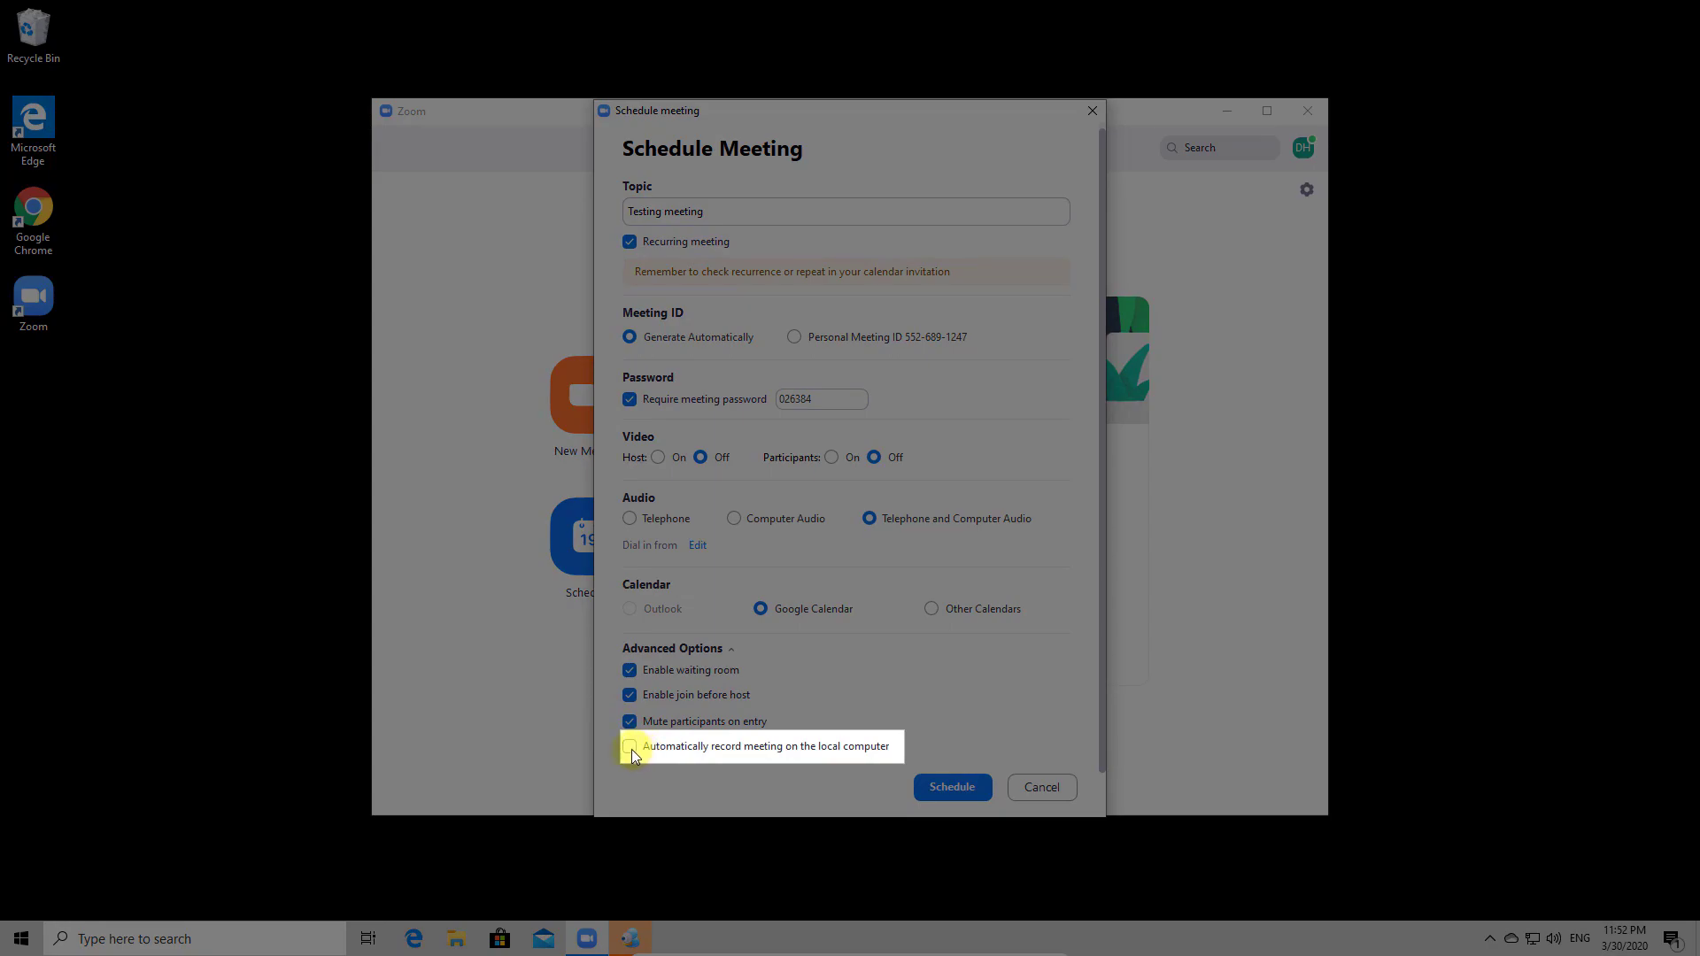
click(629, 751)
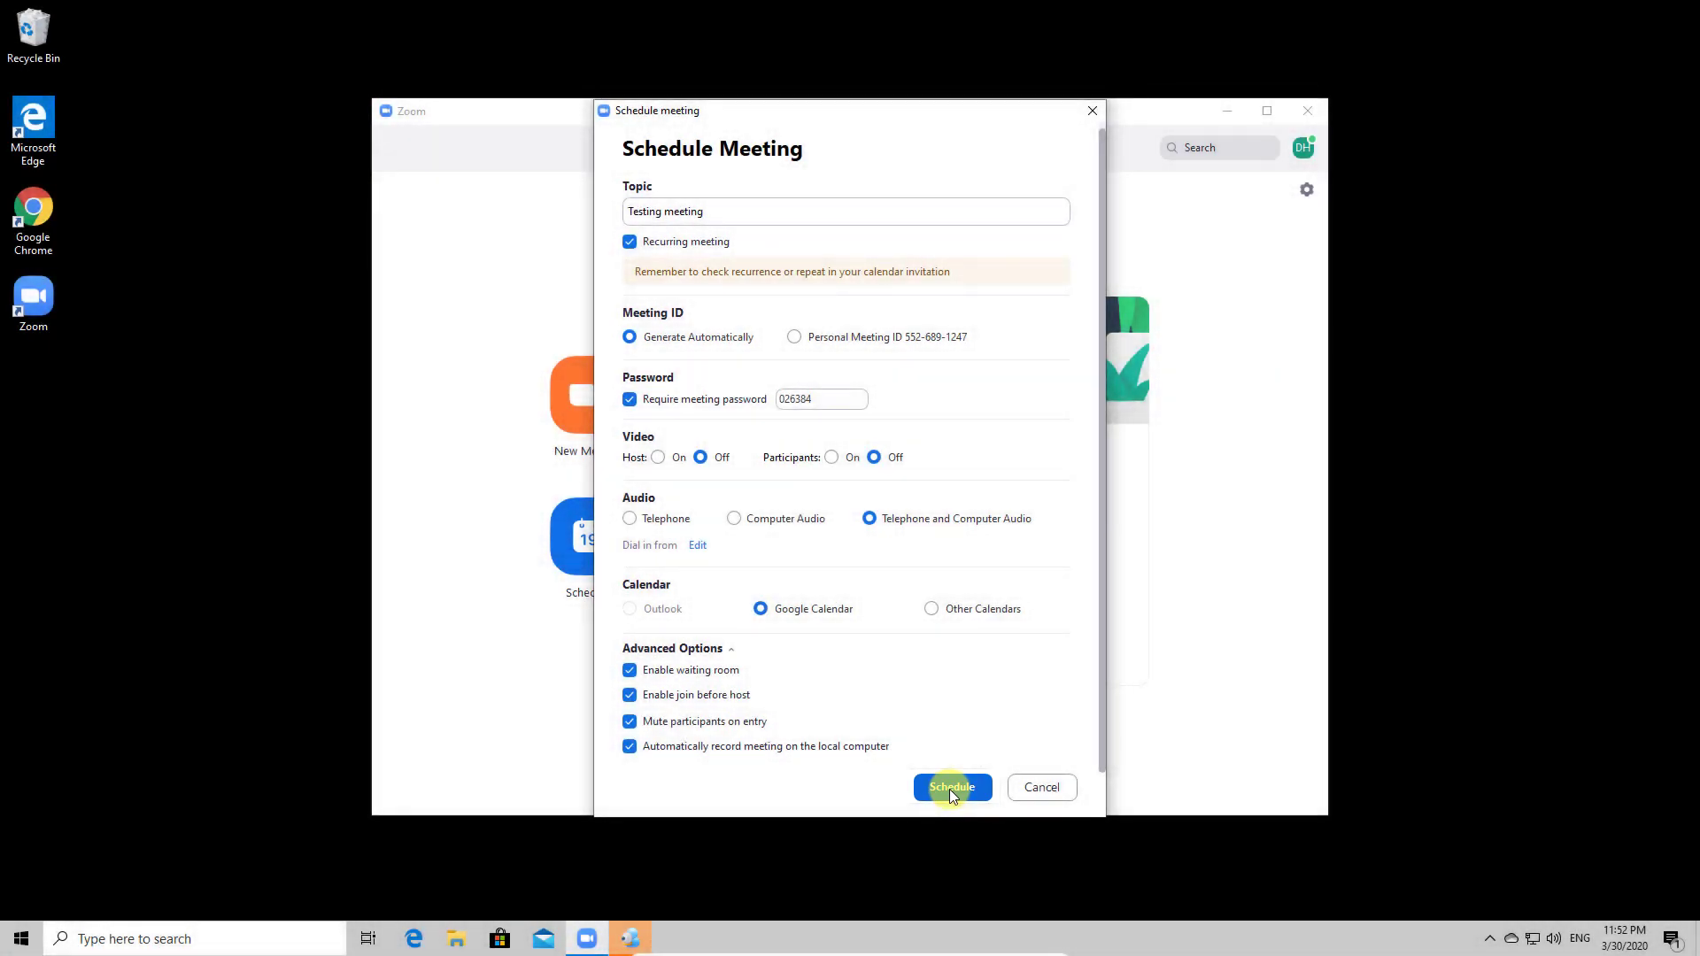
Schedule the meeting, sign in with the Google account and allow Zoom access to the calendars.
click(950, 786)
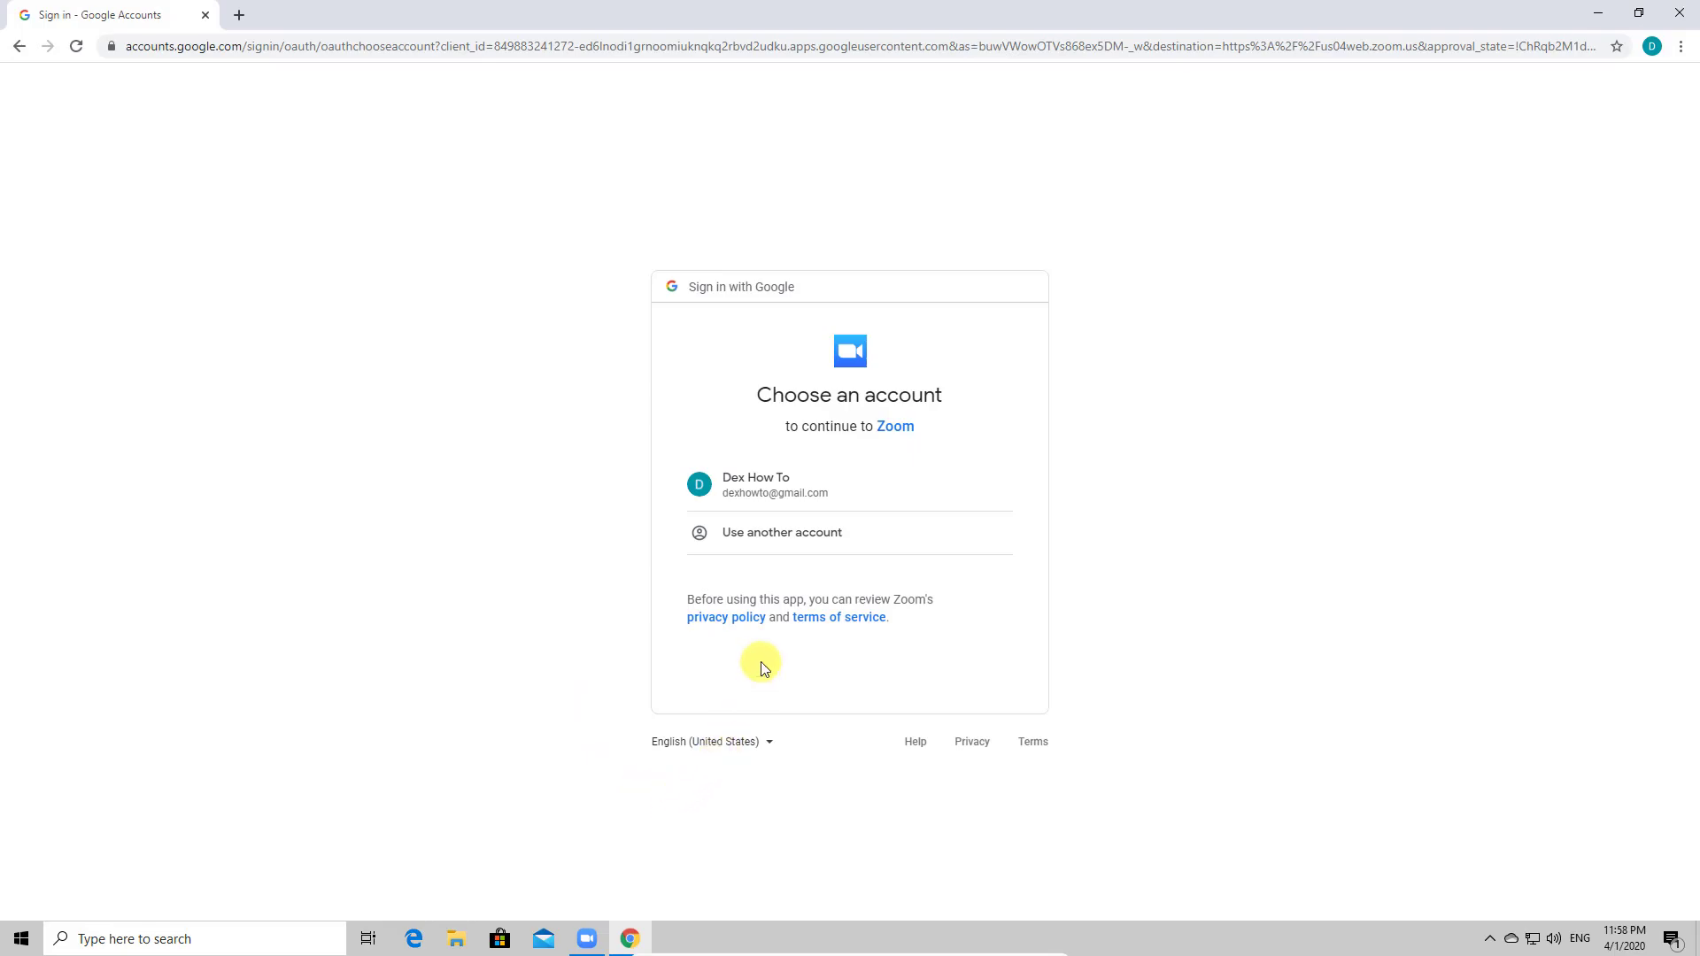
click(793, 505)
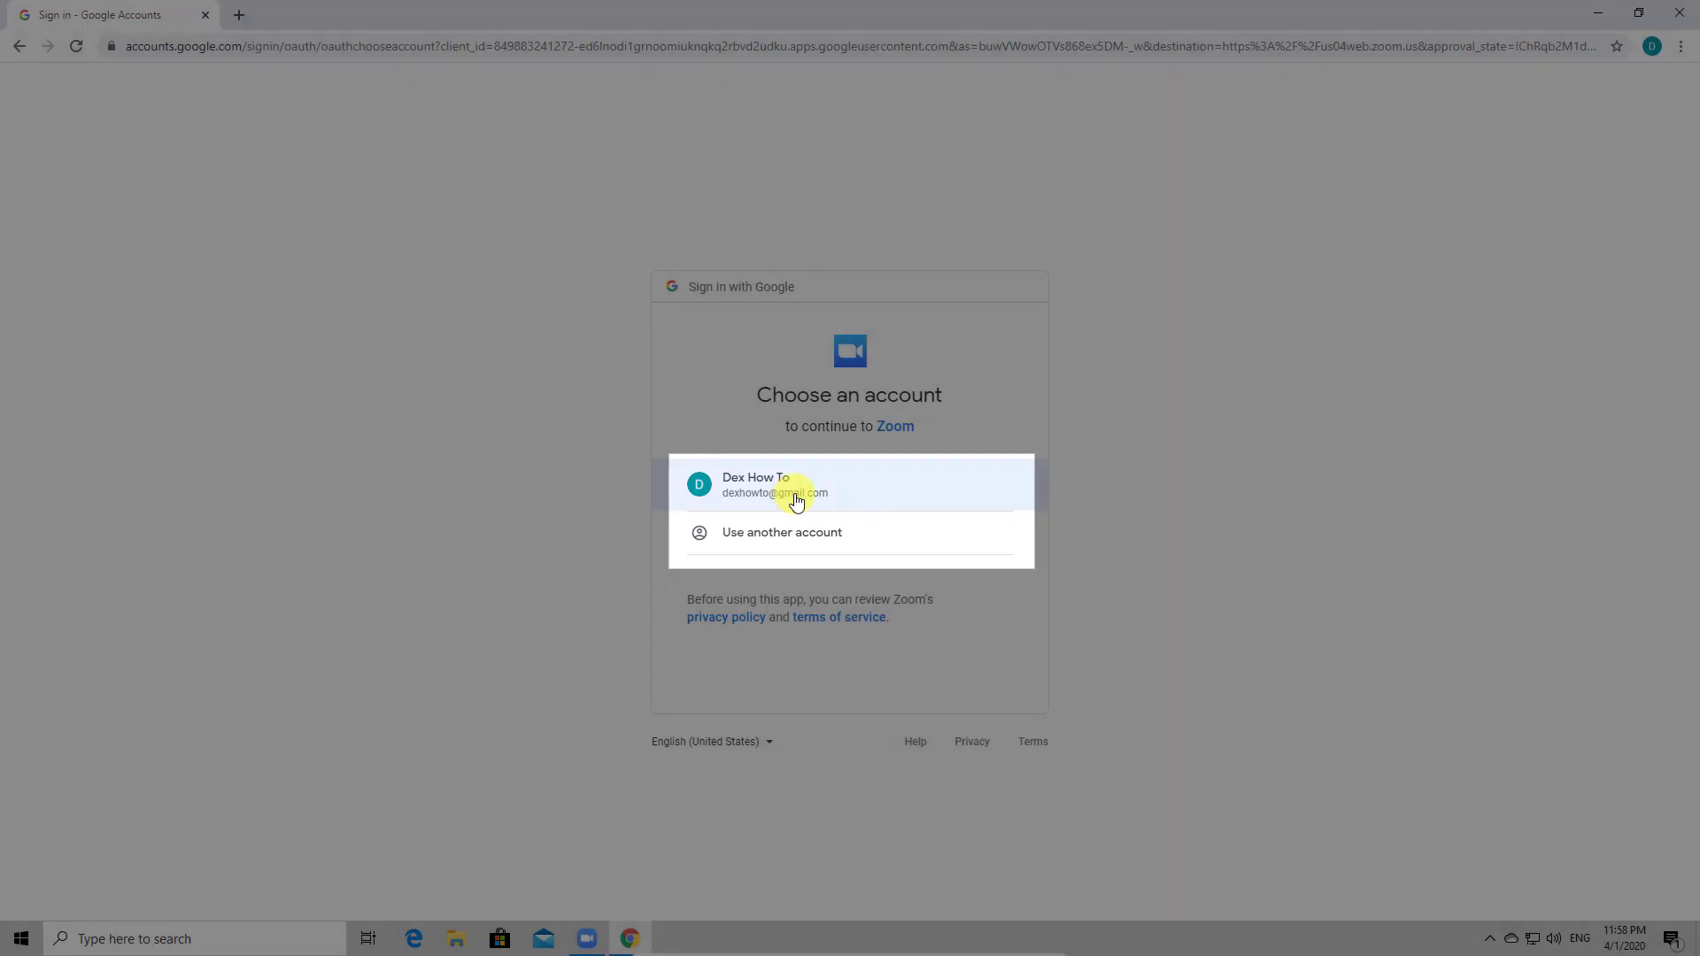
click(774, 485)
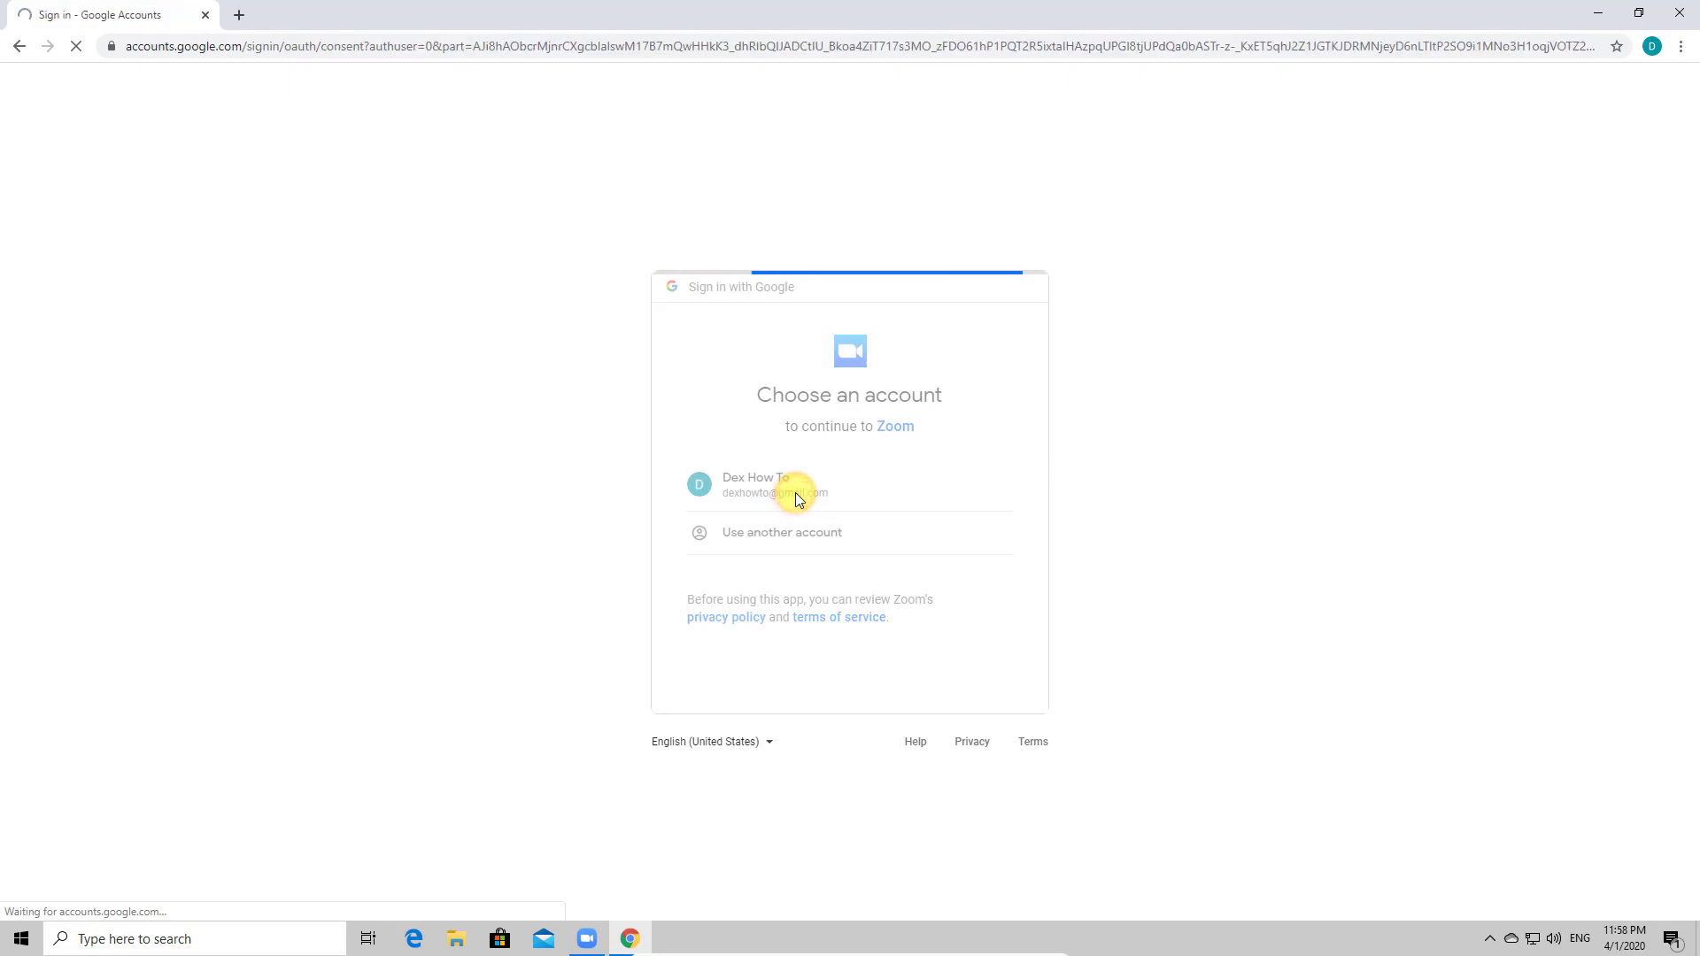
click(774, 485)
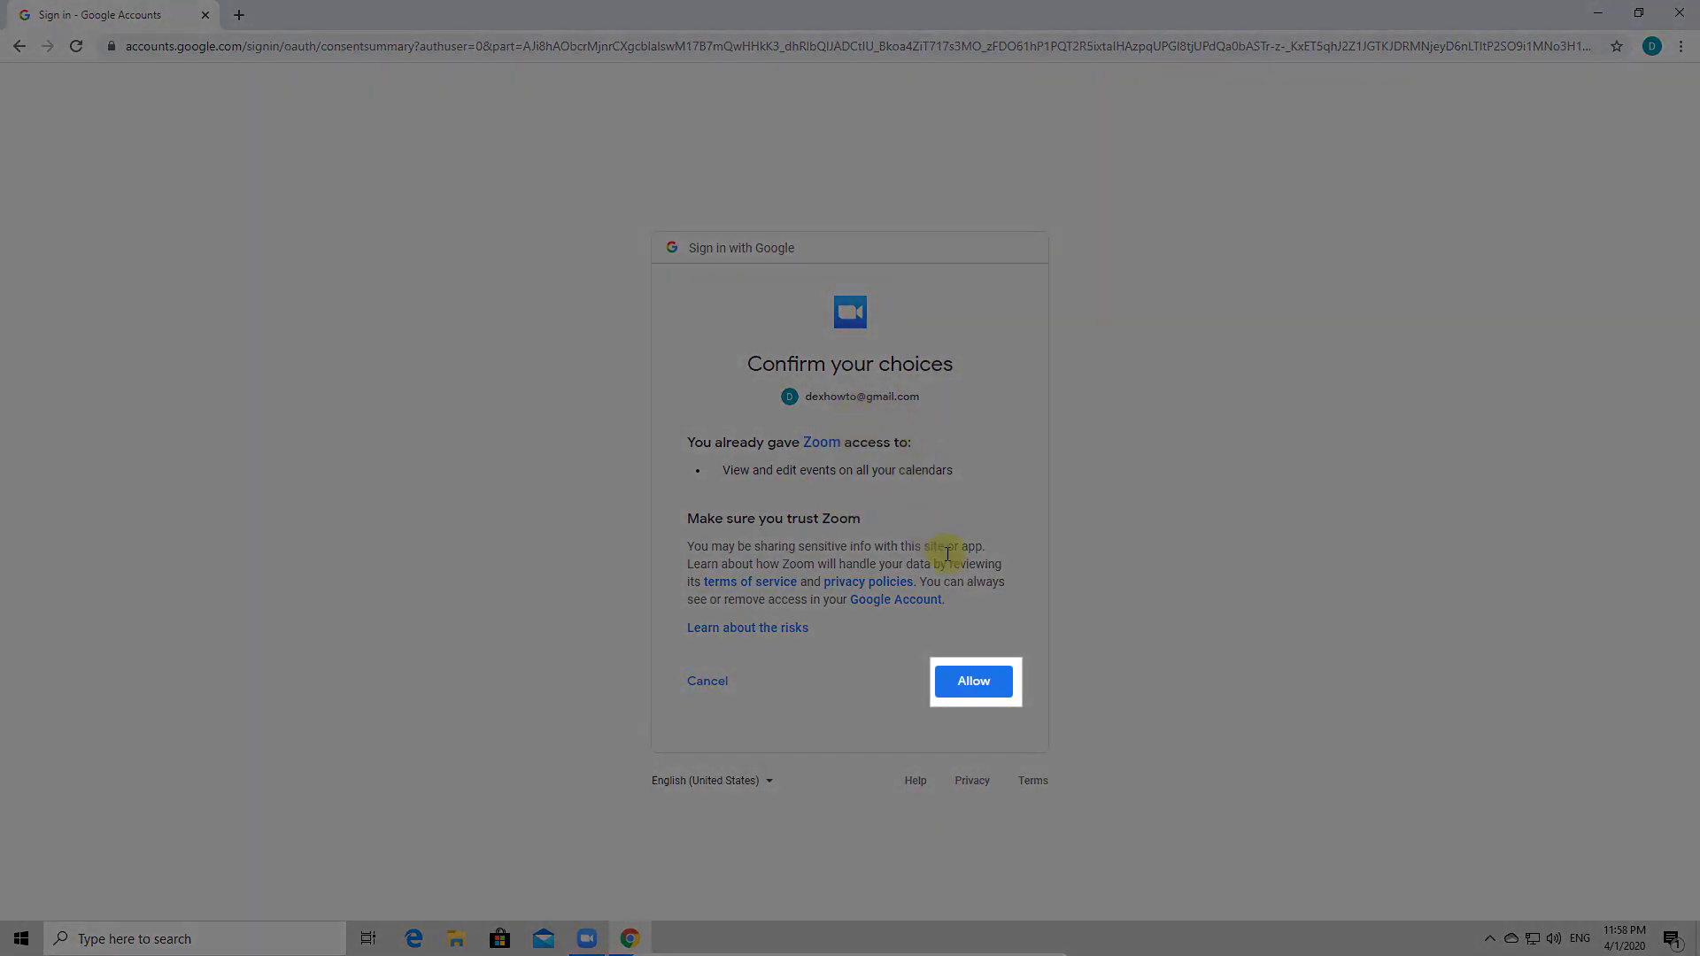
click(972, 680)
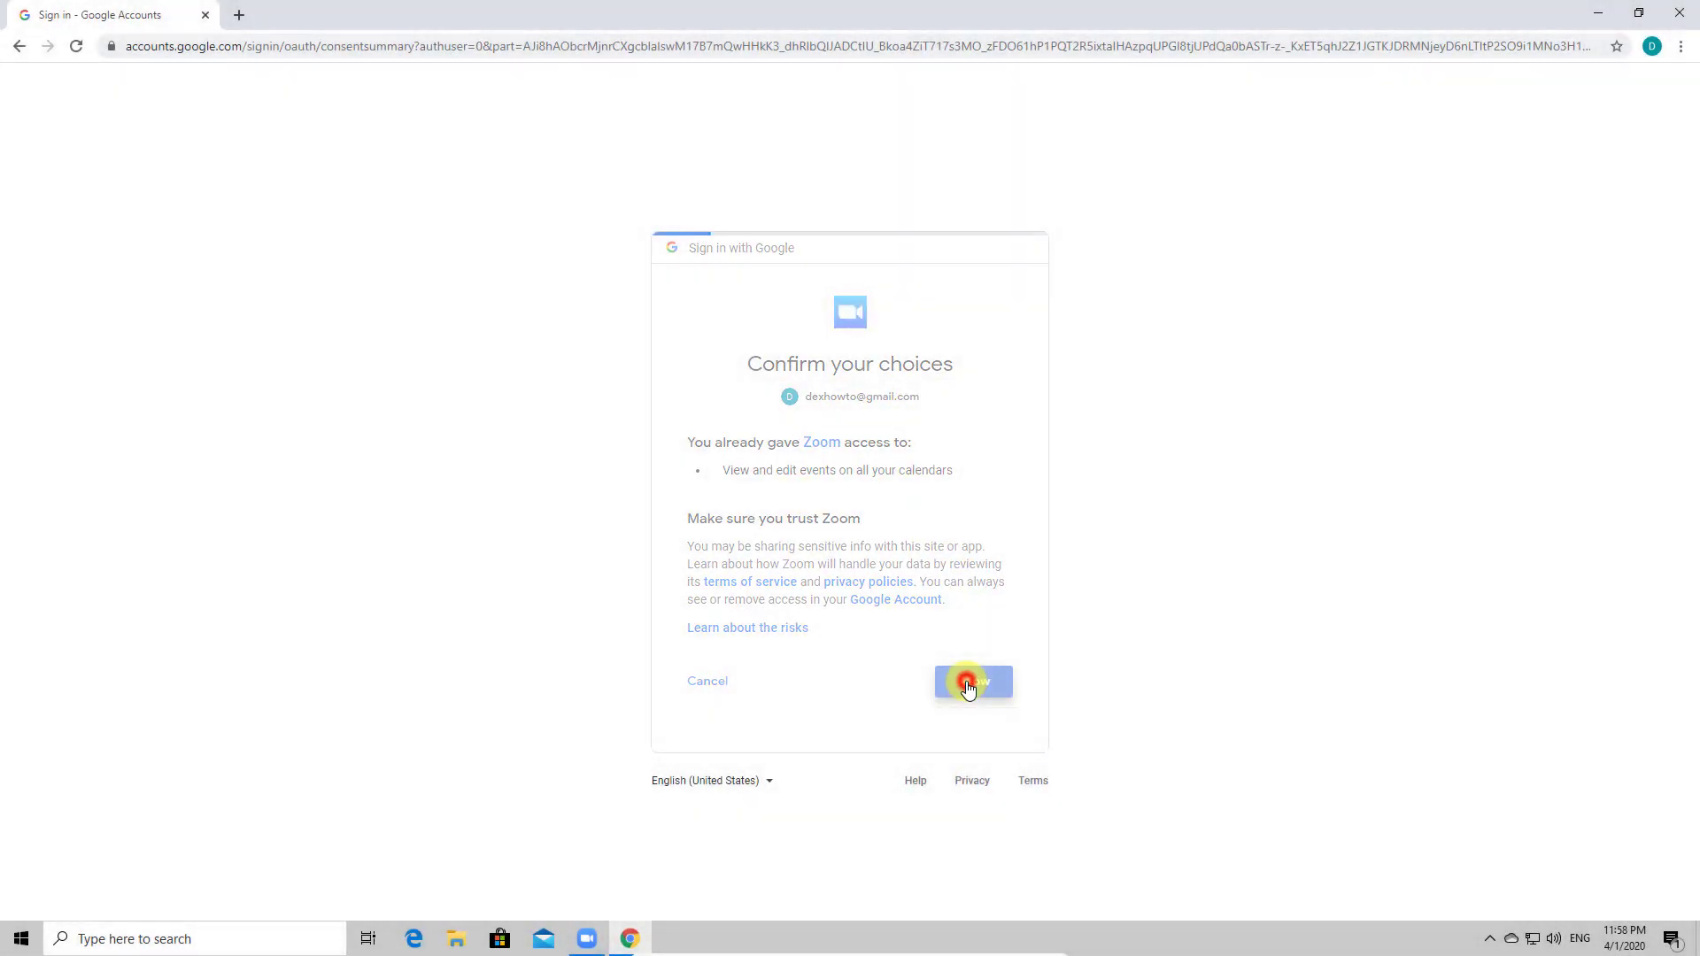
click(972, 681)
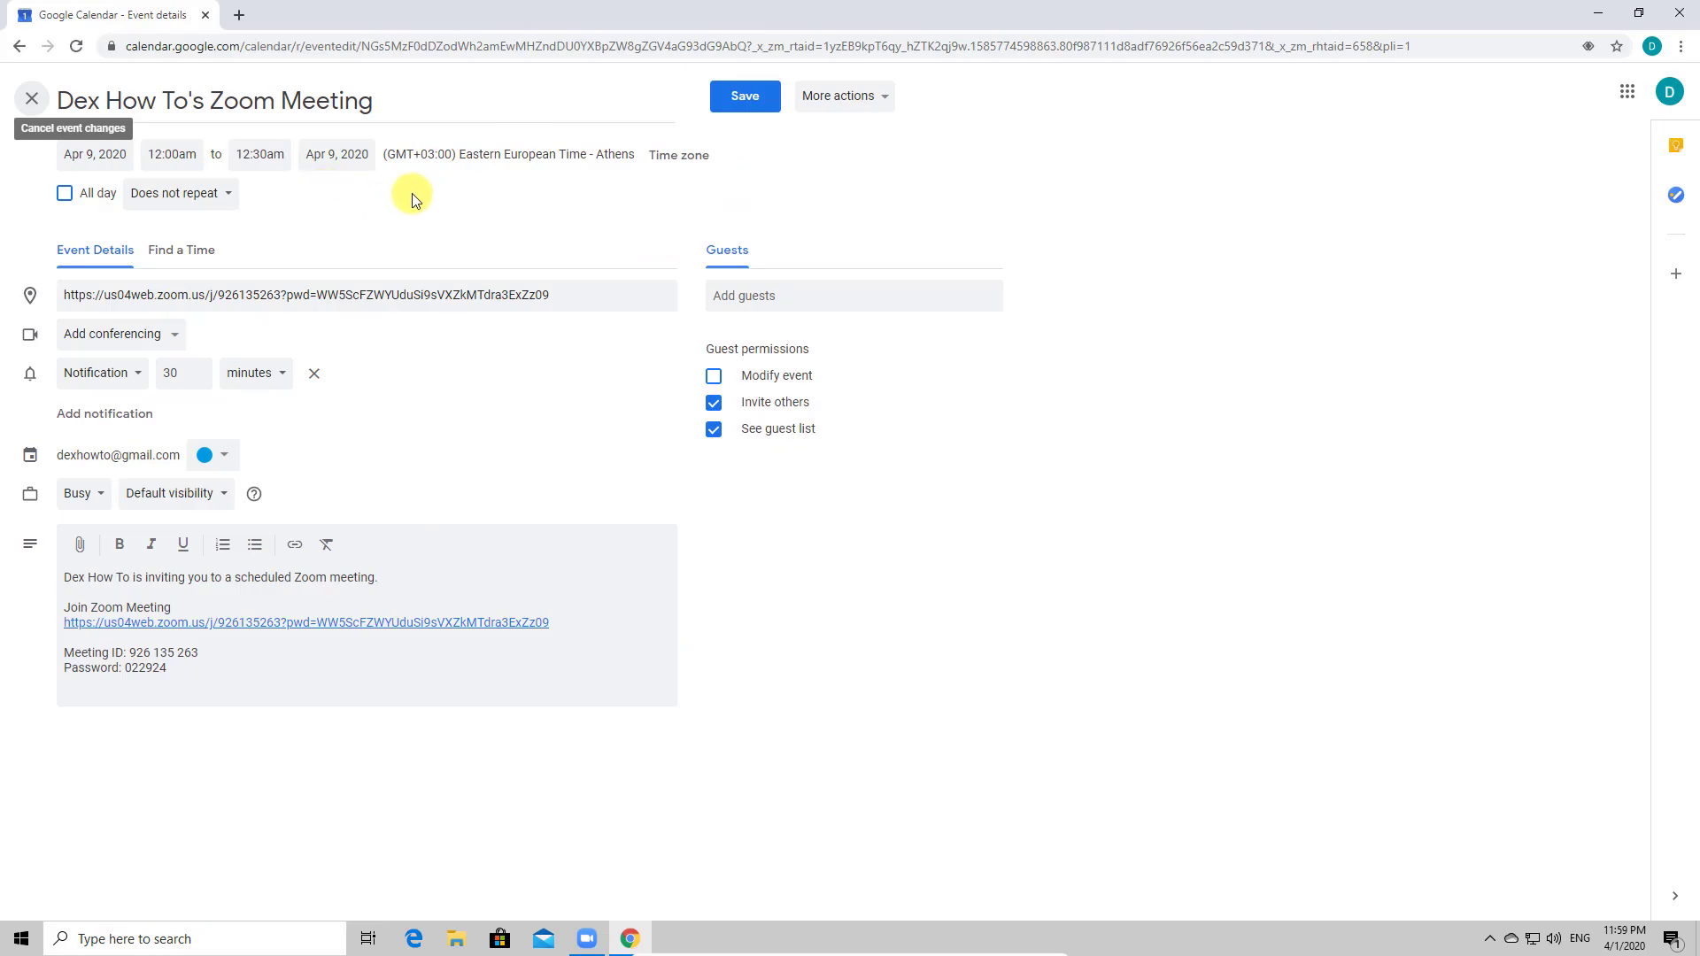
Save the Zoom meeting event to Google Calendar and postpone the notifications prompt.
click(744, 96)
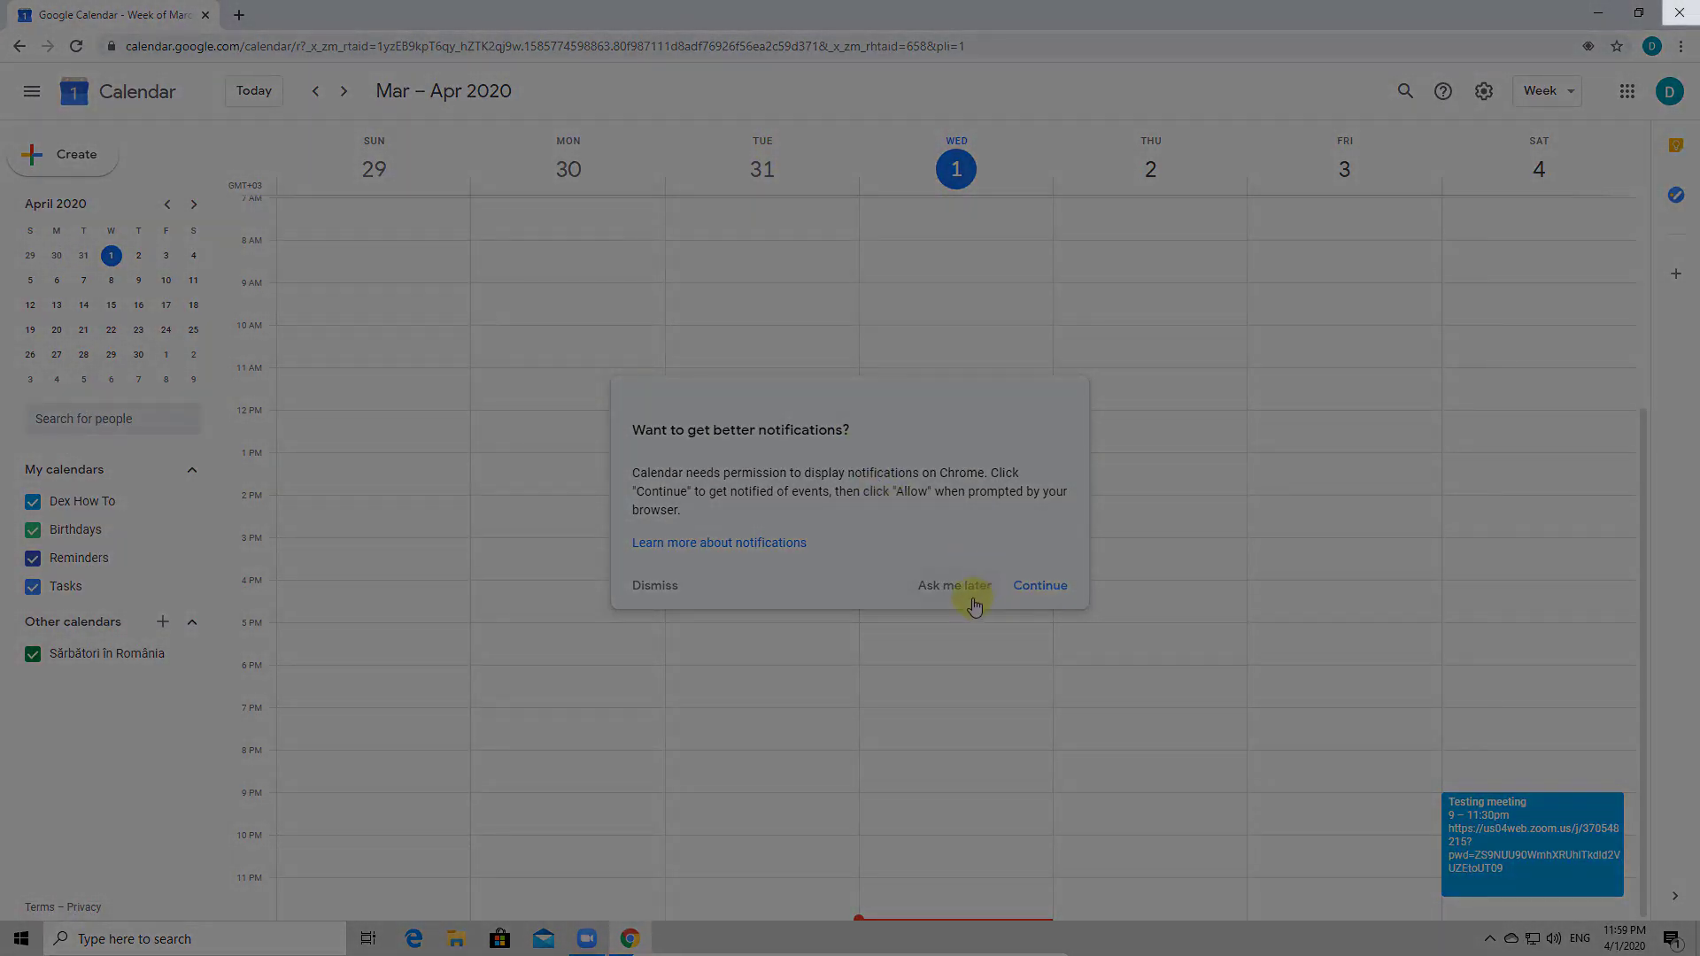
click(1038, 585)
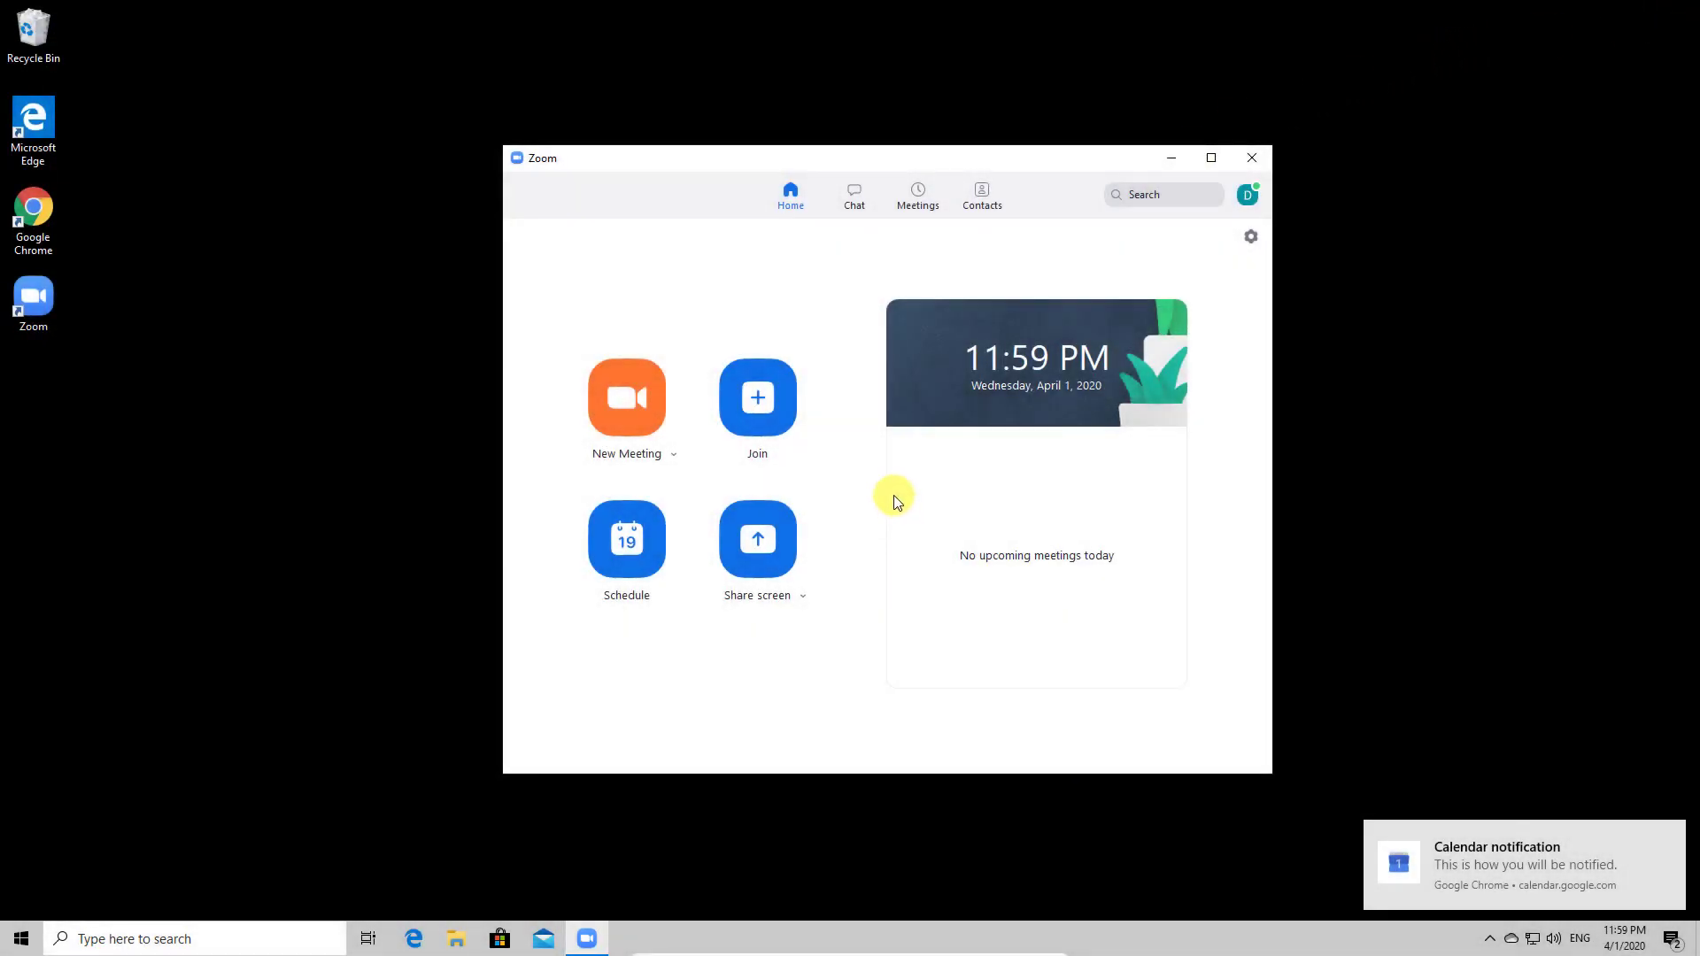
Show the upcoming Testing meeting's details in the Meetings tab.
click(918, 195)
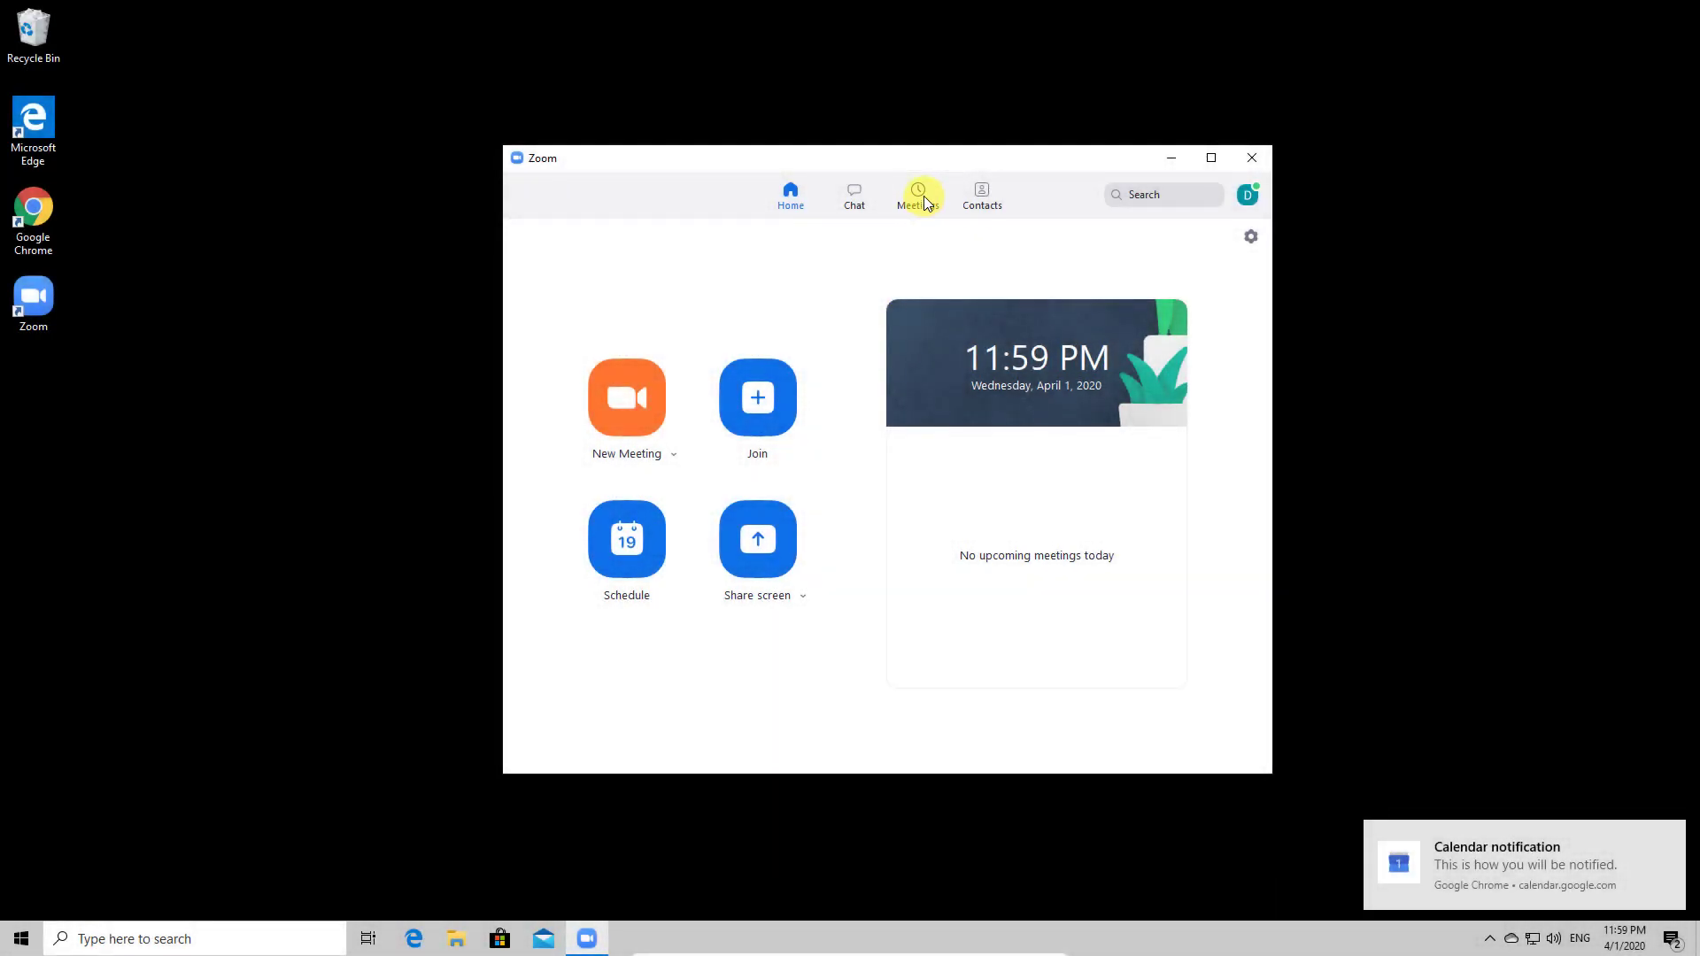
click(918, 195)
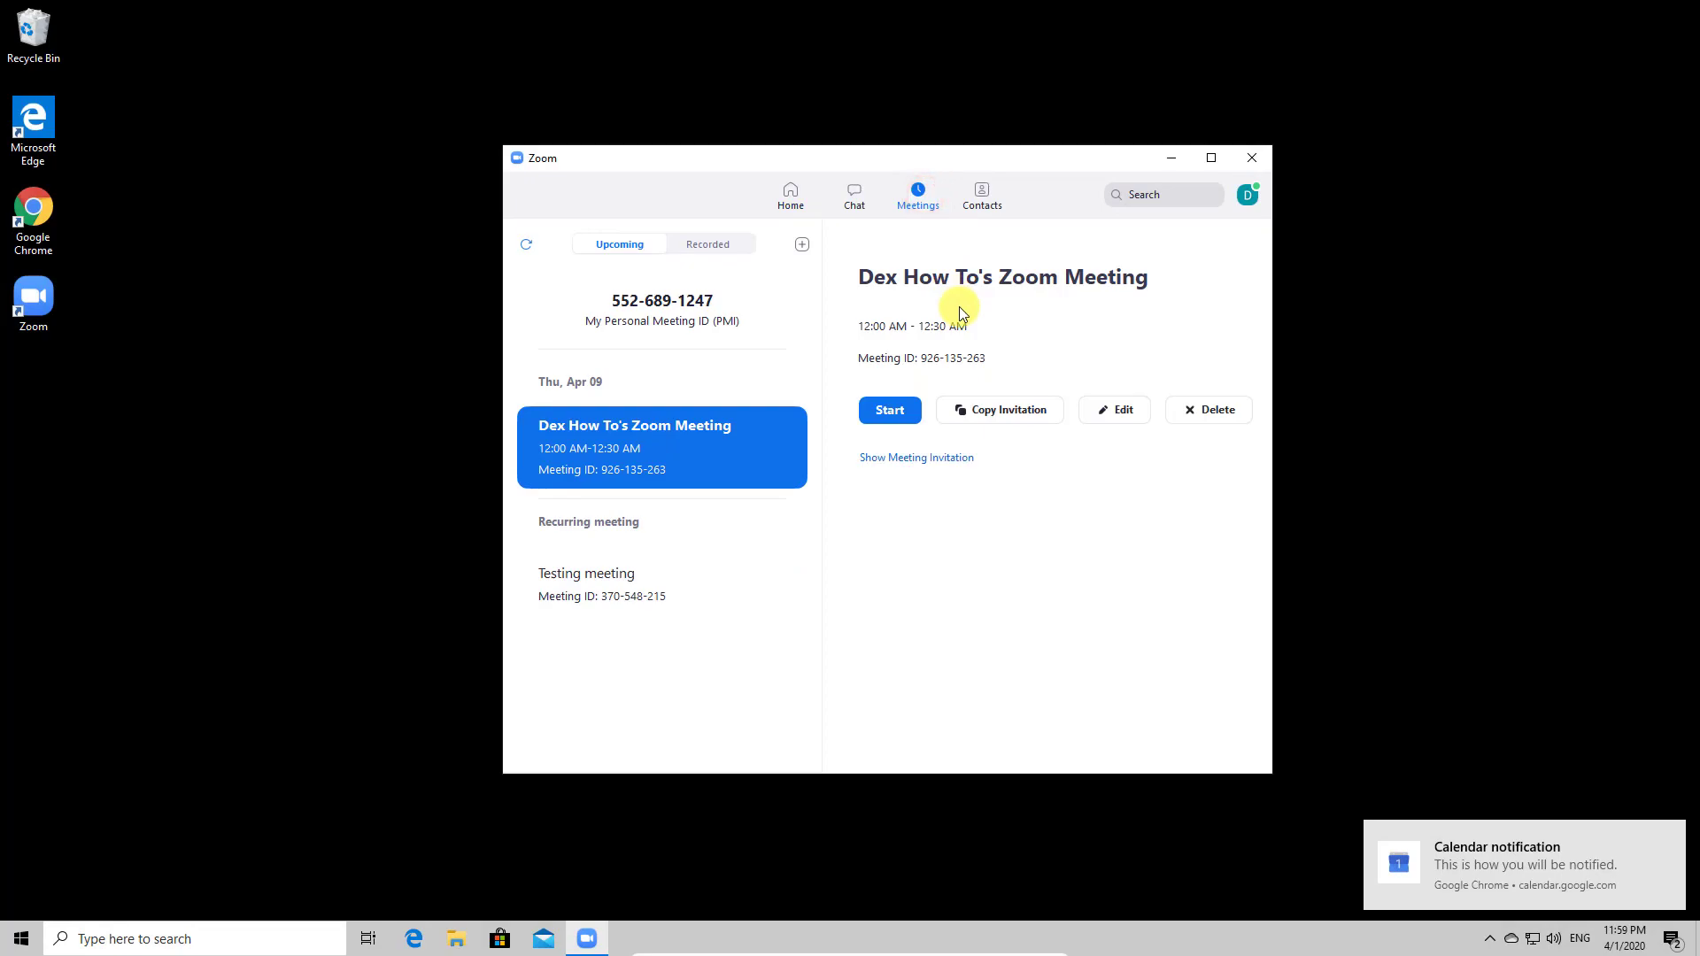
mouse_move(924, 317)
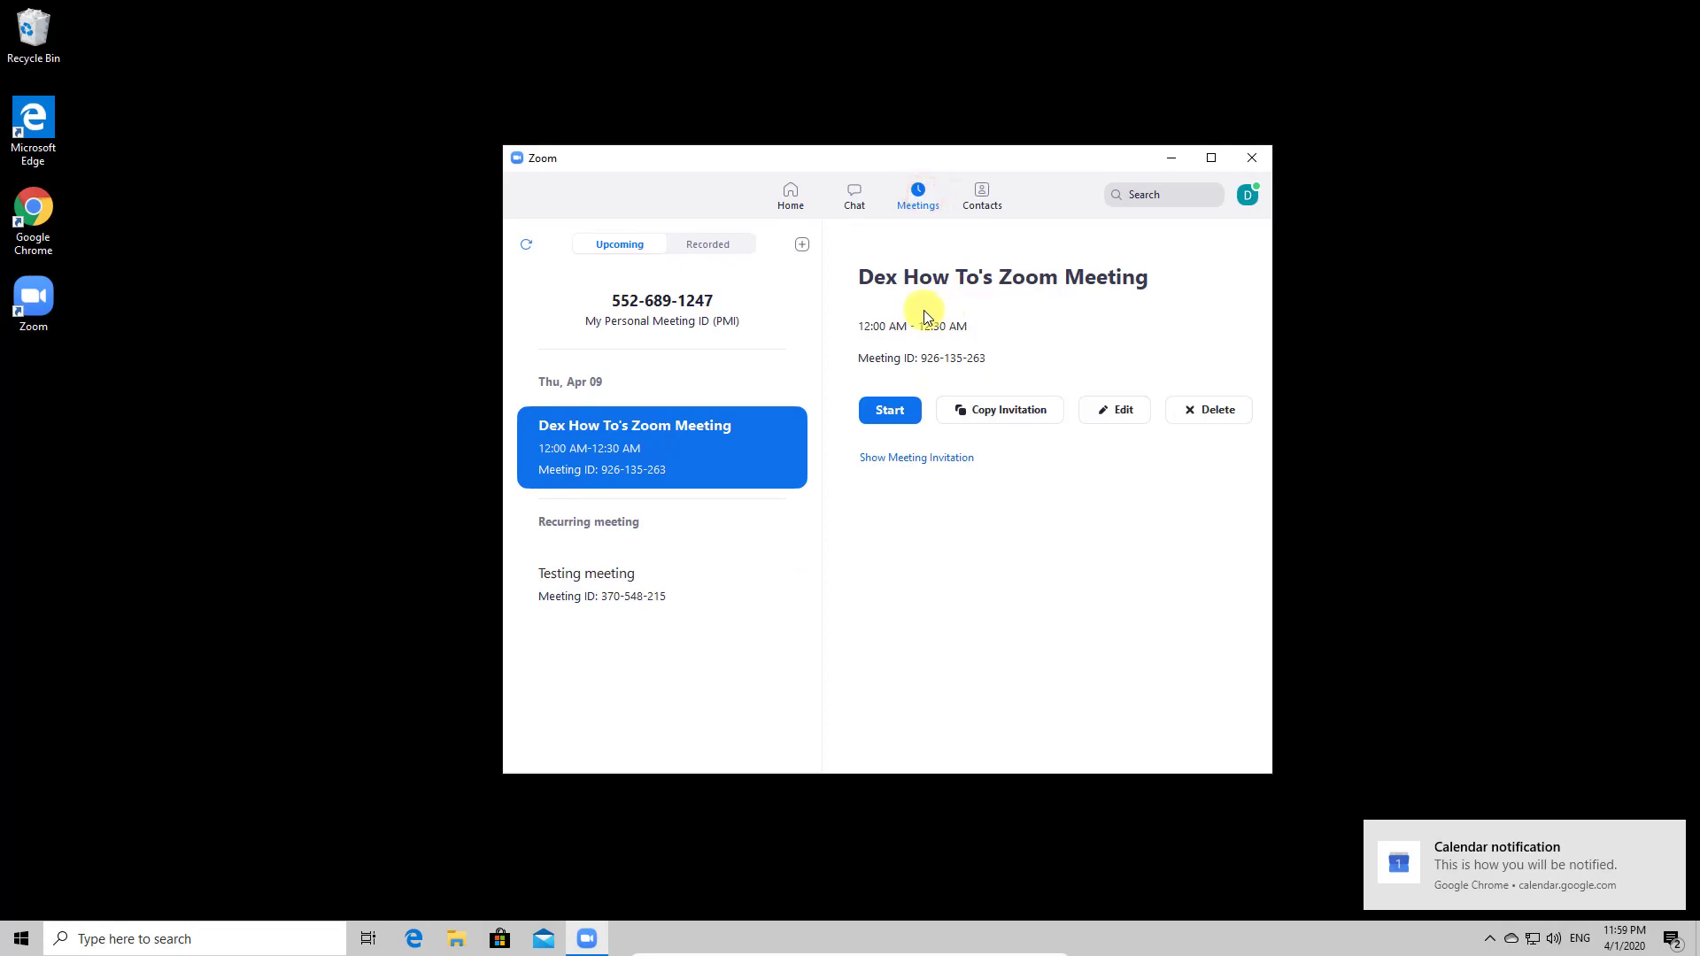
click(889, 409)
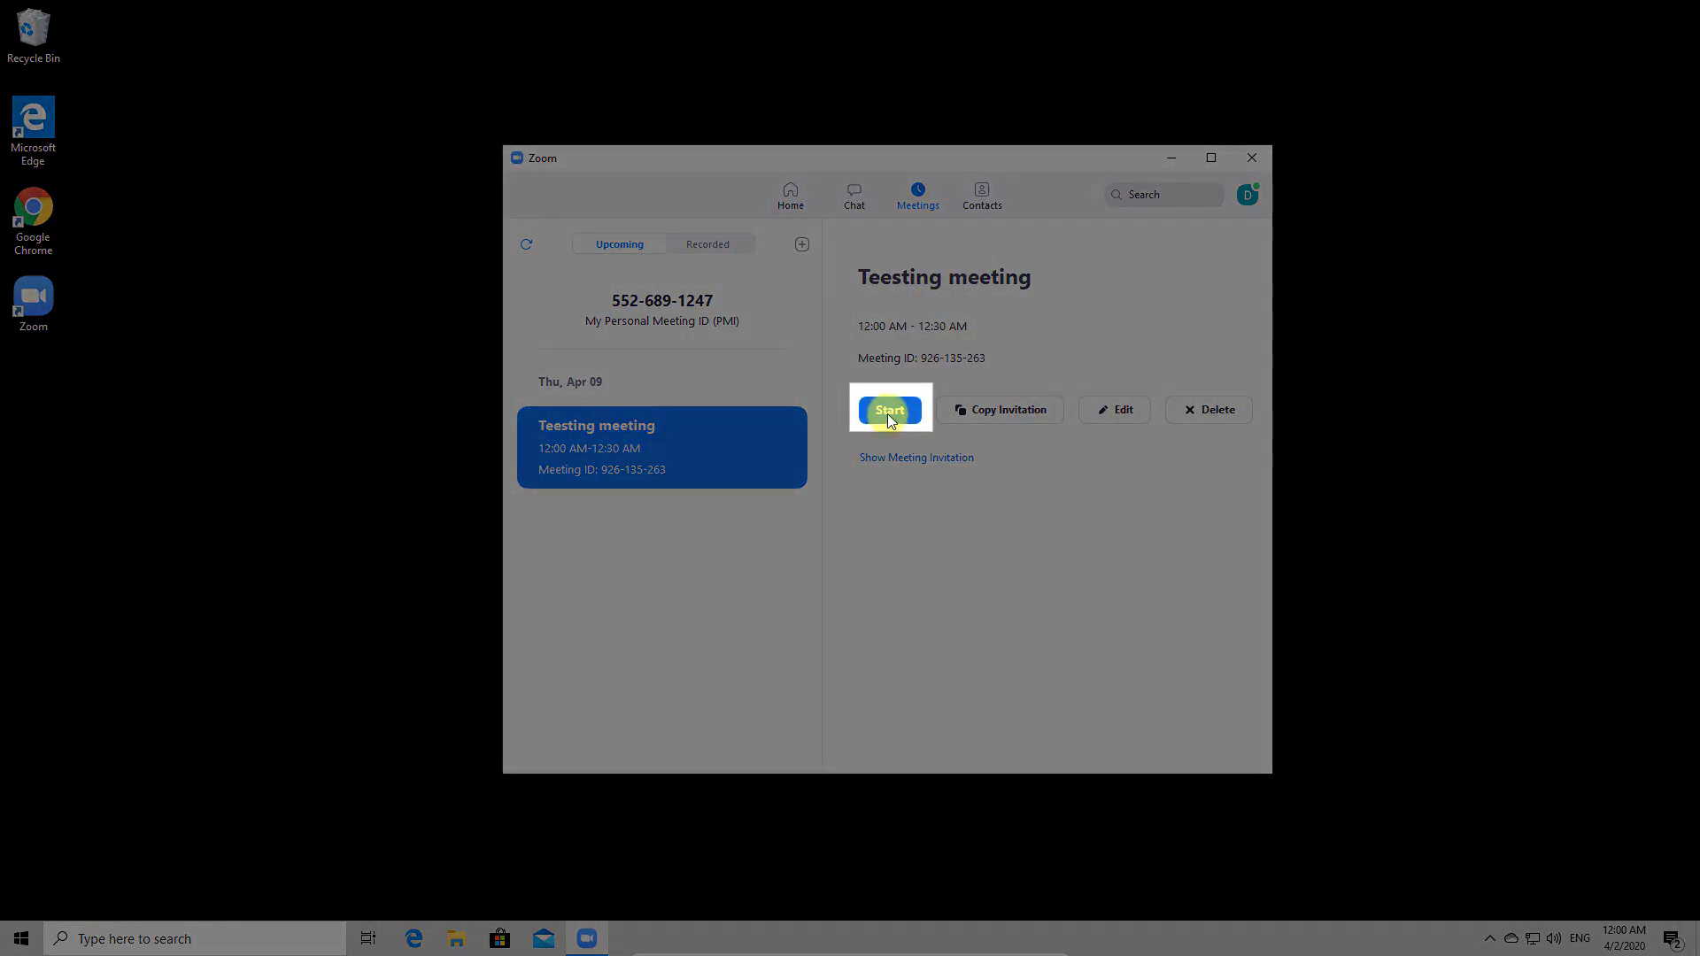
Start the scheduled meeting with computer audio and turn on the host's video.
click(889, 409)
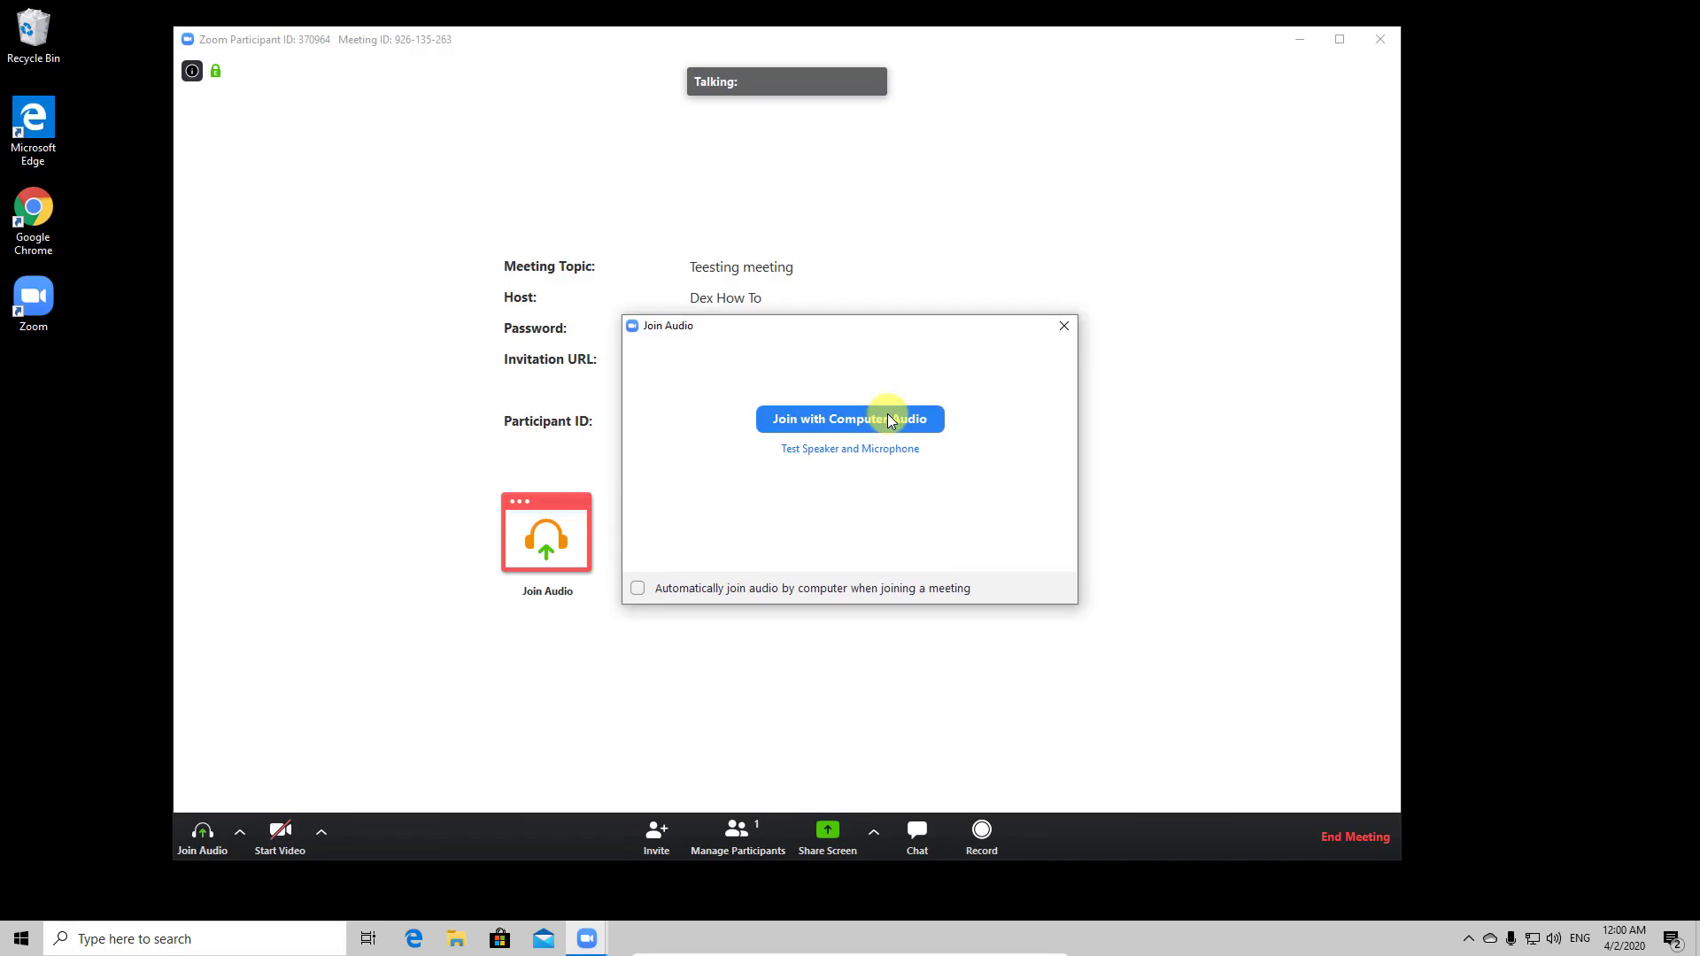
click(850, 417)
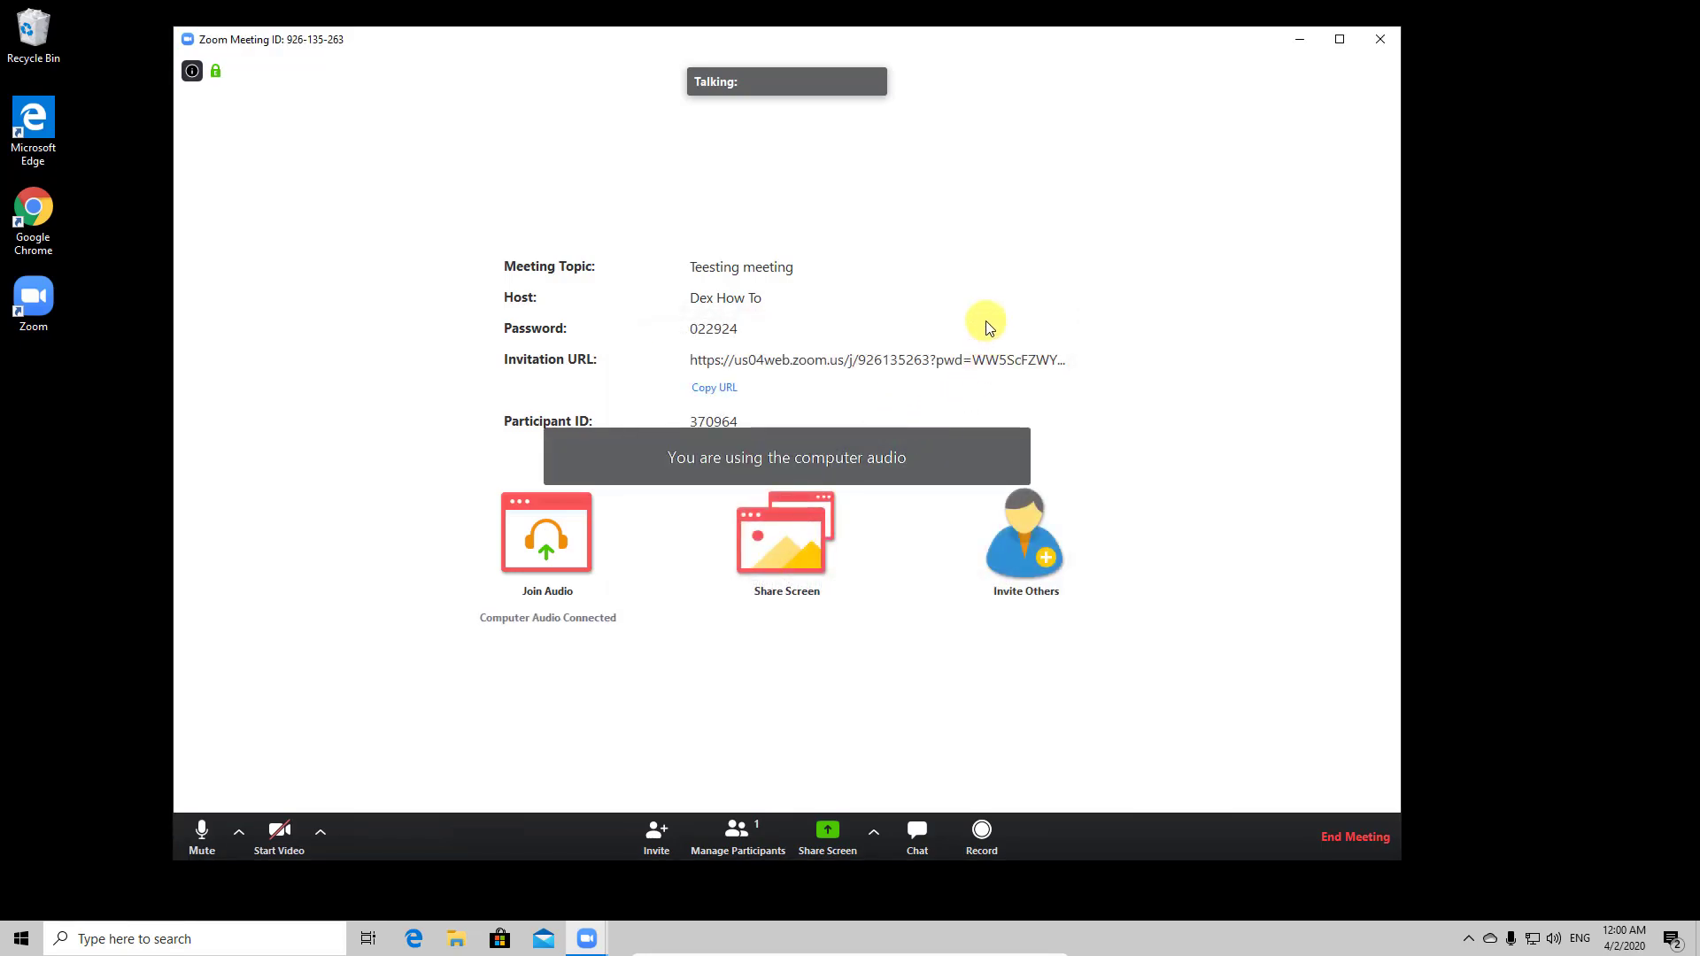
mouse_move(973, 595)
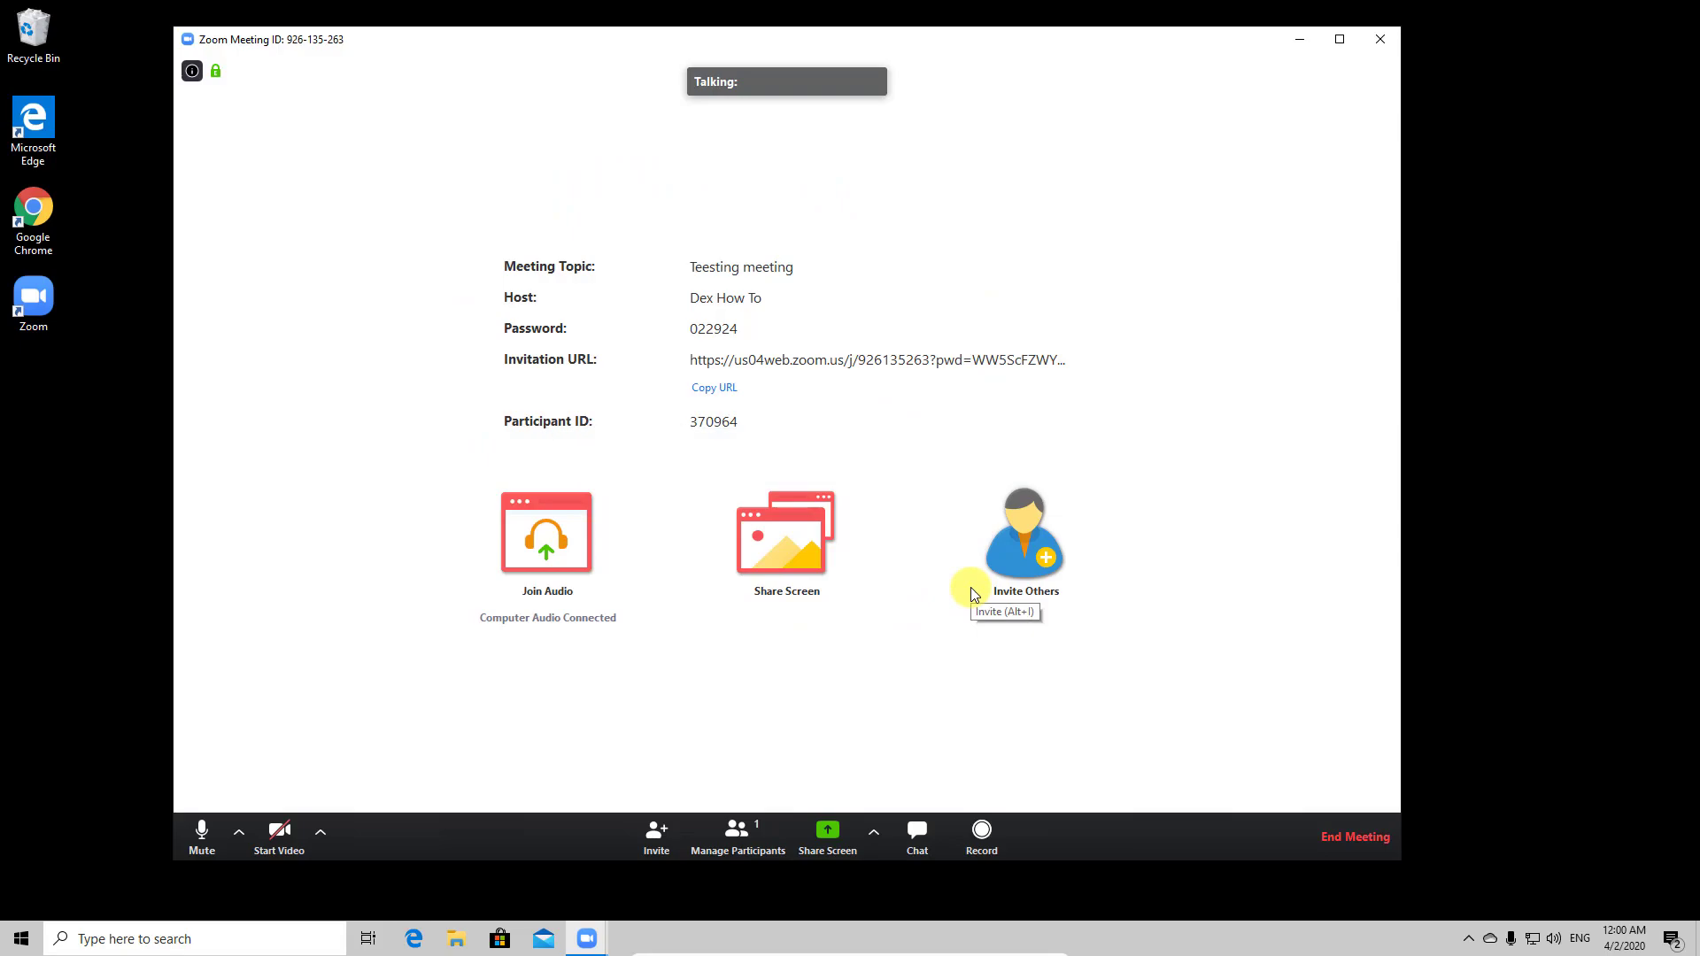
mouse_move(771, 508)
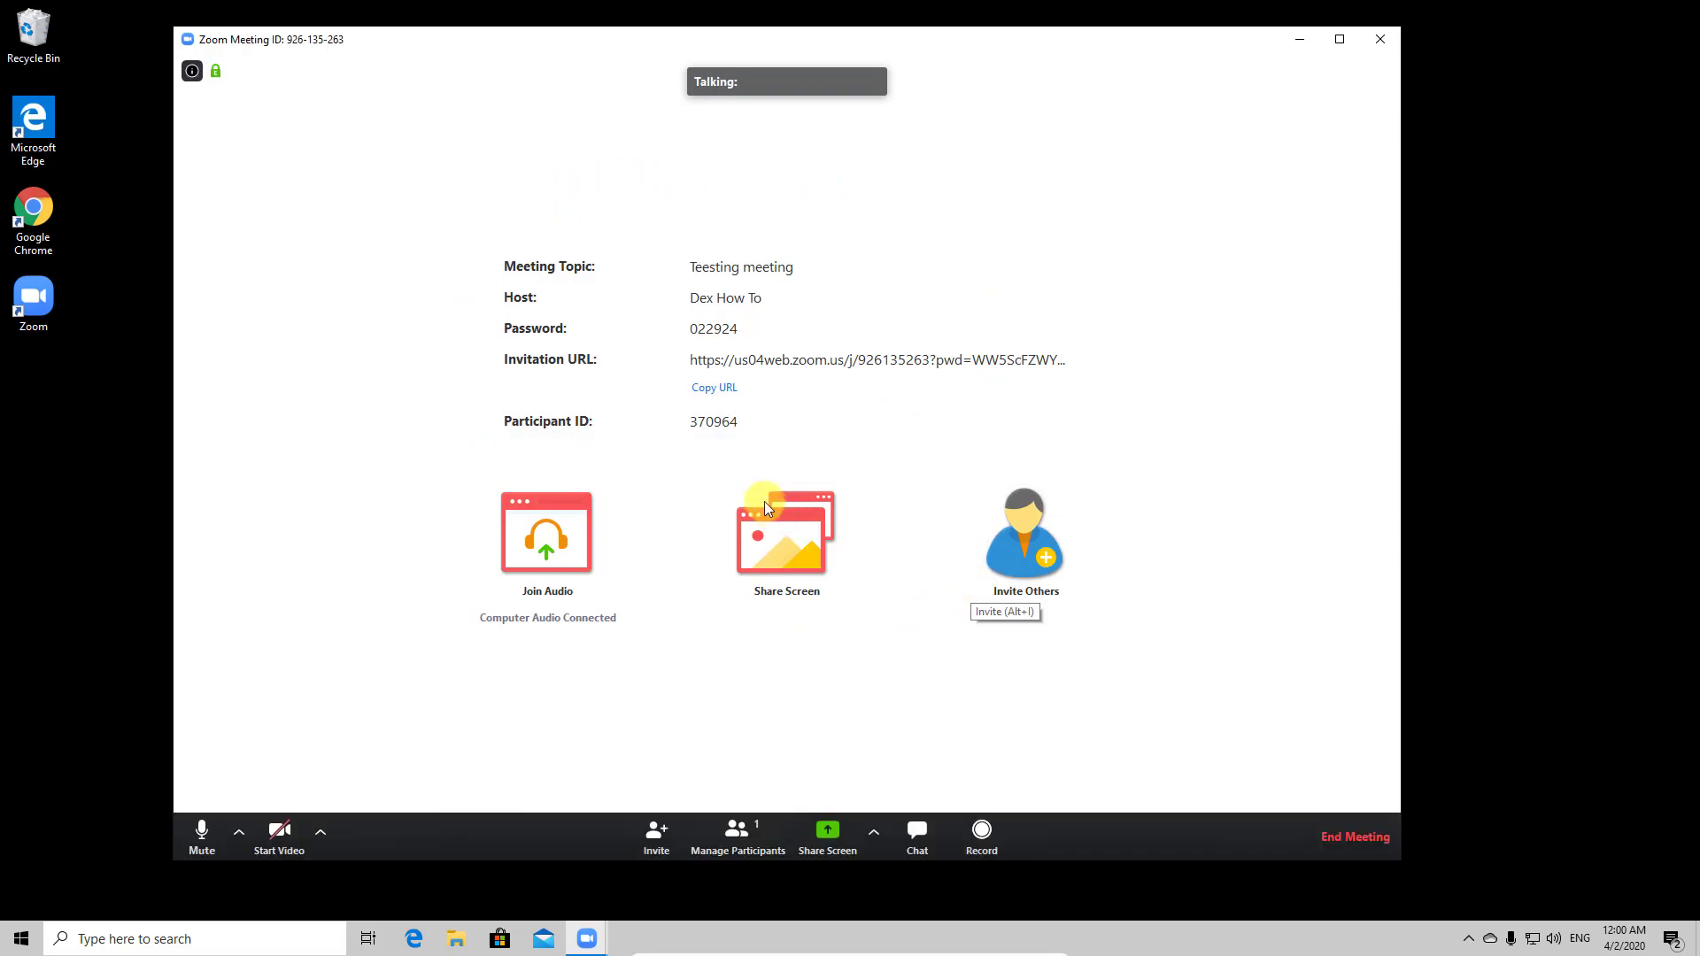
click(278, 834)
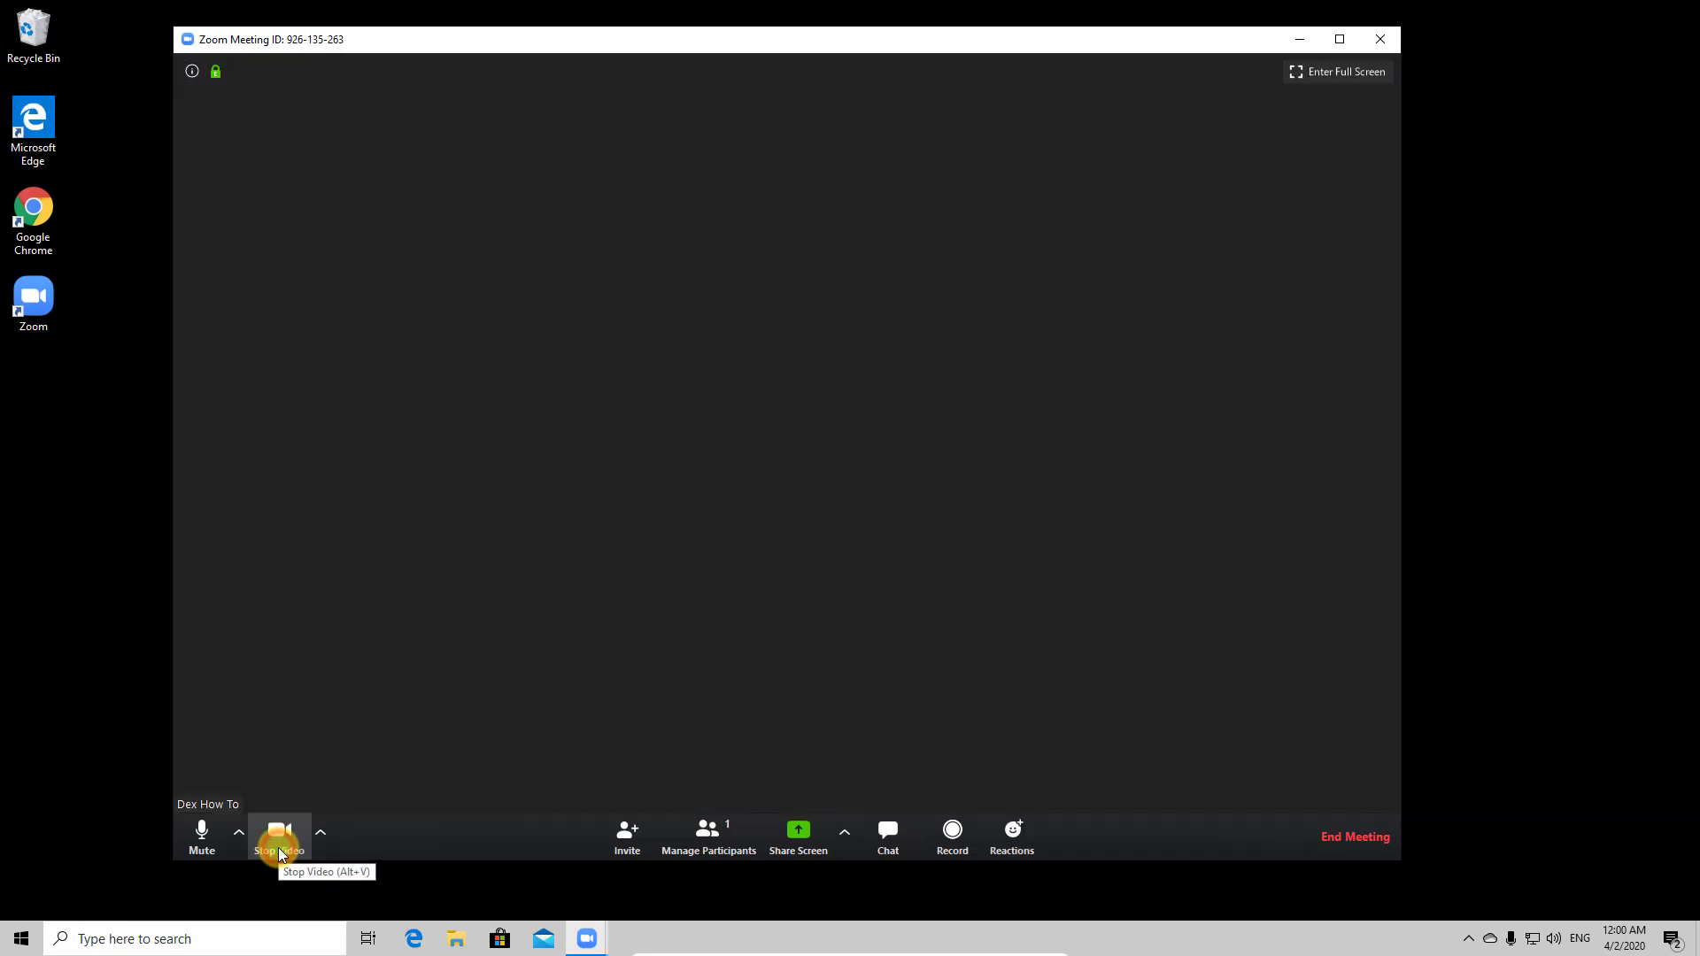
click(278, 834)
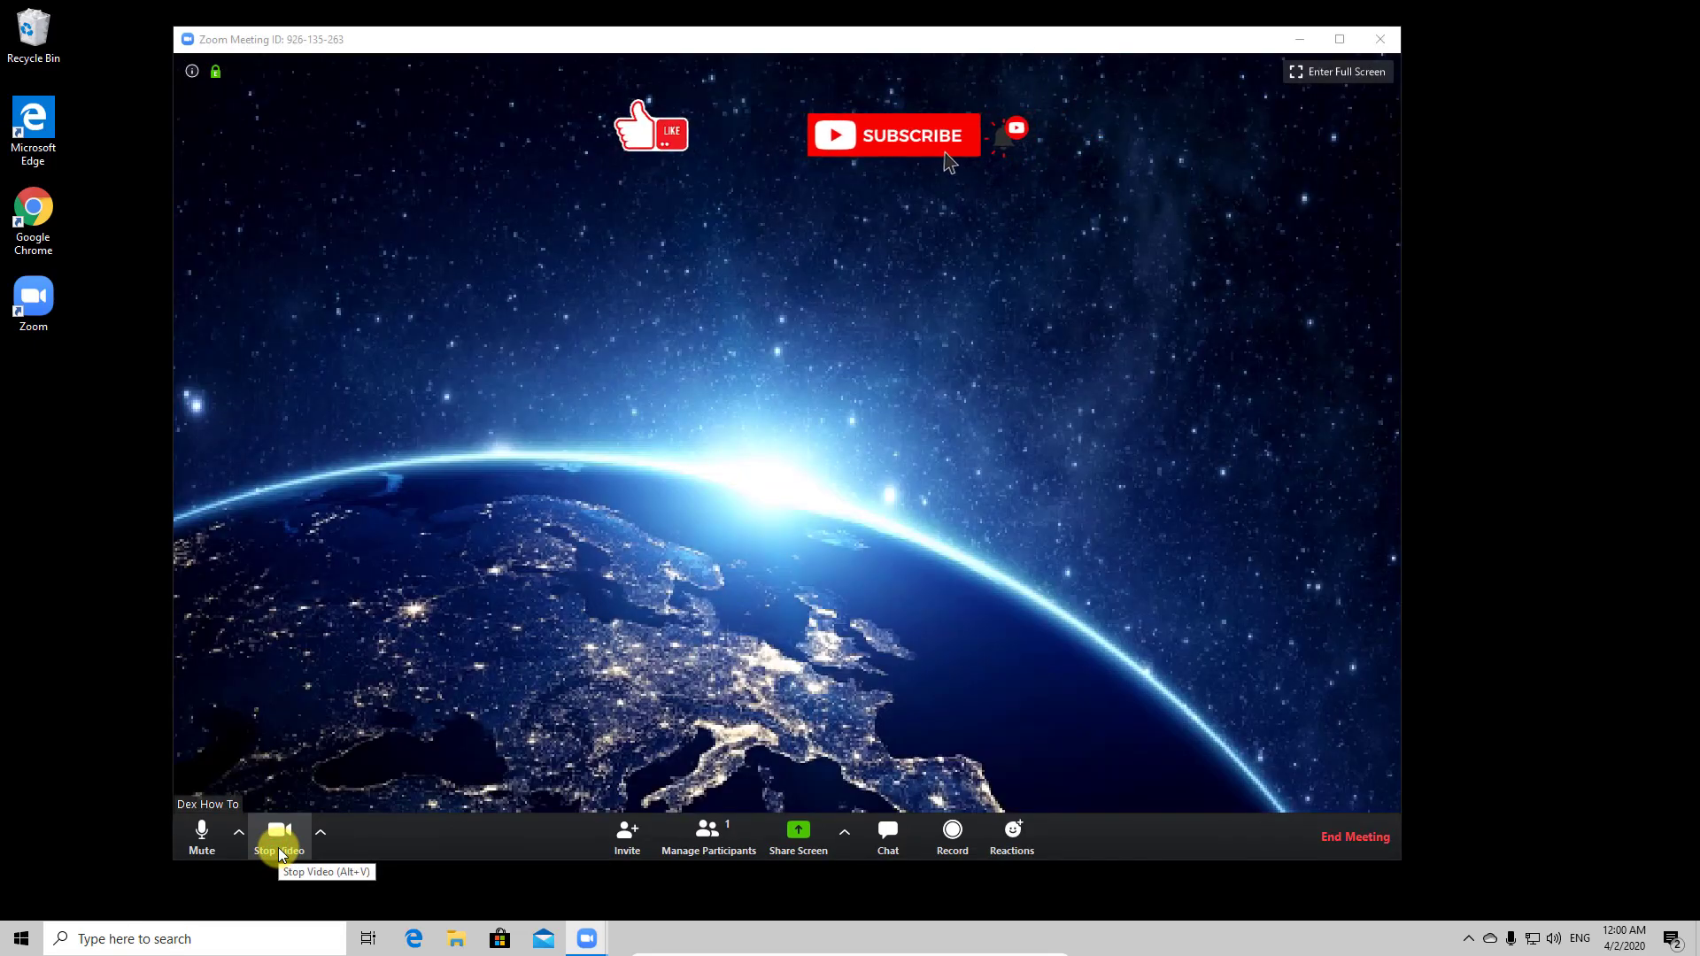